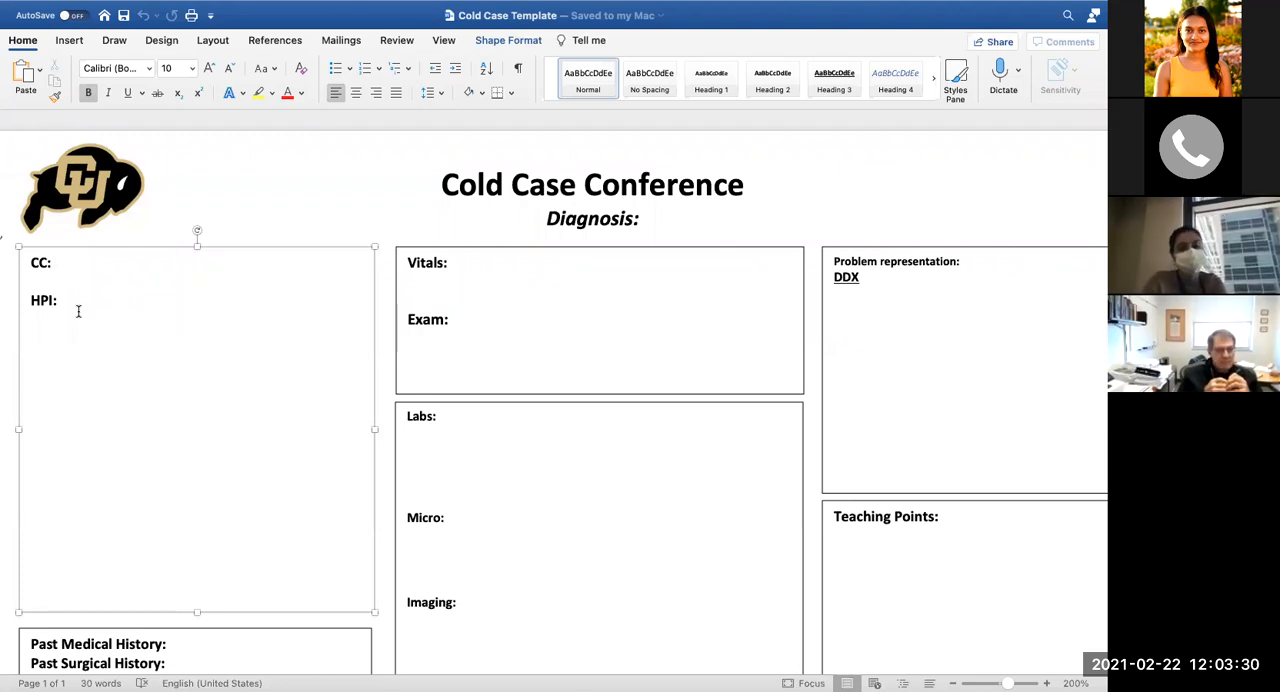
Enter '35 M fatigue, itching, yellow skin' as the chief complaint after CC:
text(35 M)
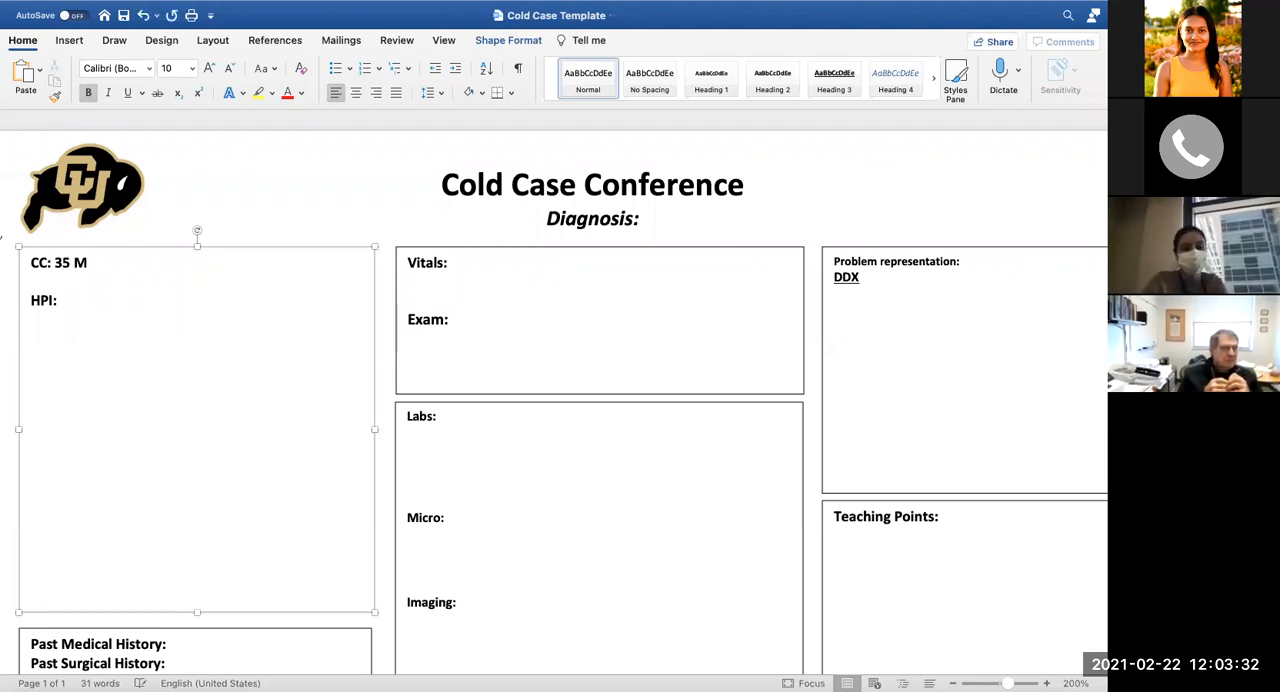
text(f)
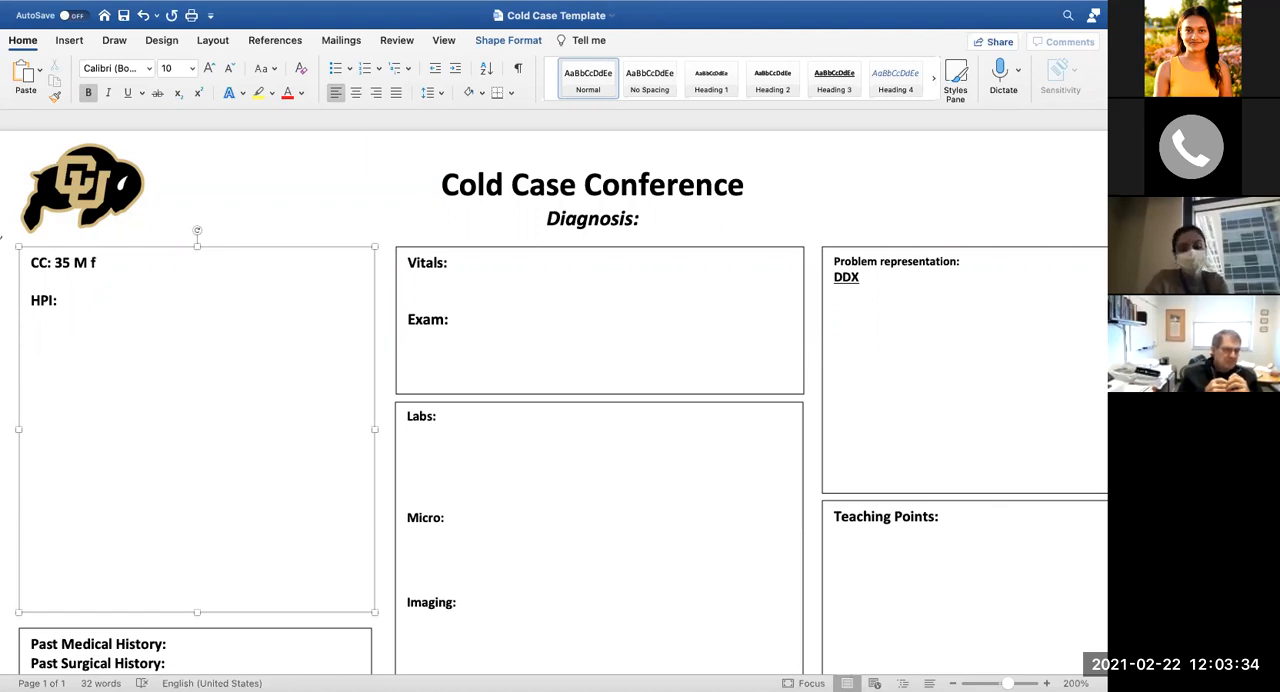
text(fatigue,)
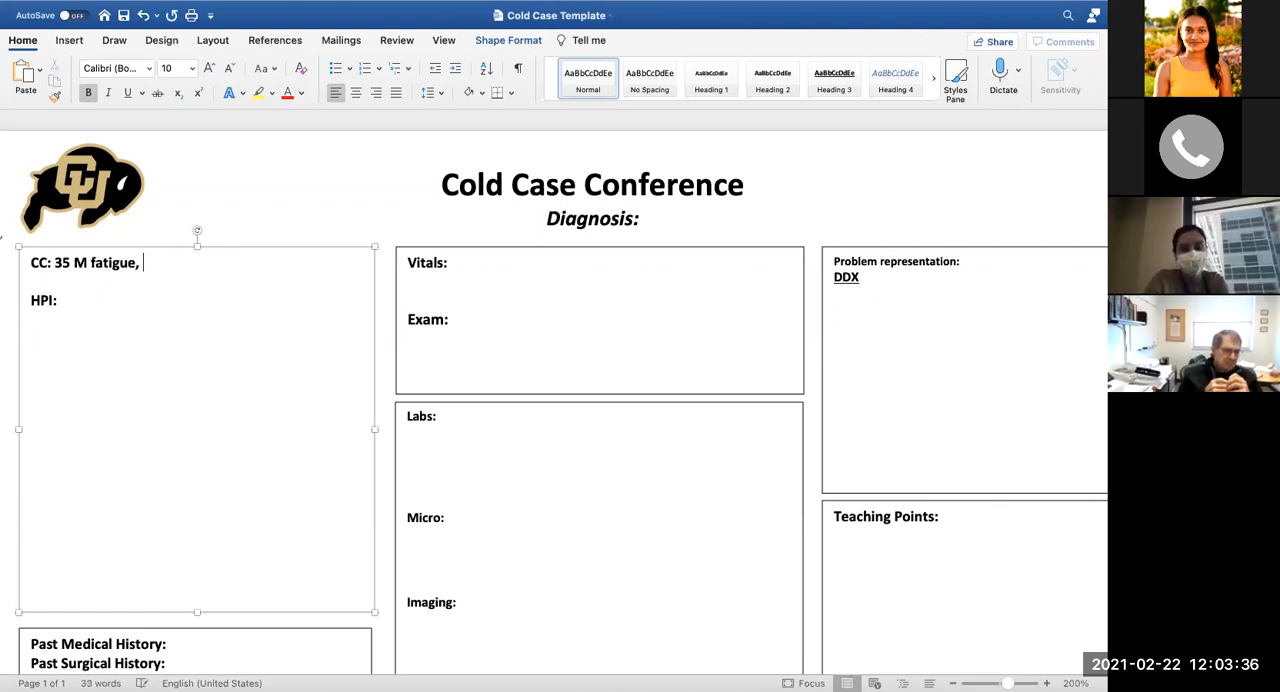
text(itching,)
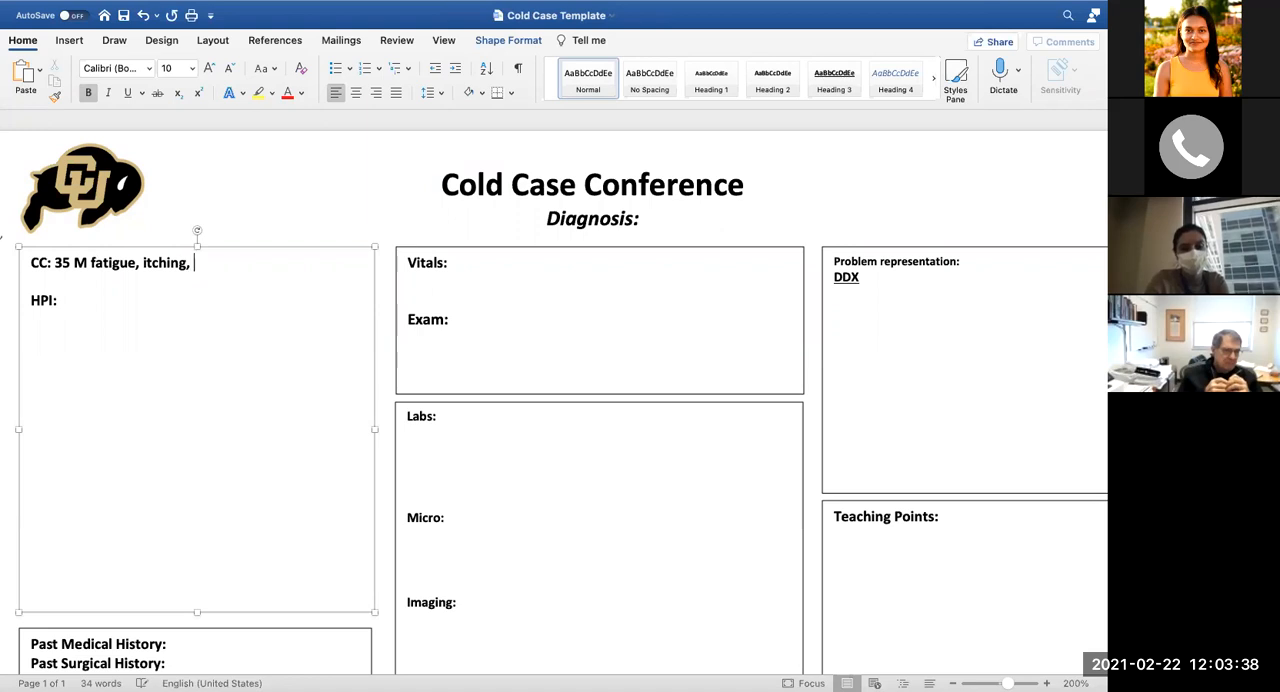
text(yellow skin)
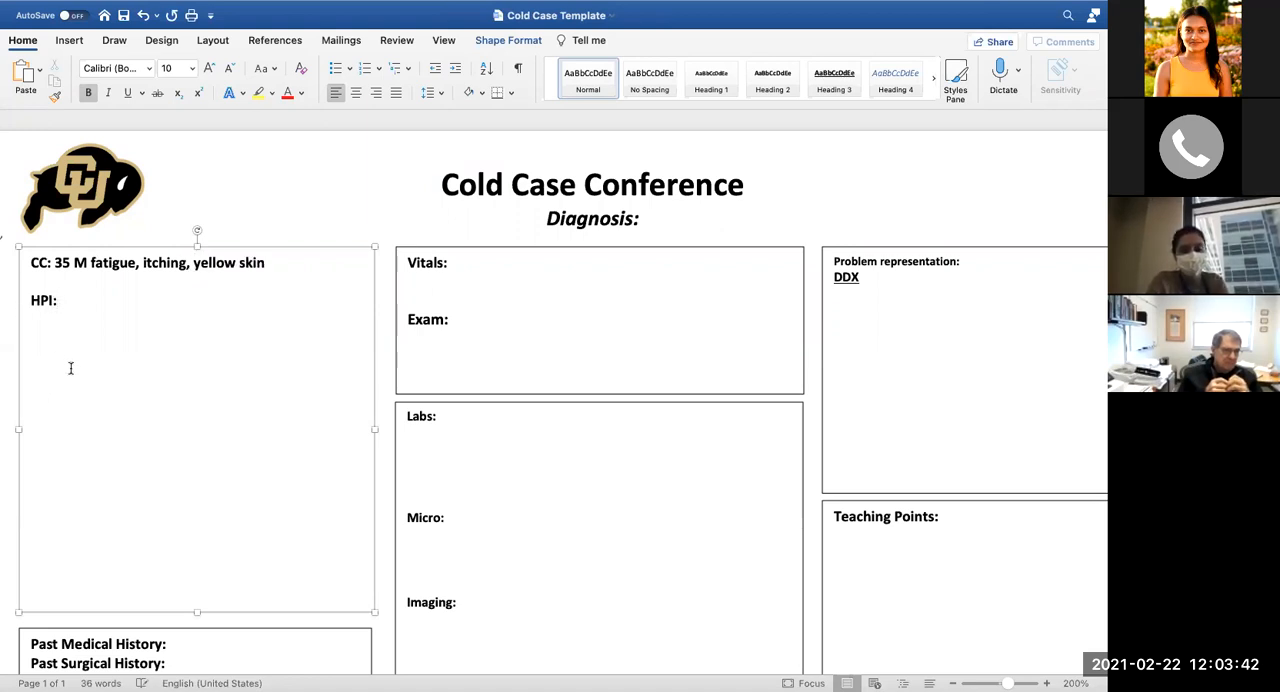
click(33, 318)
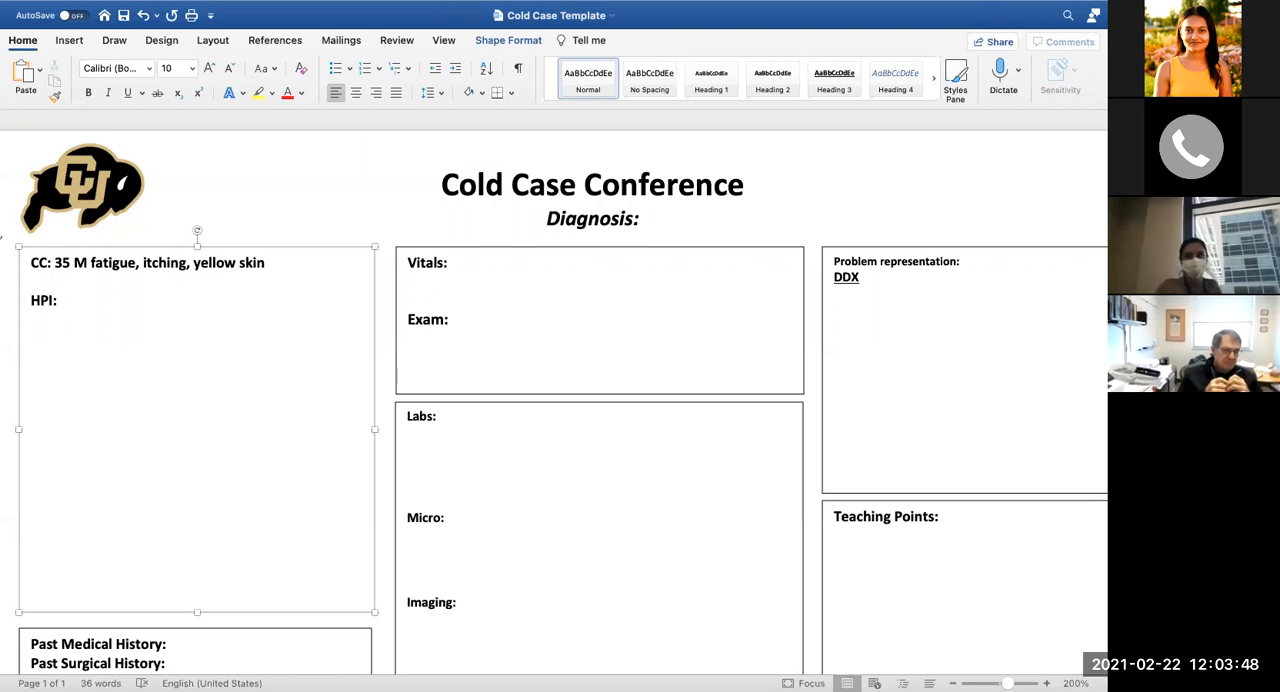
click(35, 318)
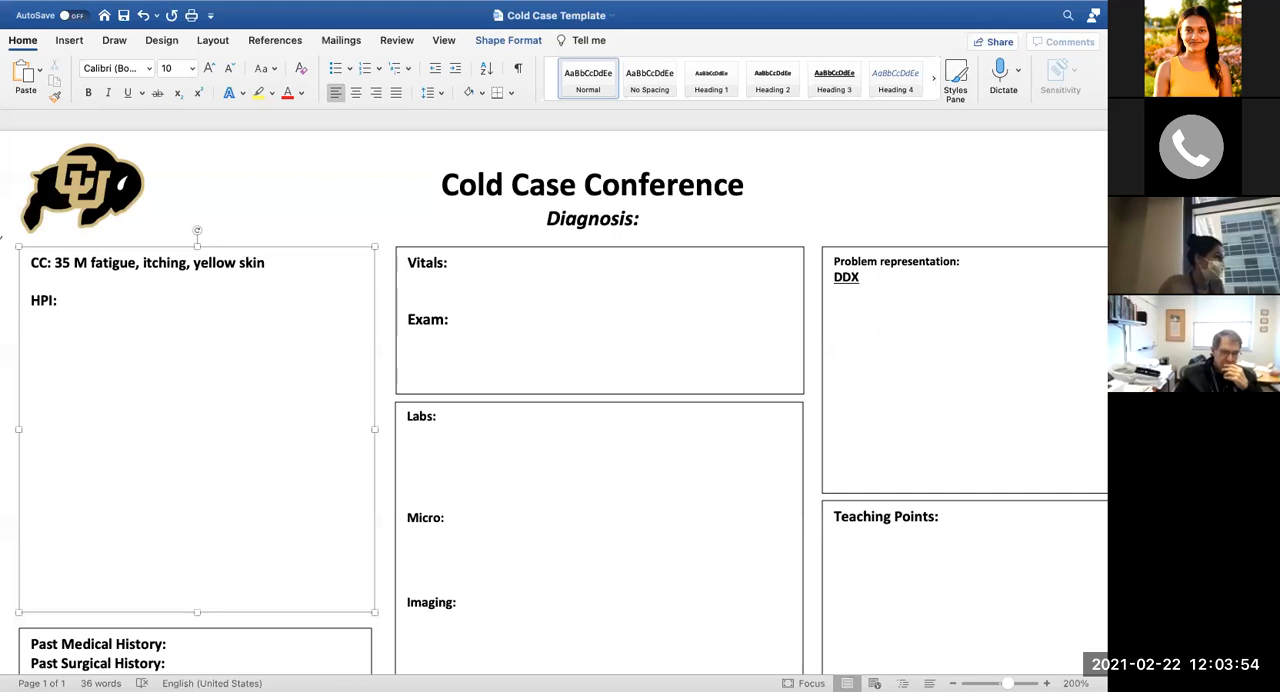
click(32, 318)
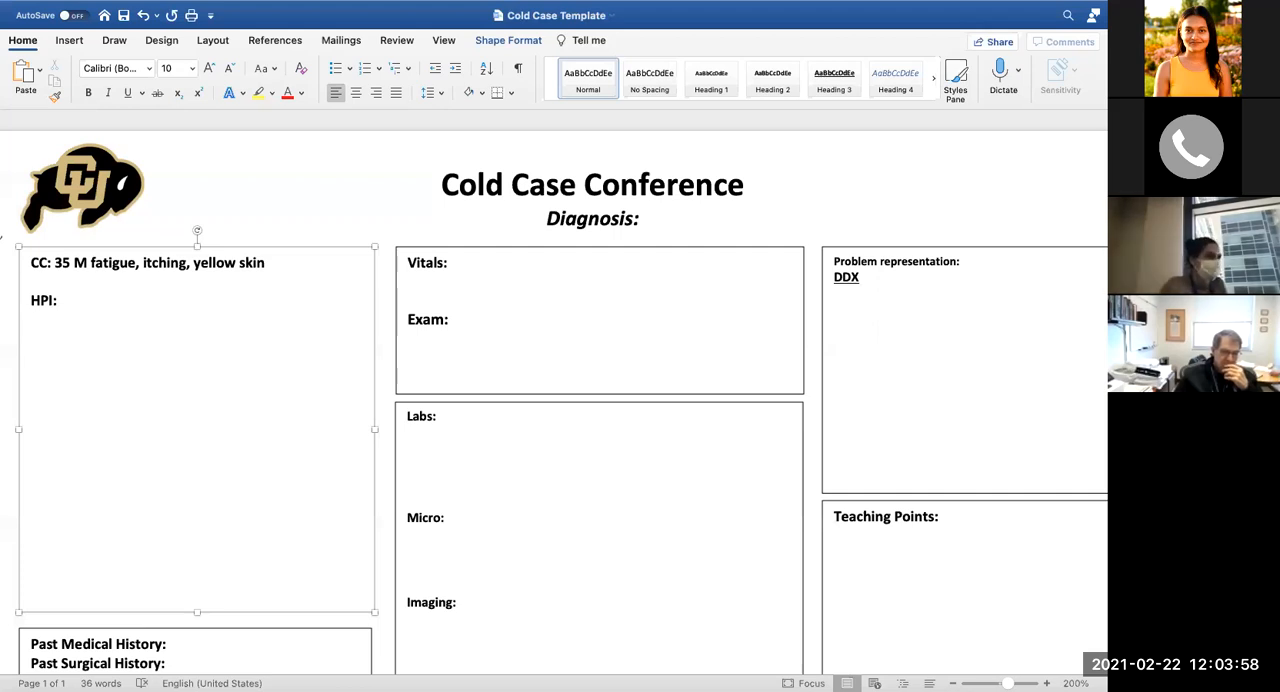
click(33, 318)
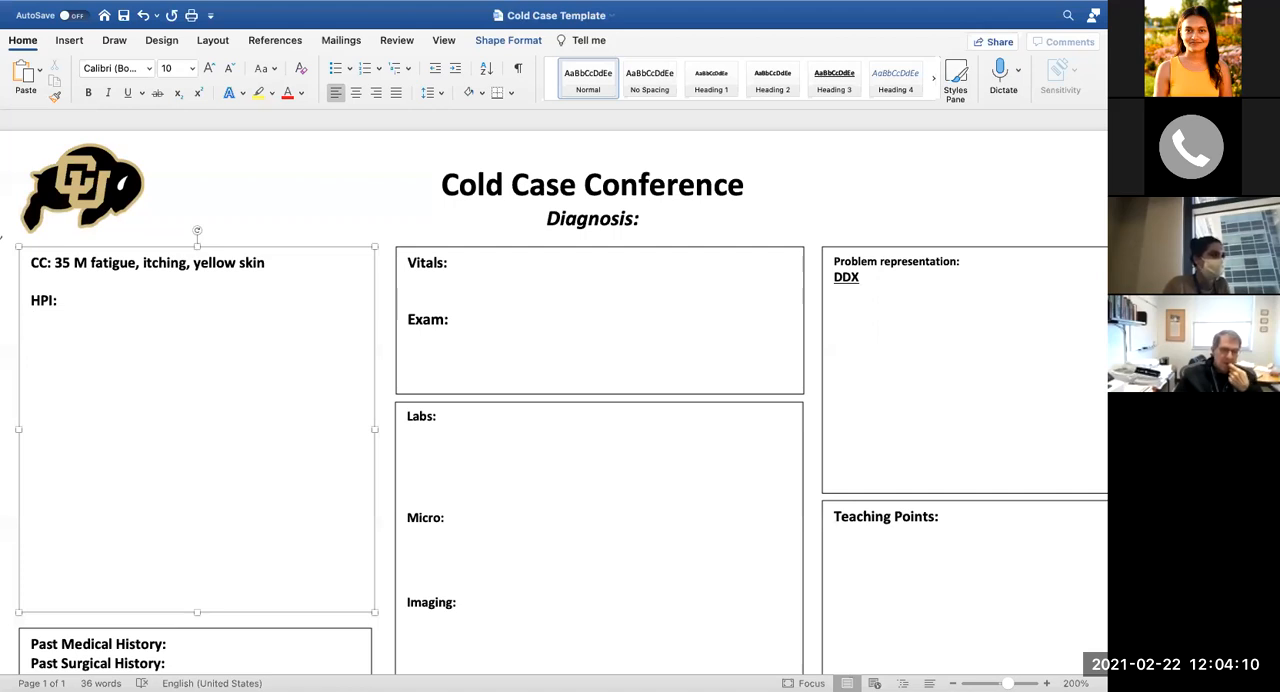
click(32, 319)
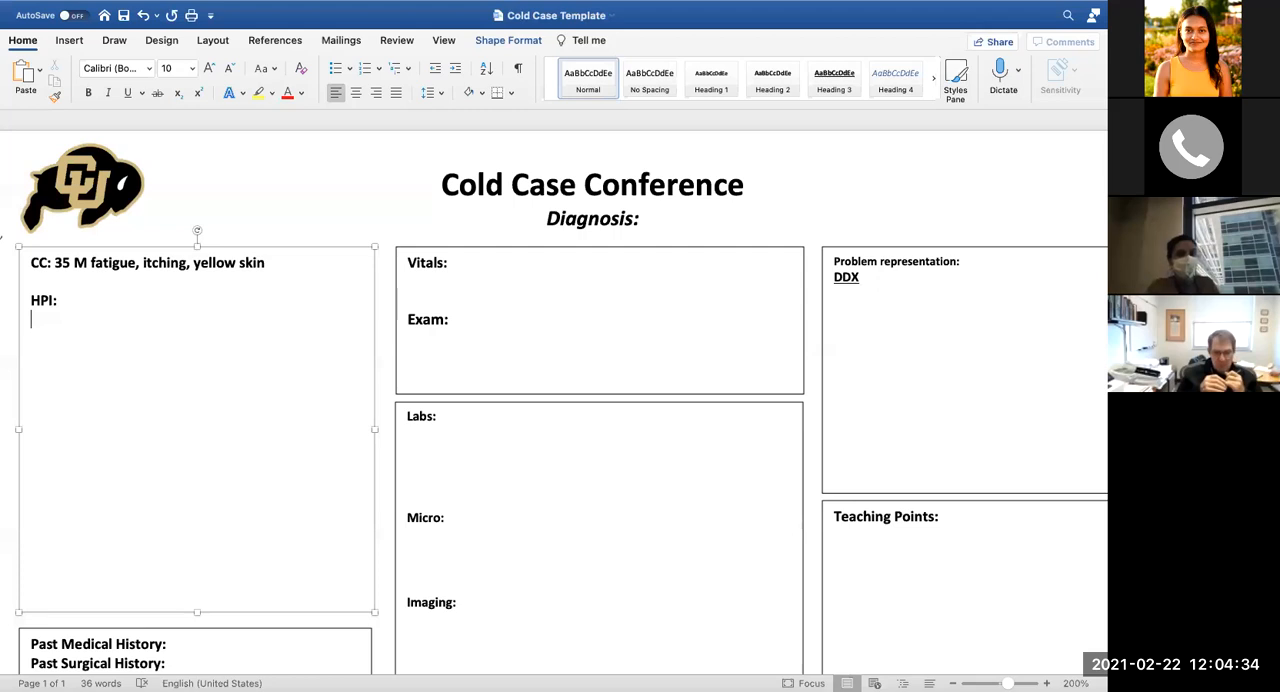
Write the first HPI line: 'Fatigue x 1 week, new itching, jaundice- never previously'
text(fatigu)
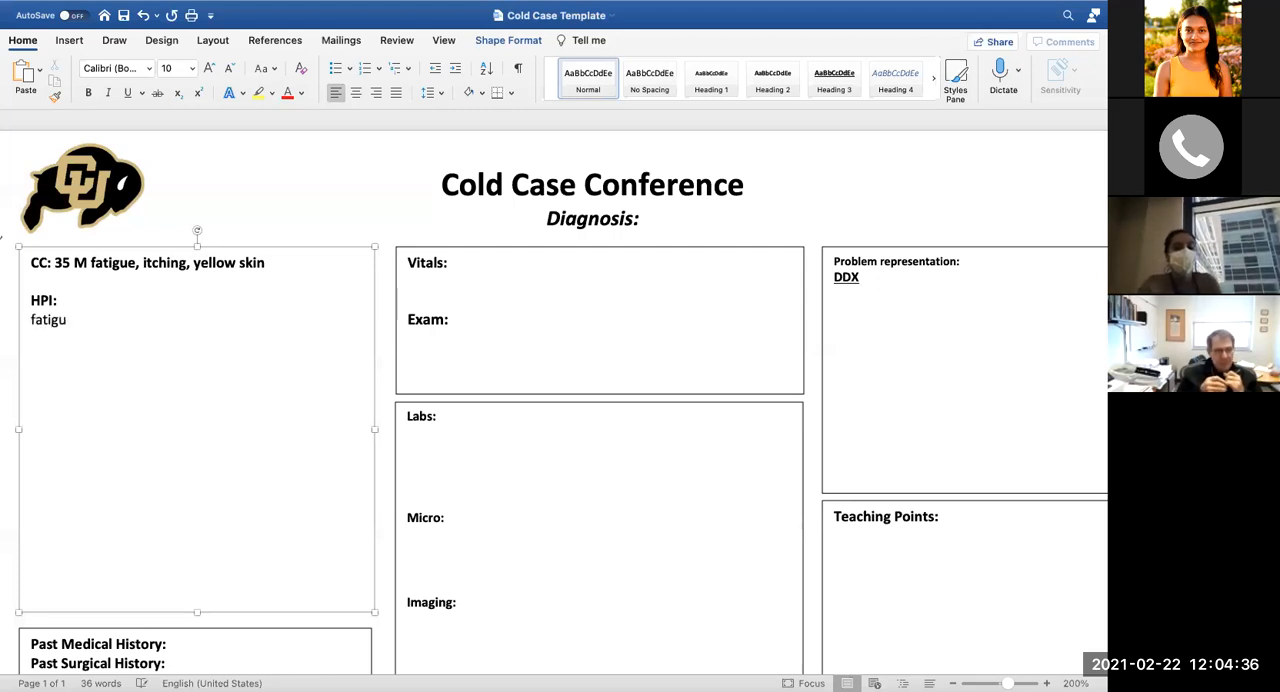
text(Fatigue x 1 w)
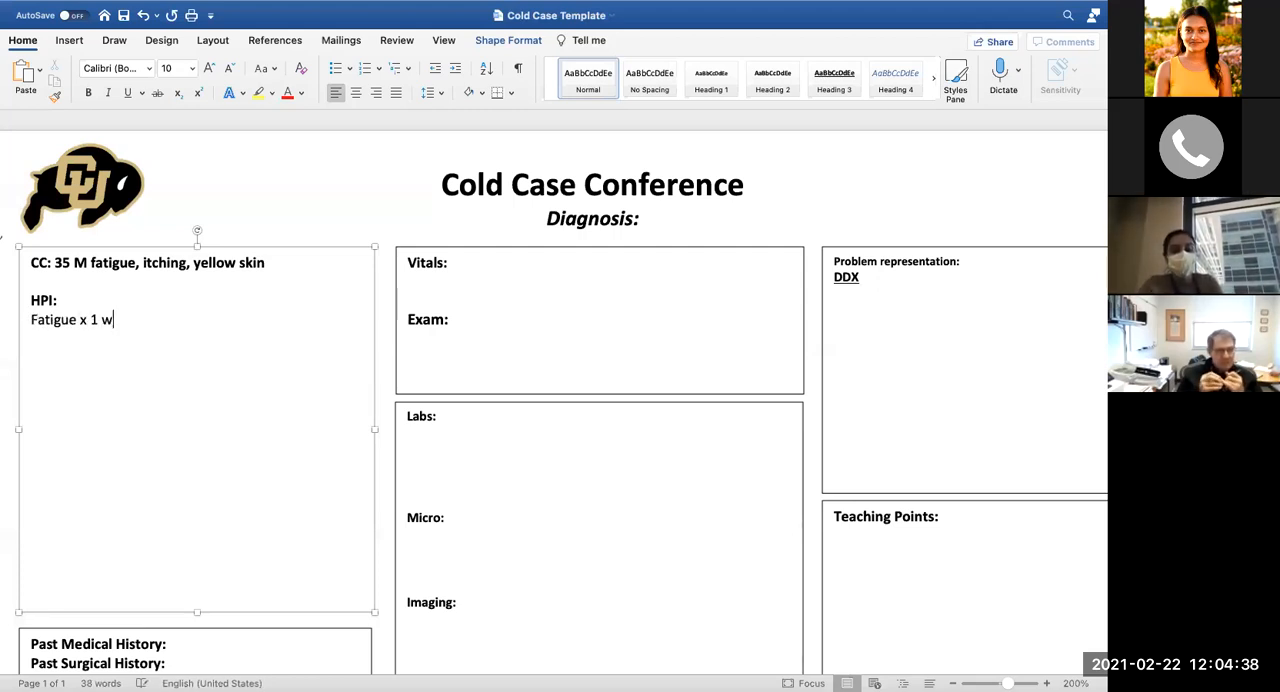
text(eek)
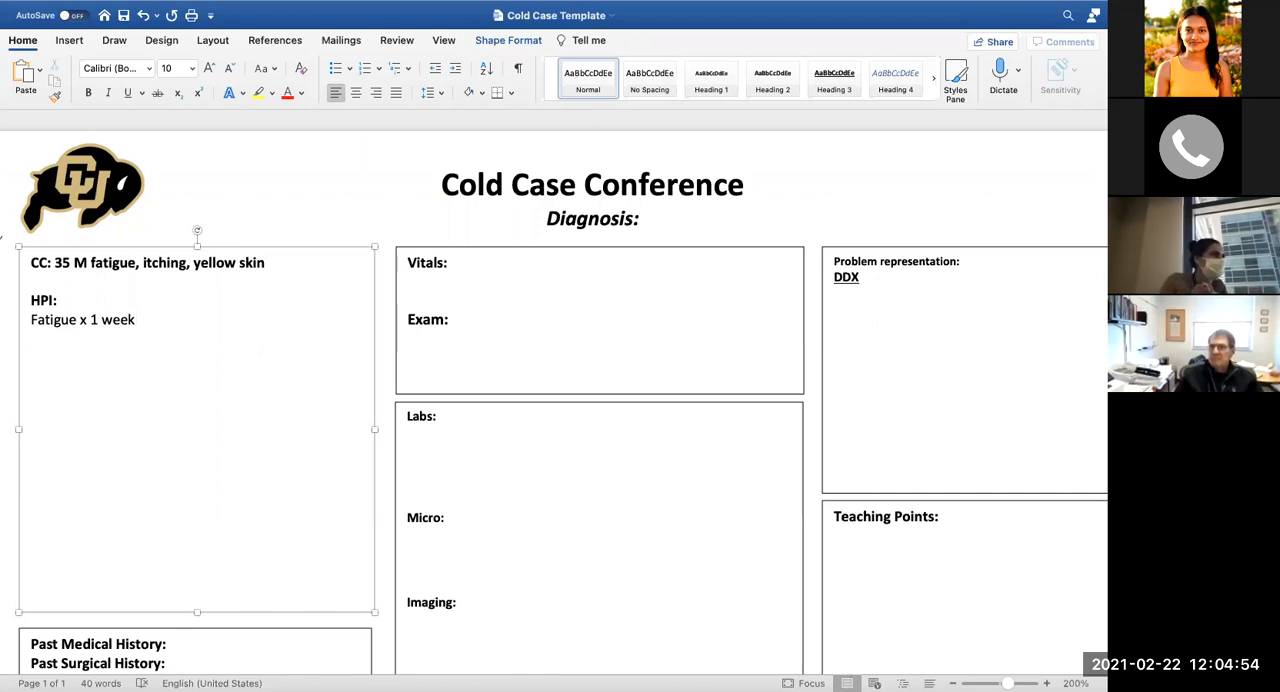
text(,)
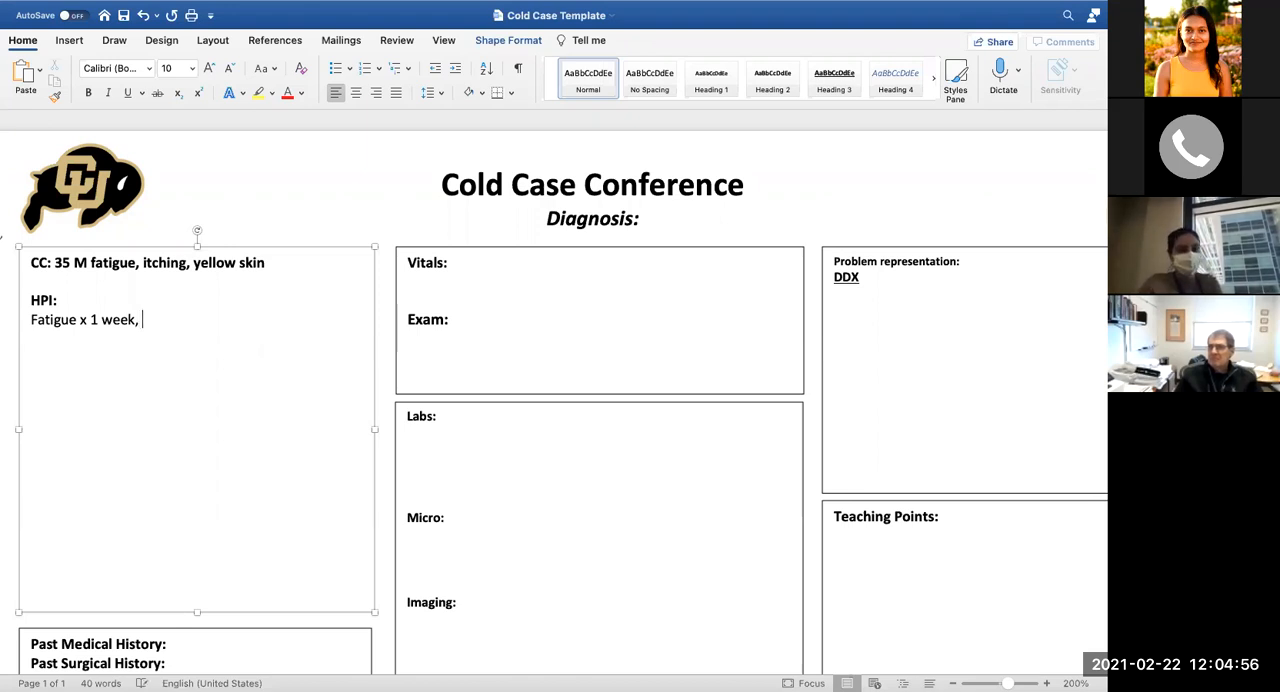
text(new it ching)
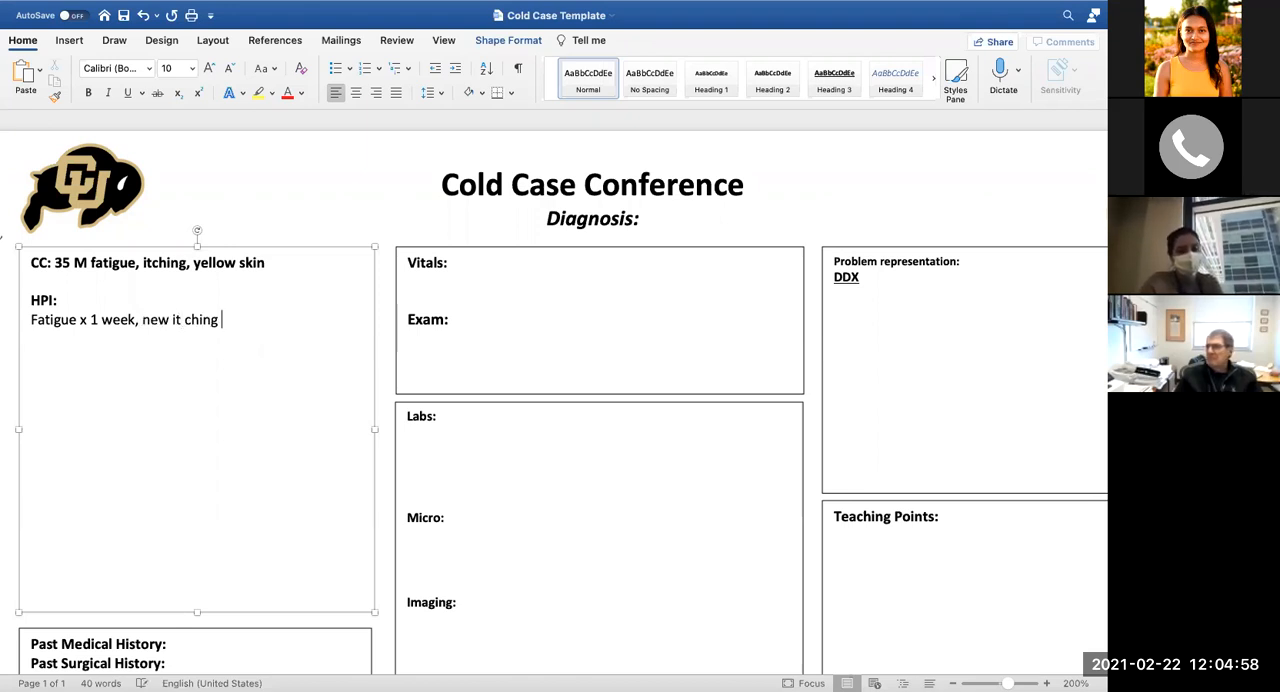
text(a)
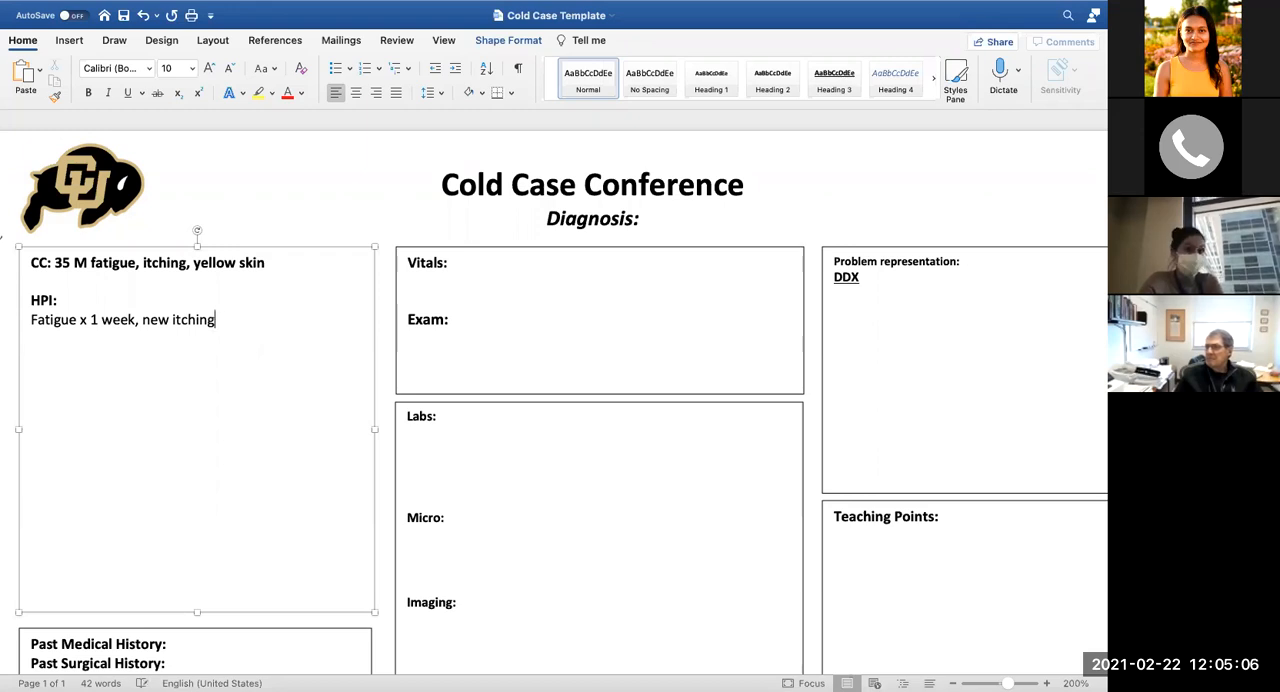
text(, jaundice,)
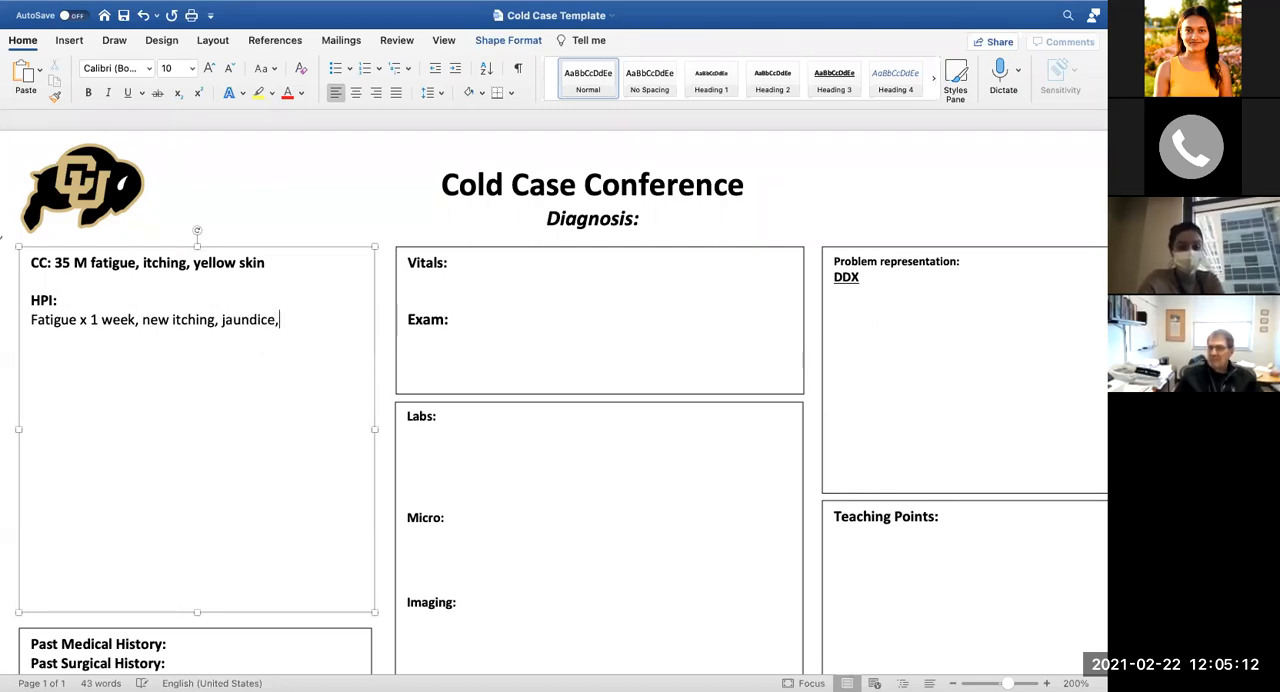
text(\)
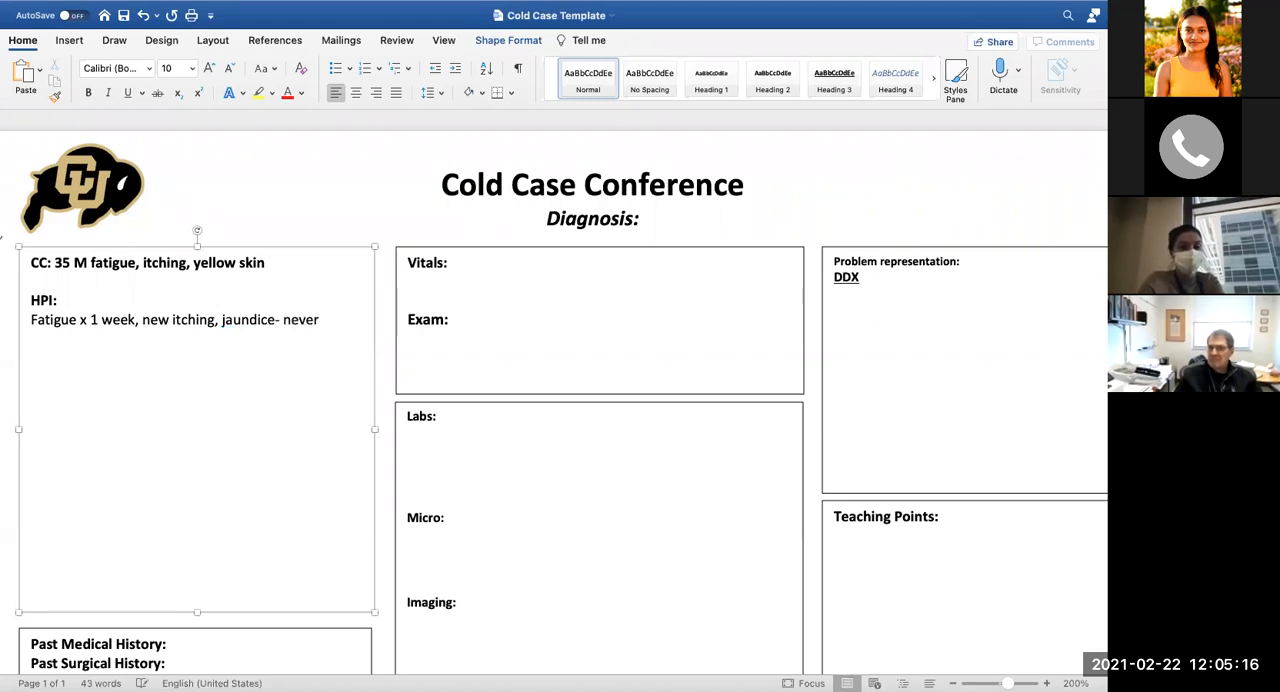
text(previously)
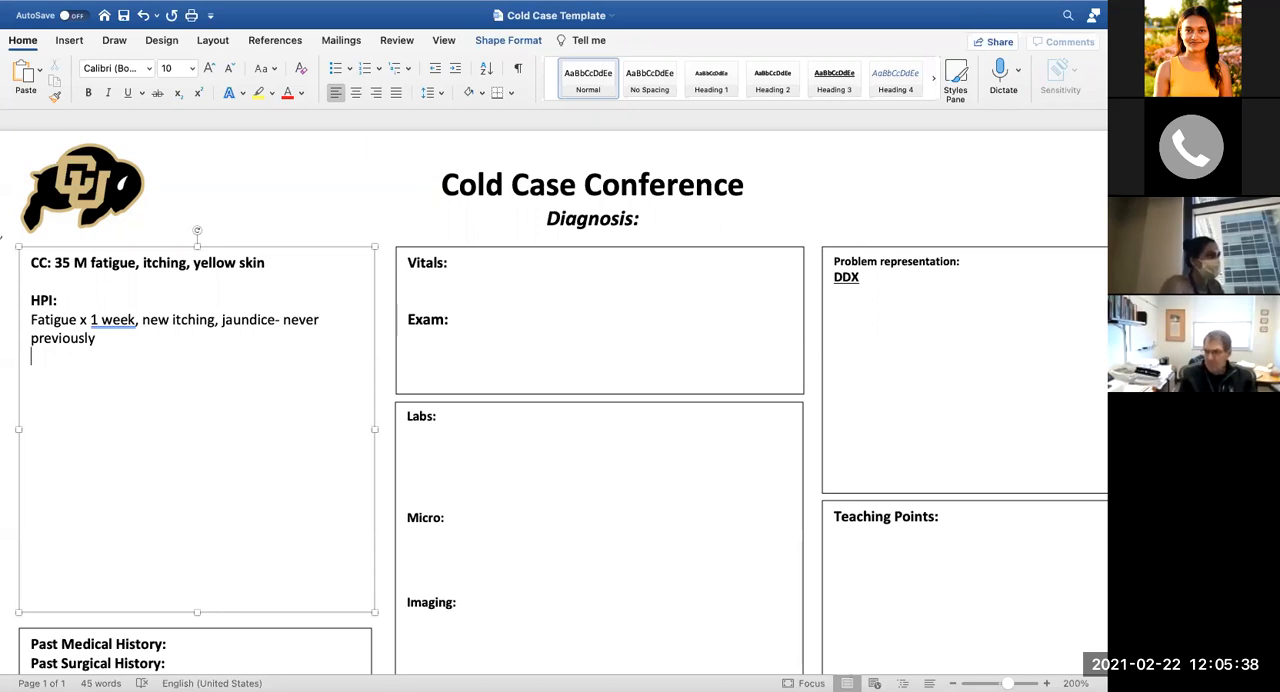
Write 'Increased abdominal girth, LE swelling' on the next HPI line, correcting the misspelling
text(i)
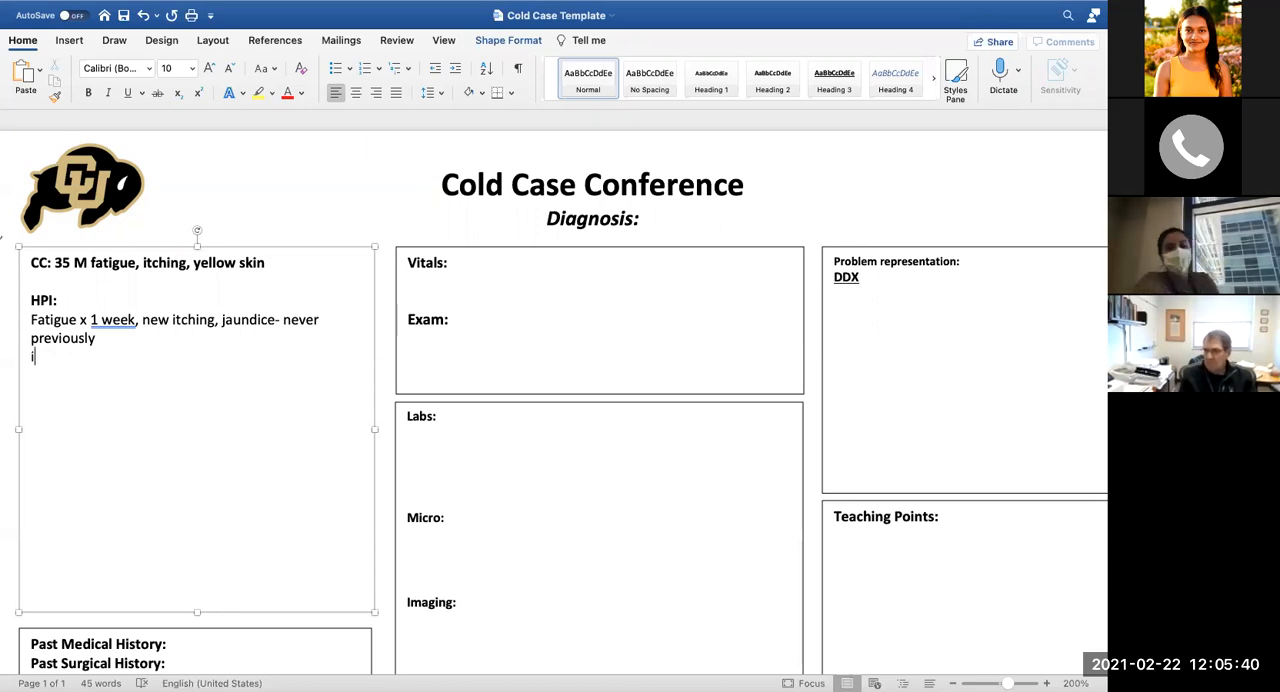
text(Increased abd)
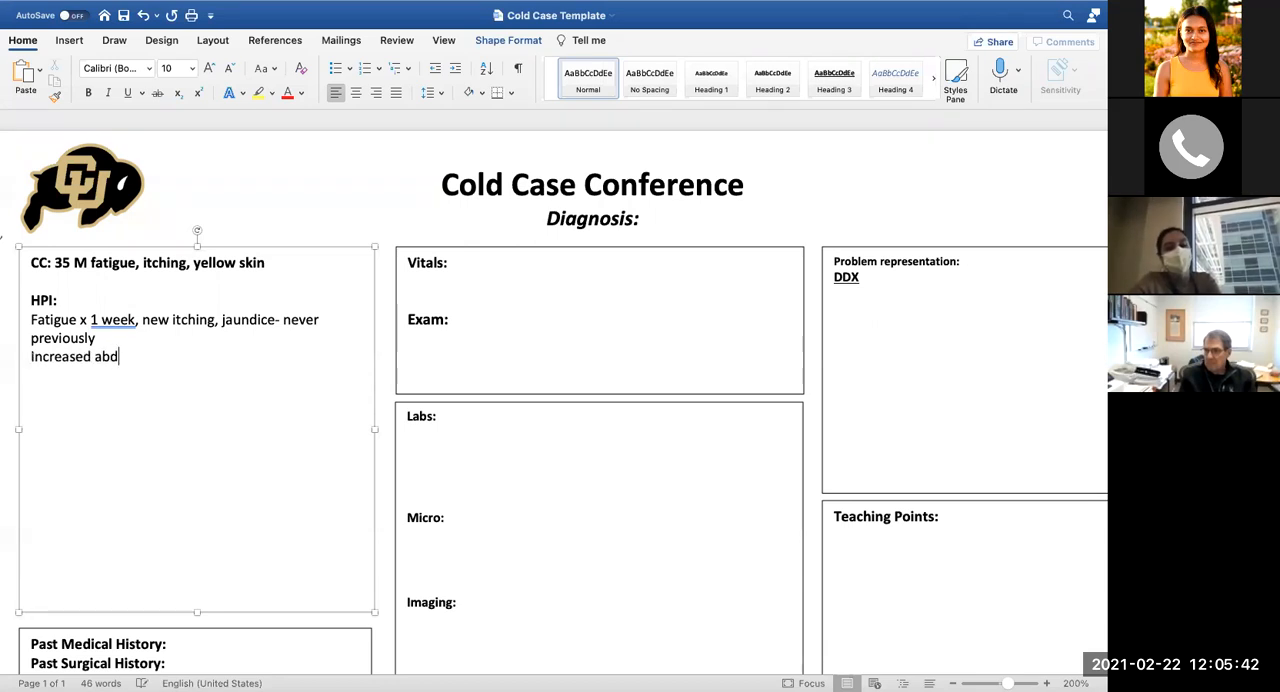
text(ominal)
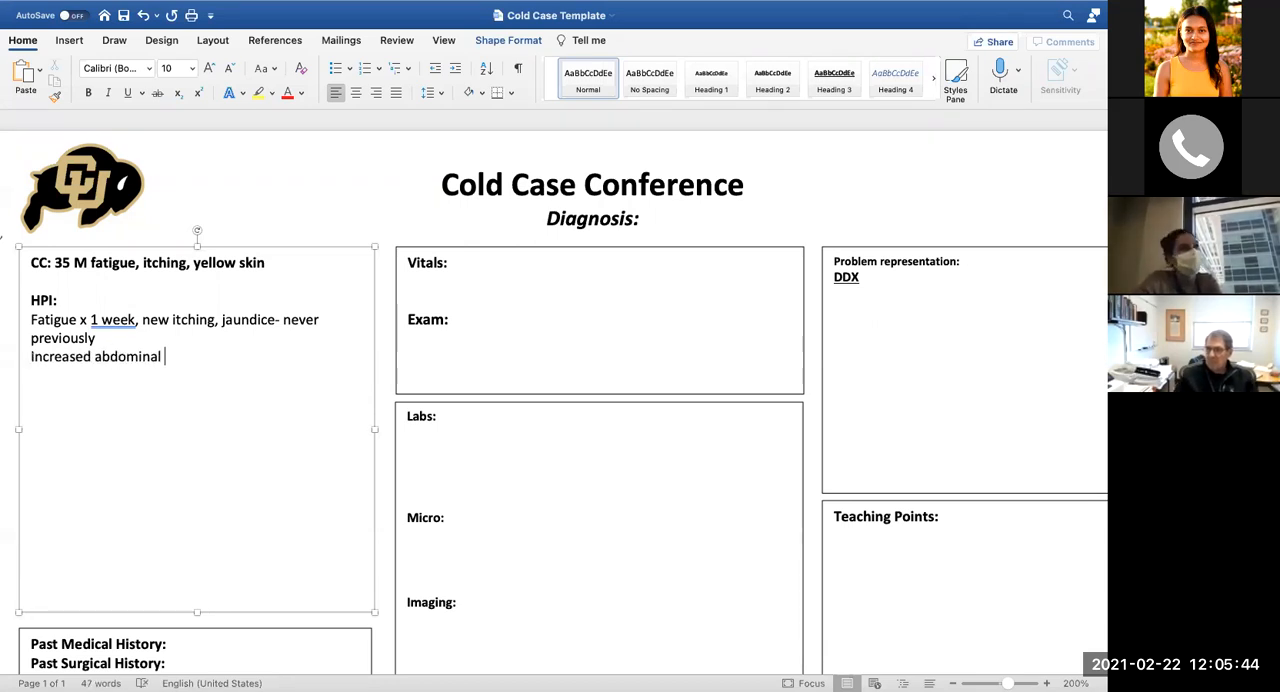
text(girth,)
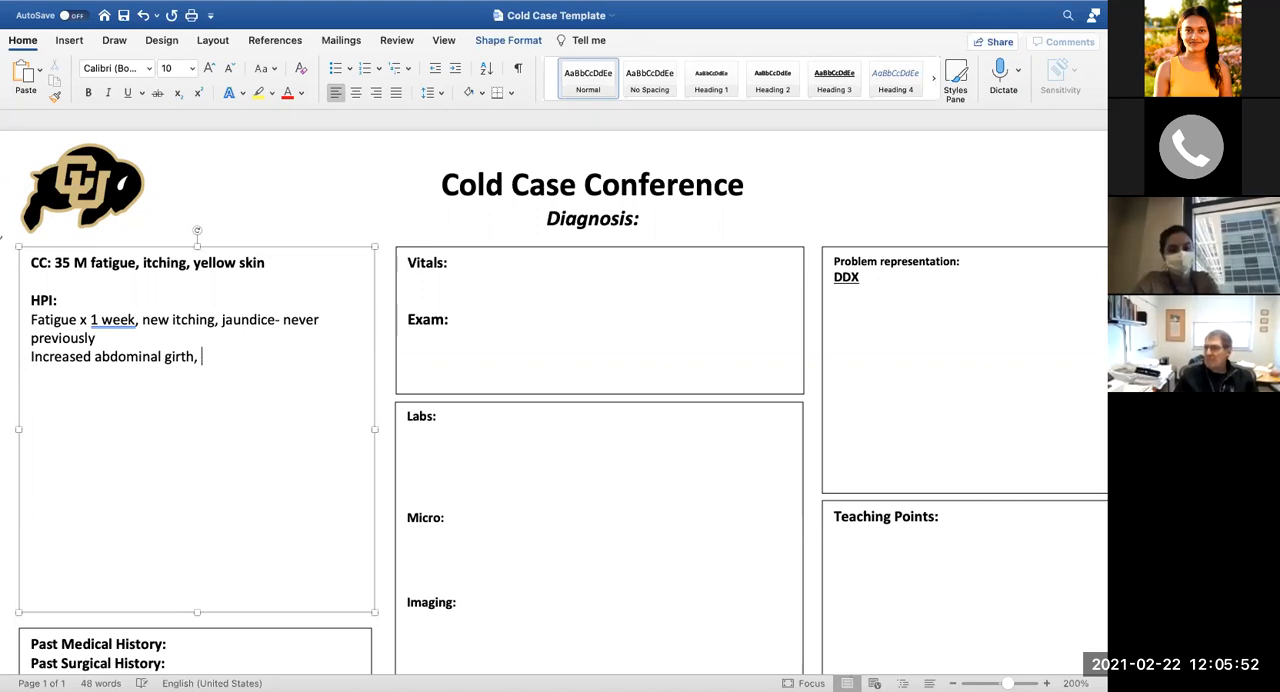
text(LE Sweeling)
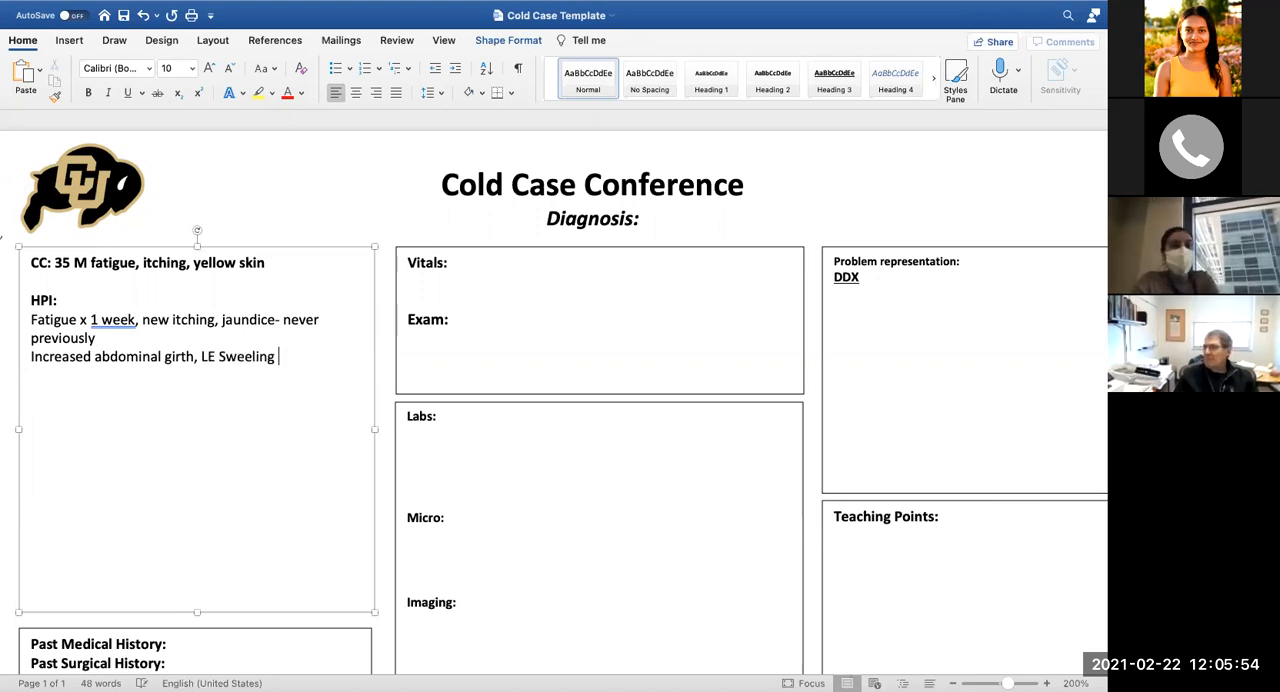
key(Backspace)
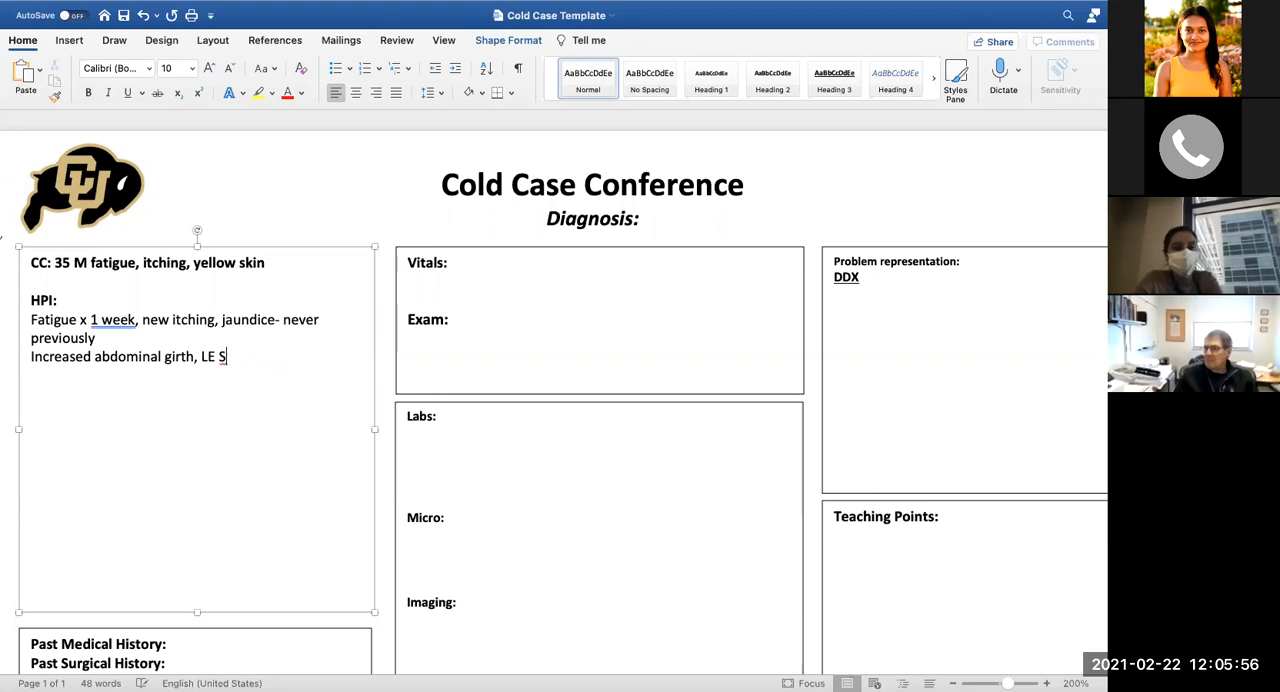
text(elling)
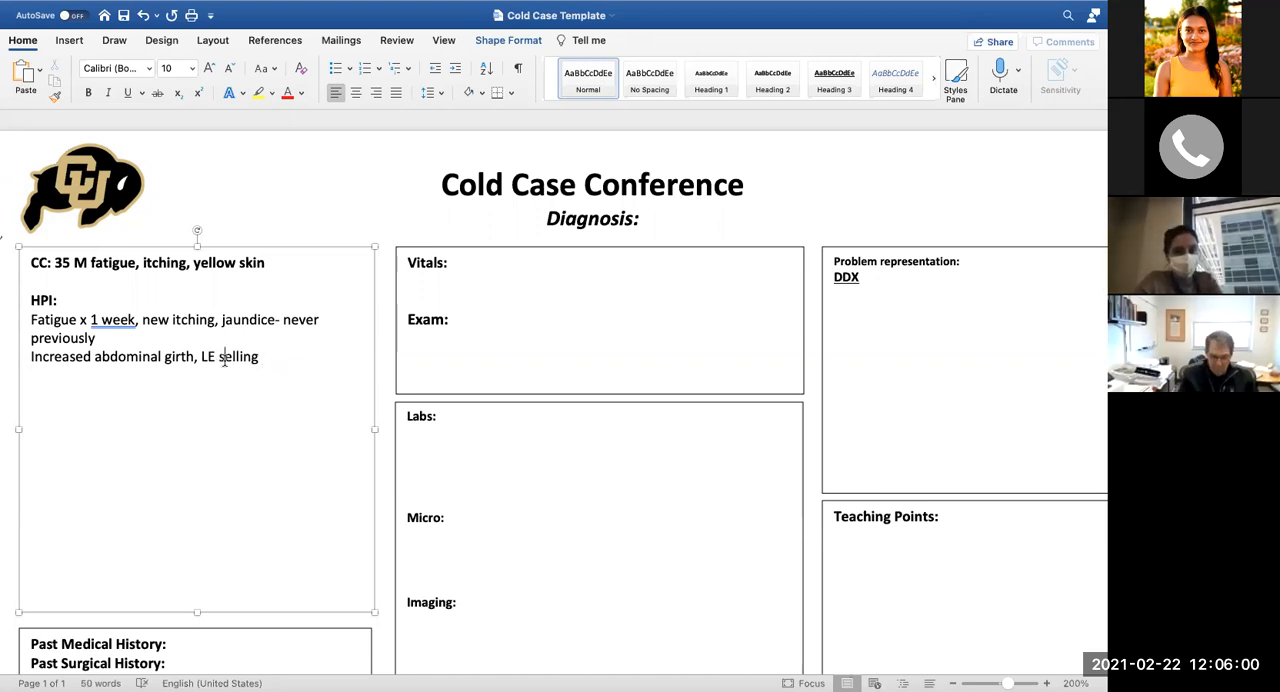
text(sw)
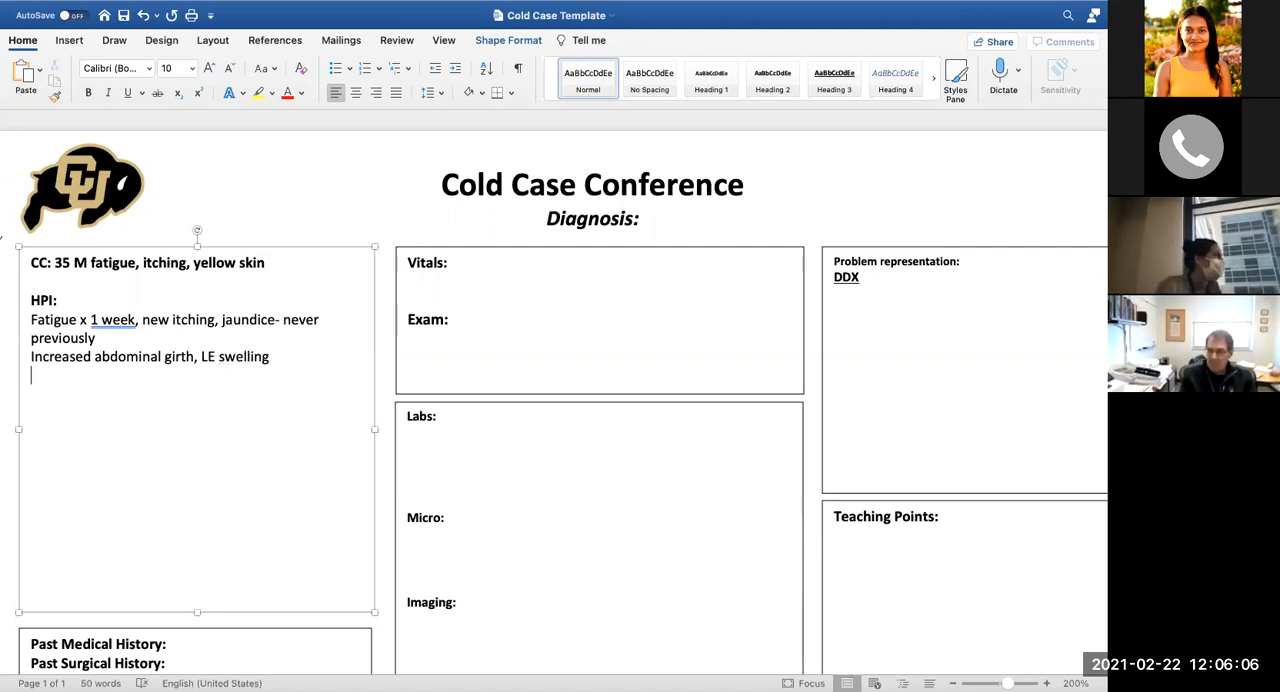
Add an HPI line for chronic constipation with BM every 3-4 days
text(C)
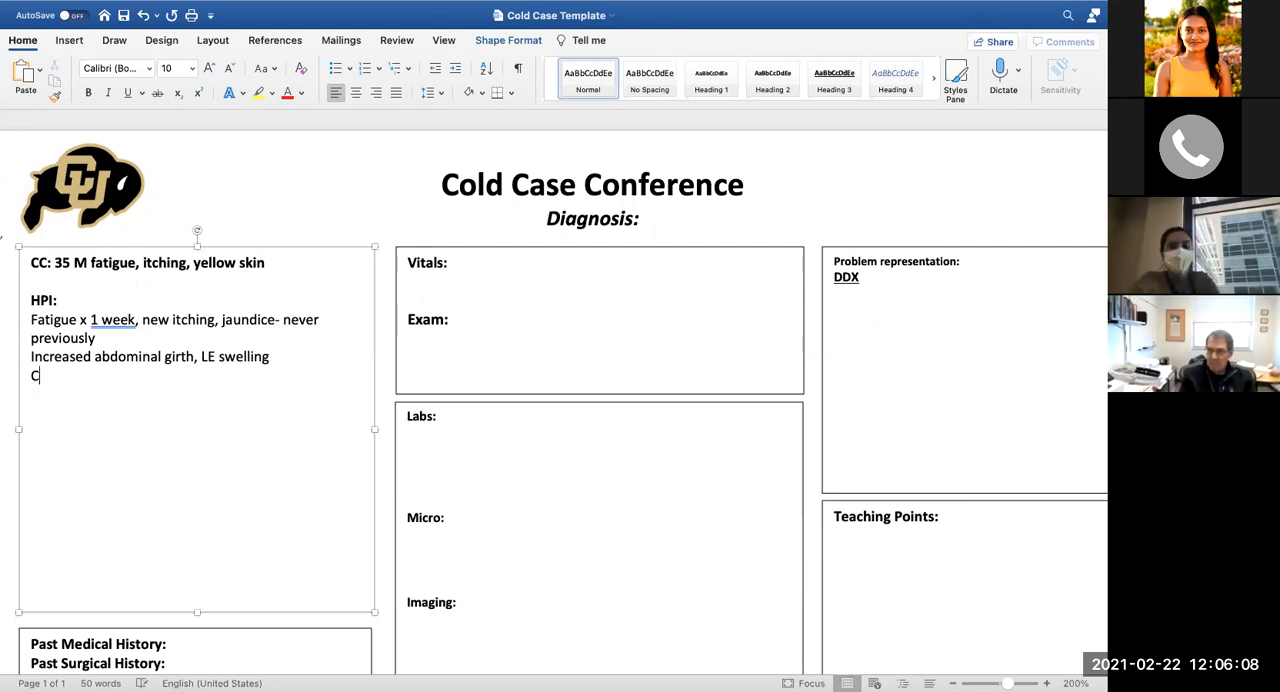
text(hronic cons)
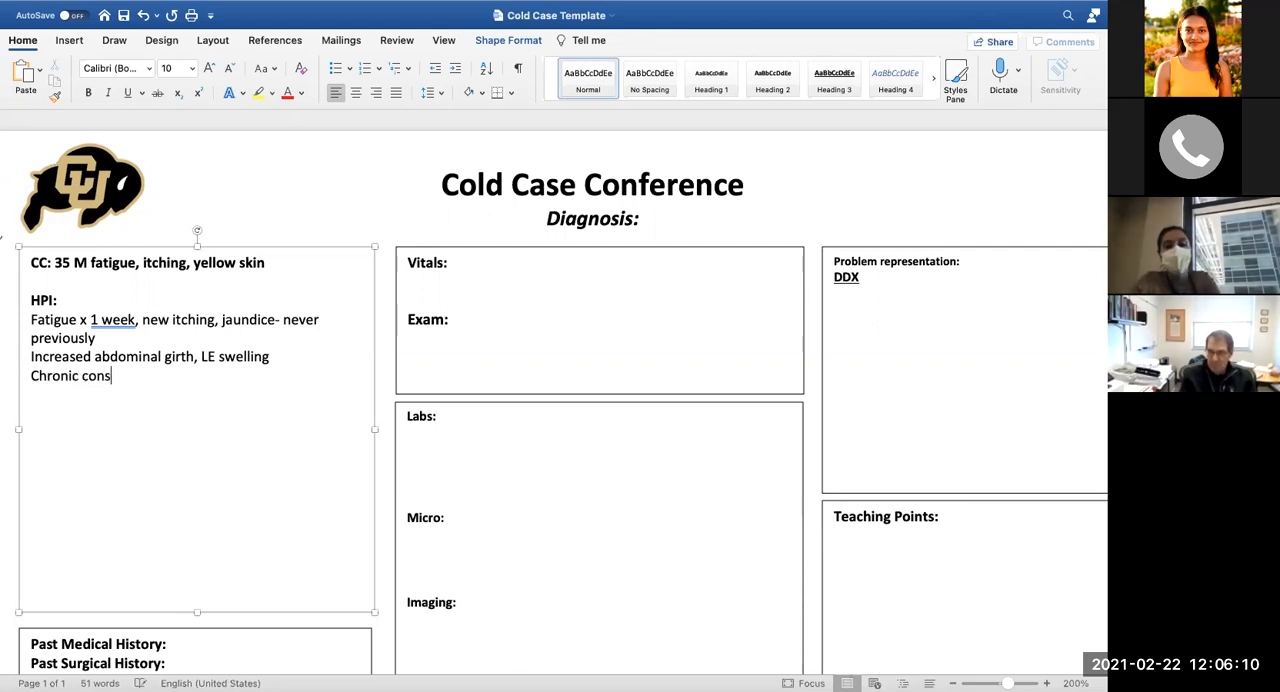
text(tipation)
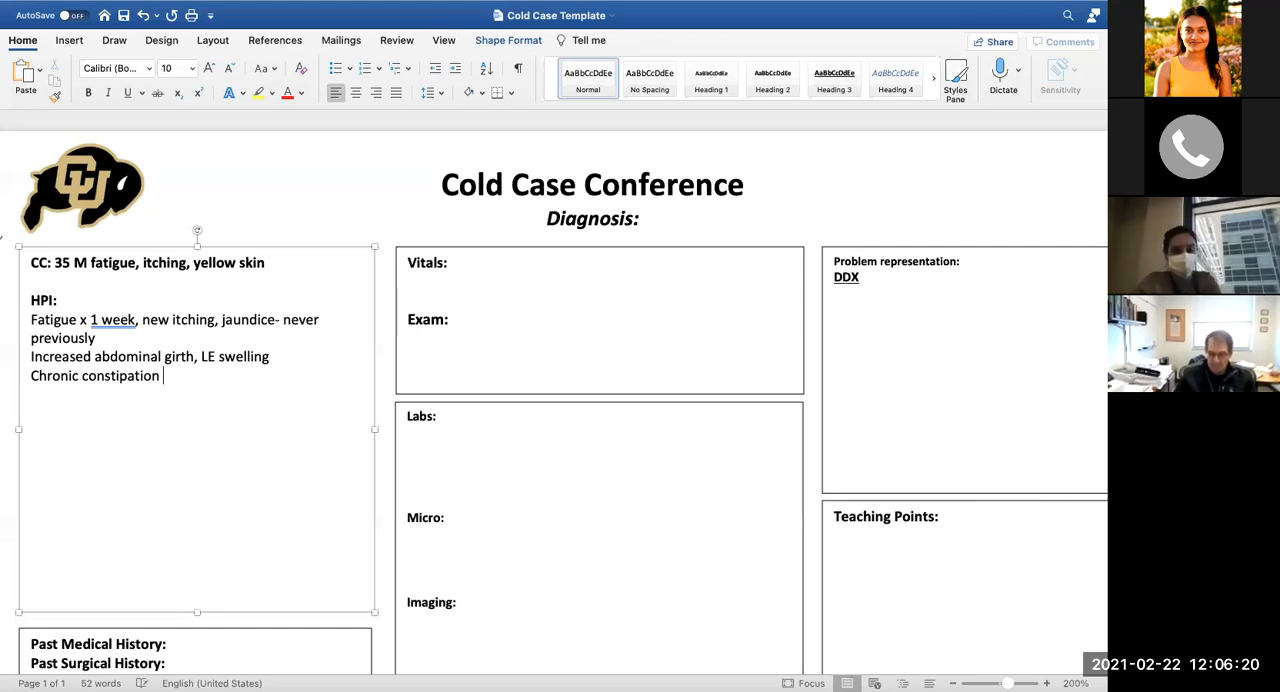
text(, BM Q3)
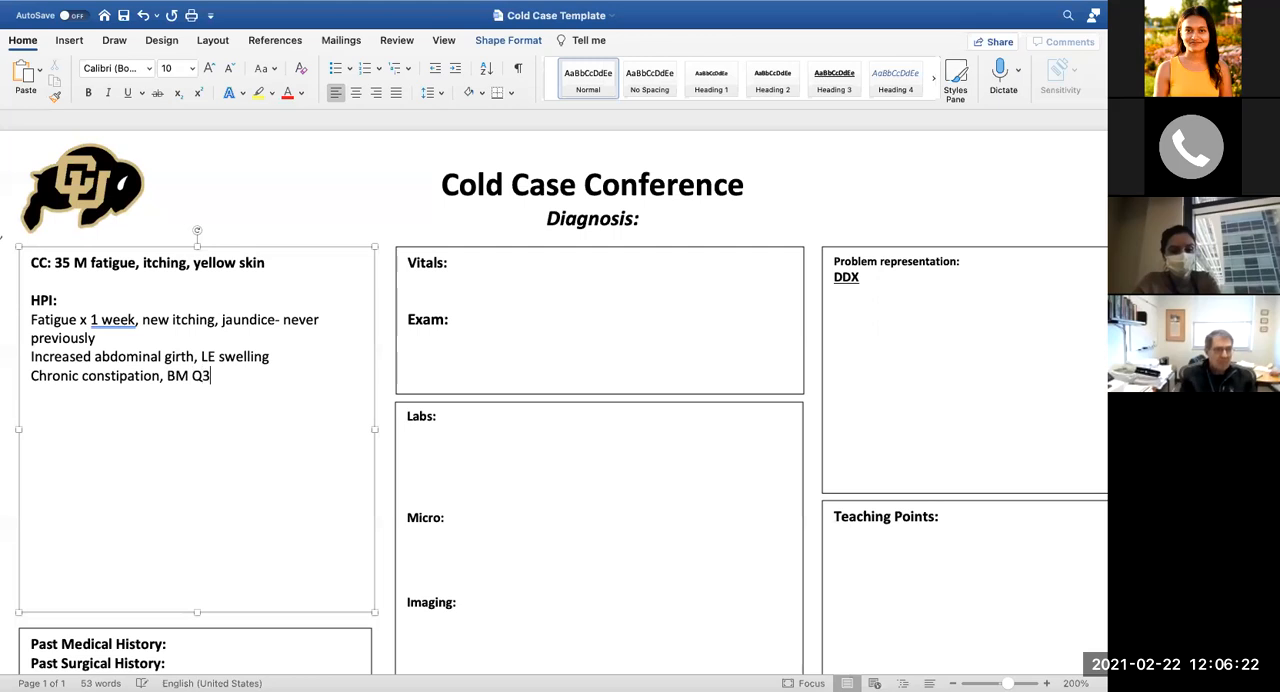
text(-4 days)
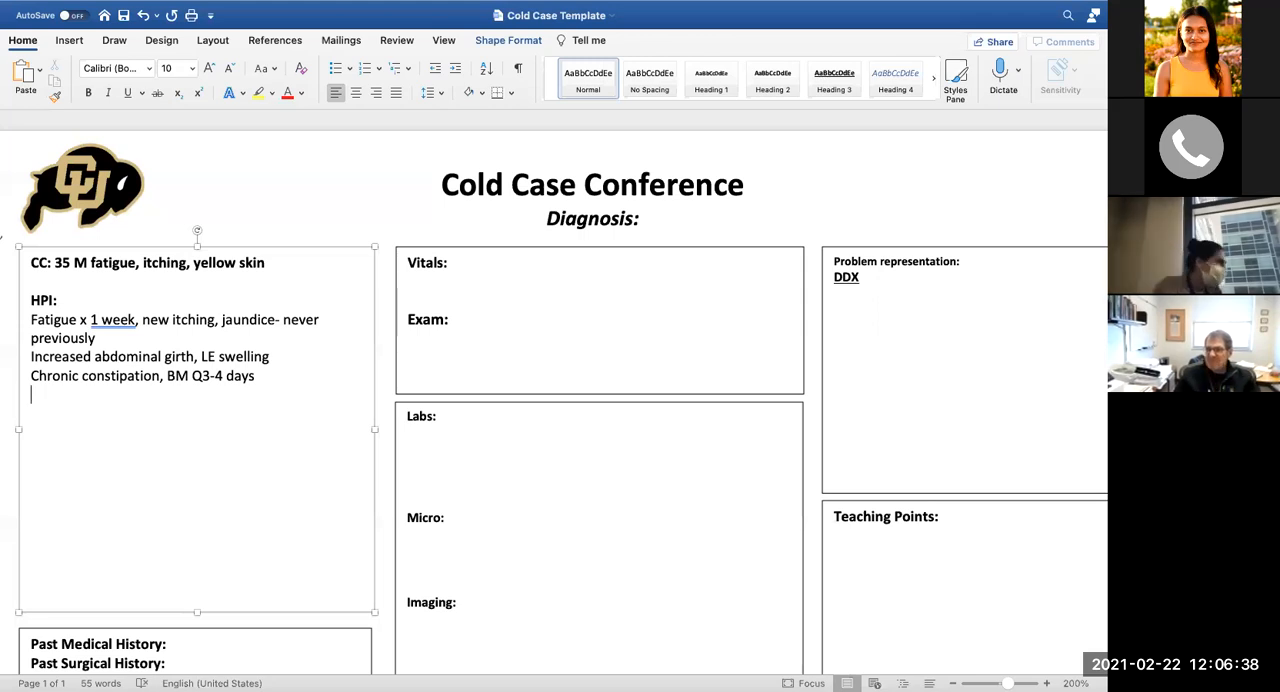
Add intermittent RUQ pain with no change with eating
text(Intermittent RU)
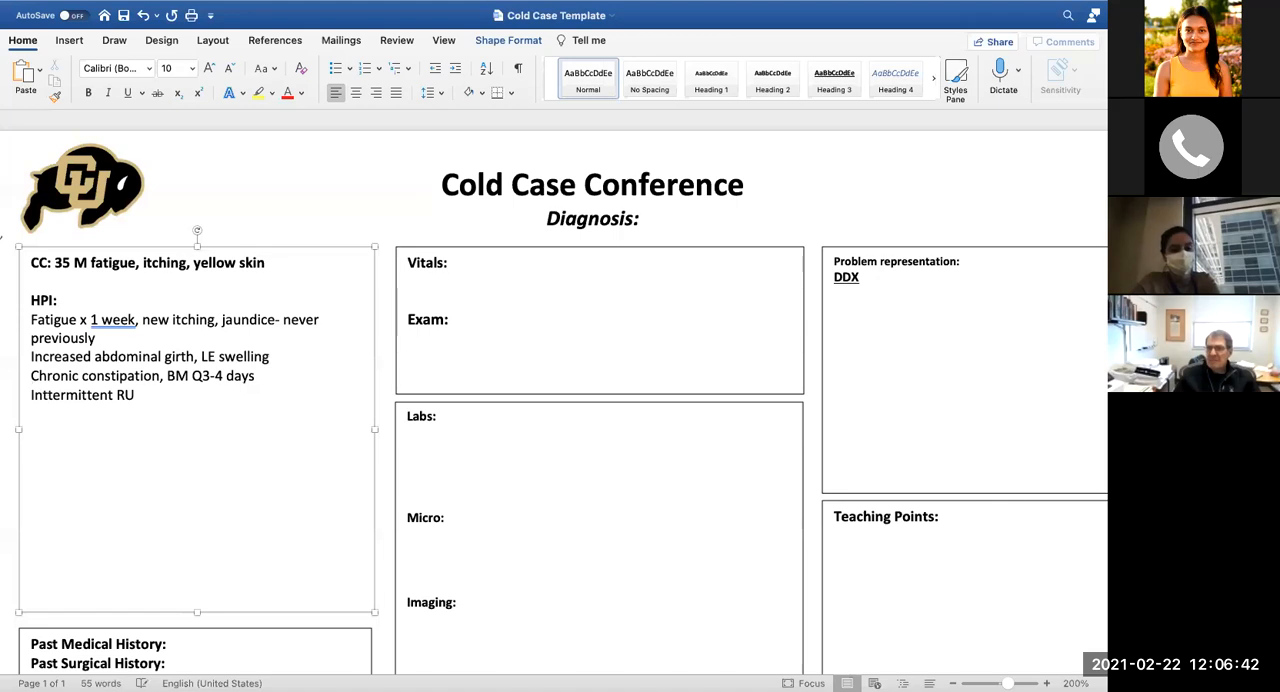
text(Q pain)
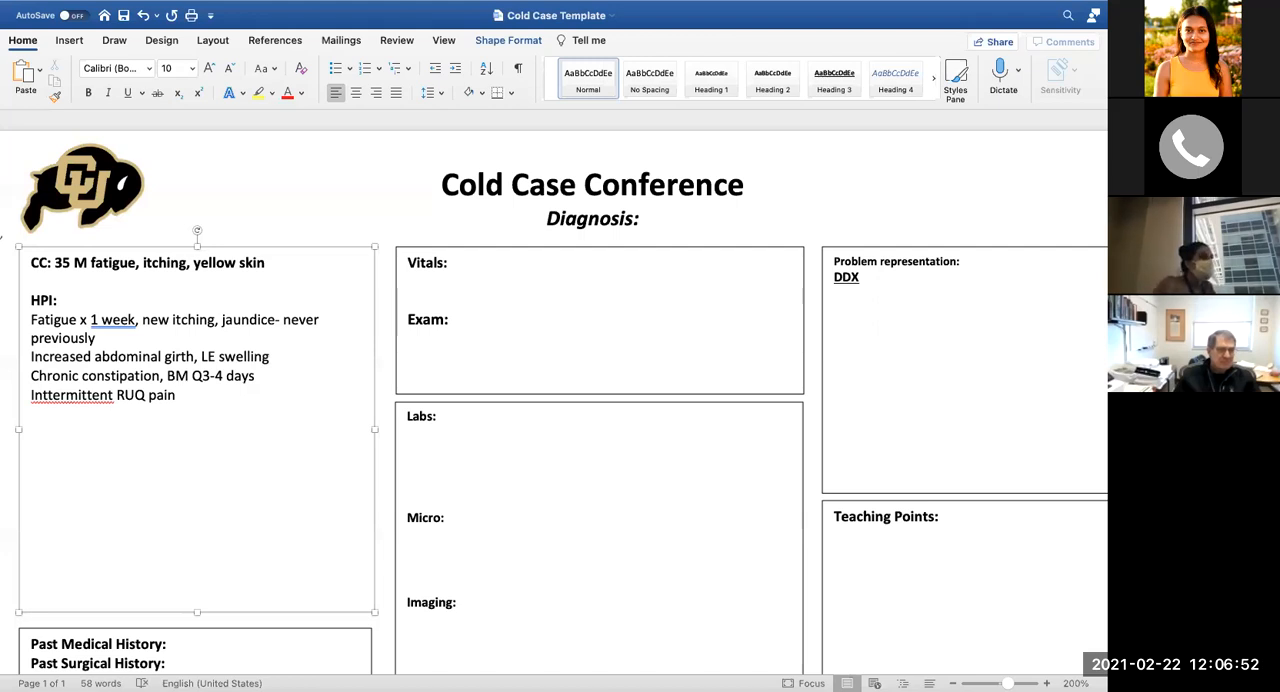
click(178, 395)
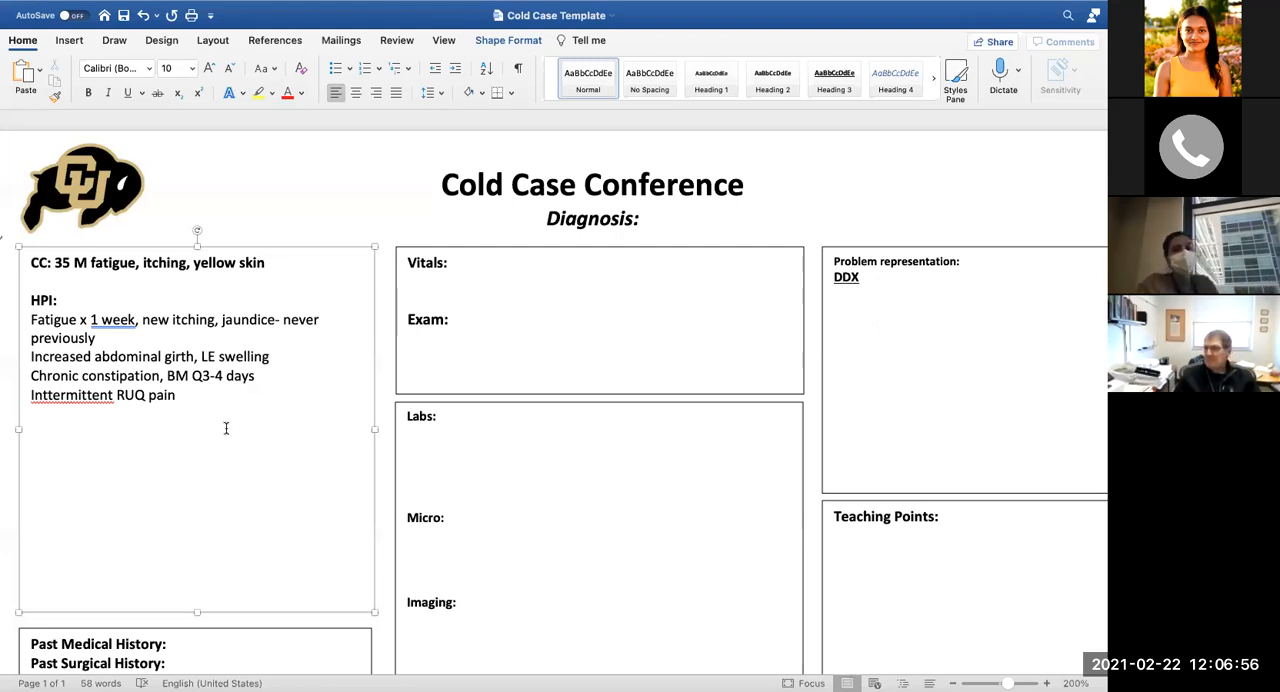
text(no change with)
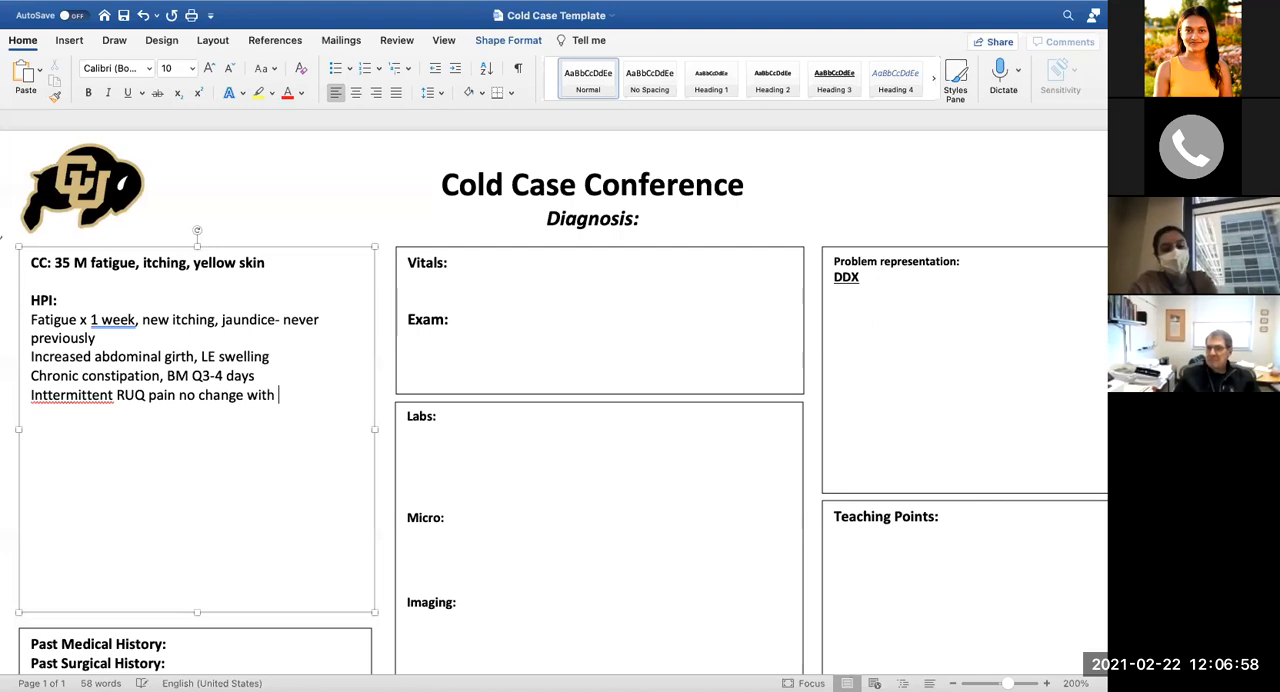
text(eat)
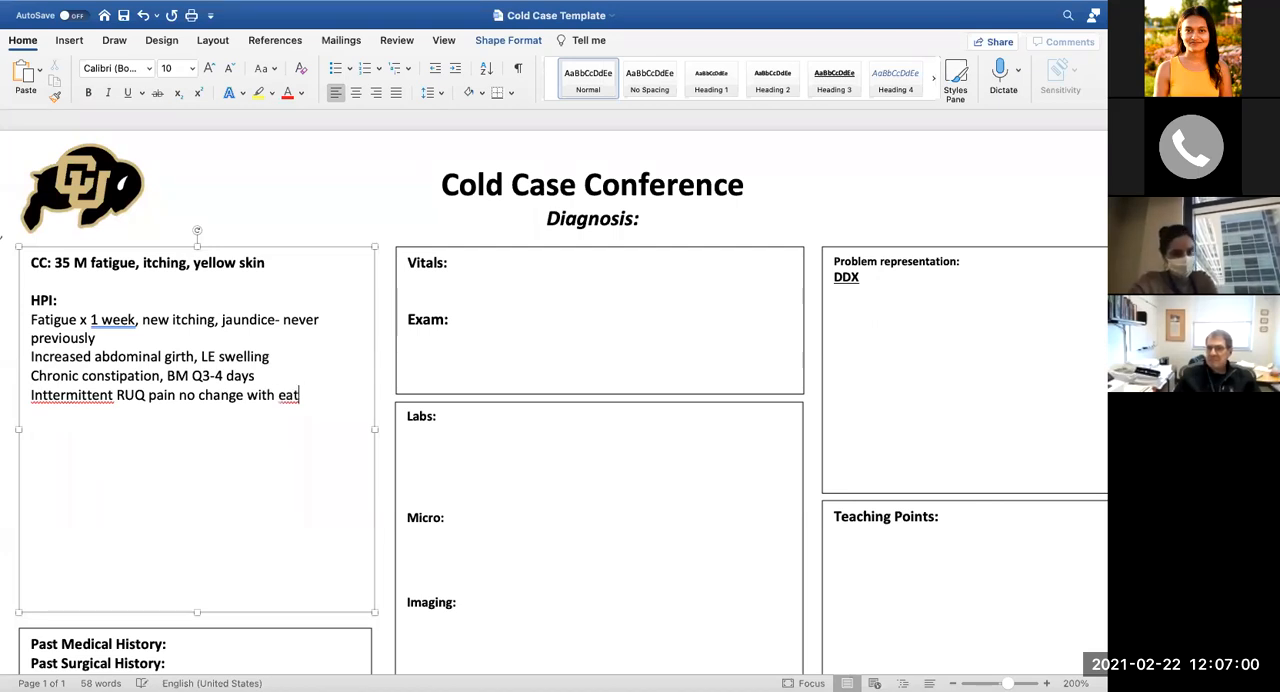
text(ing)
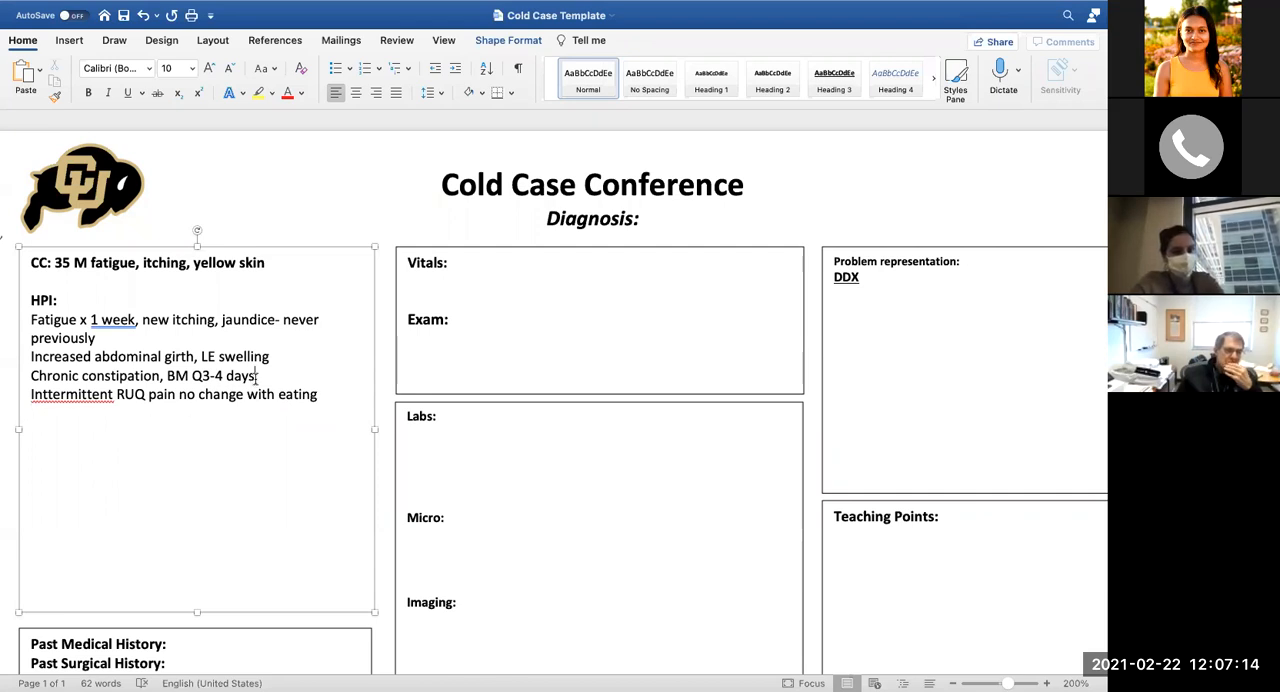
Add indigestion with abdominal pain after rich or spicy food
text(,)
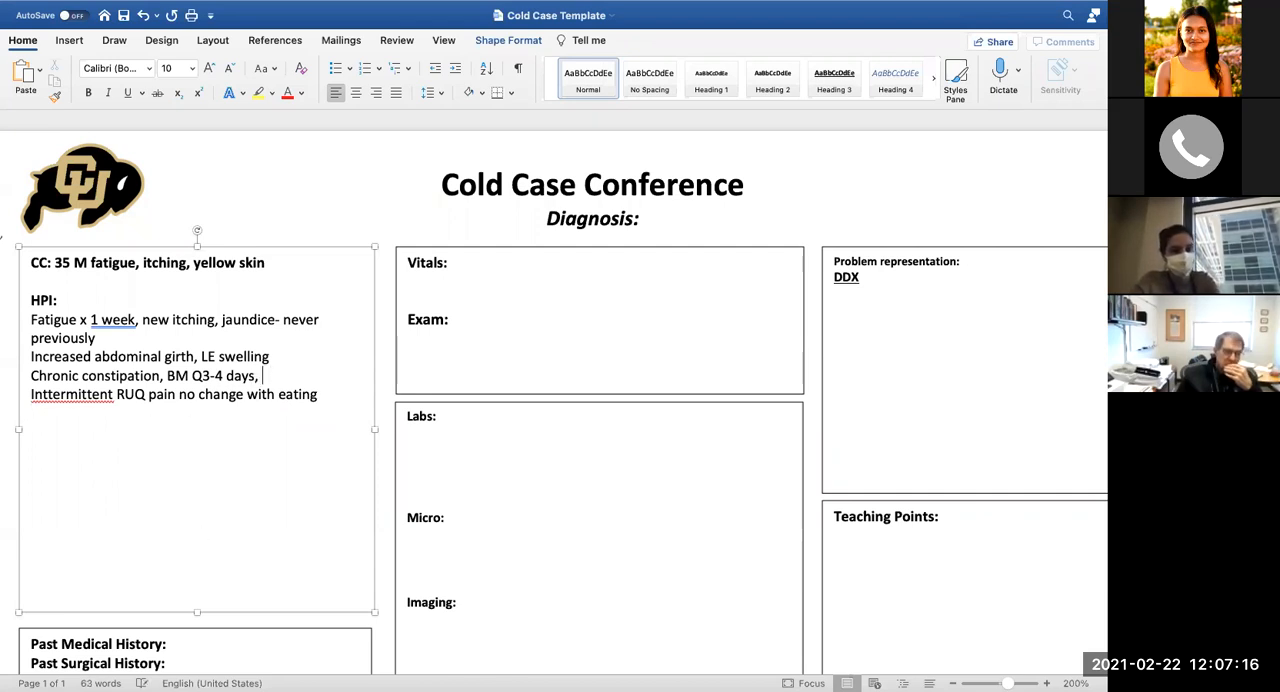
text(idigestion, vauge abdominal pain assoc w/)
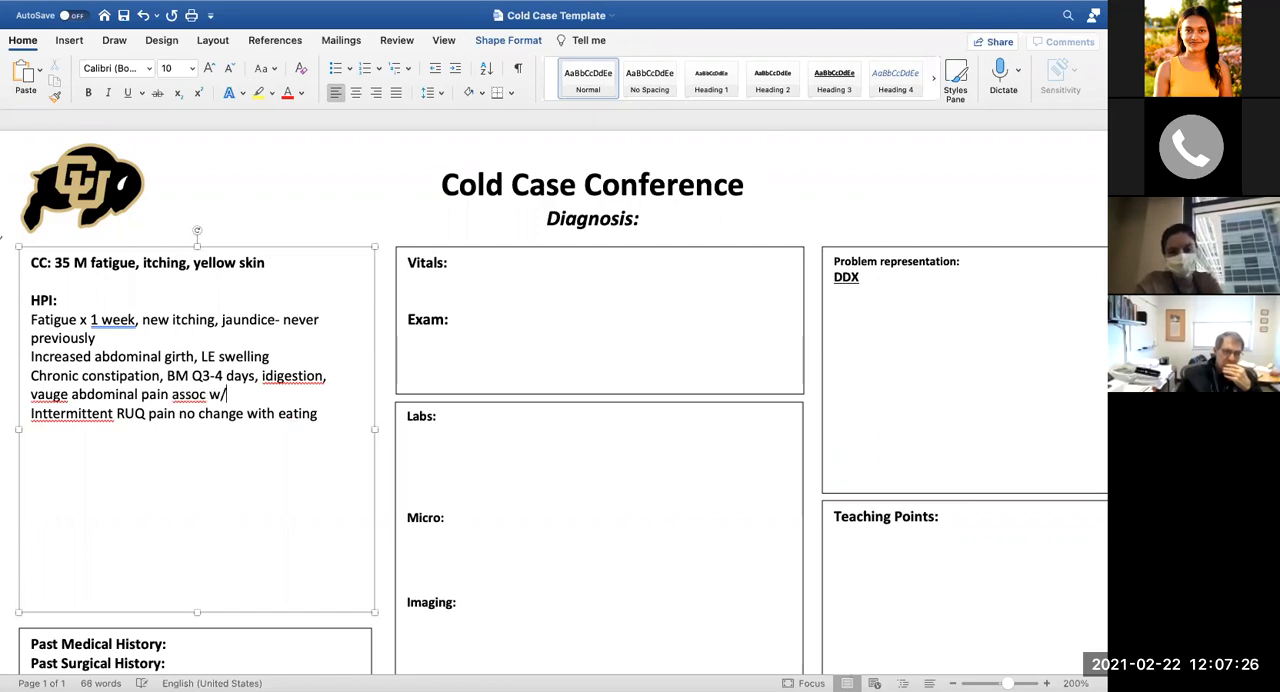
text(rich o)
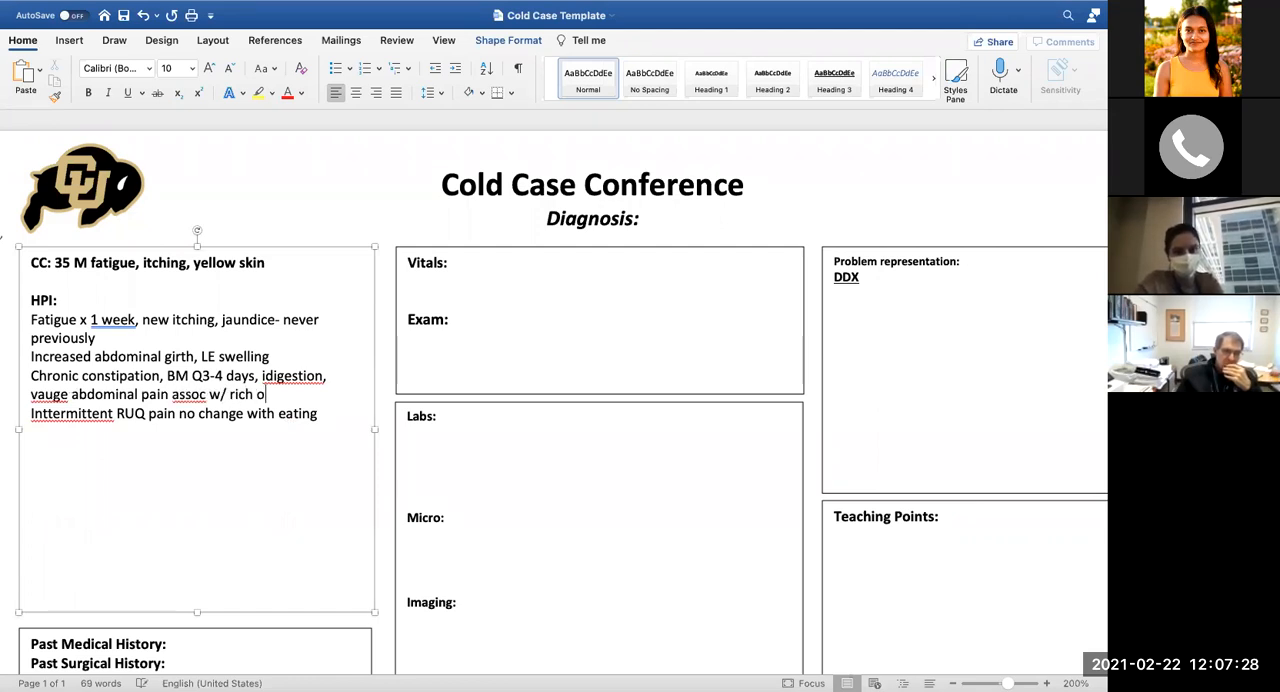
text(r spicy)
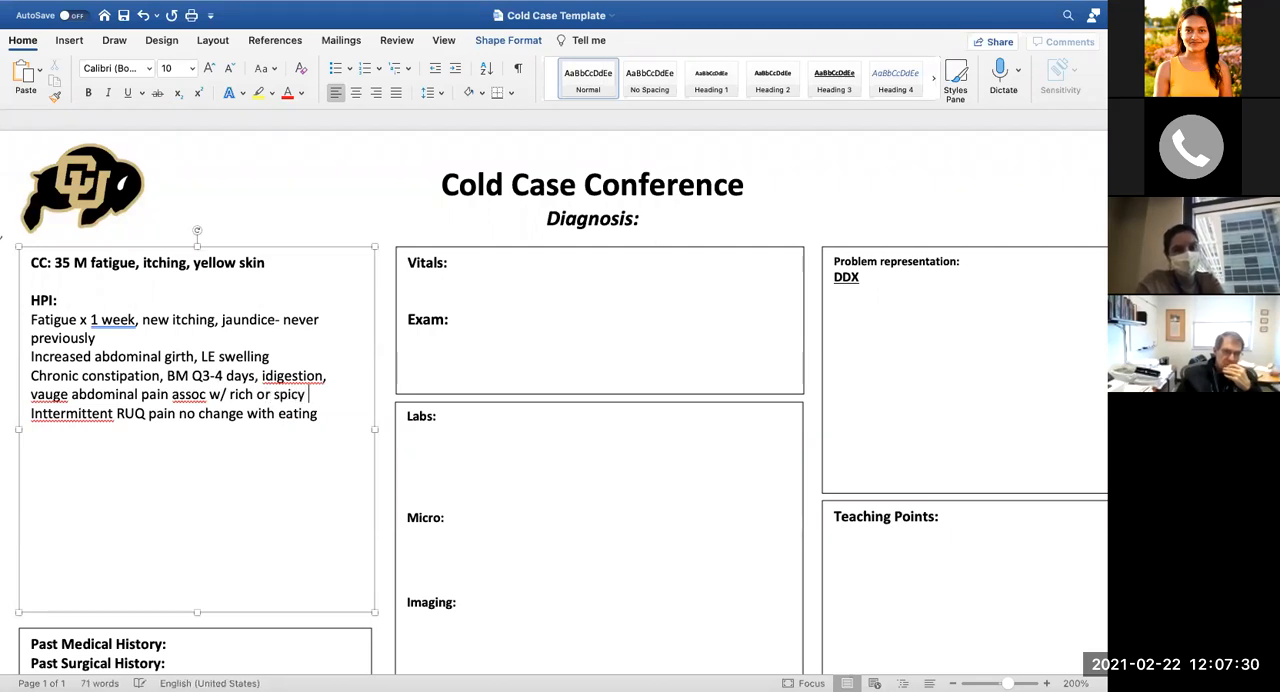
text(food)
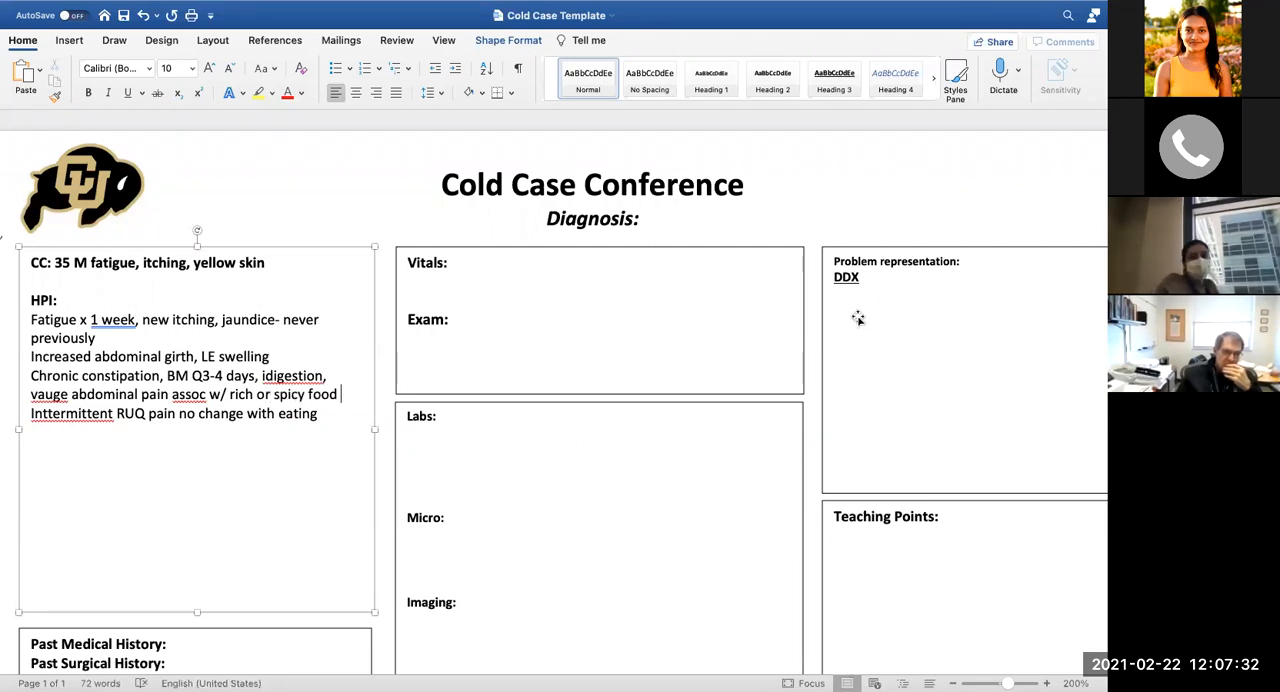
Enter a dashed DDX list with Billiary obstruction, Liver and Hemolytic anemia
click(857, 289)
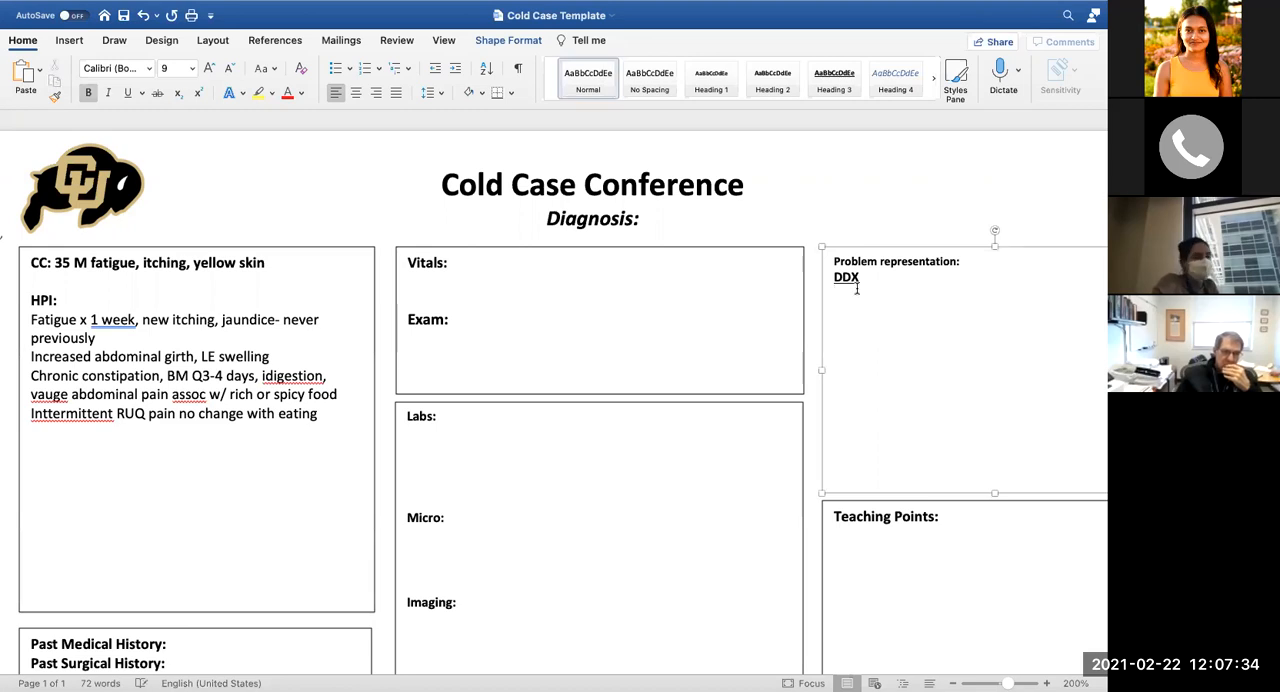
text(-)
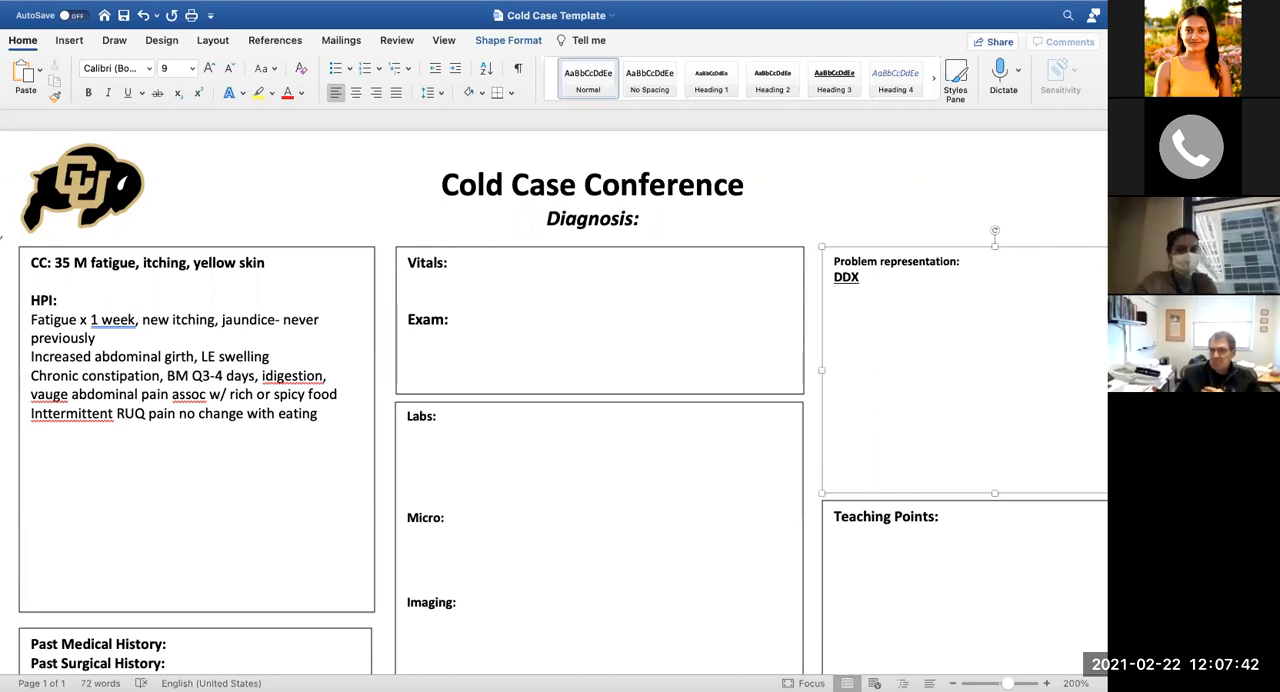
text(Bi)
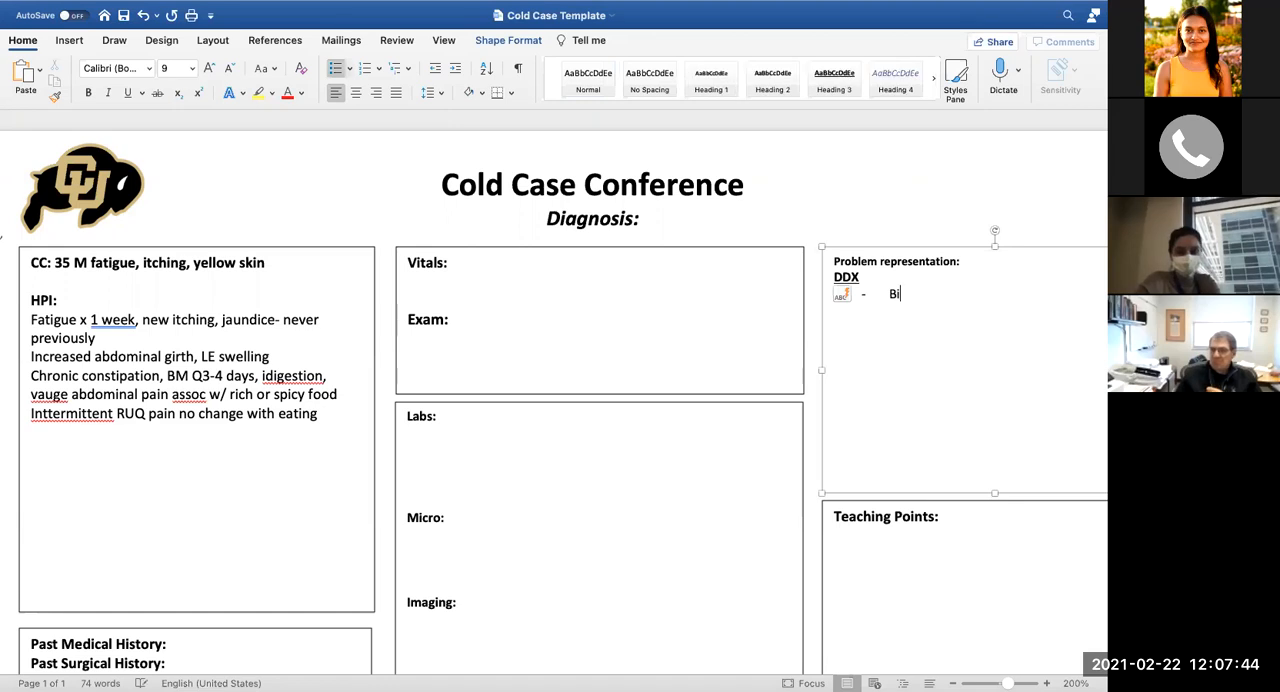
text(Billiar)
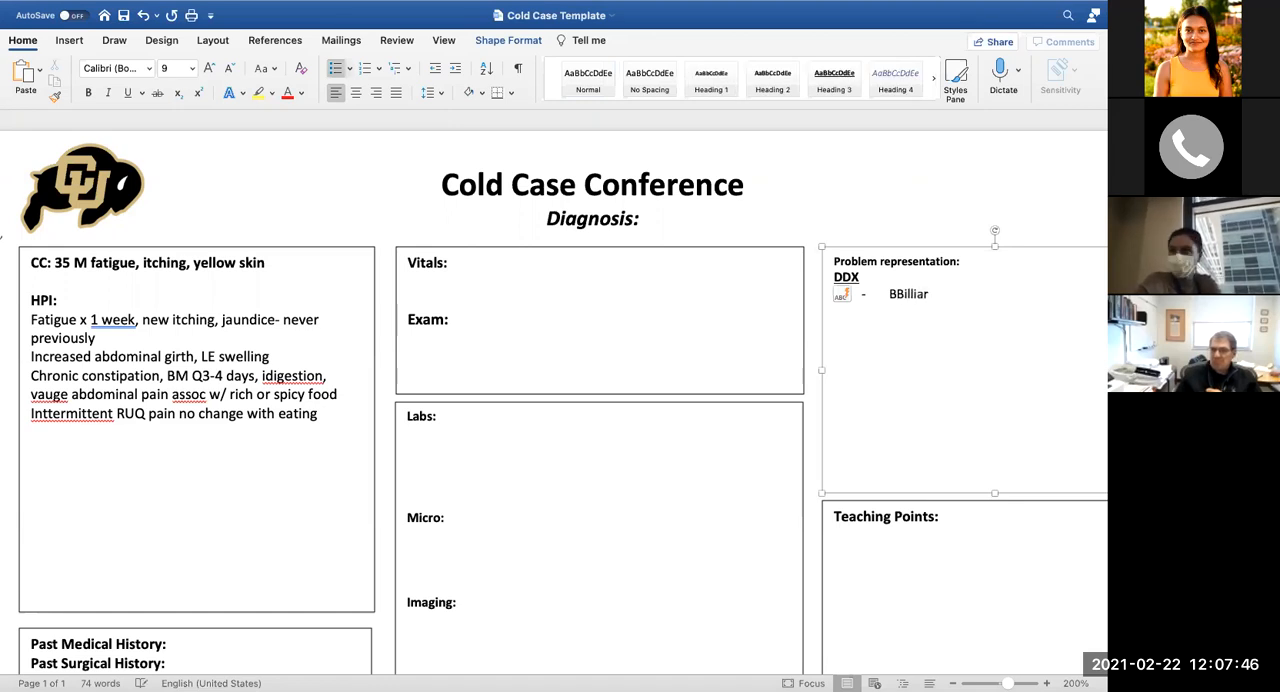
key(backspace)
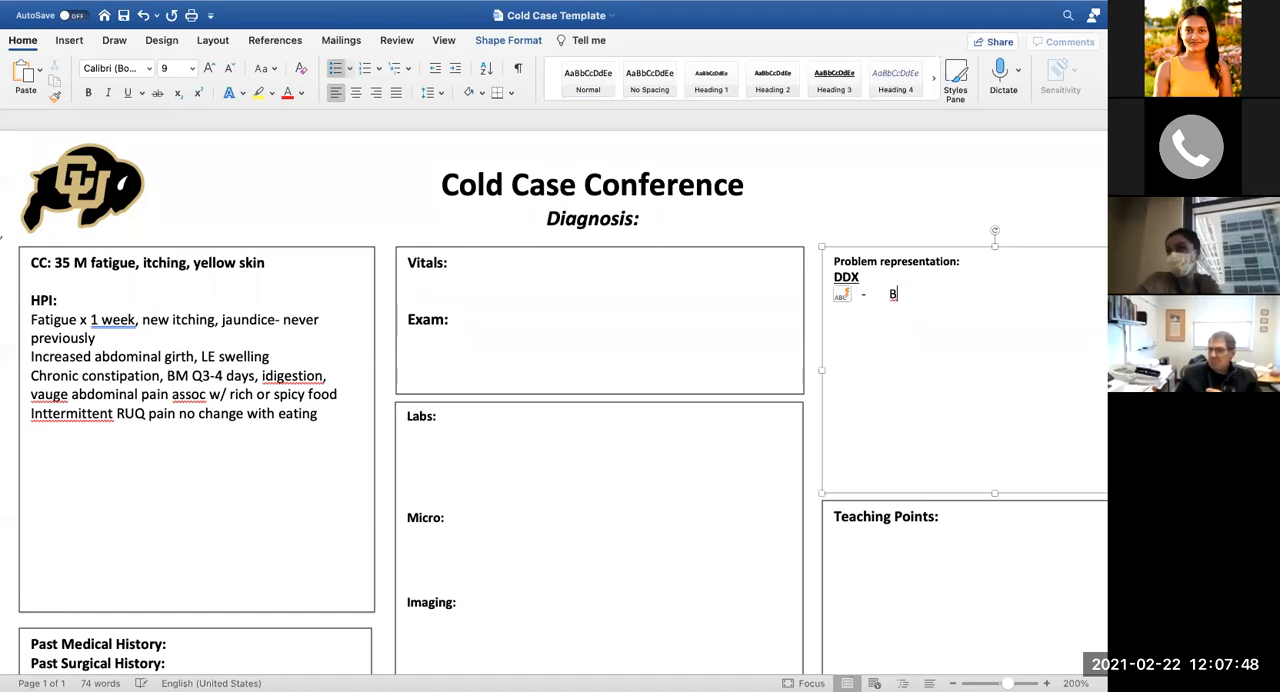
text(illia)
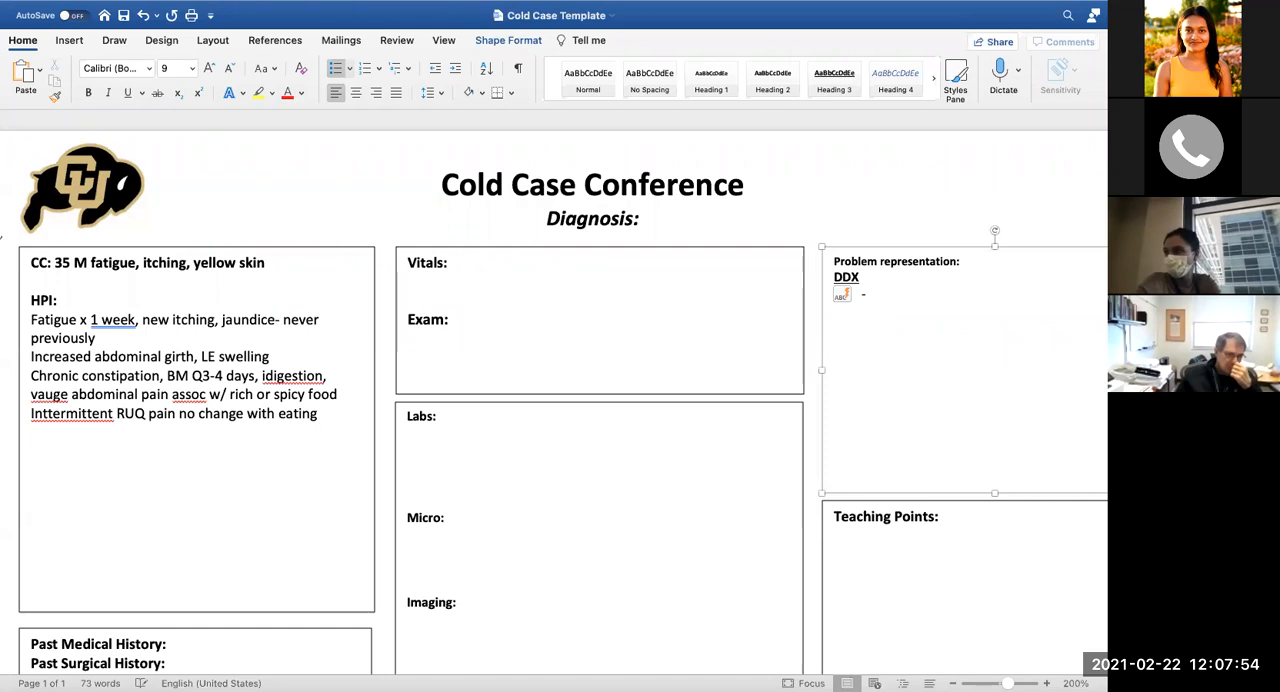
text(Billiar)
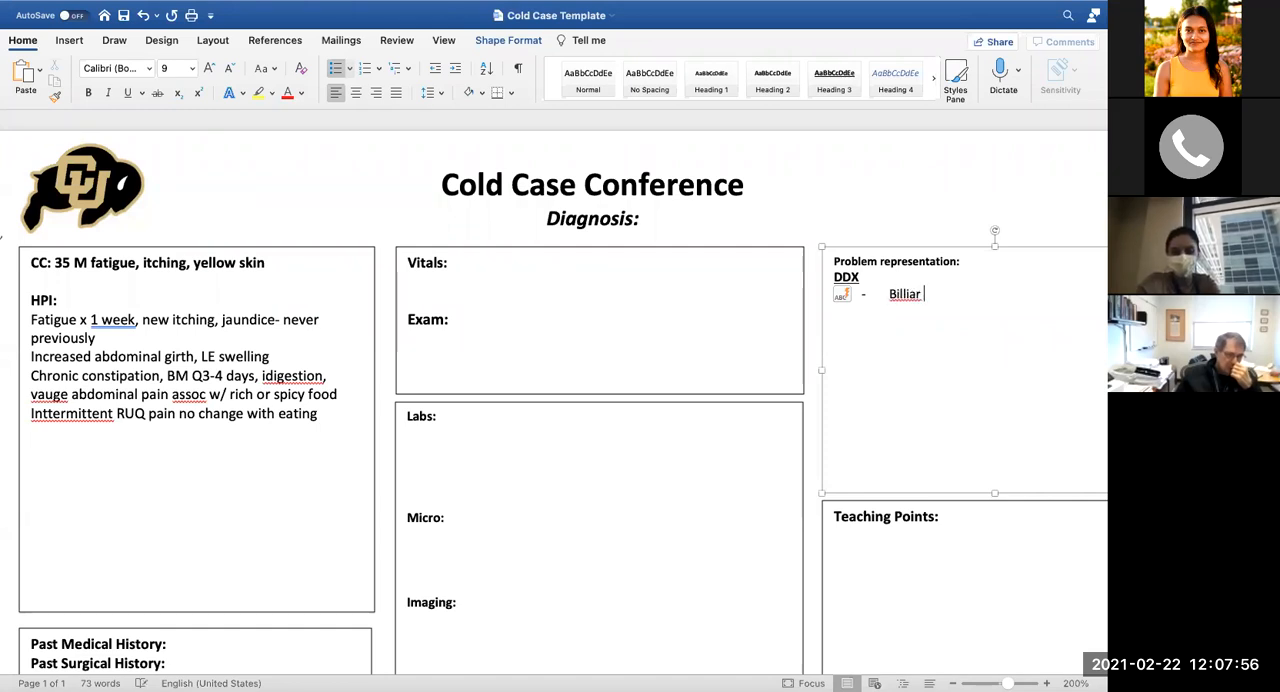
text(y obstruction)
text(Liver)
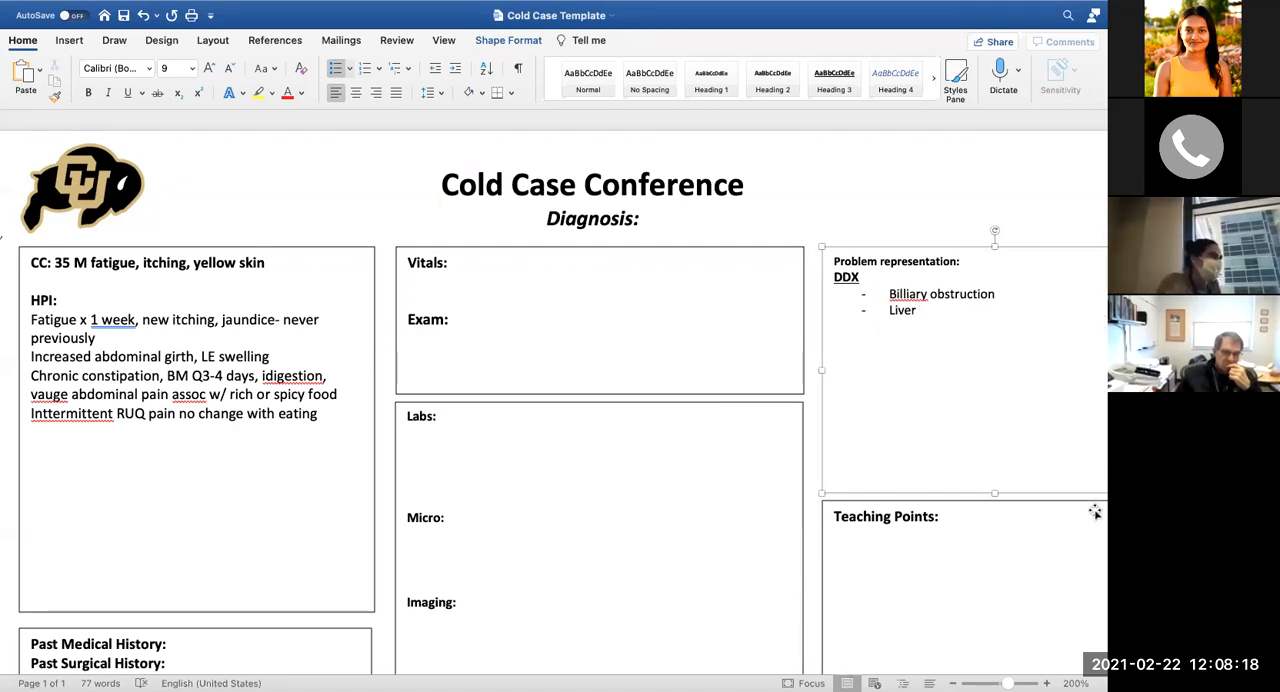
mouse_move(1095, 627)
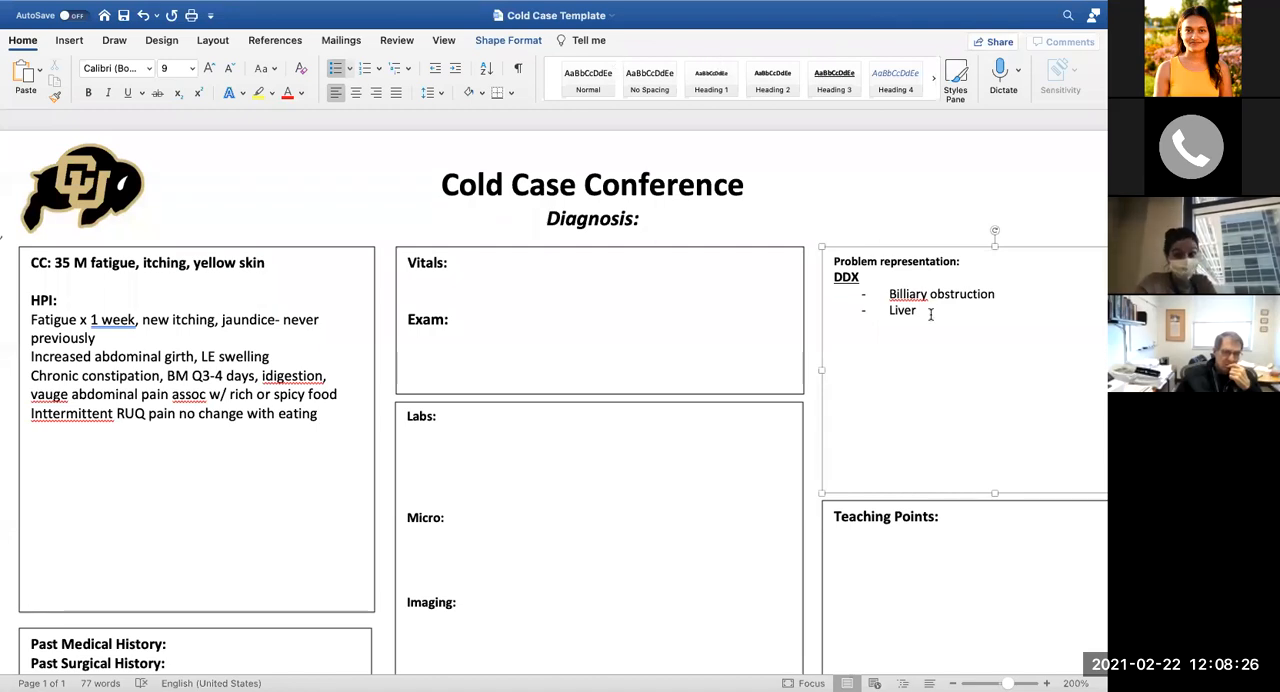
text(Hemo)
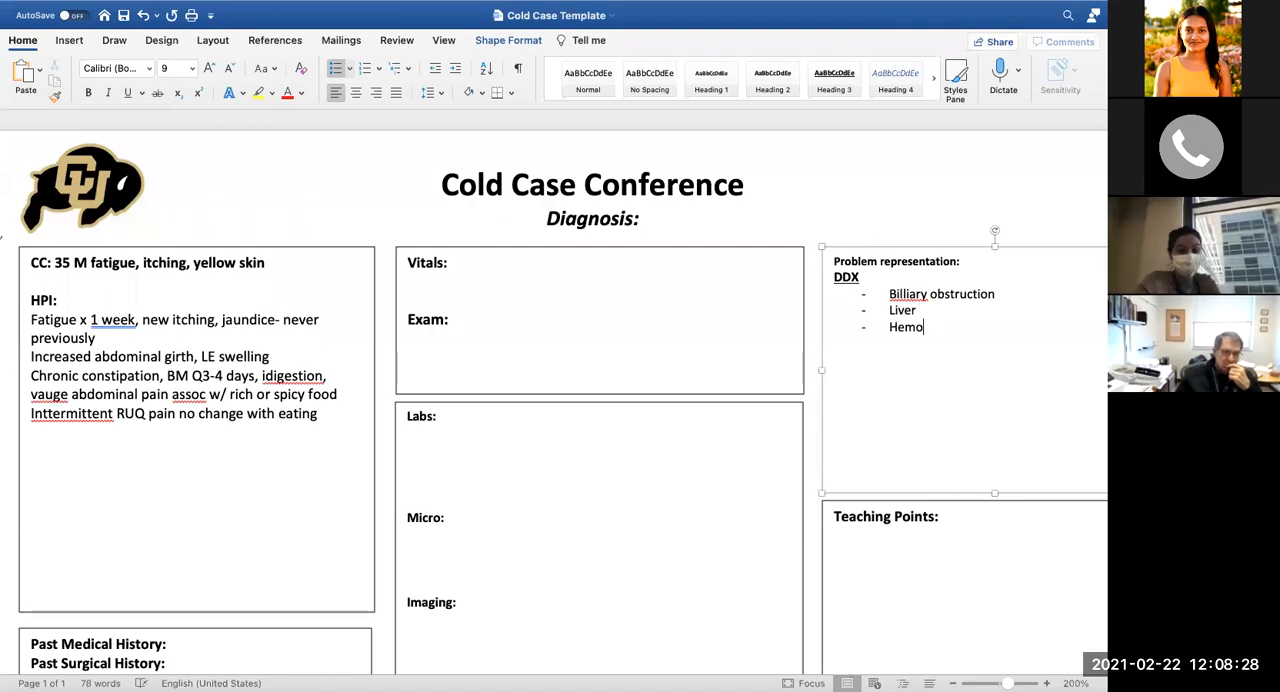
text(lytic anemia)
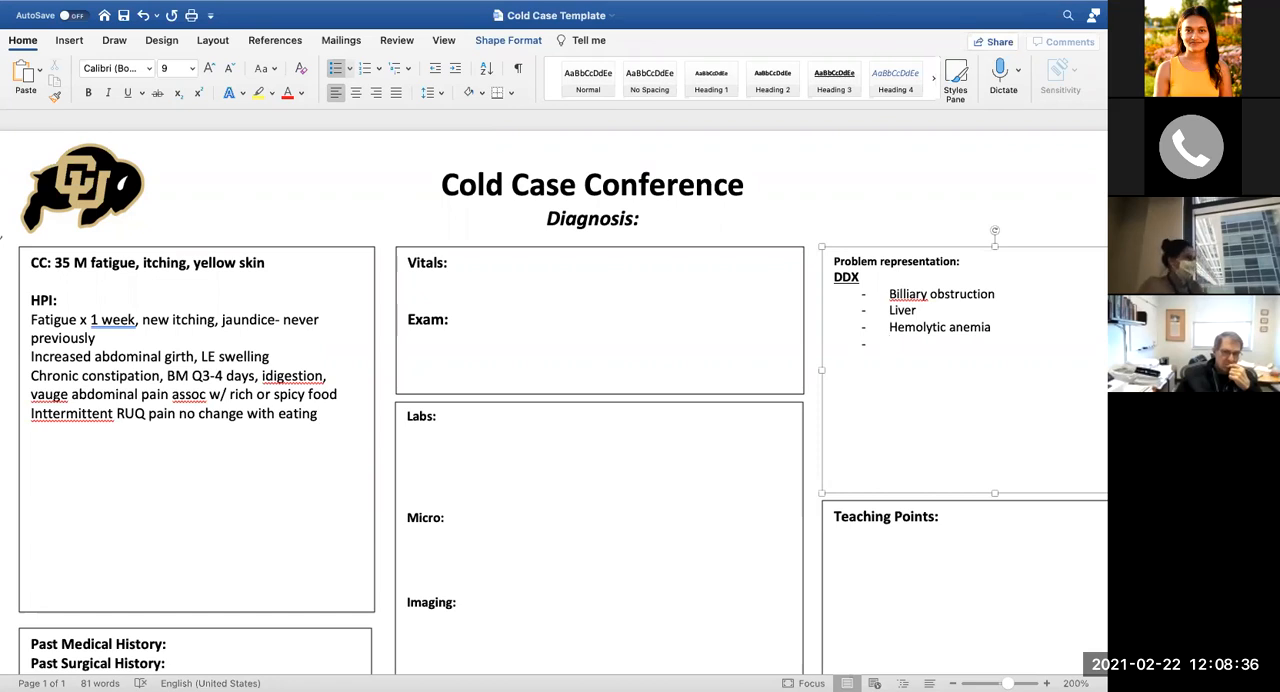
click(889, 343)
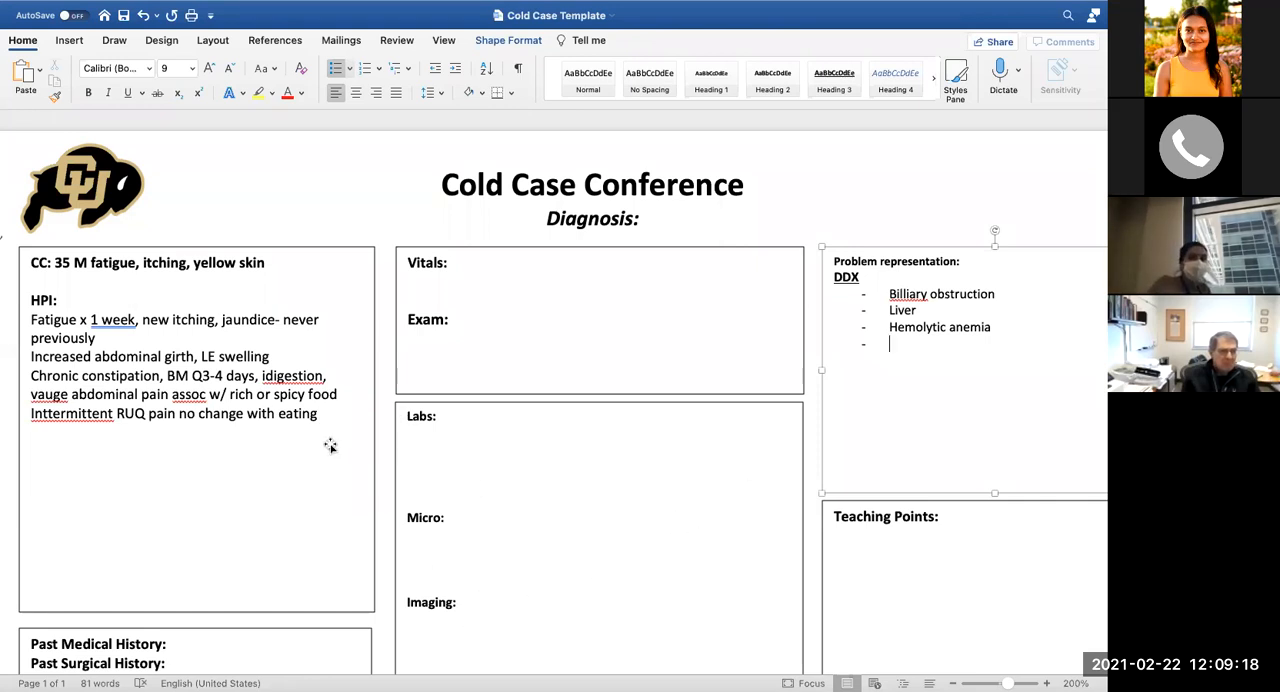
Add an ROS heading with '(+) Headache arthralgia' and start a '(-)' line
click(200, 470)
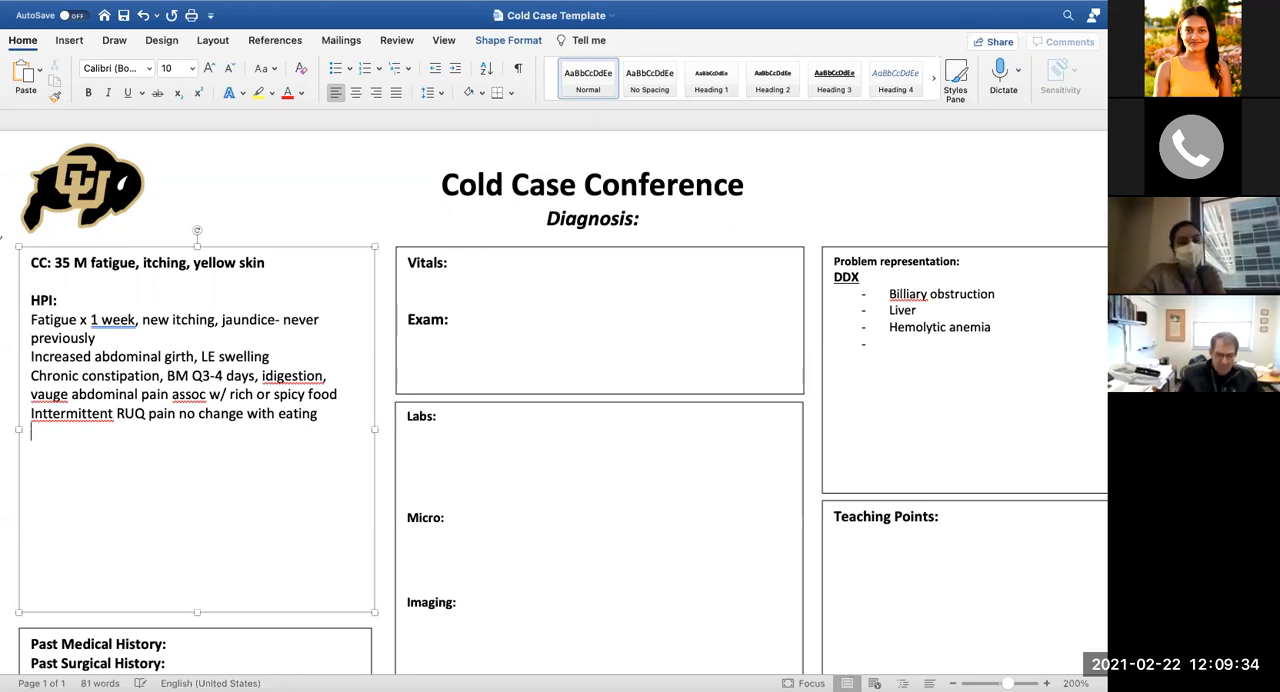
text(ROS)
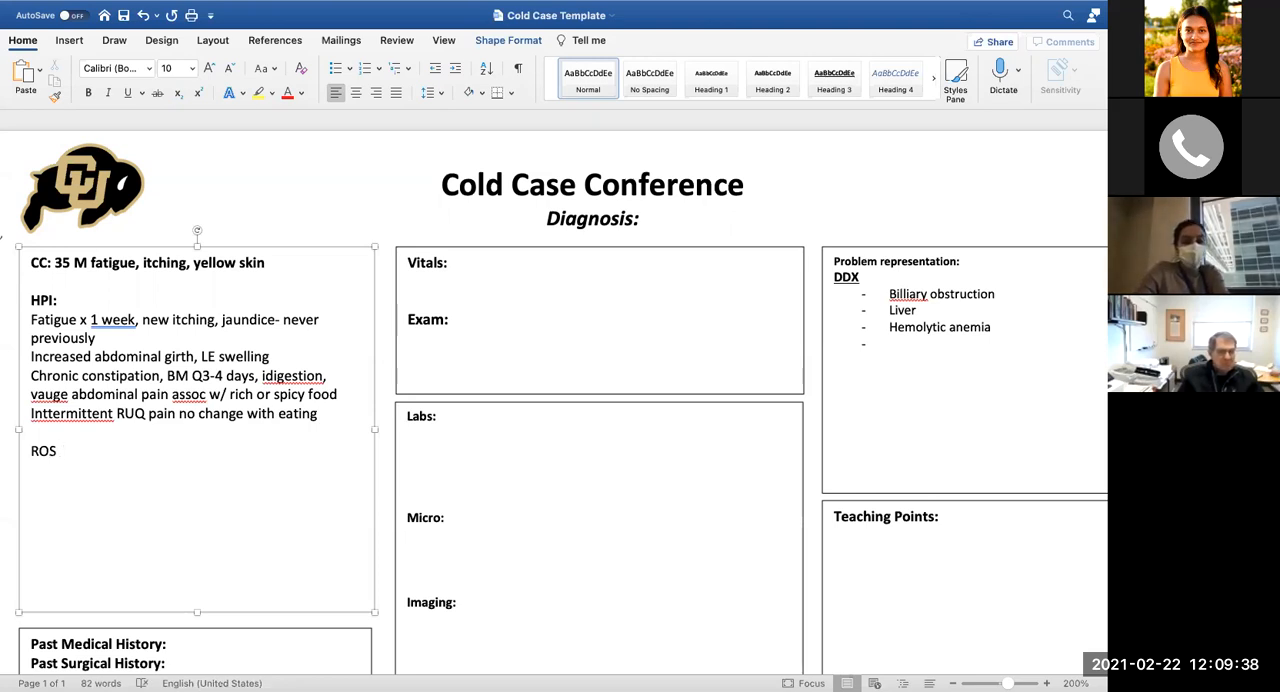
text((=))
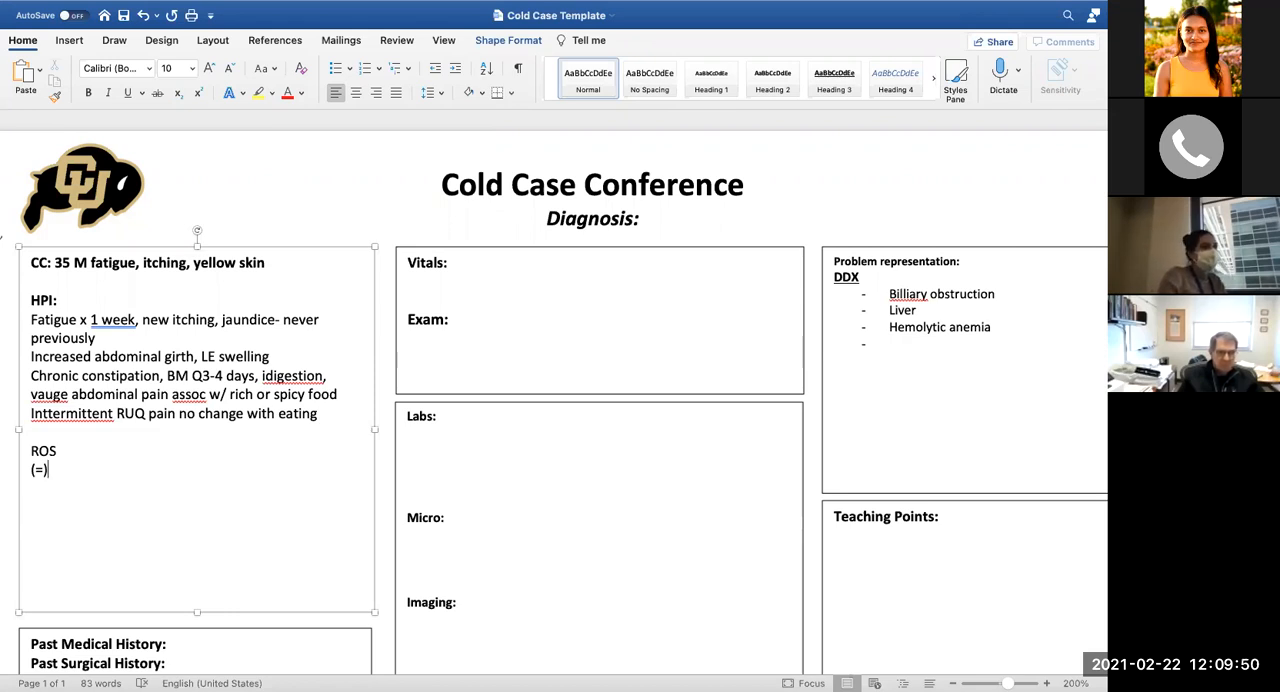
key(Backspace)
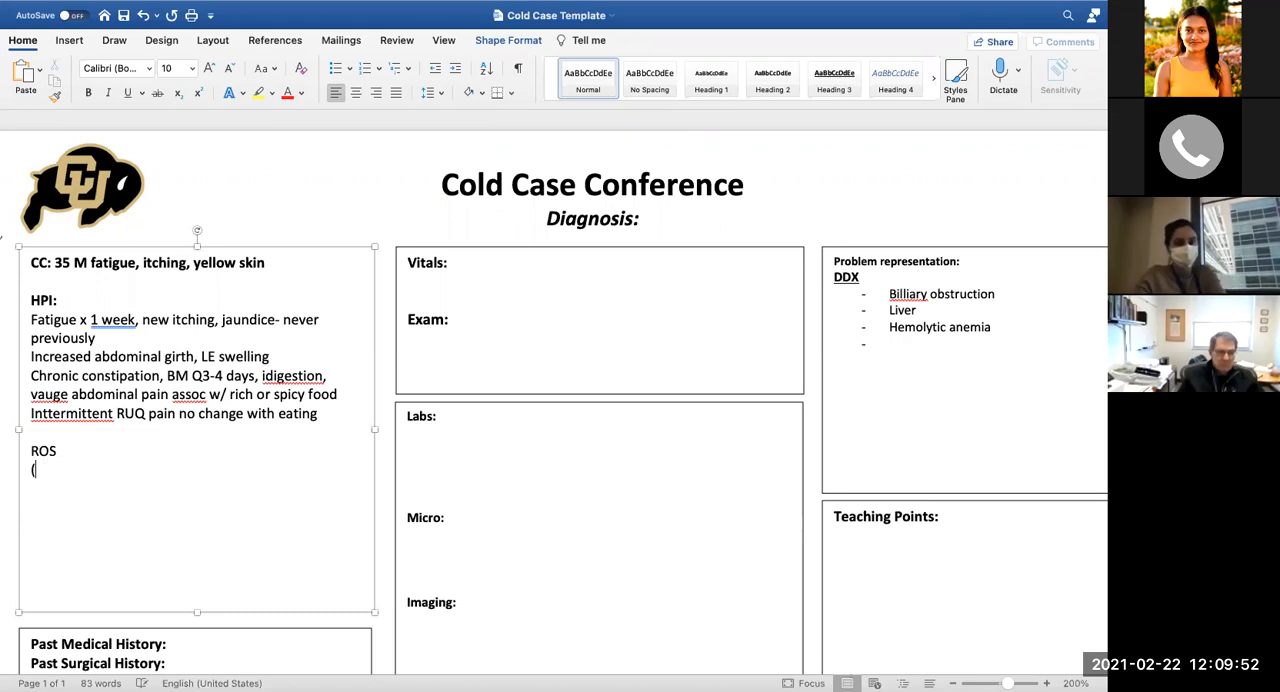
text(+) H)
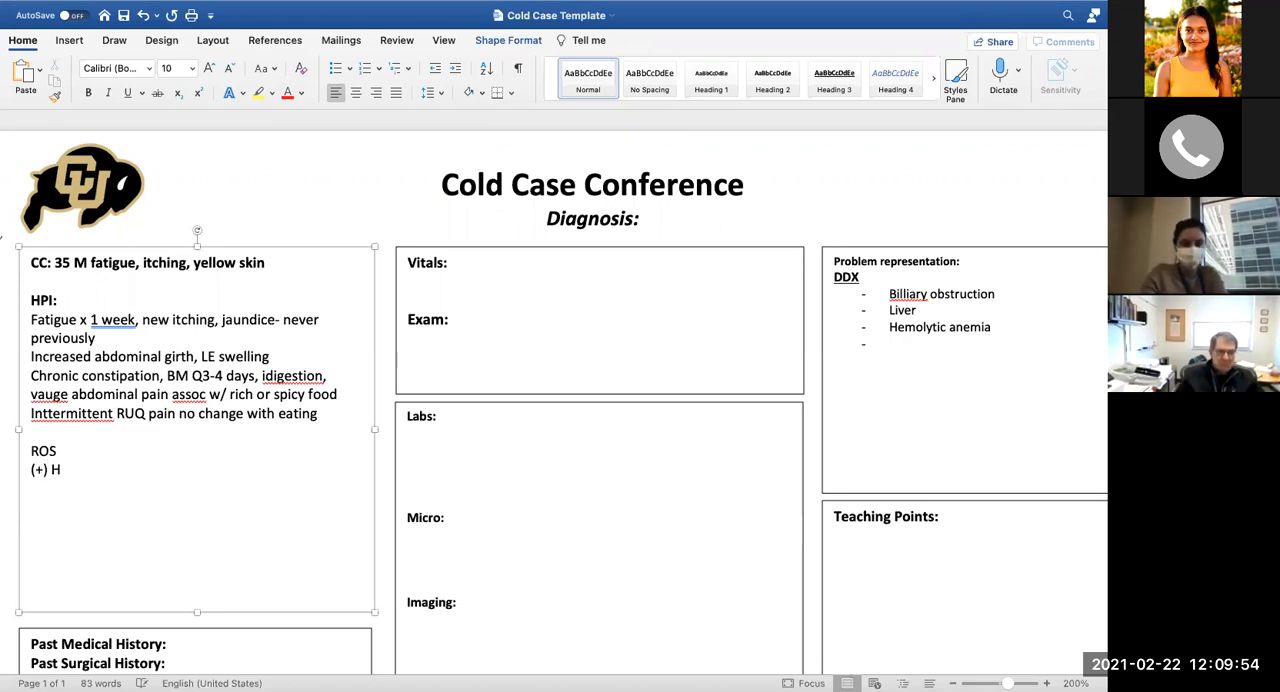
text(eadache art)
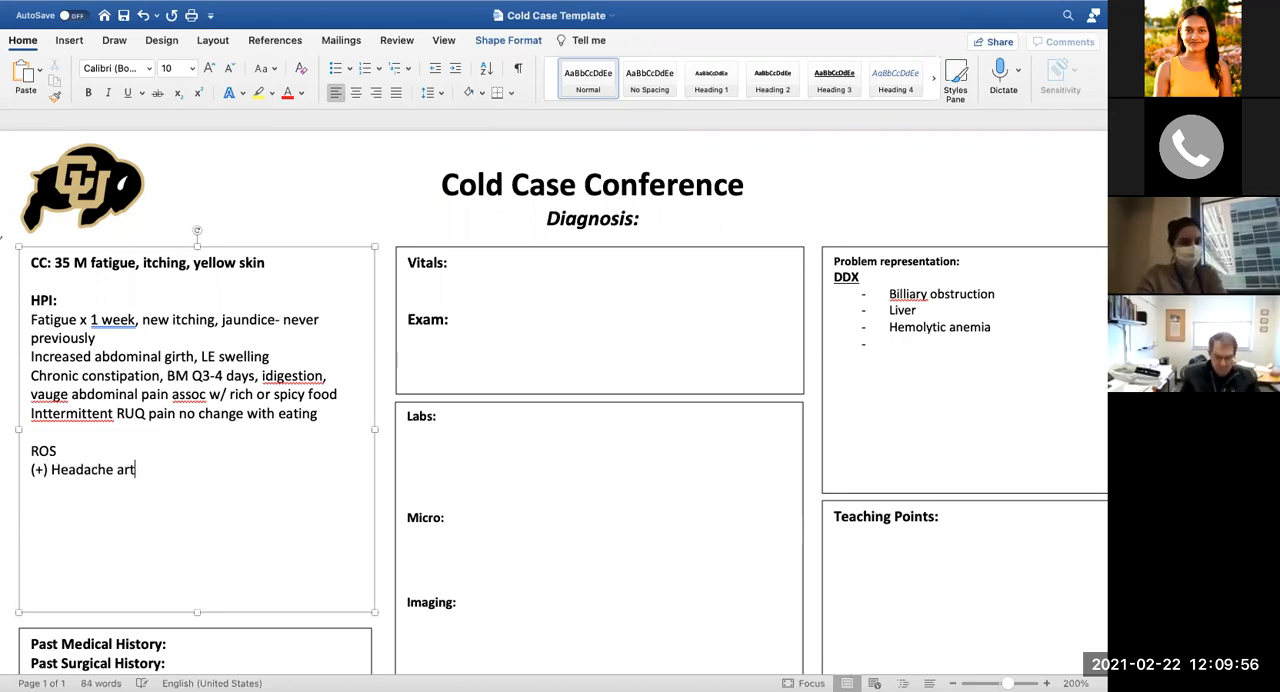
text(hralgia)
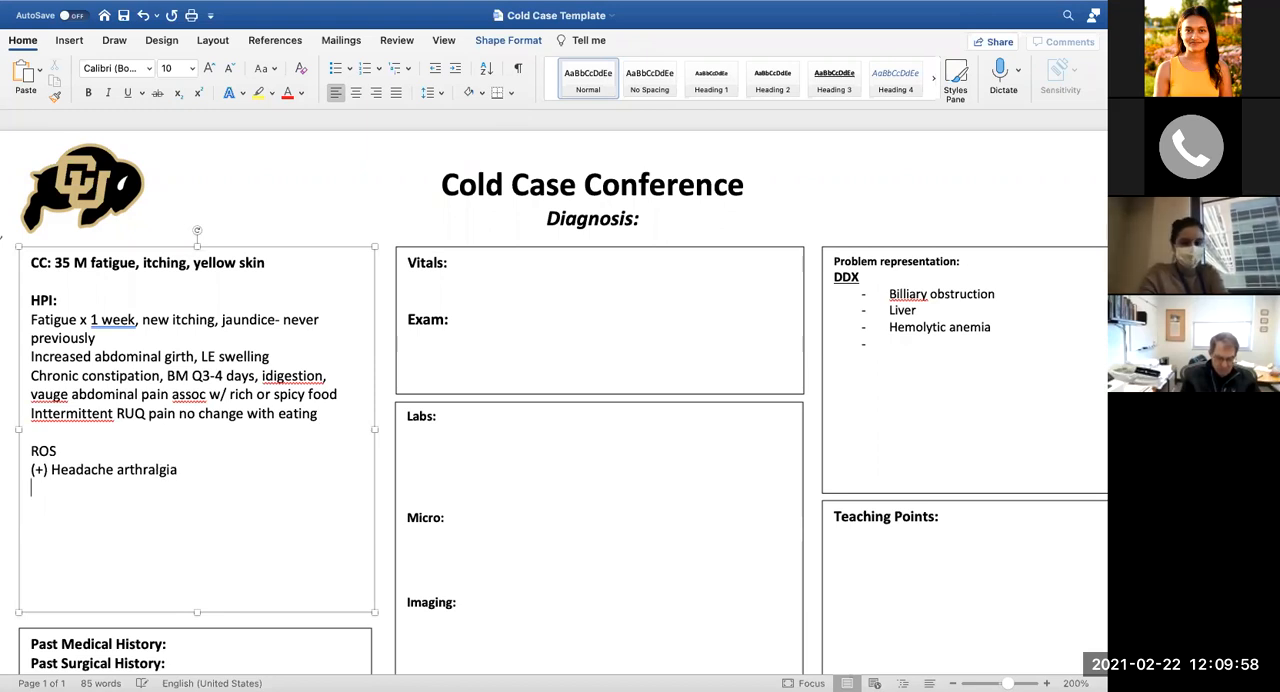
text((-))
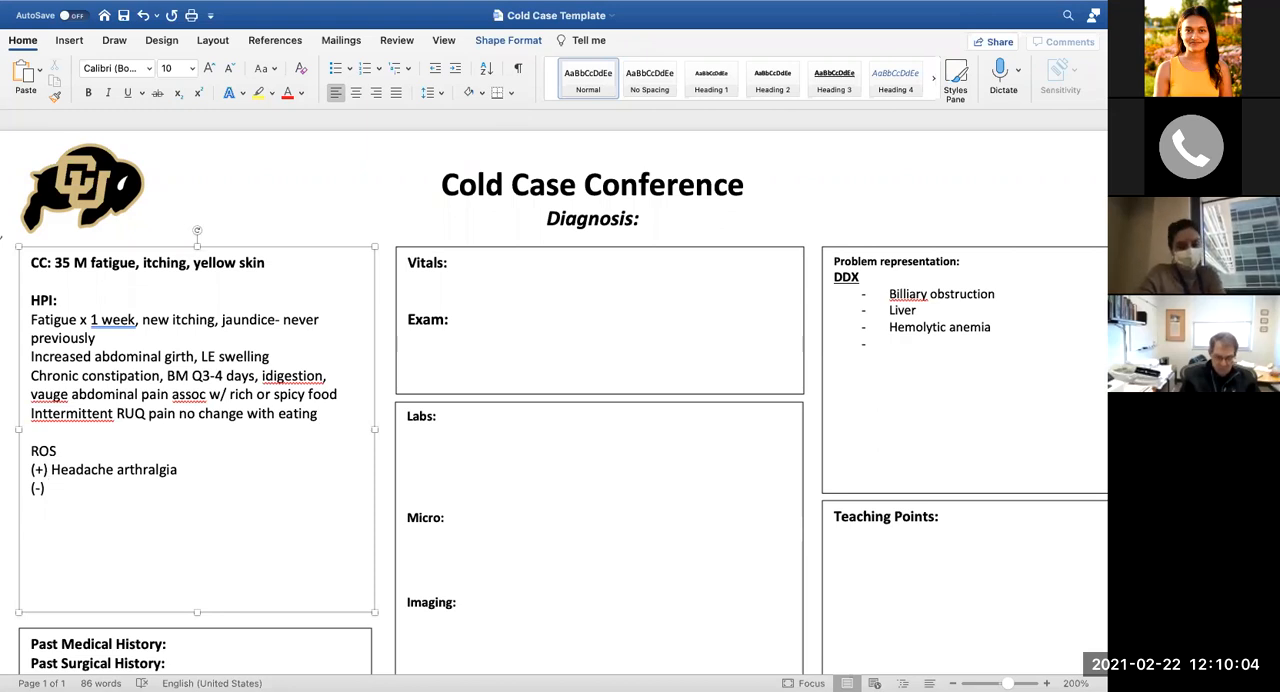
Note negative infectious symptoms and recent travel to Amarillo, Tx
text(infectious symptoms)
text(Recently)
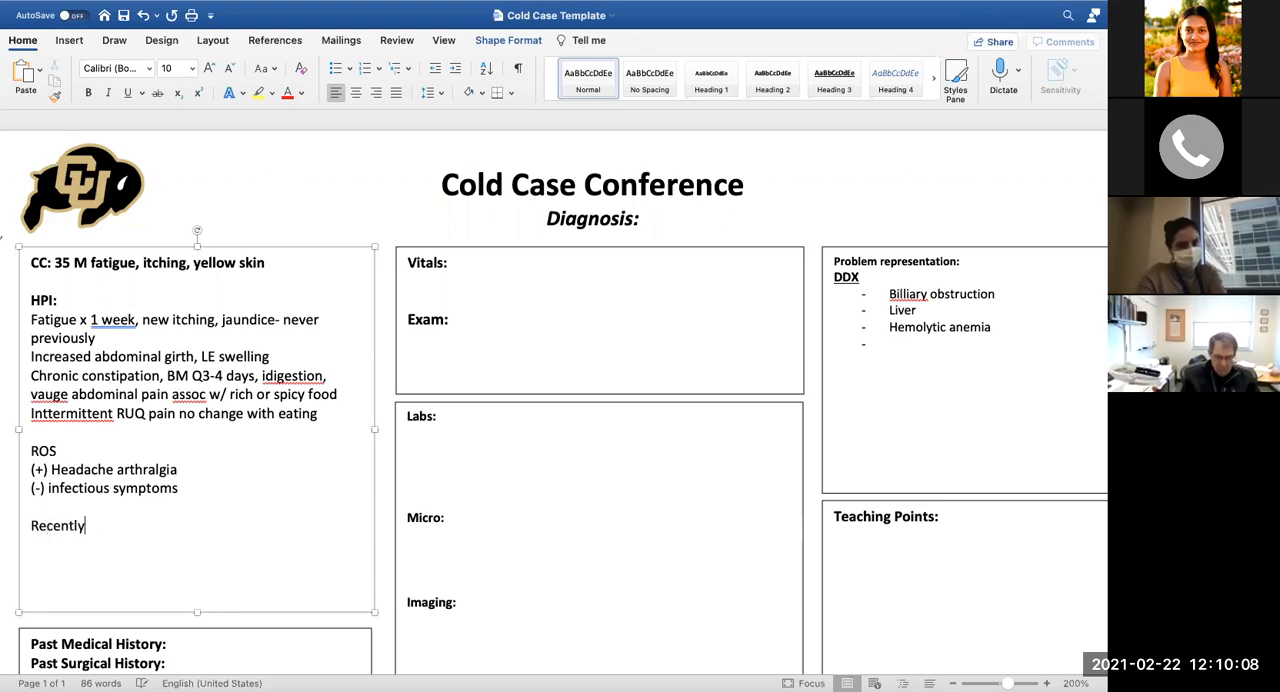
text(traveled to AMi)
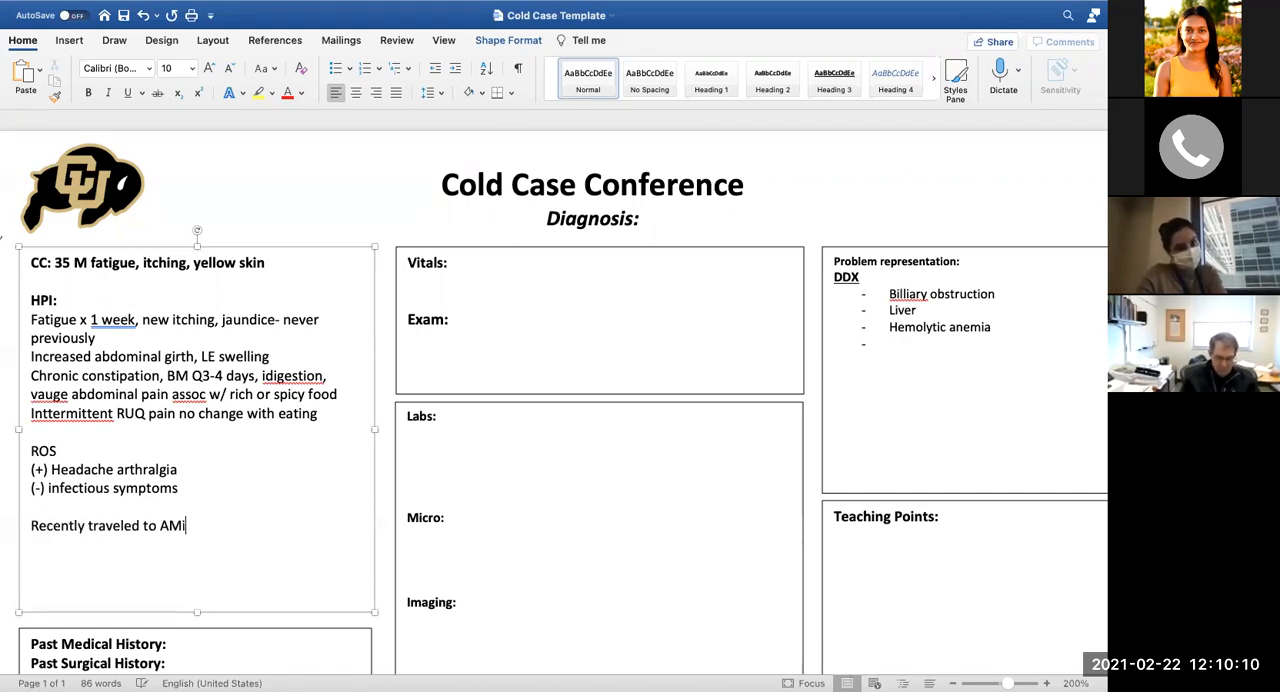
text(mar)
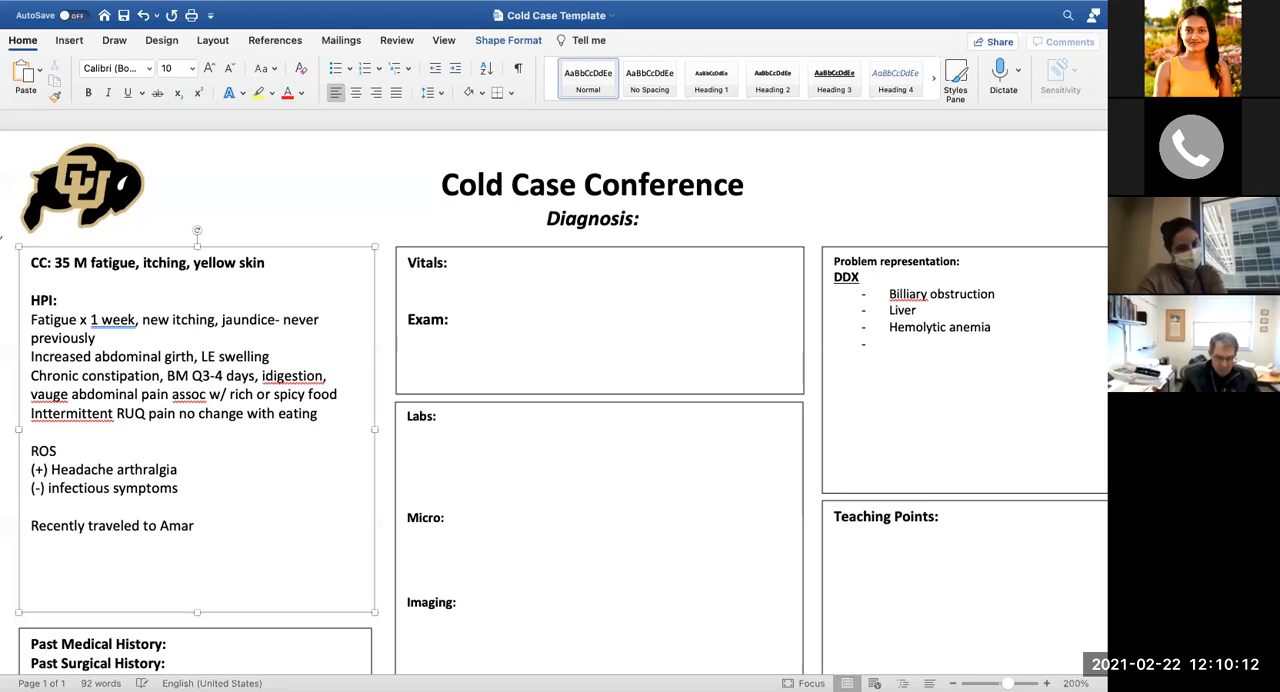
text(illo, Tx)
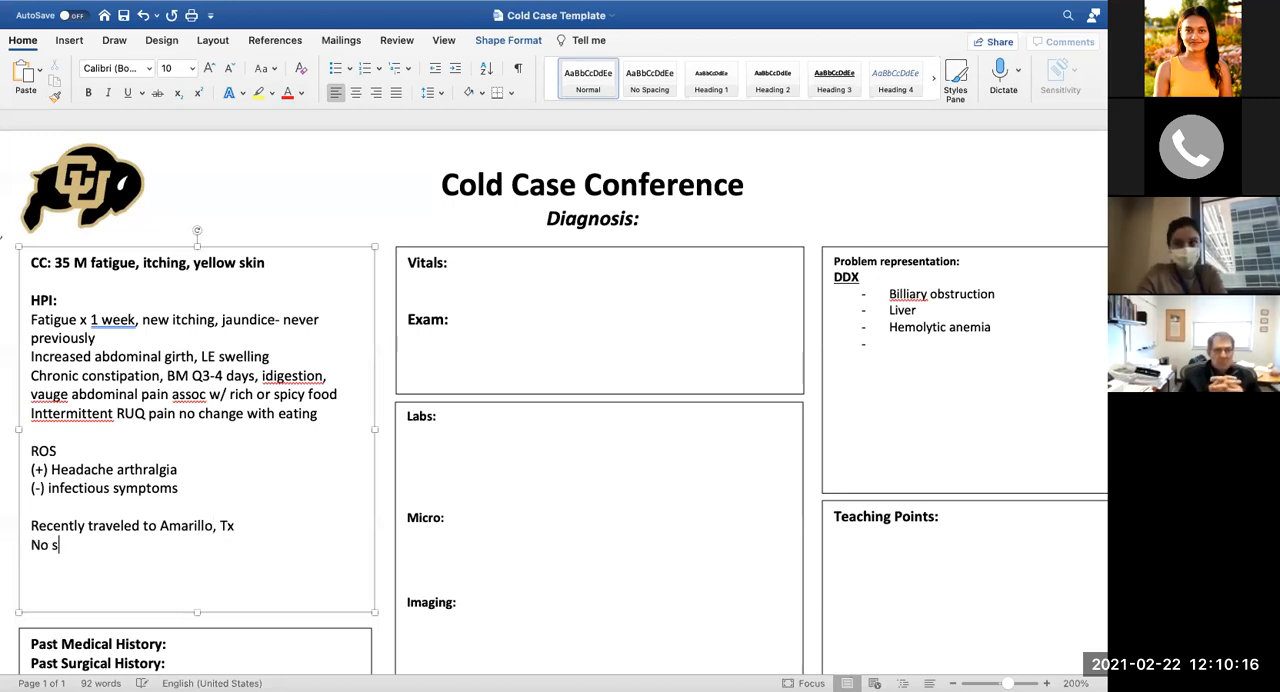
Add a 'No sick contacts' line, removing a stray letter
key(Backspace)
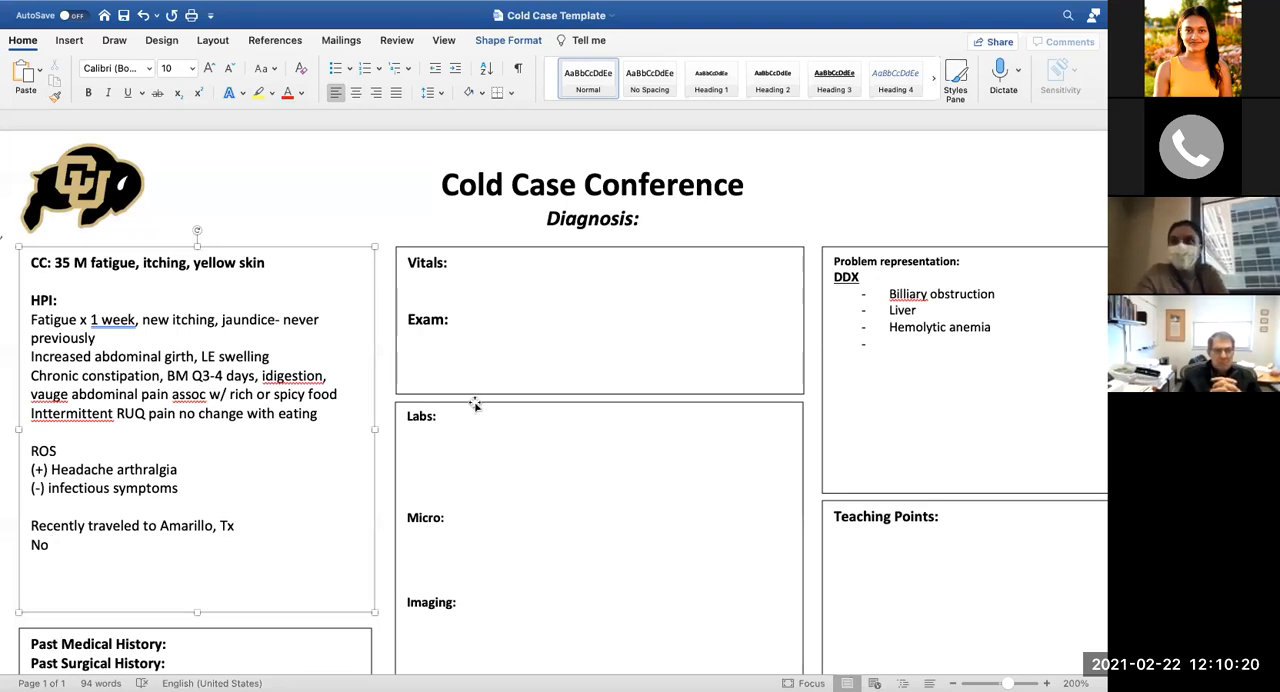
mouse_move(518, 406)
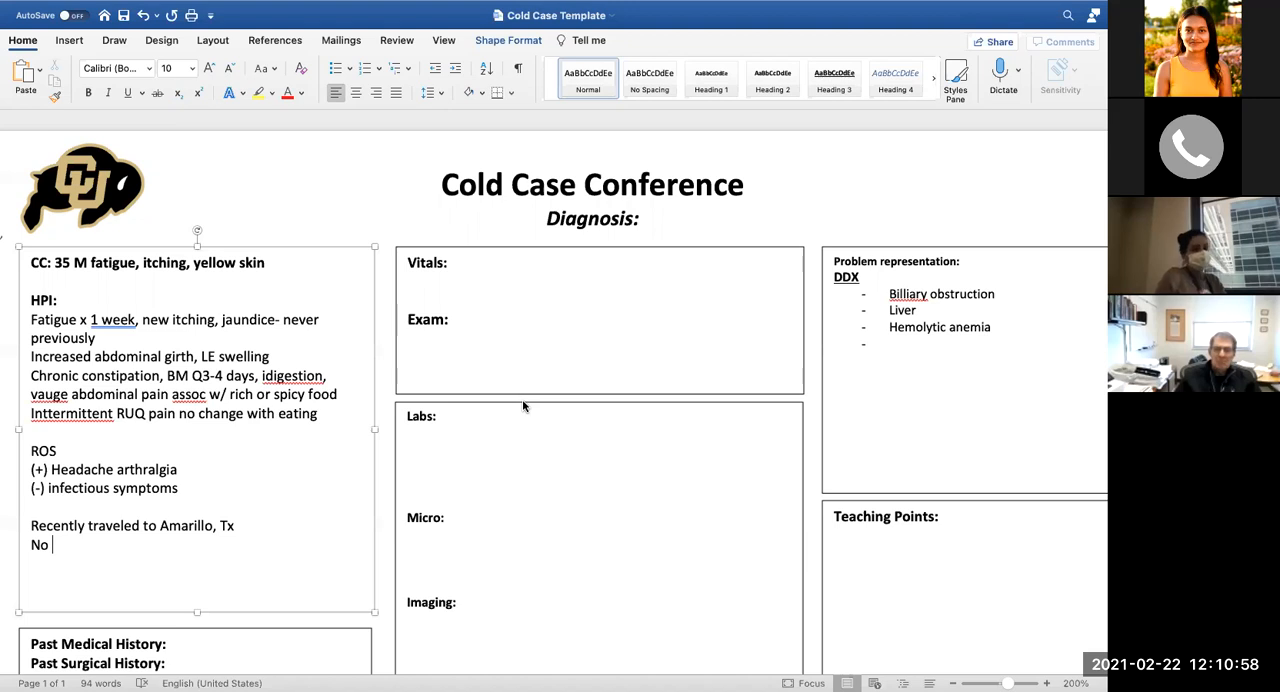
text(si)
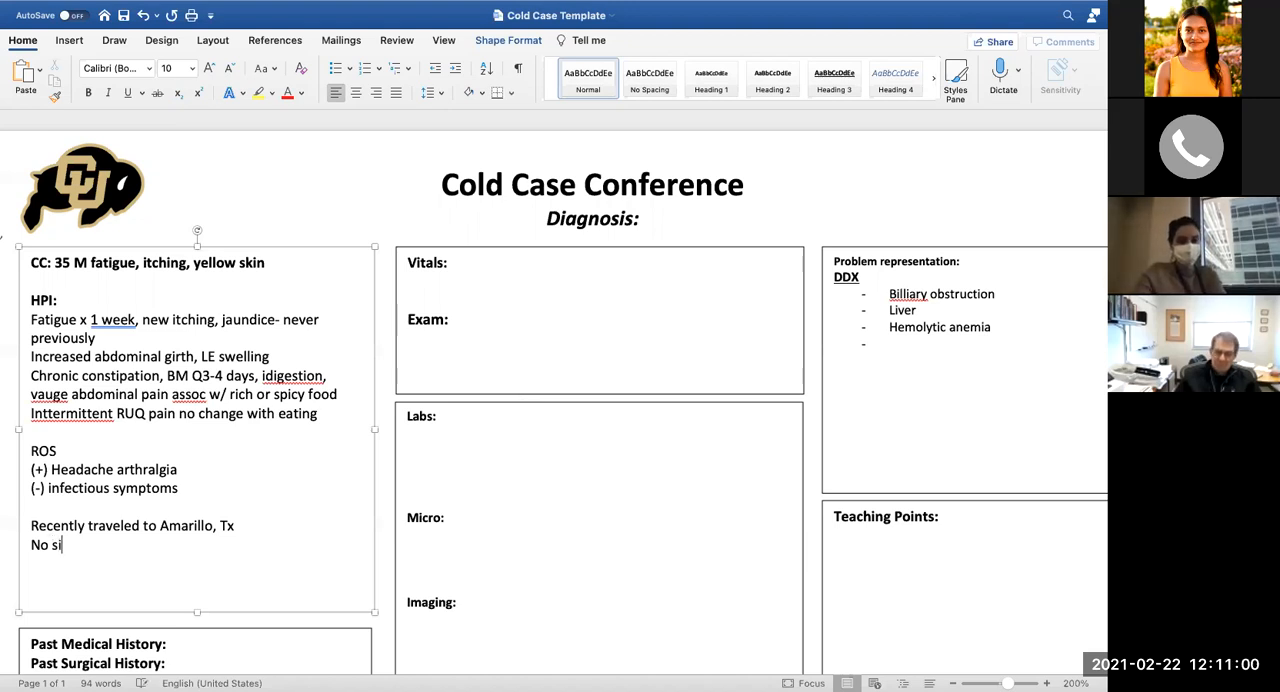
text(ck)
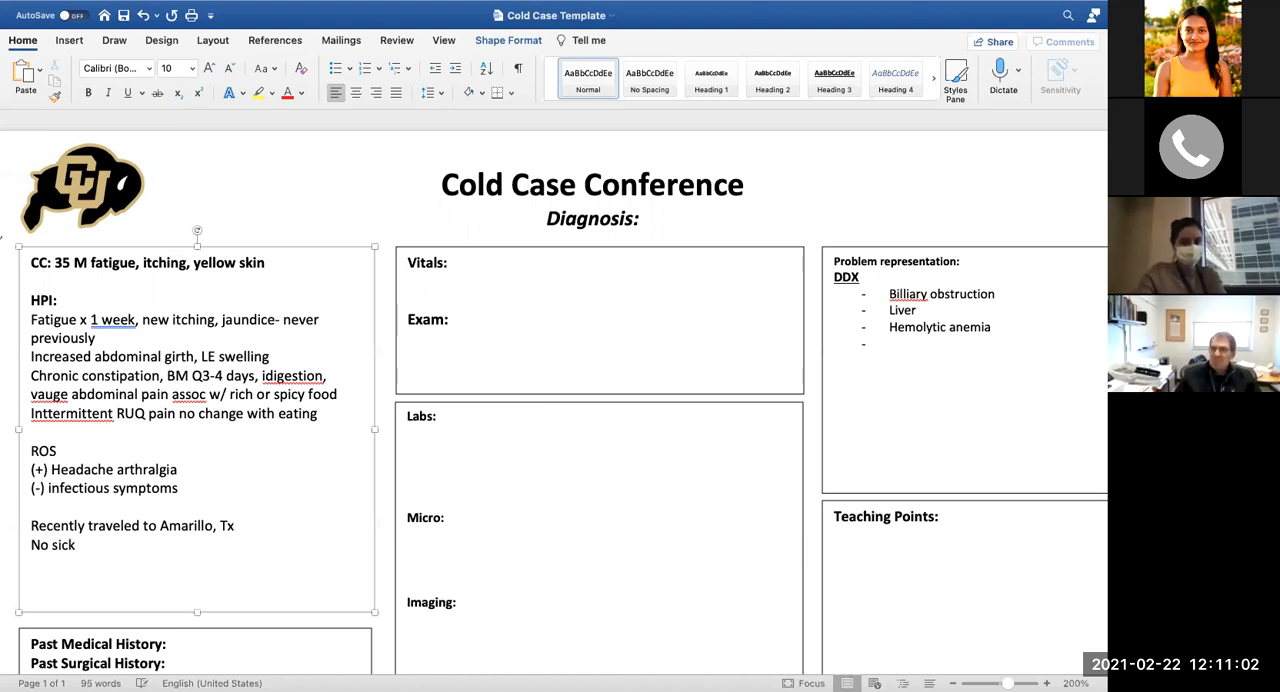
text(contacts)
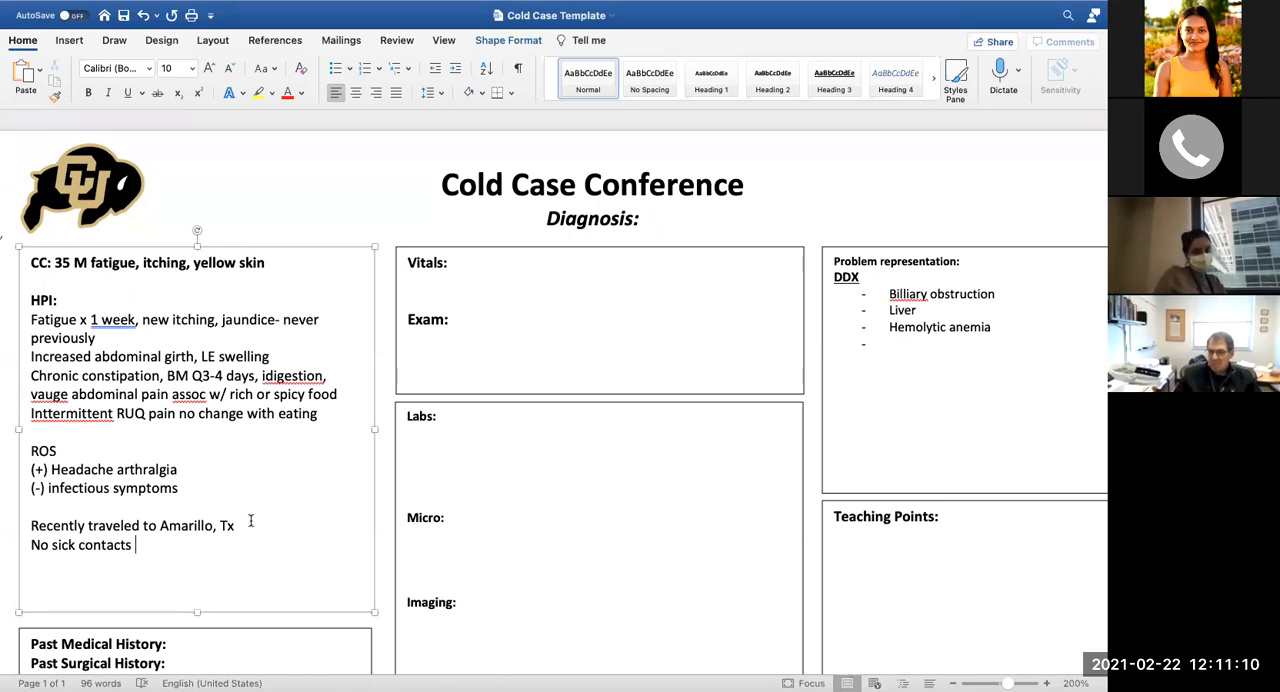
Scroll down to the past medical, surgical, family and social history box
scroll(down, 3)
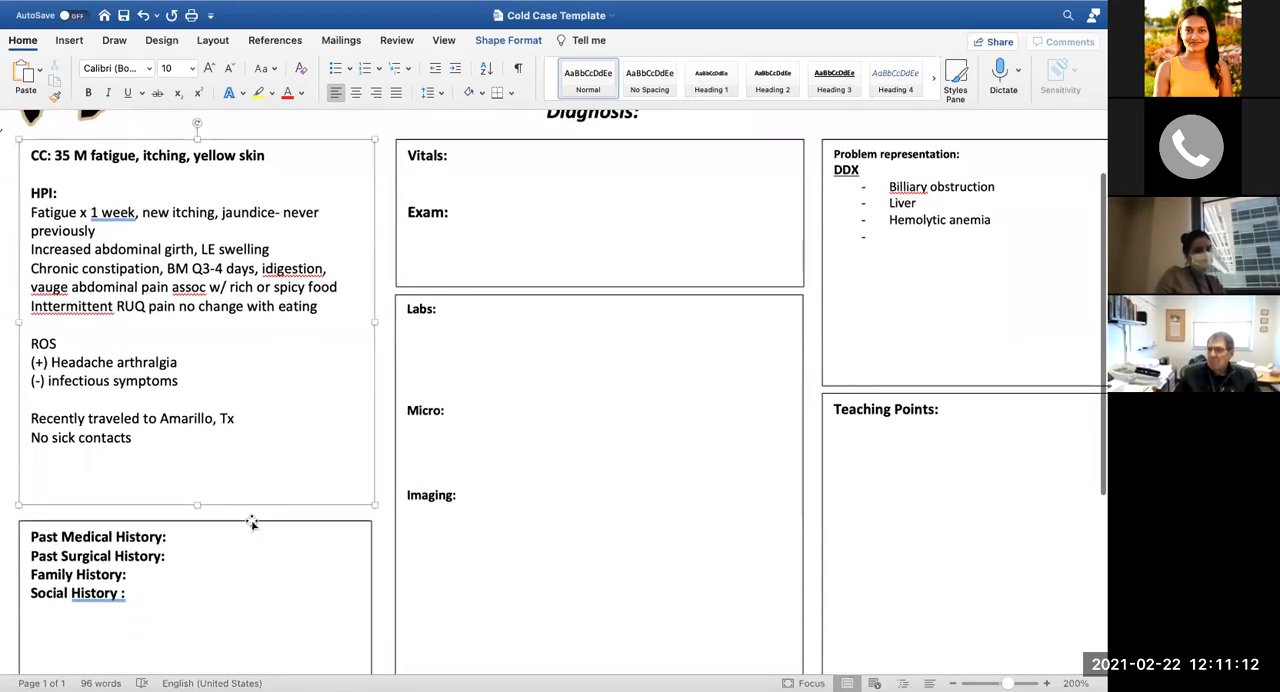
scroll(down, 3)
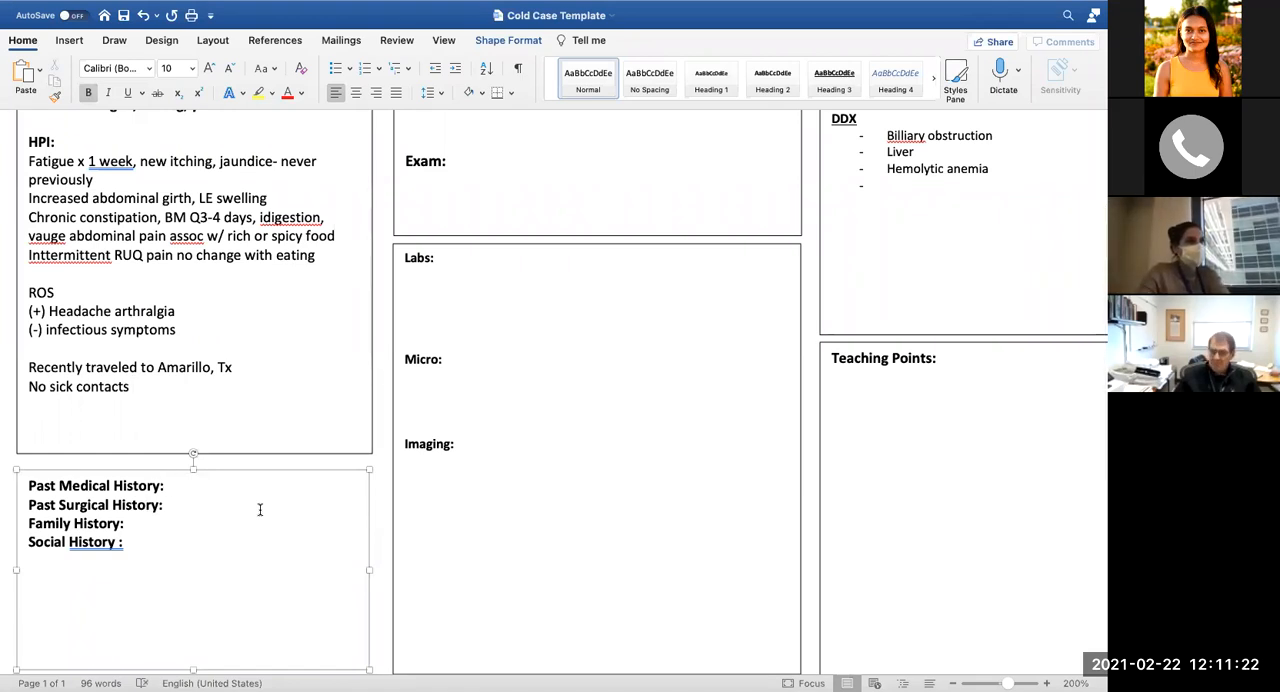
List hemorrhoids and asthma in past medical history, then enter 'none' below
click(168, 485)
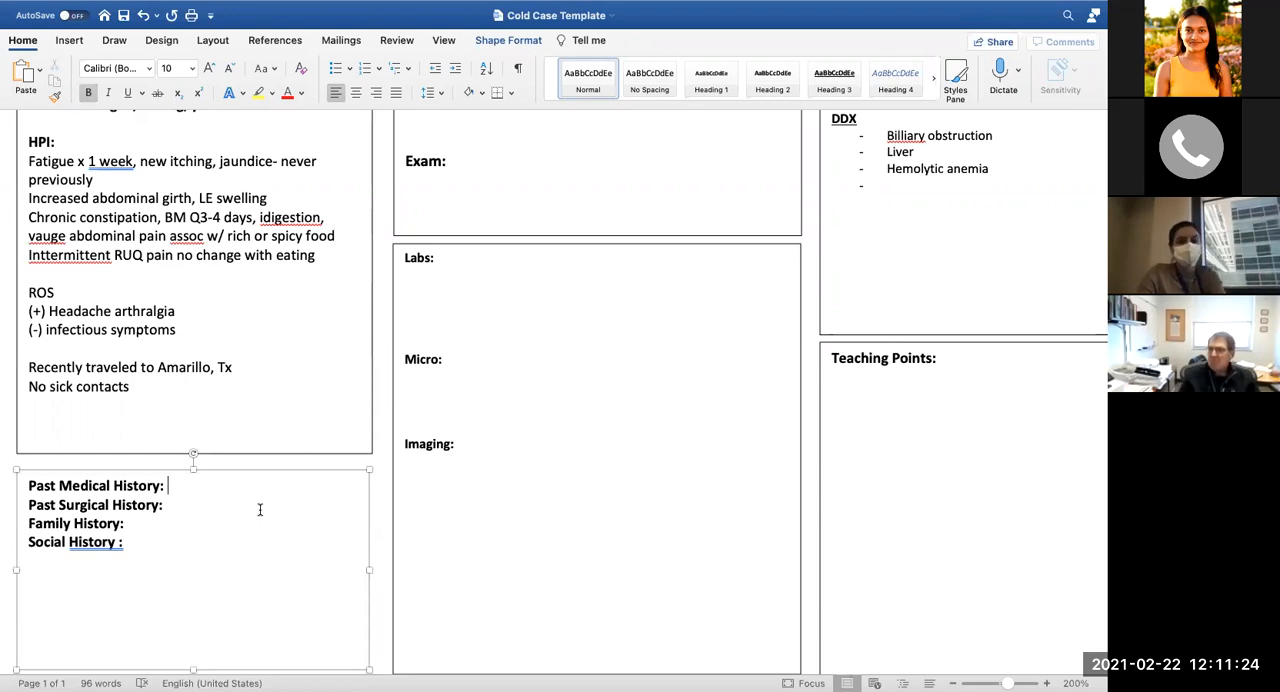
text(hemer)
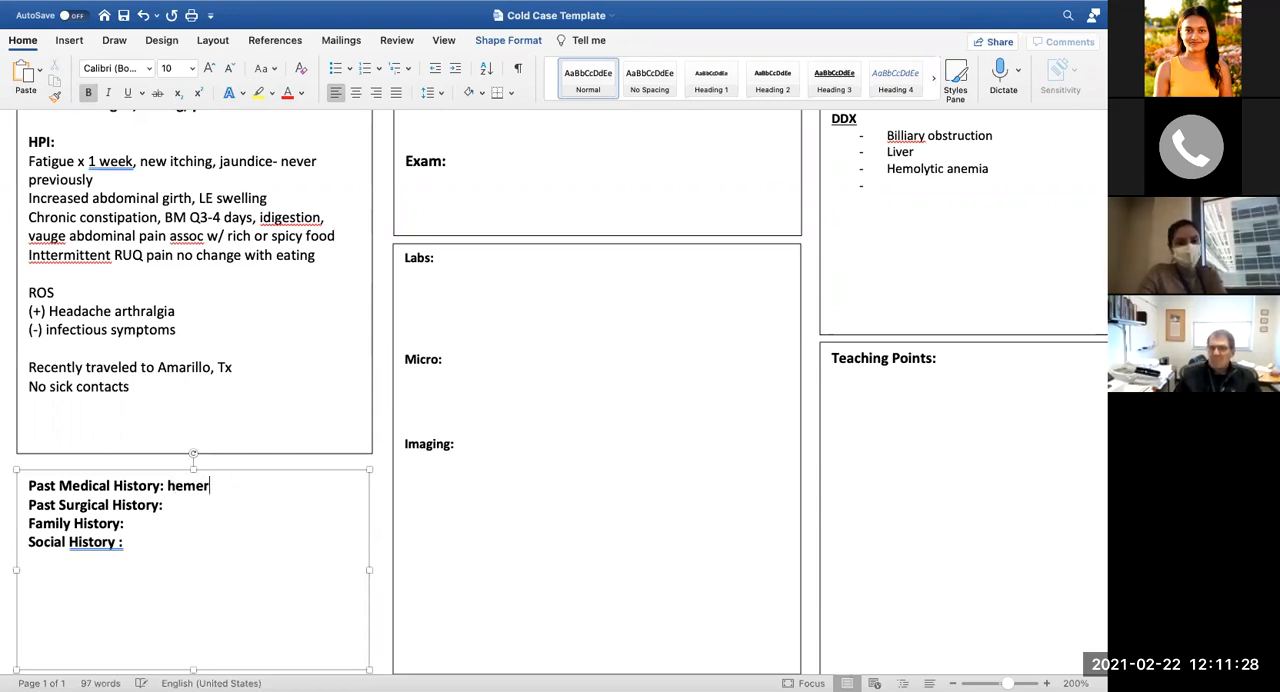
text(rhoids, as)
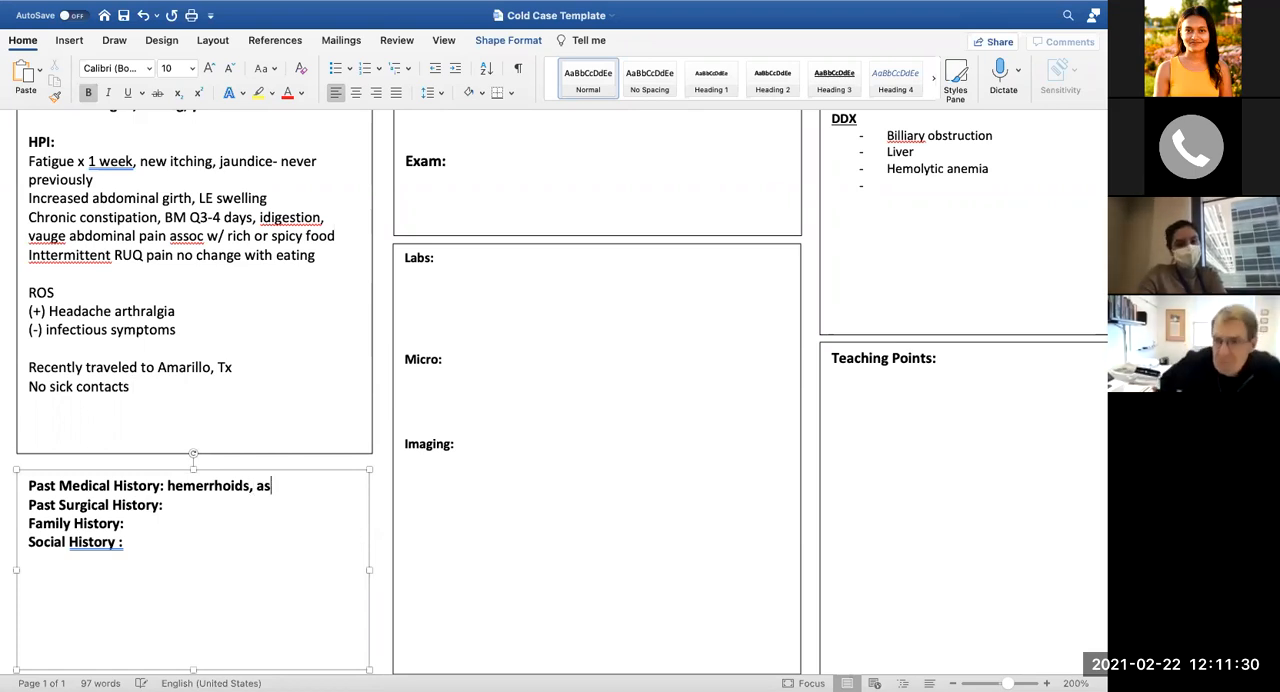
text(thma)
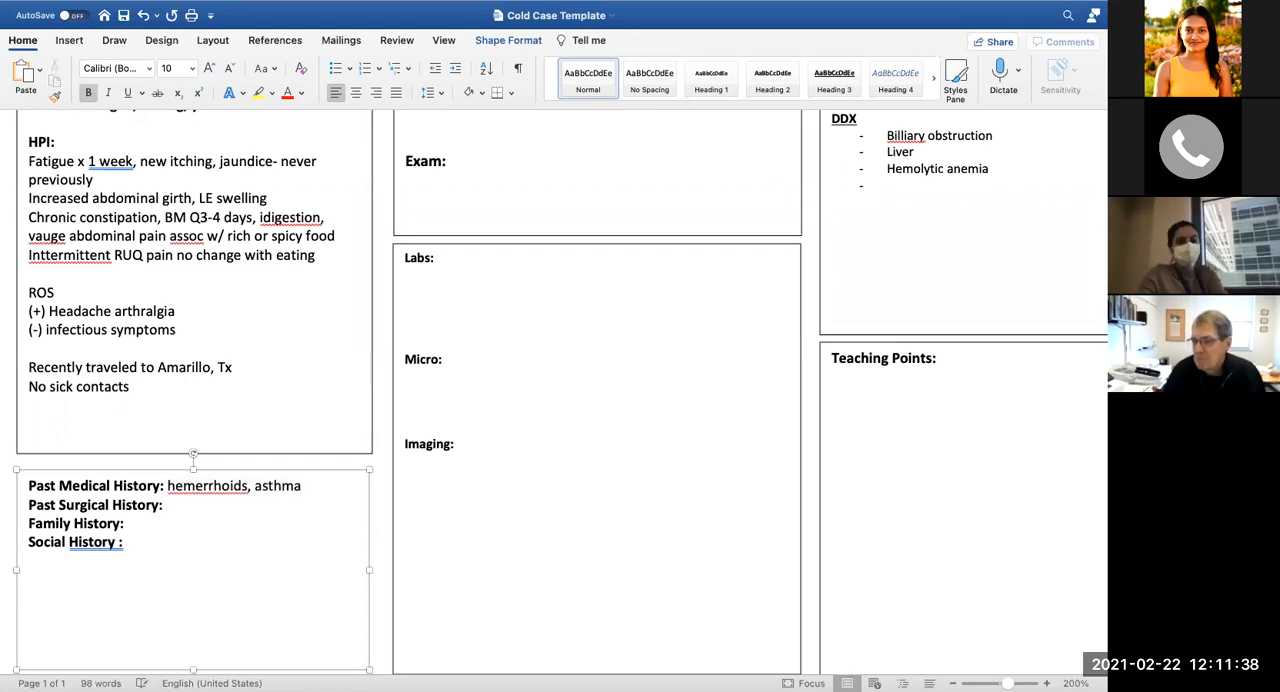
text(none)
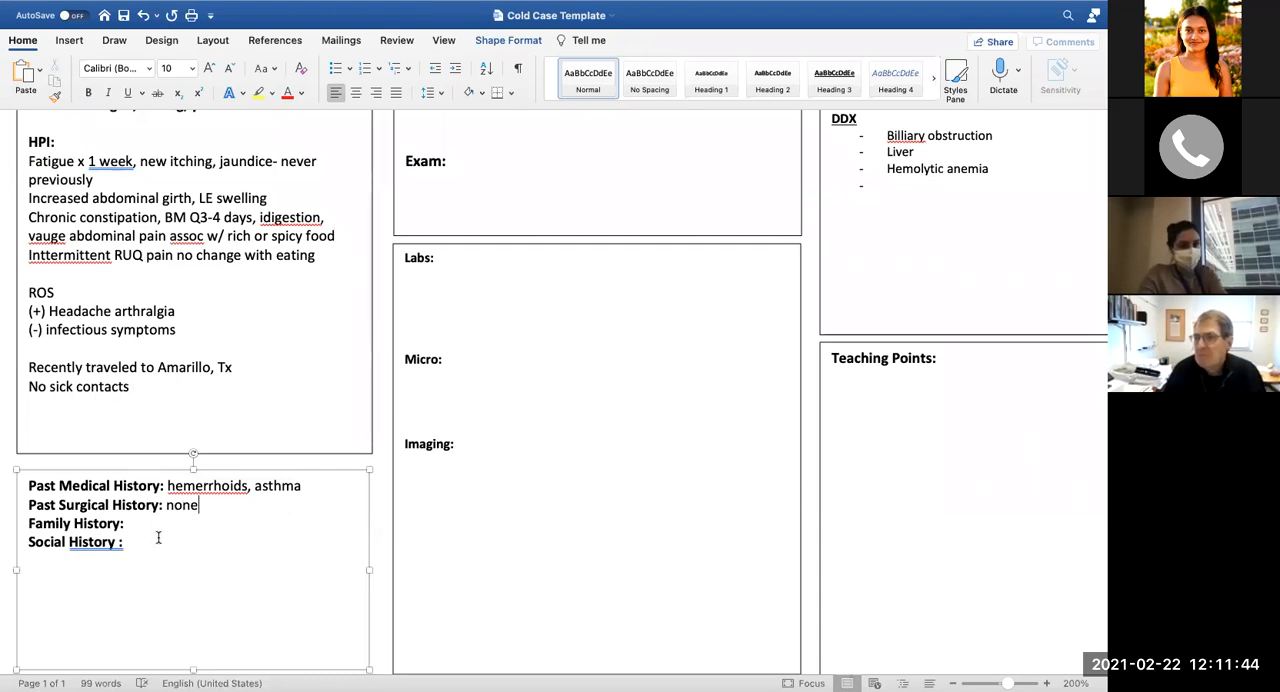
Enter DM2 and 'HLD- parents' in the family history
text(DM2, HT)
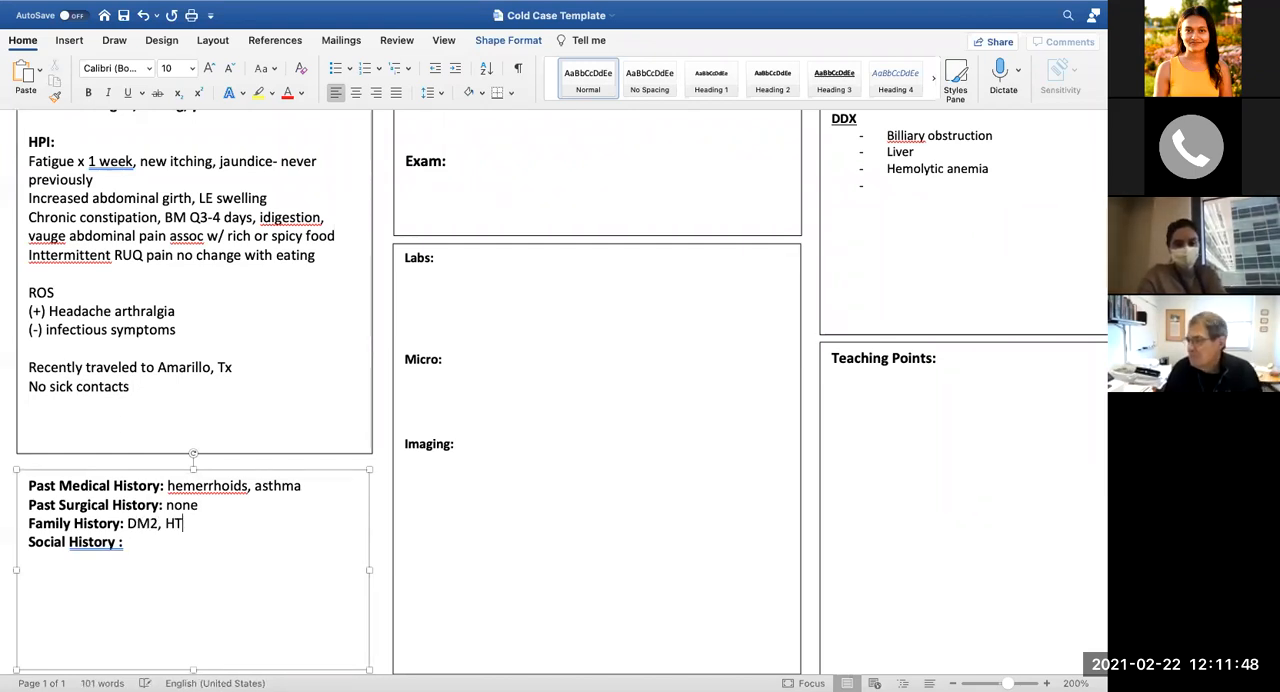
text(N, HLD)
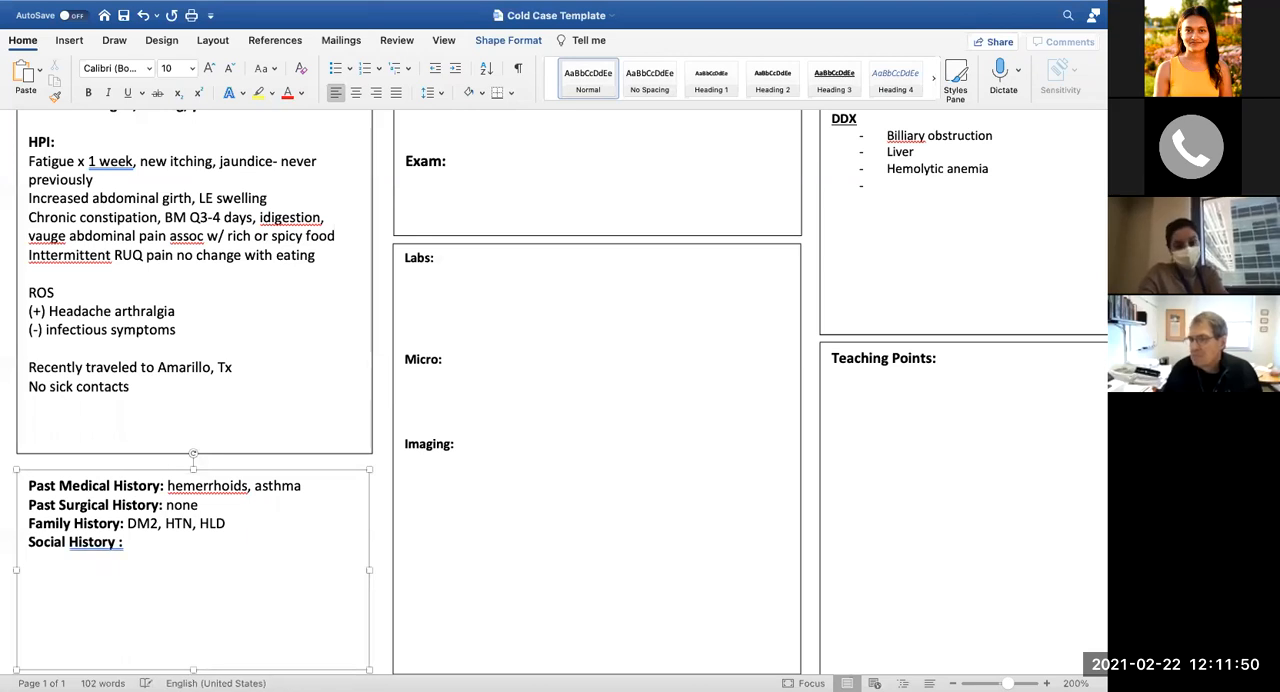
text(- parents)
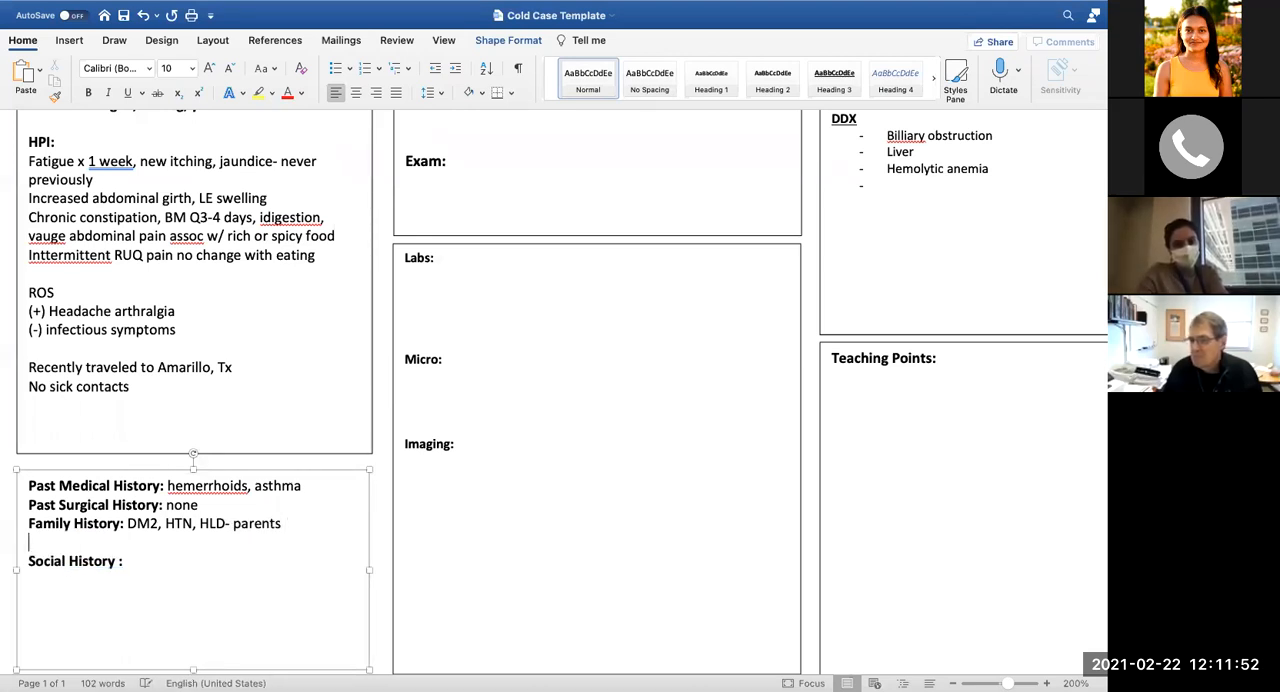
text(Mar)
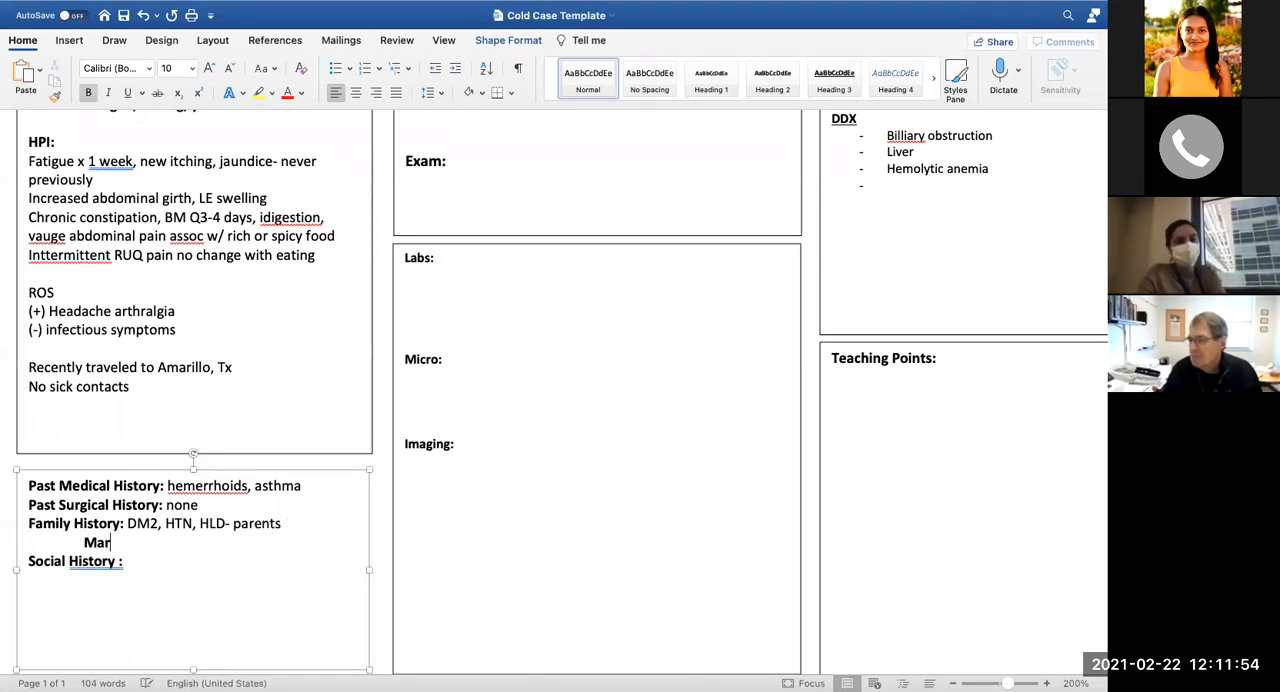
key(backspace)
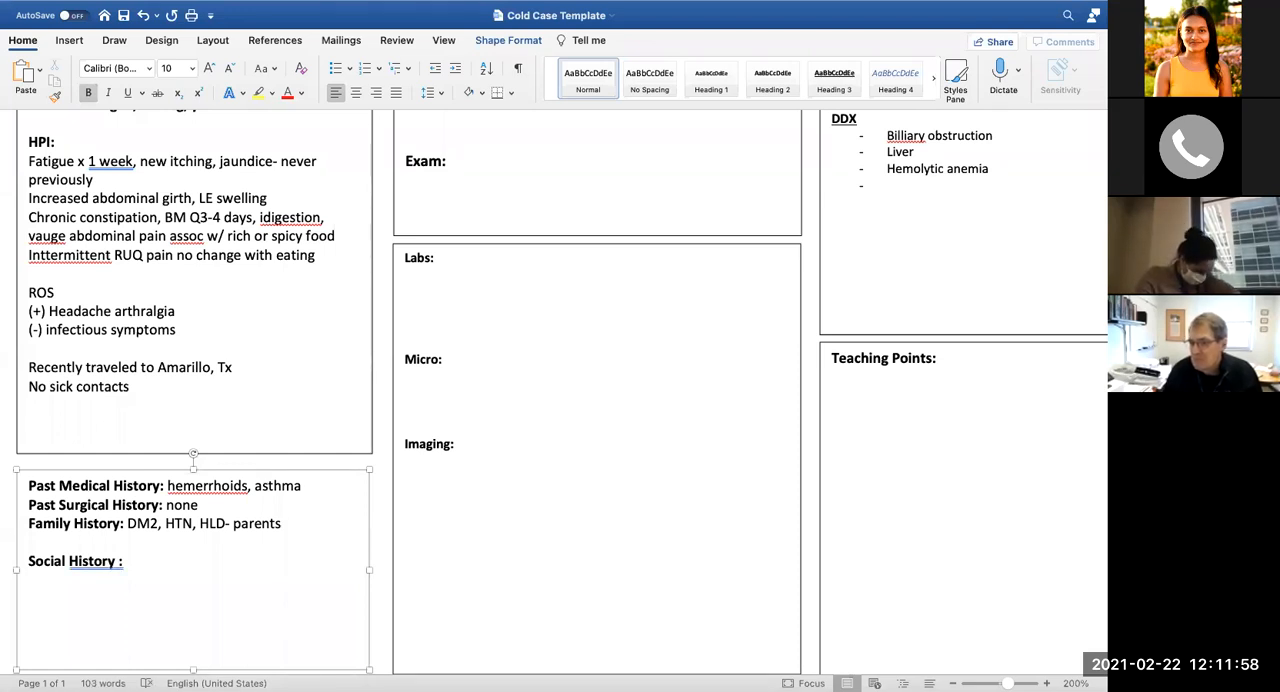
Add a new family history line 'Maternal GM – dementia'
click(85, 543)
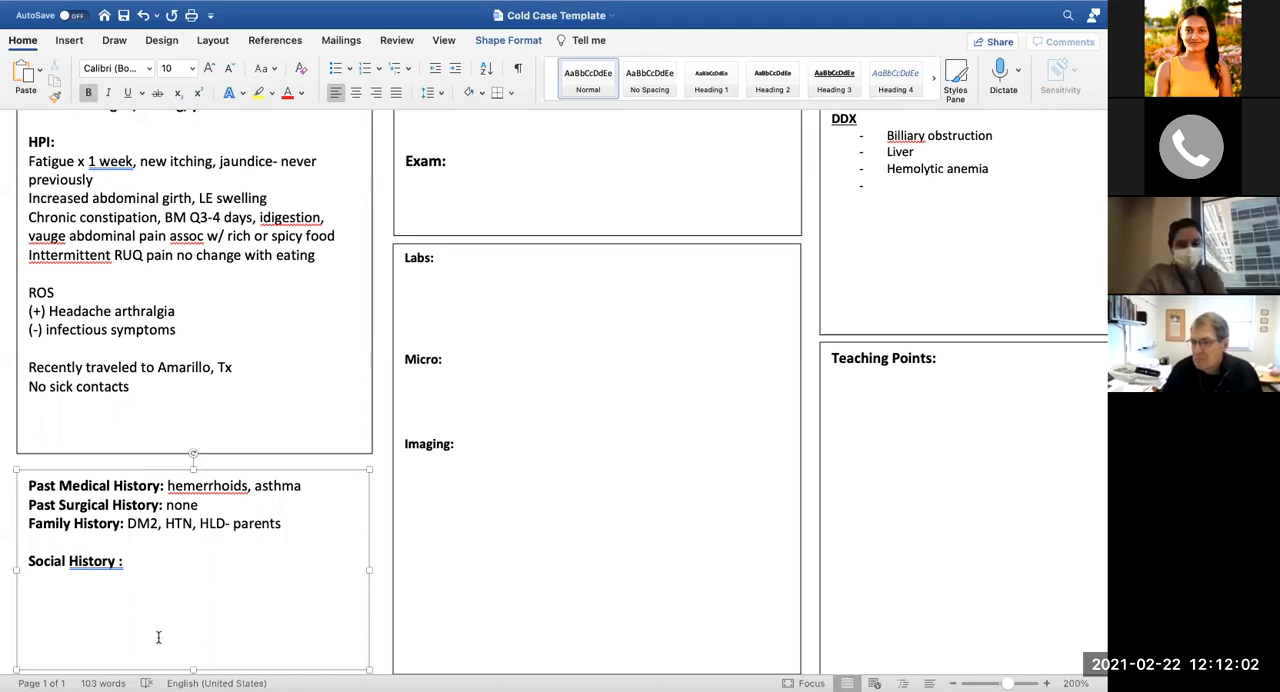
text(Maaternal)
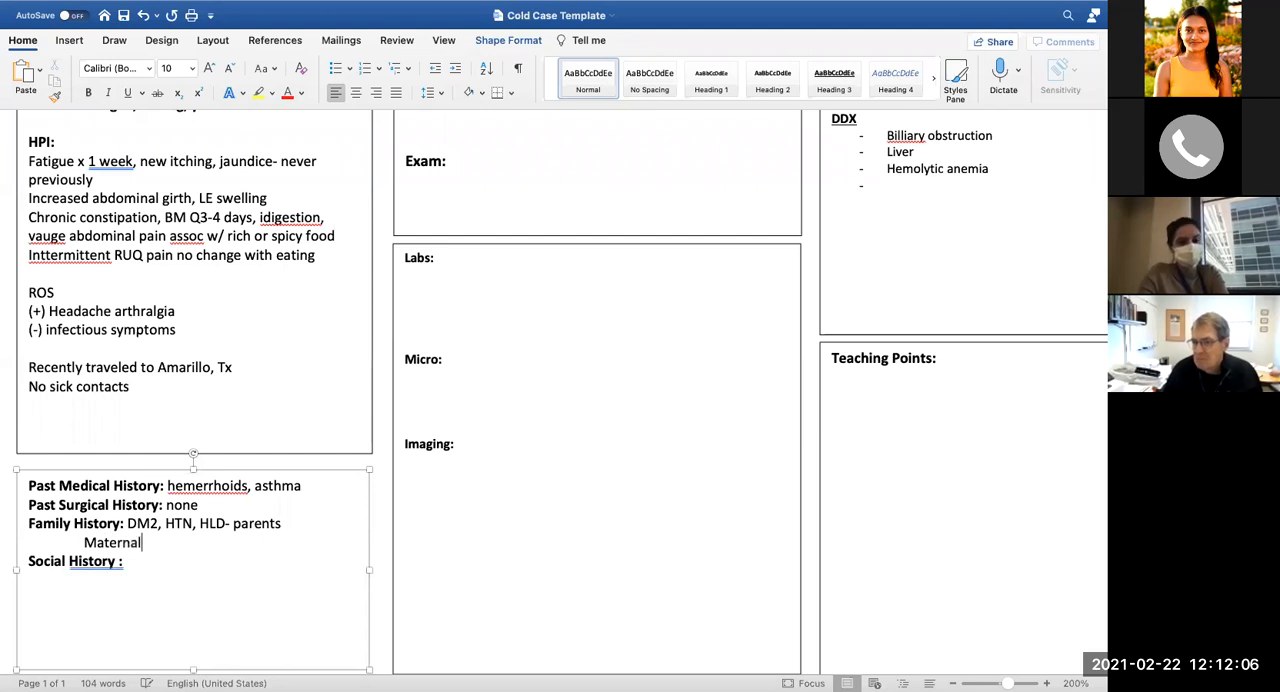
text(GM)
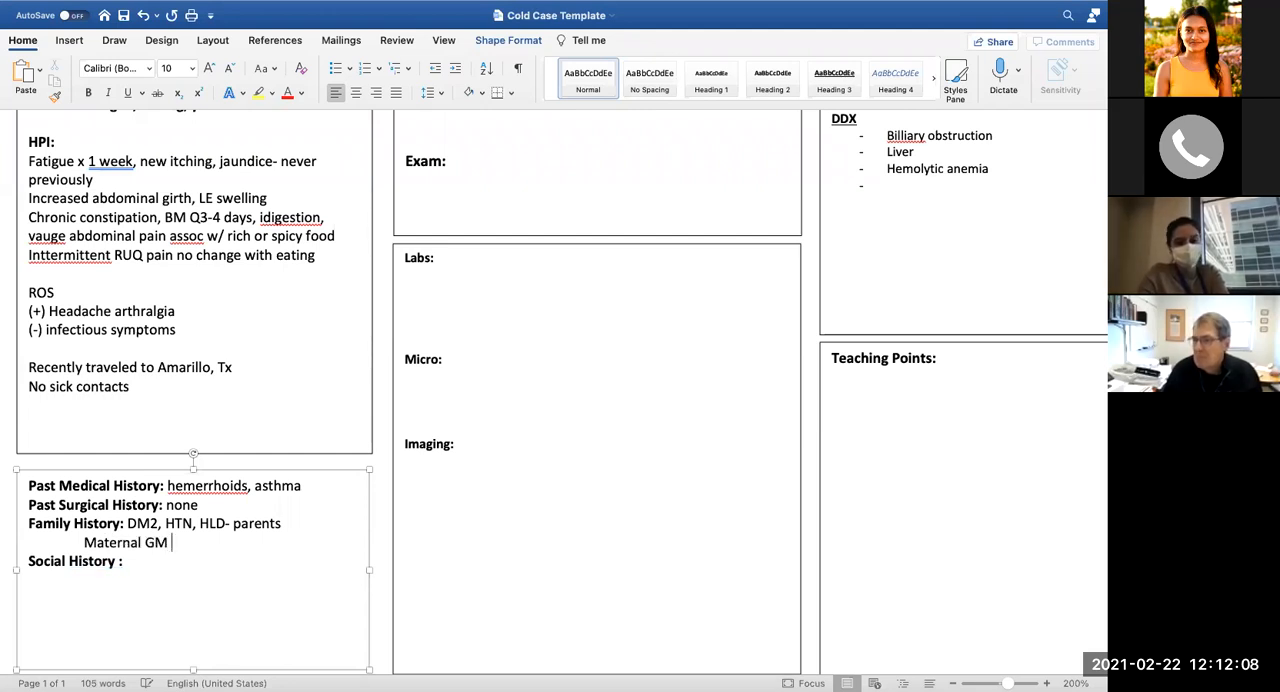
text(– dementia)
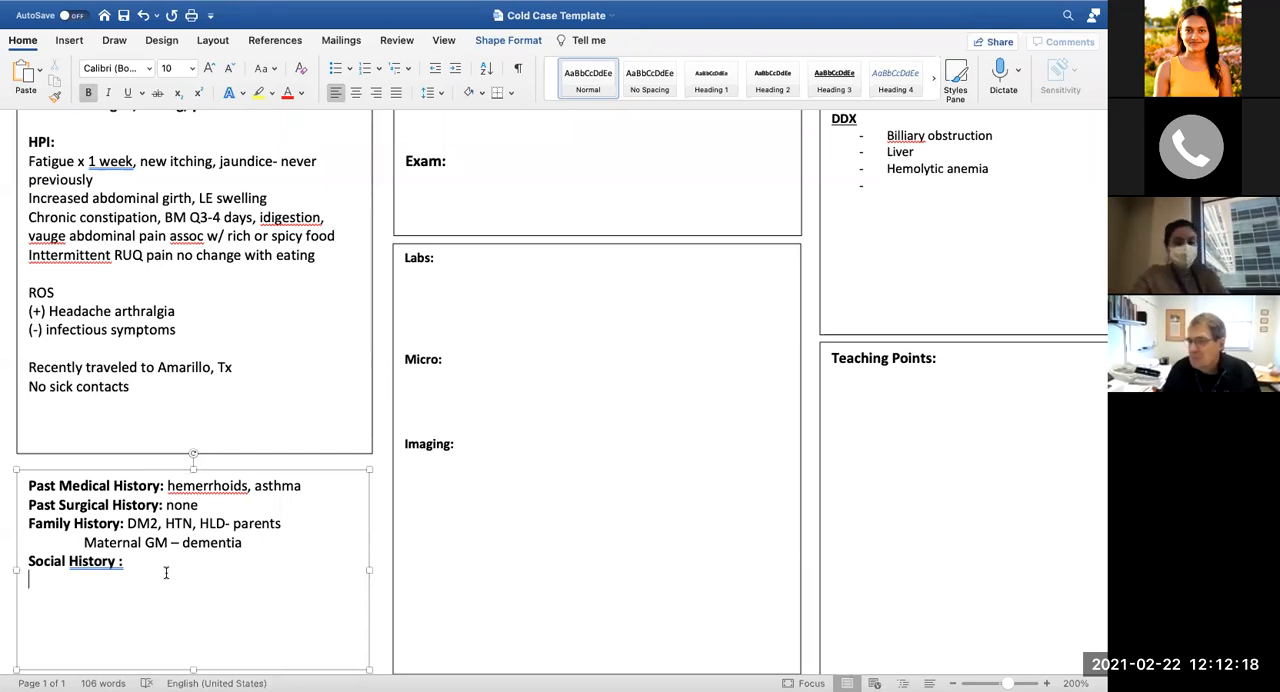
Record 'Never smoker' and 'Rarely EtOH- most 4 drinks/sitting, 1-2/month' in social history
text(n)
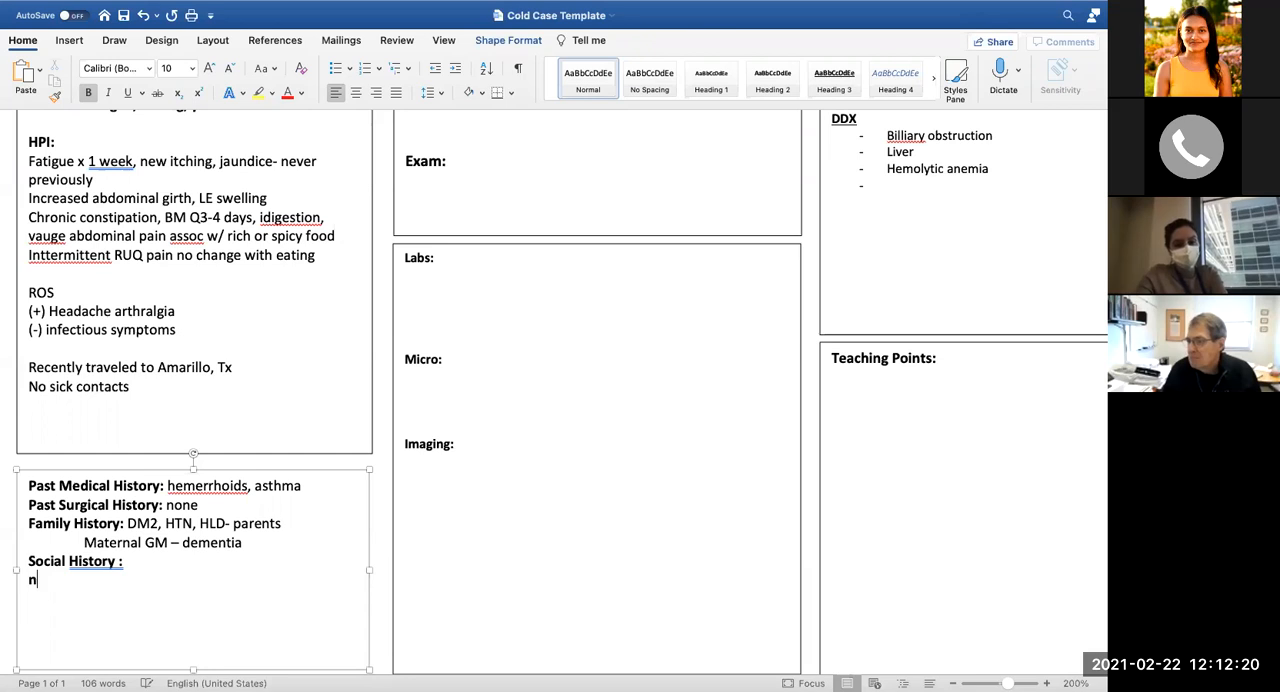
text(ever smok)
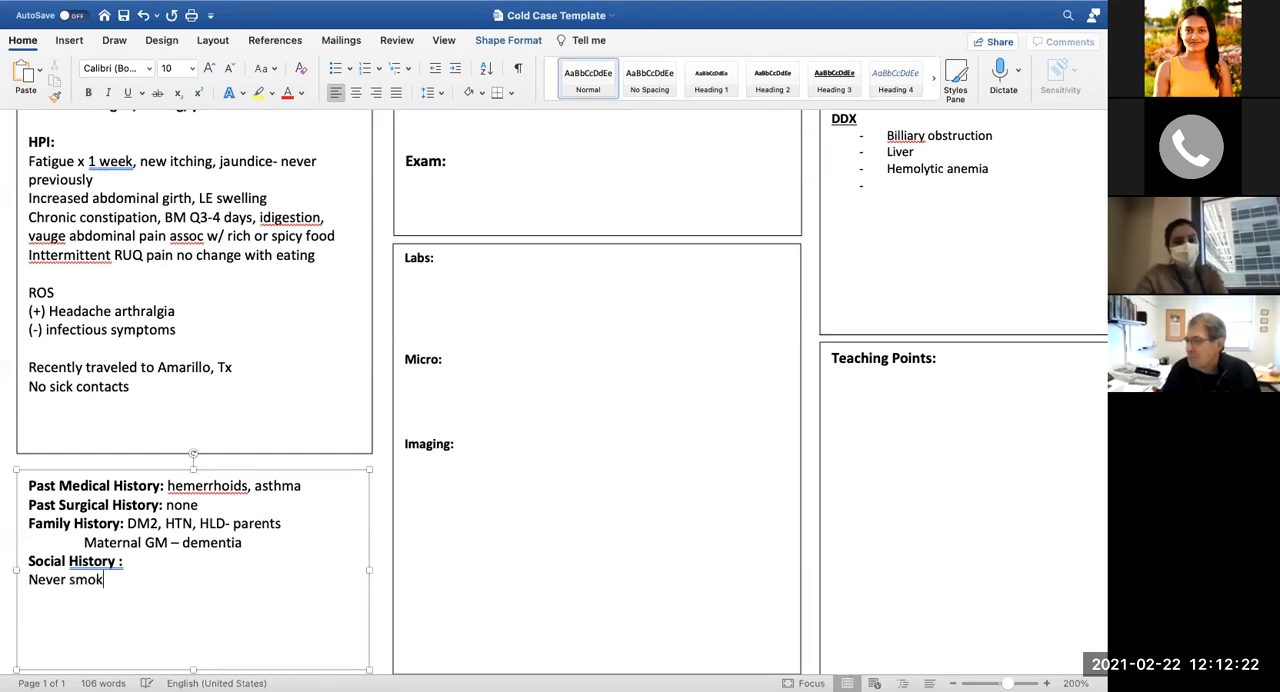
text(er)
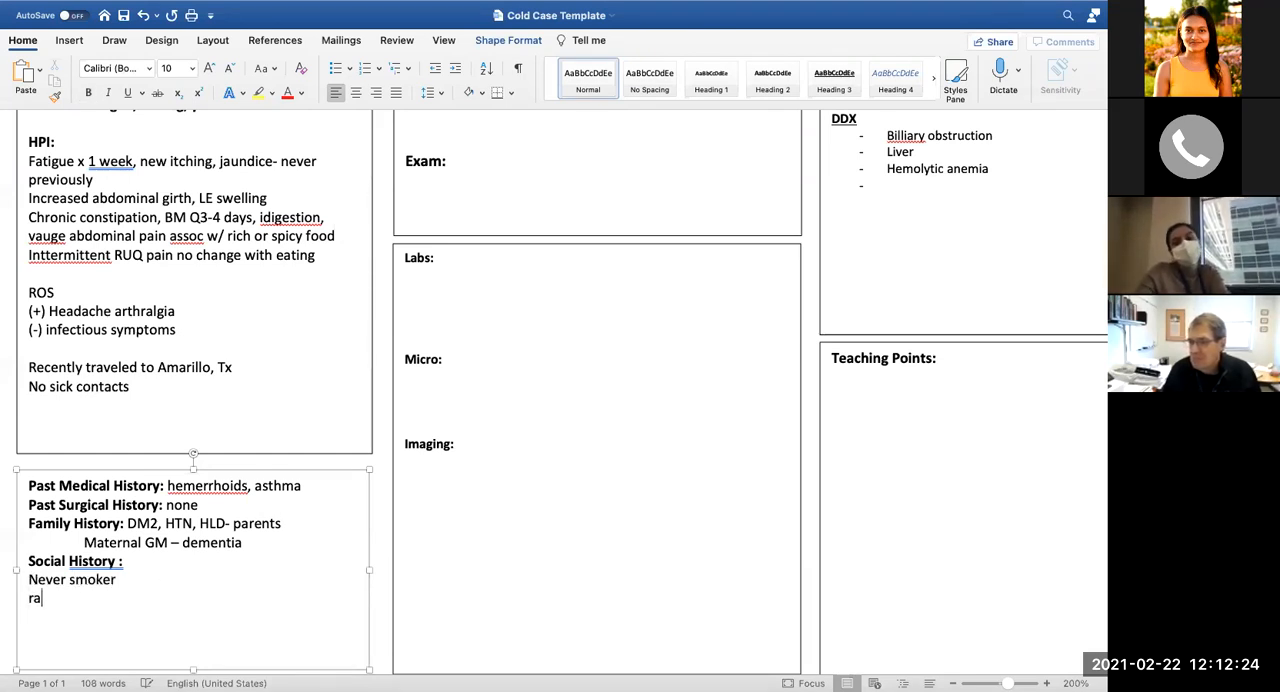
text(Rarely E)
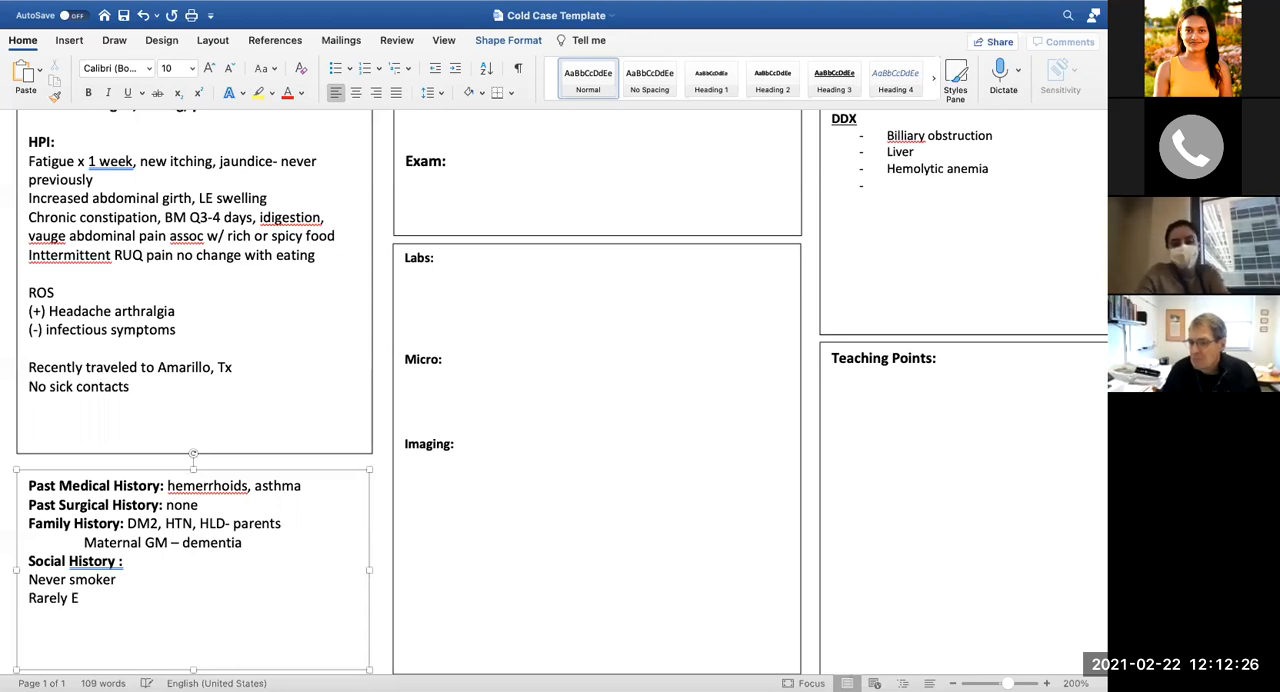
text(tOH- most 4 d)
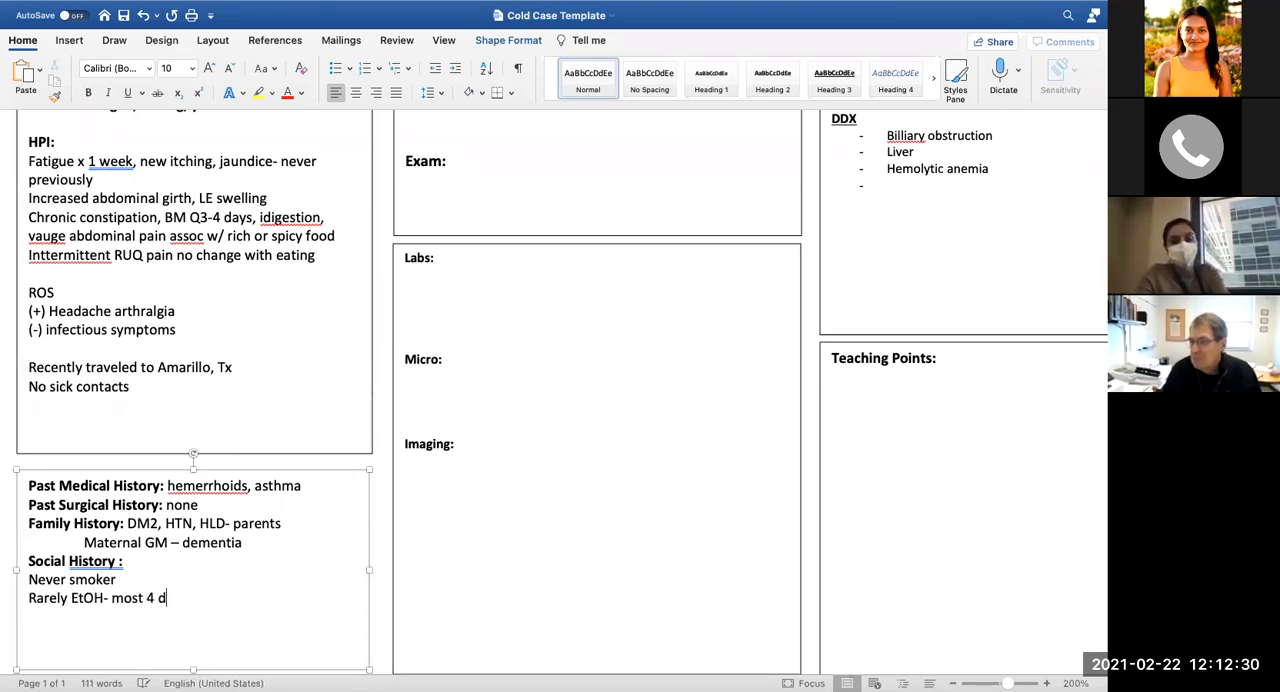
text(rinks/sitti)
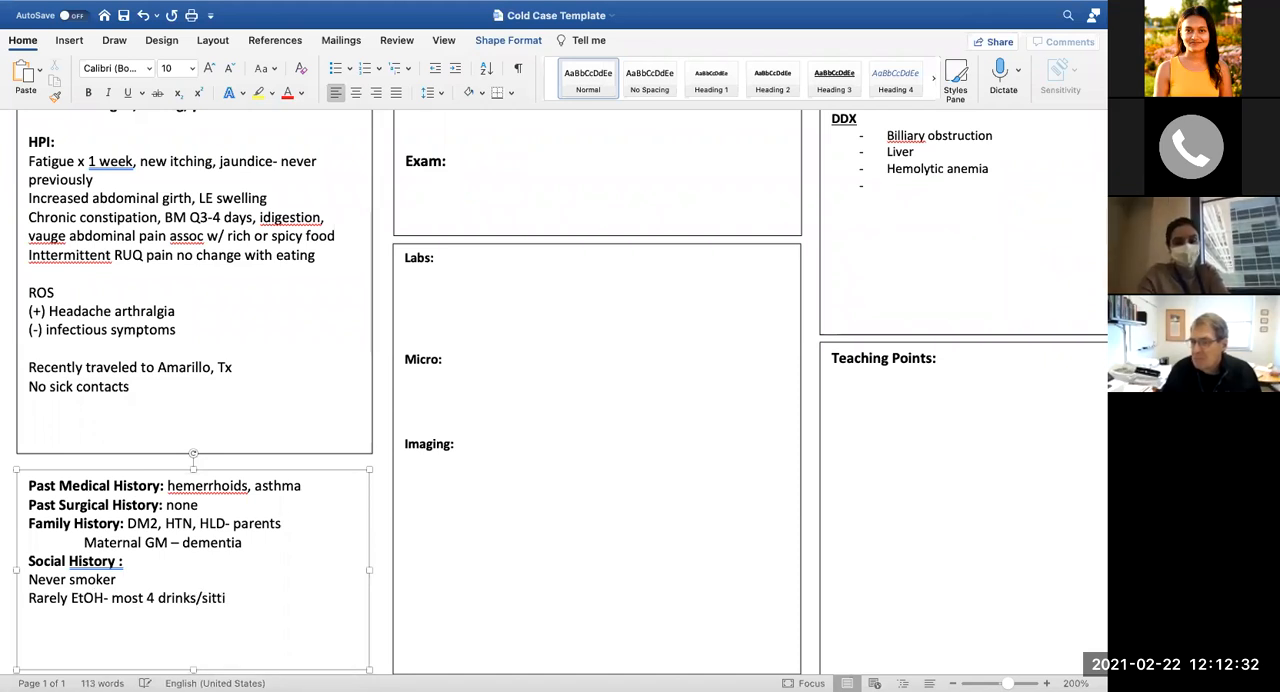
text(ng,)
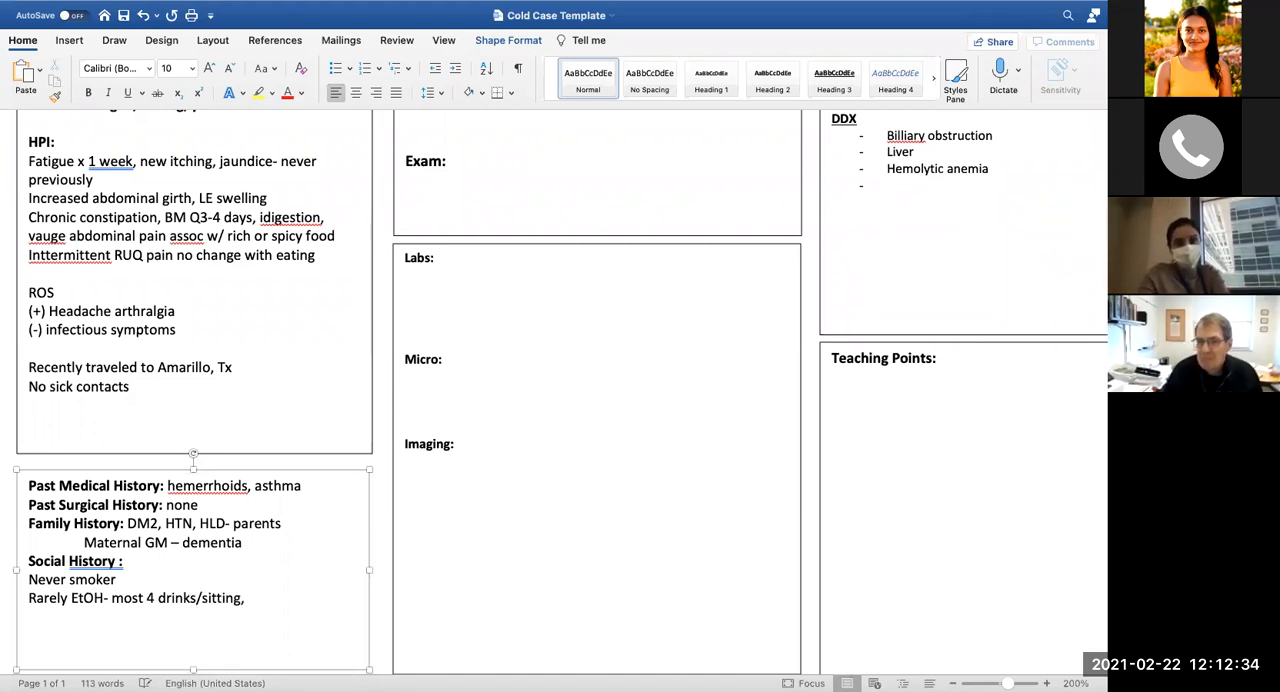
text(1-2)
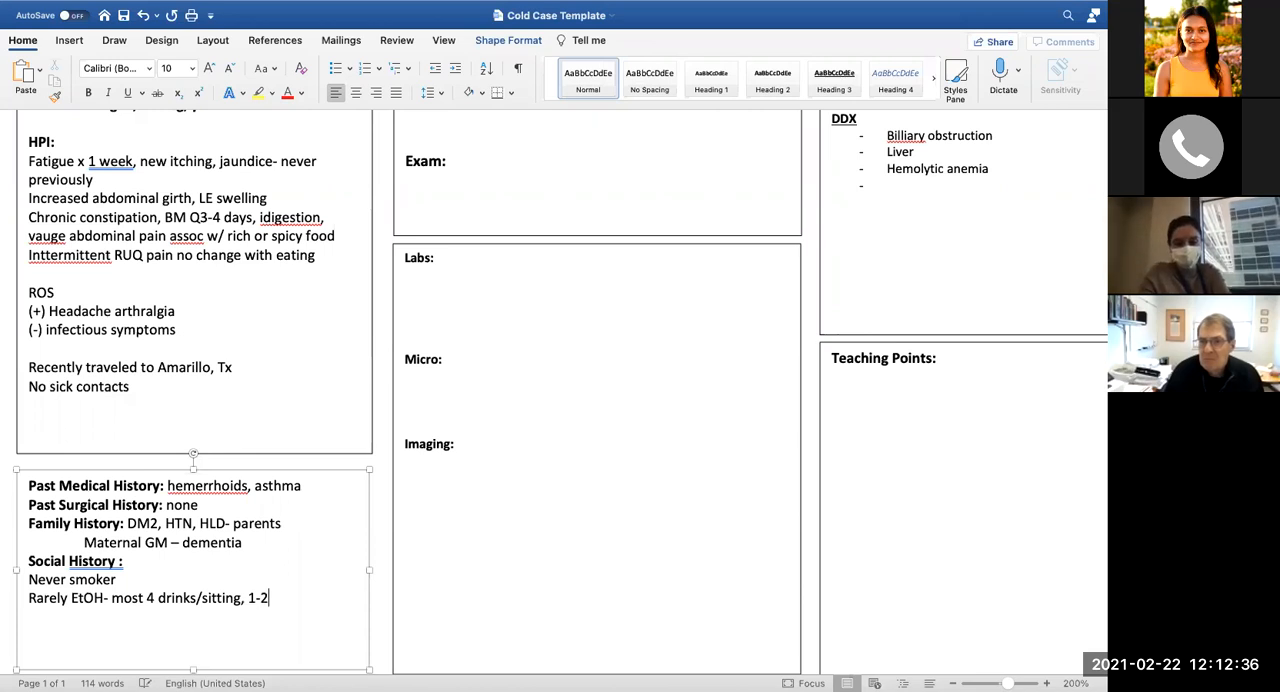
text(/month)
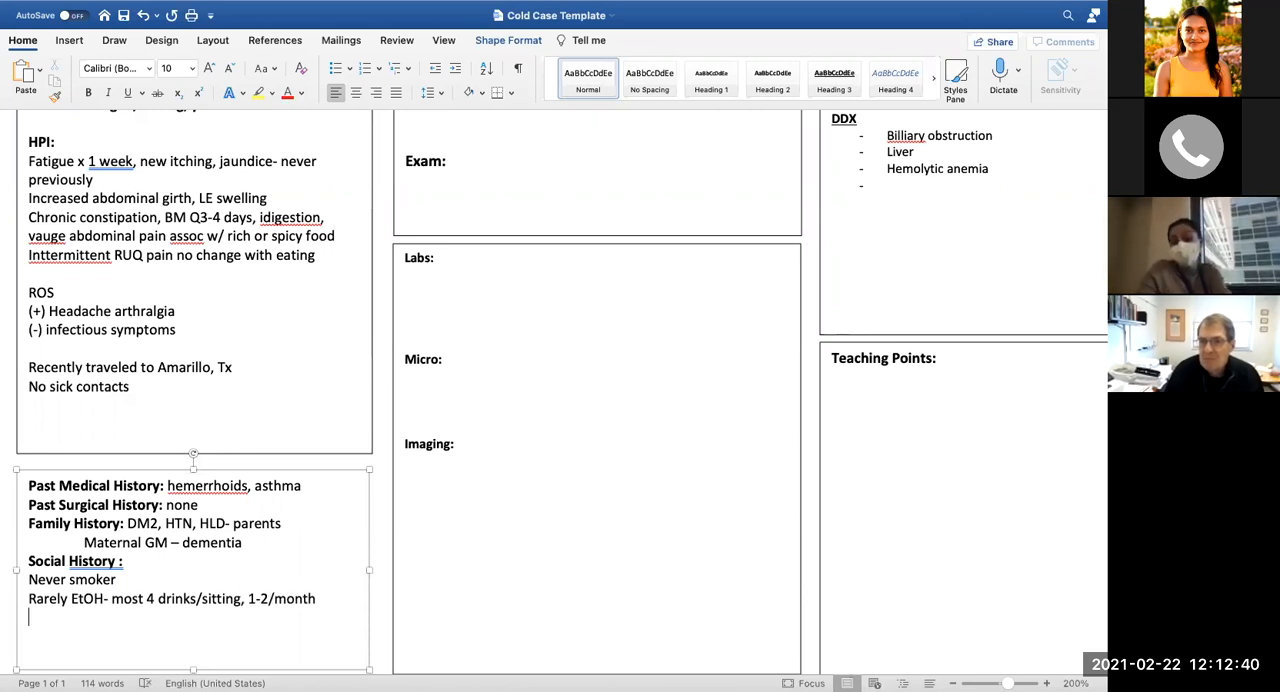
Add the line 'Denies other drug use'
text(deni)
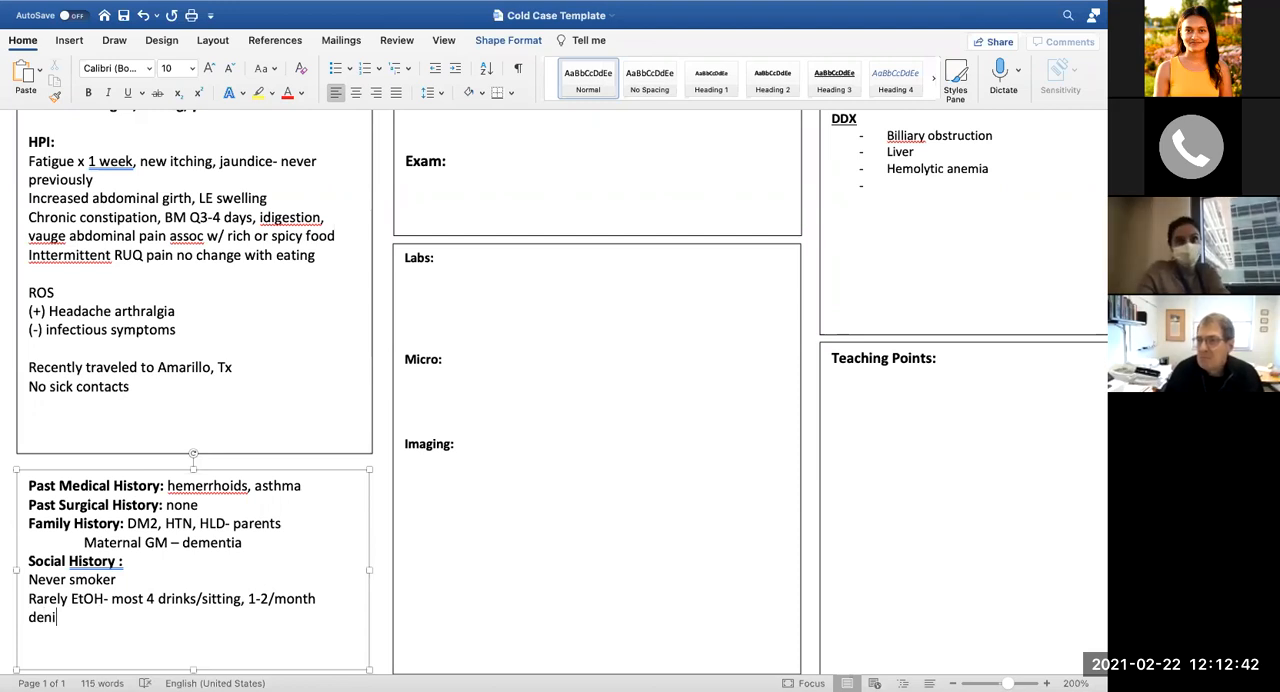
text(es)
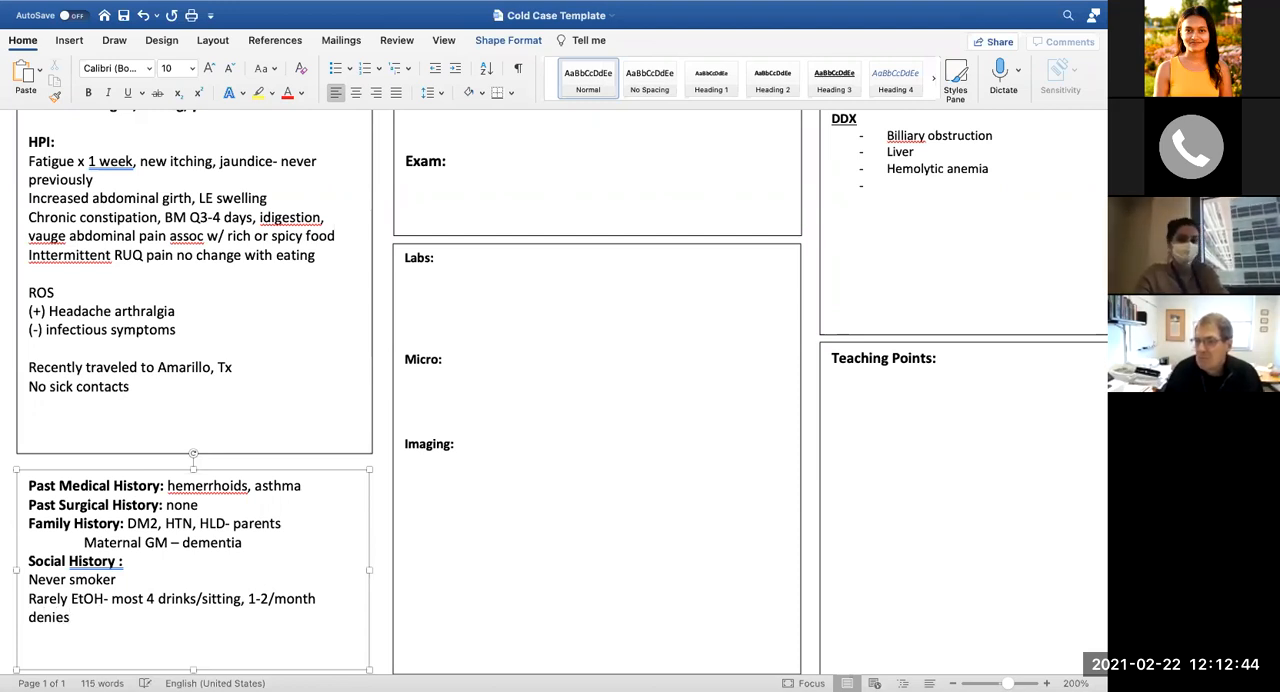
text(Denies other drug use)
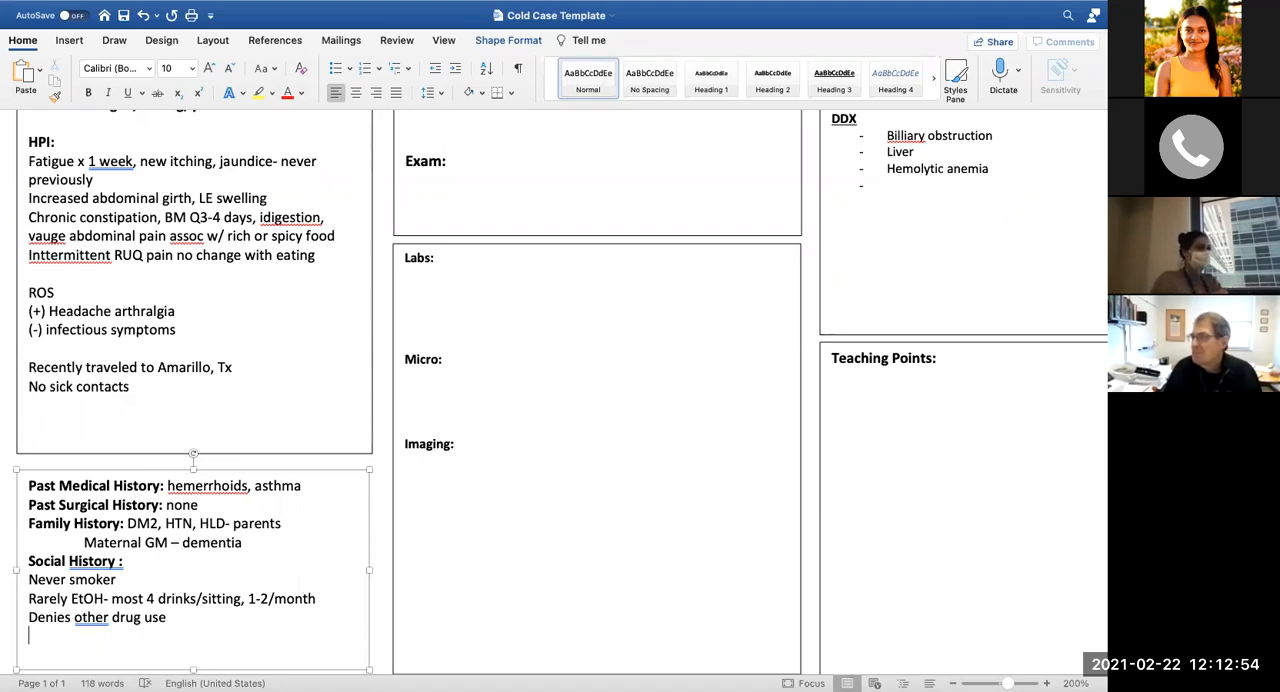
Type 'No APAP, NSAIDS' below Medications and begin the Albuterol entry
scroll(down, 3)
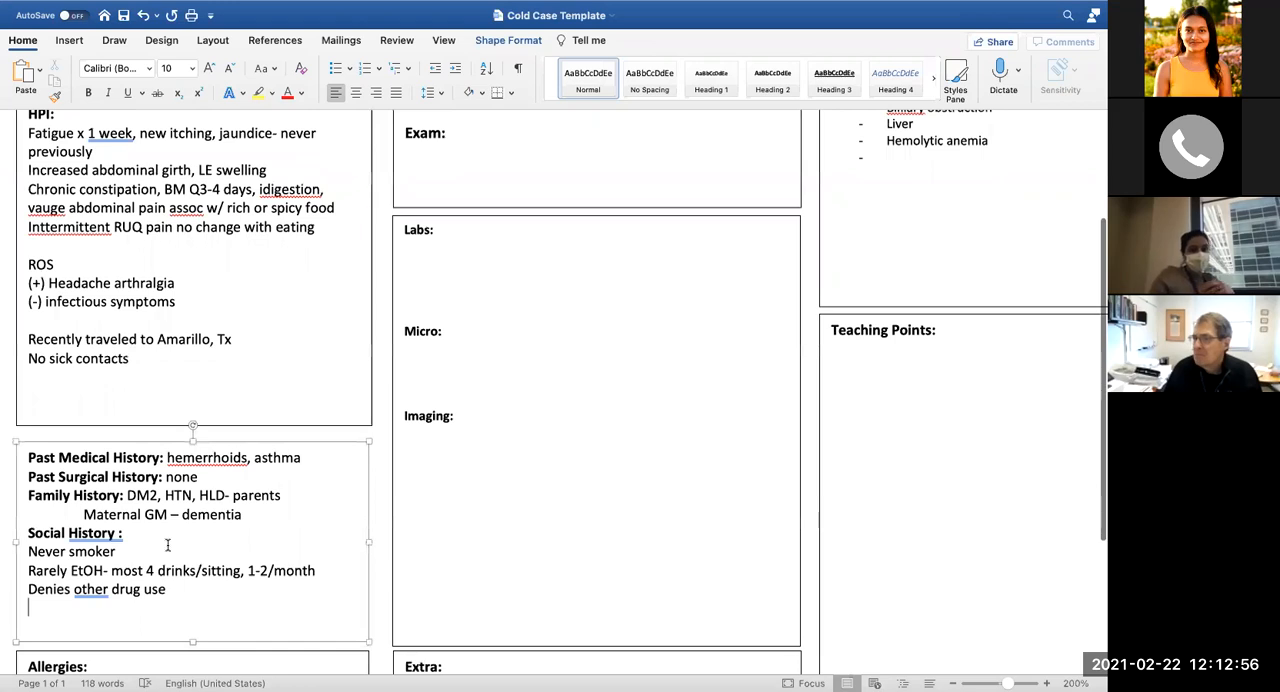
scroll(down, 3)
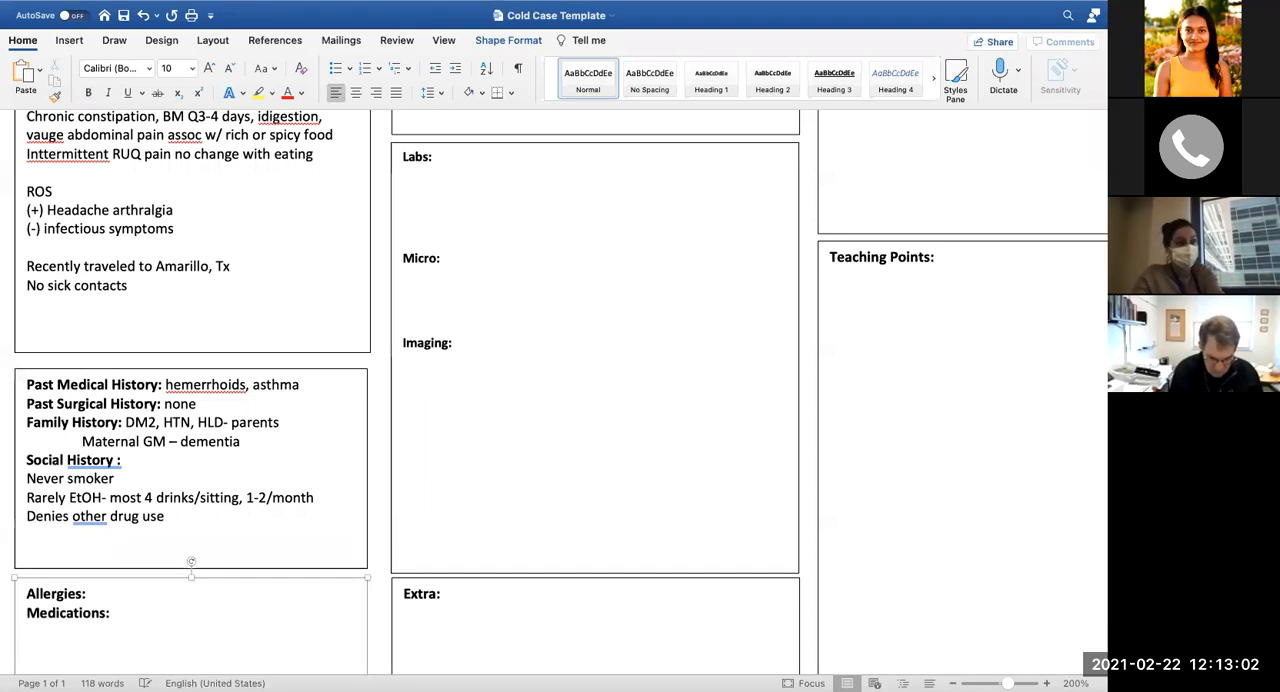
text(No APAP)
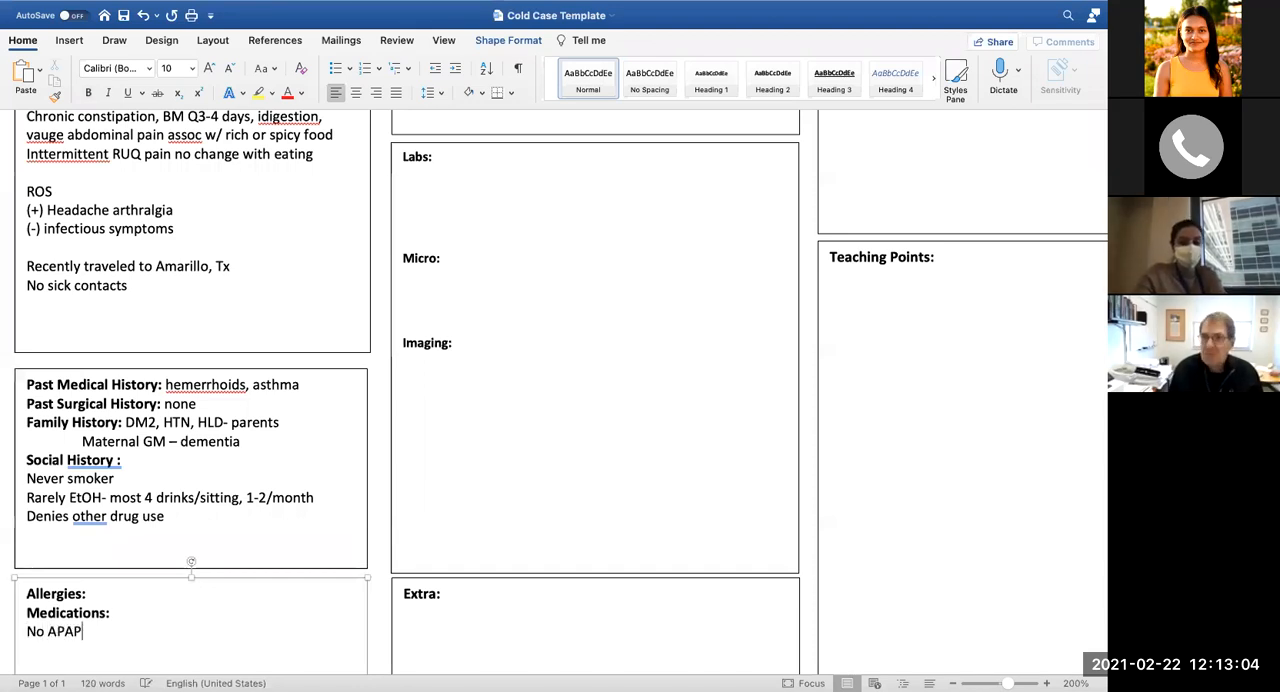
text(, NSAIDS)
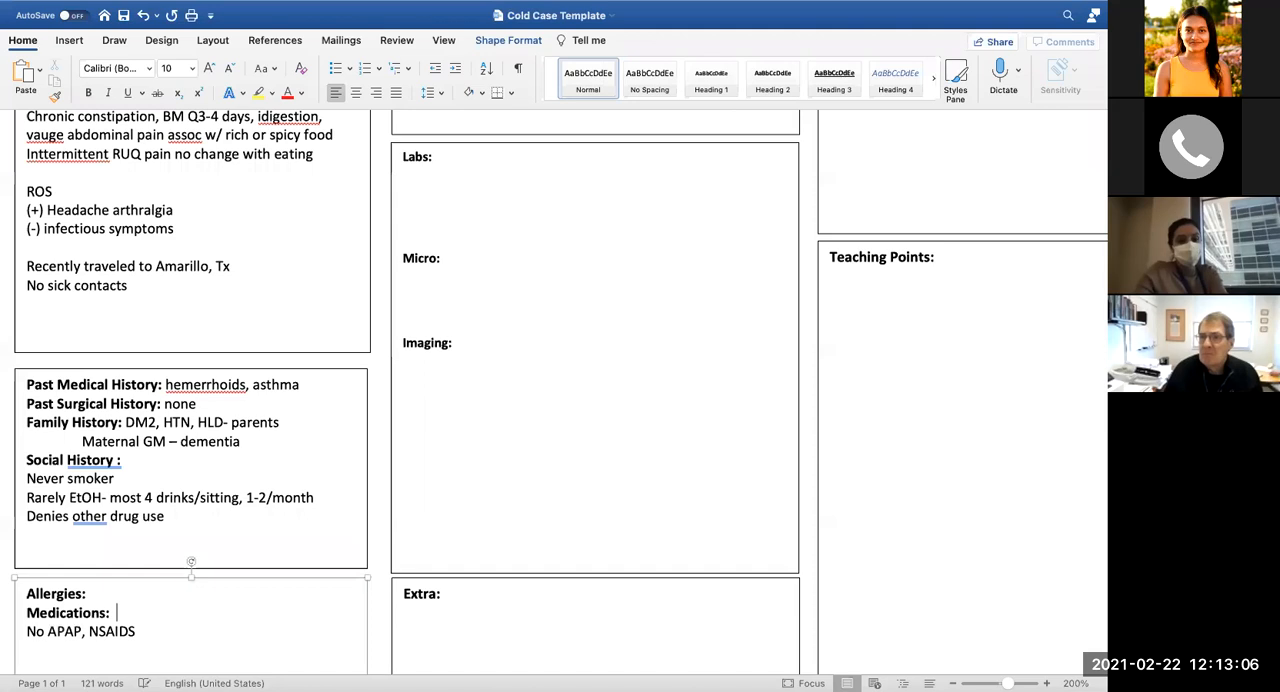
text(A)
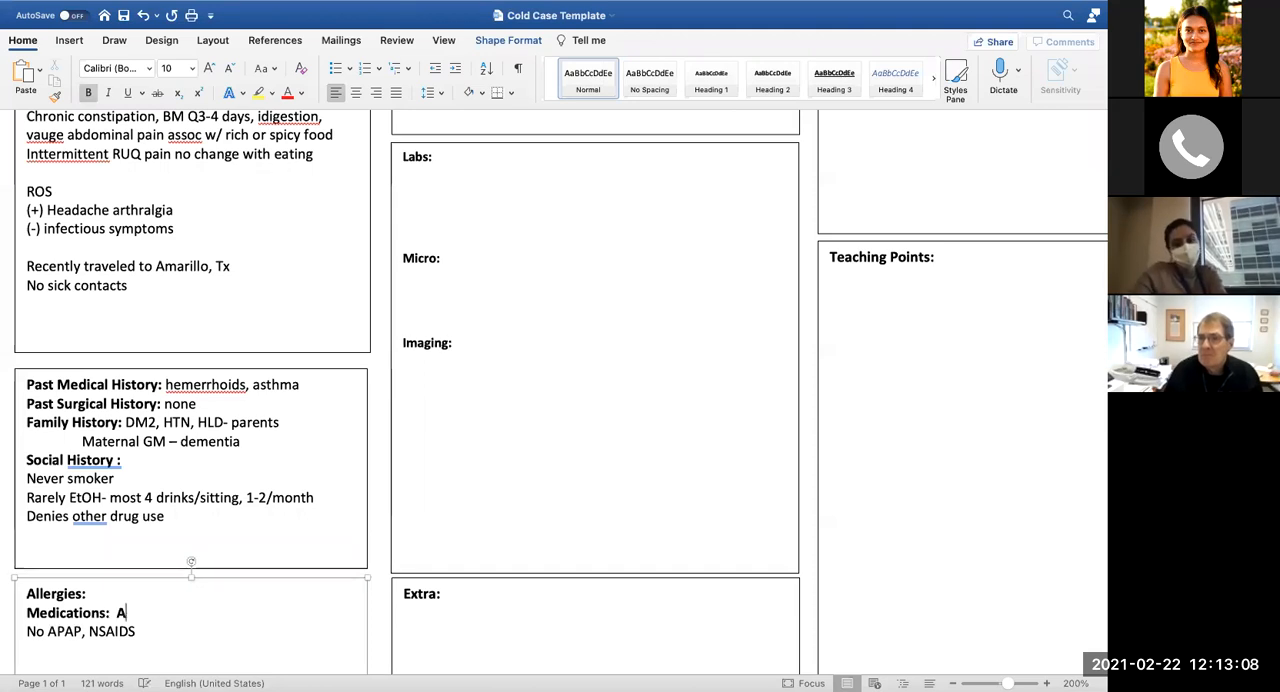
key(backspace)
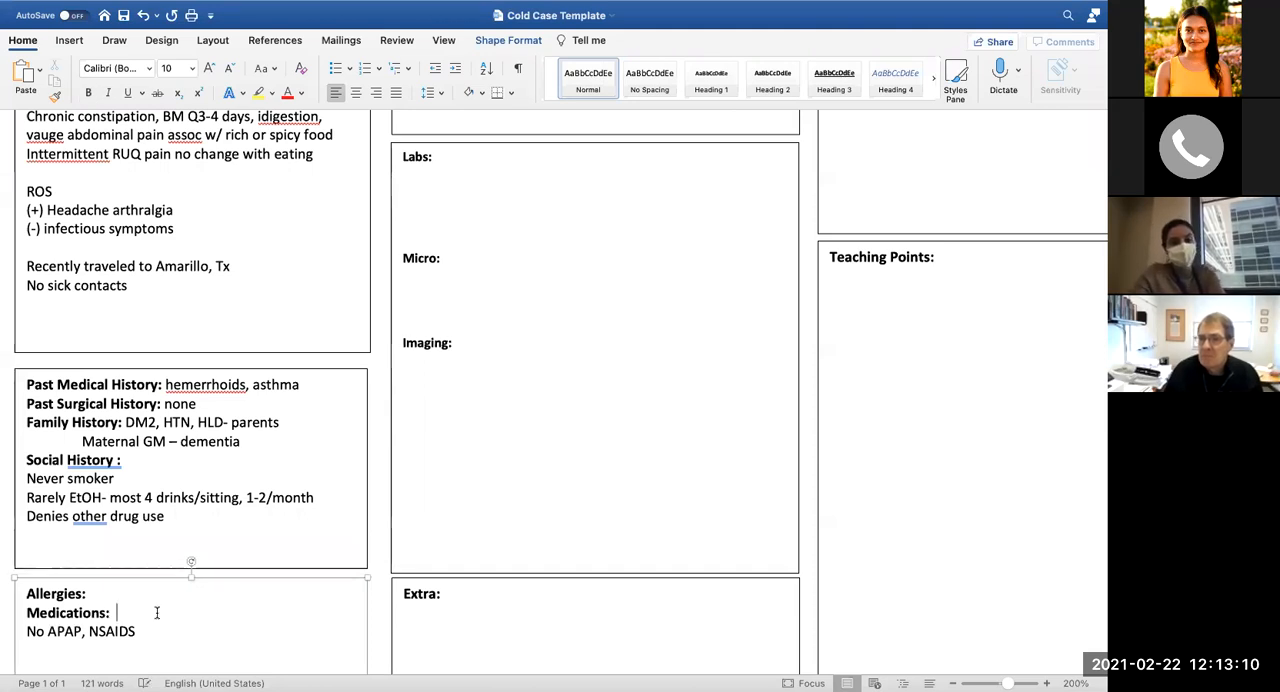
text(A)
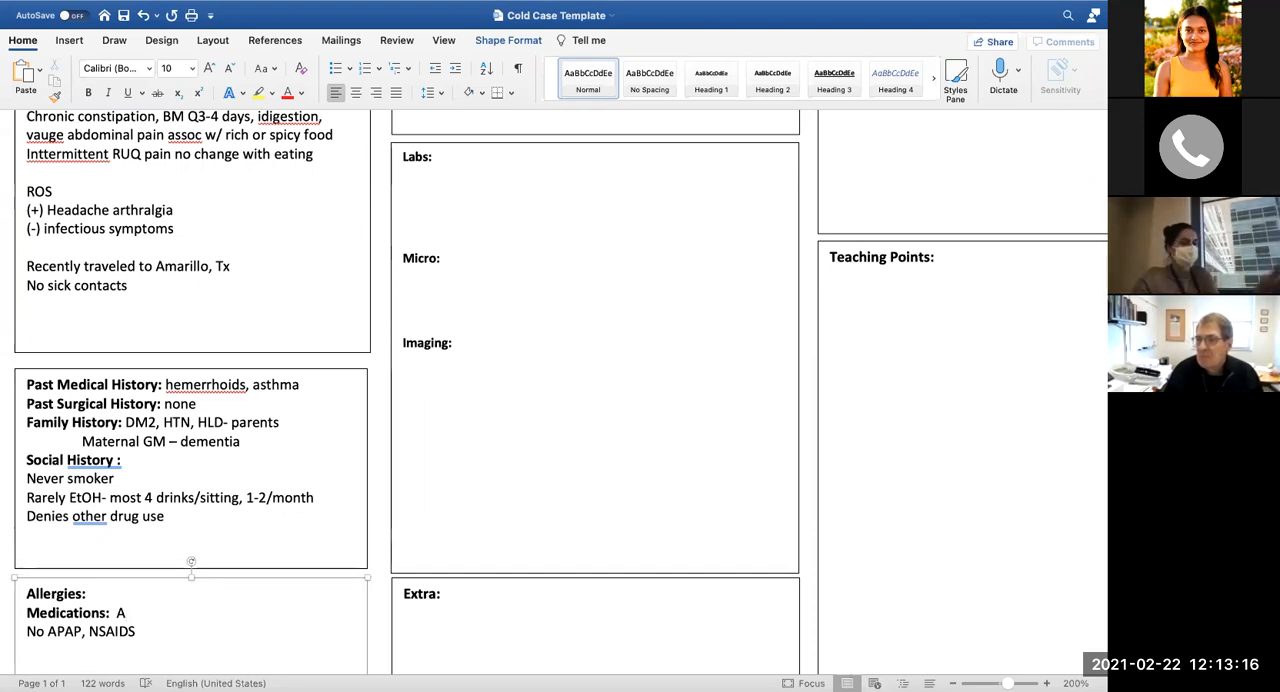
text(lbuterol)
text( 0)
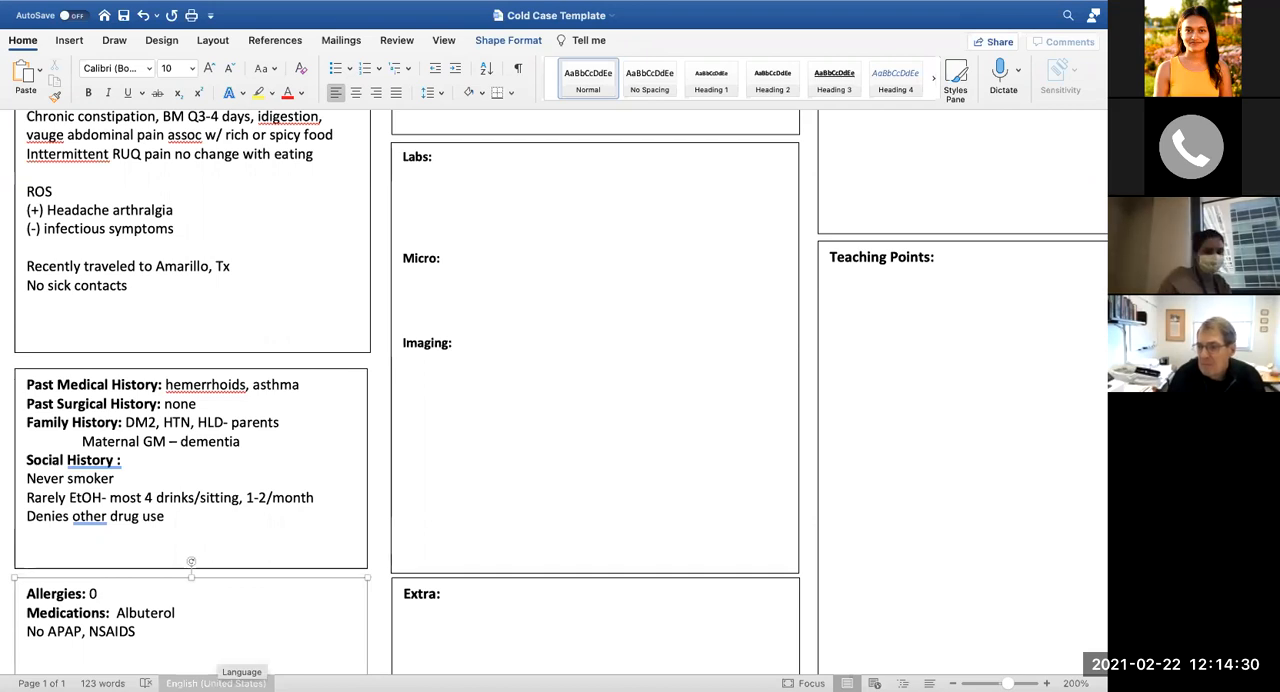
Add the Social History line 'Tatoos in CO over perioid of years'
click(160, 510)
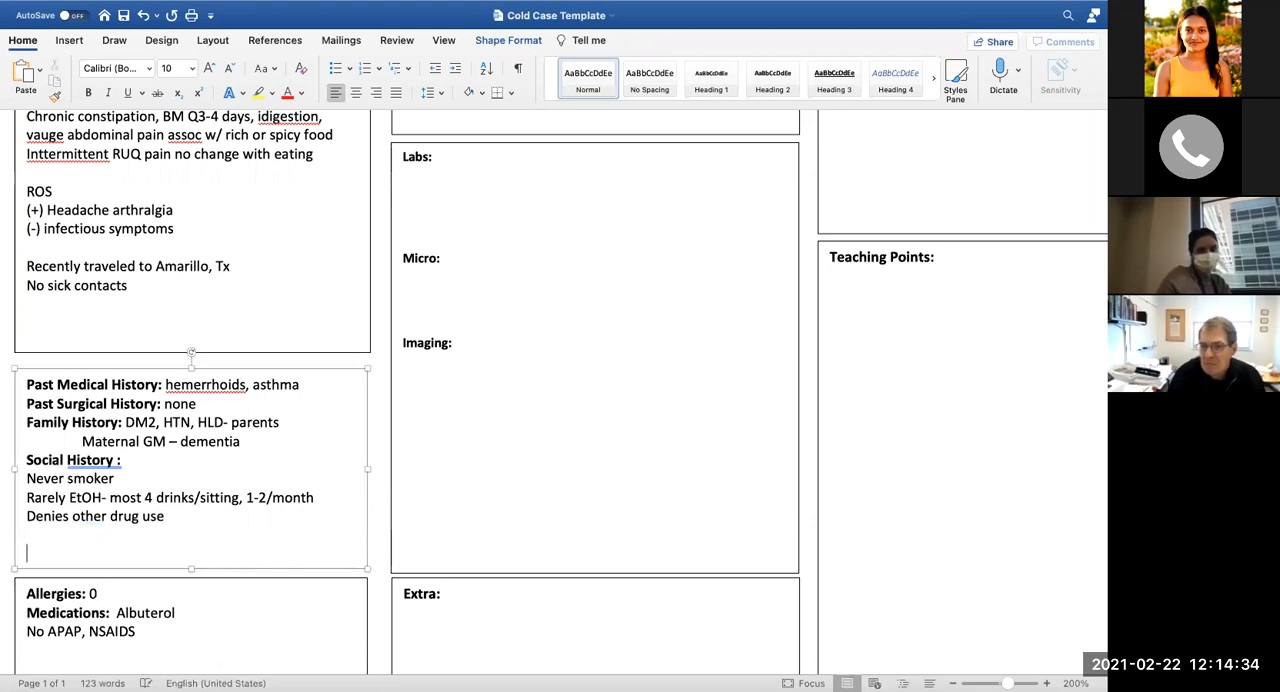
text(Tatoos i)
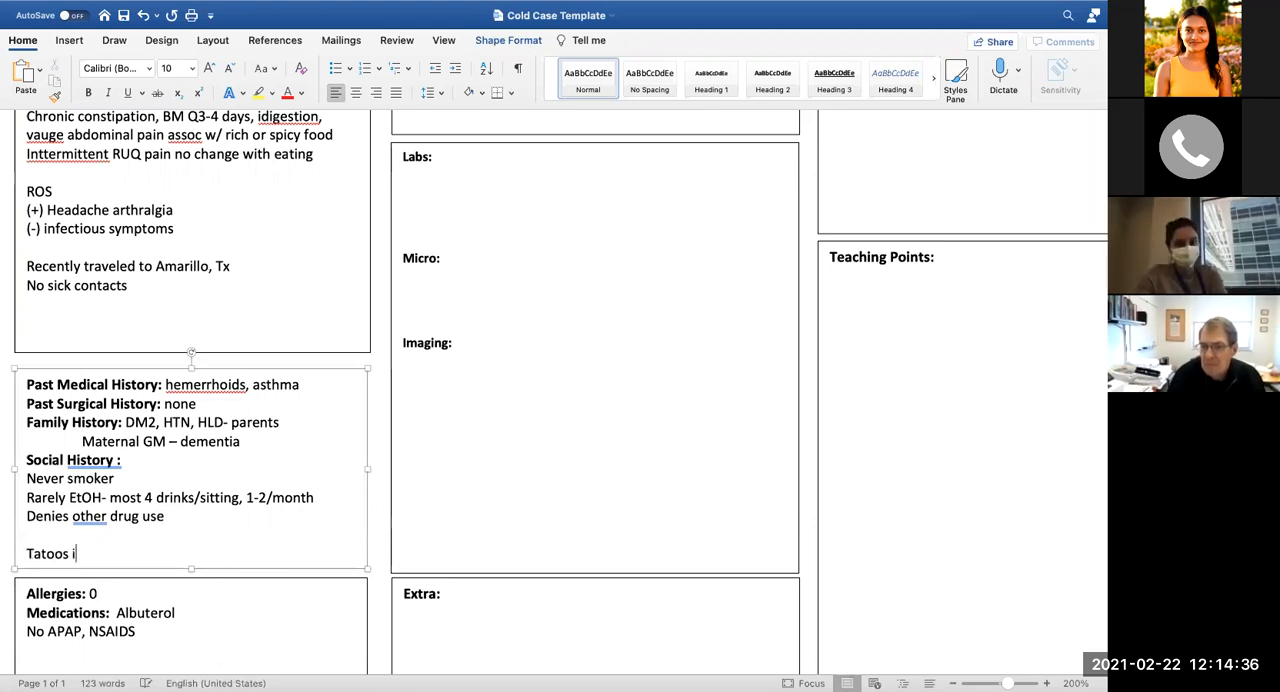
text(in CO over per)
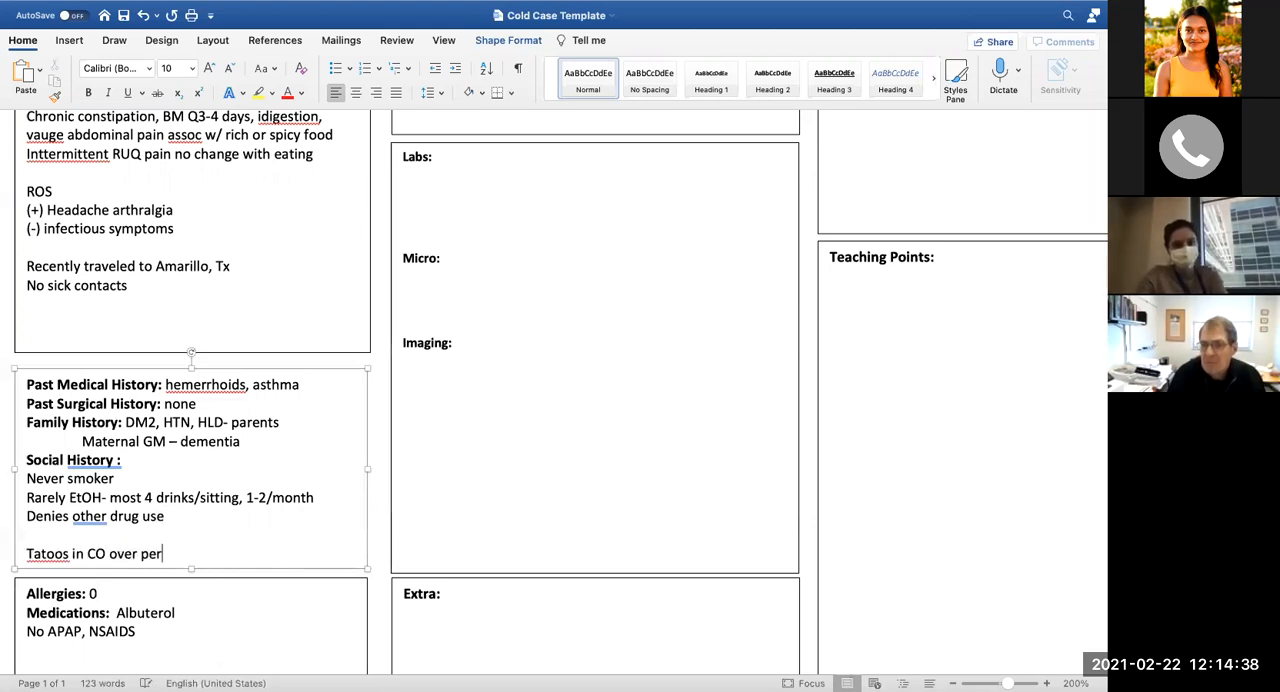
text(iod of y)
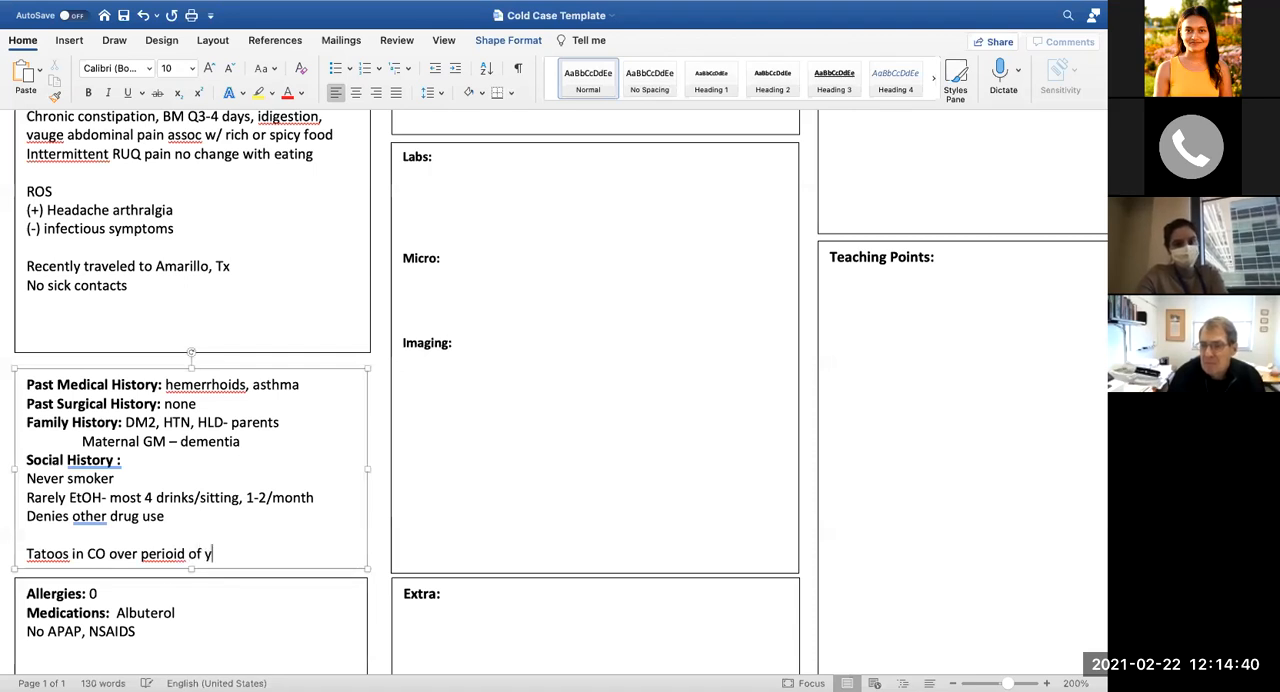
text(ears)
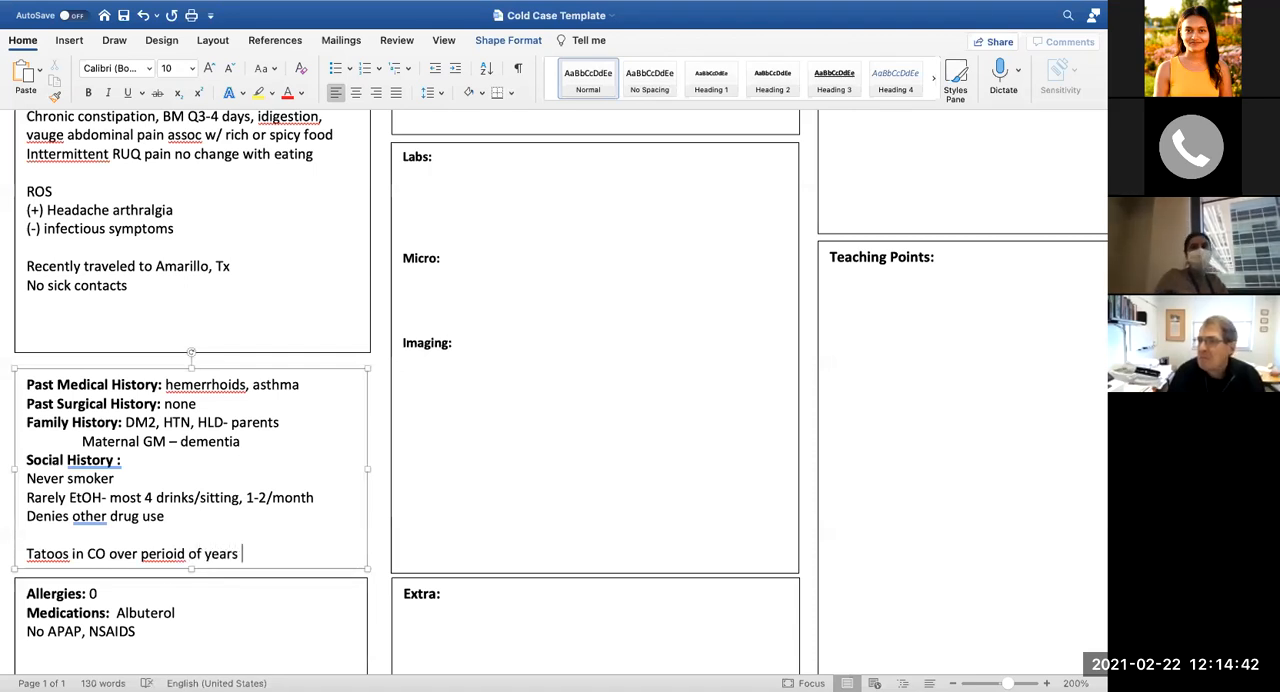
scroll(up, 3)
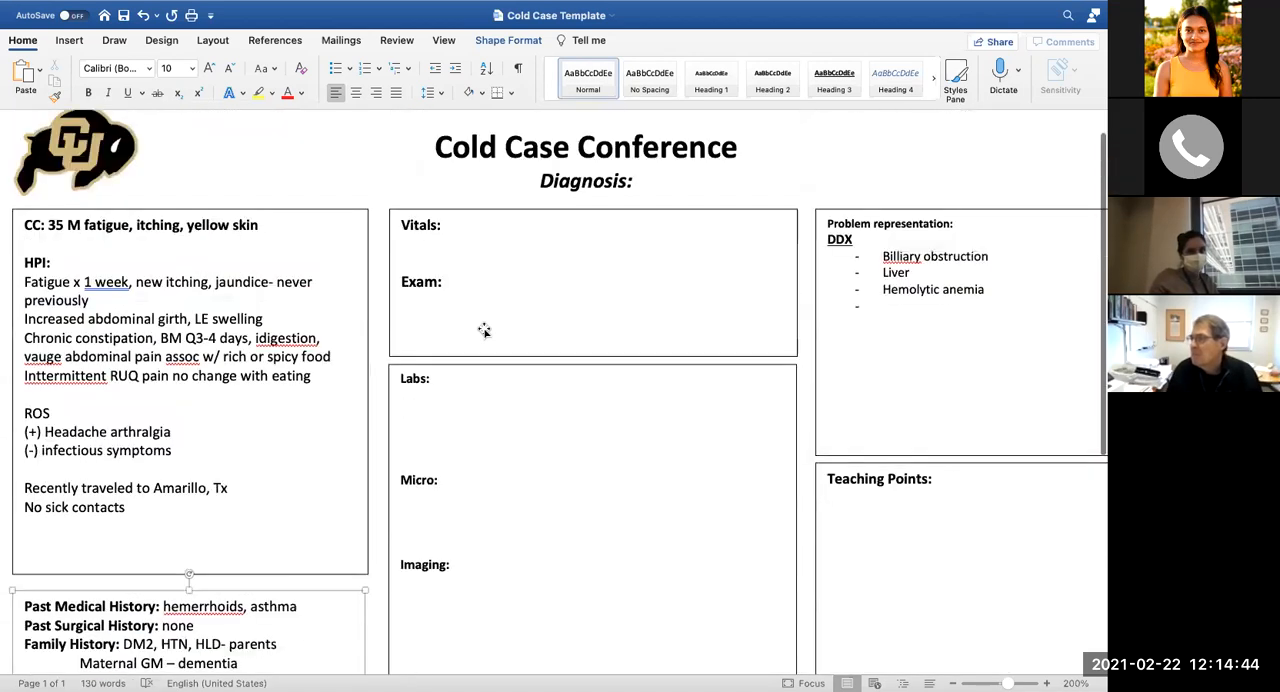
scroll(down, 3)
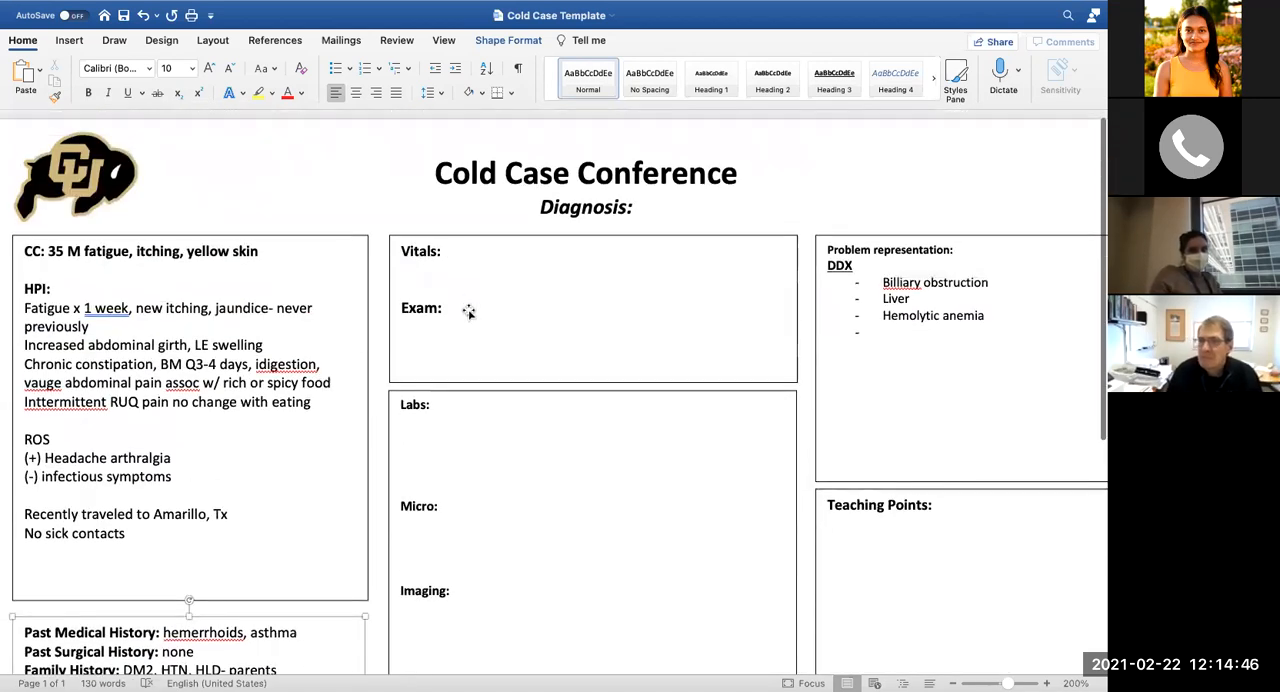
mouse_move(95, 228)
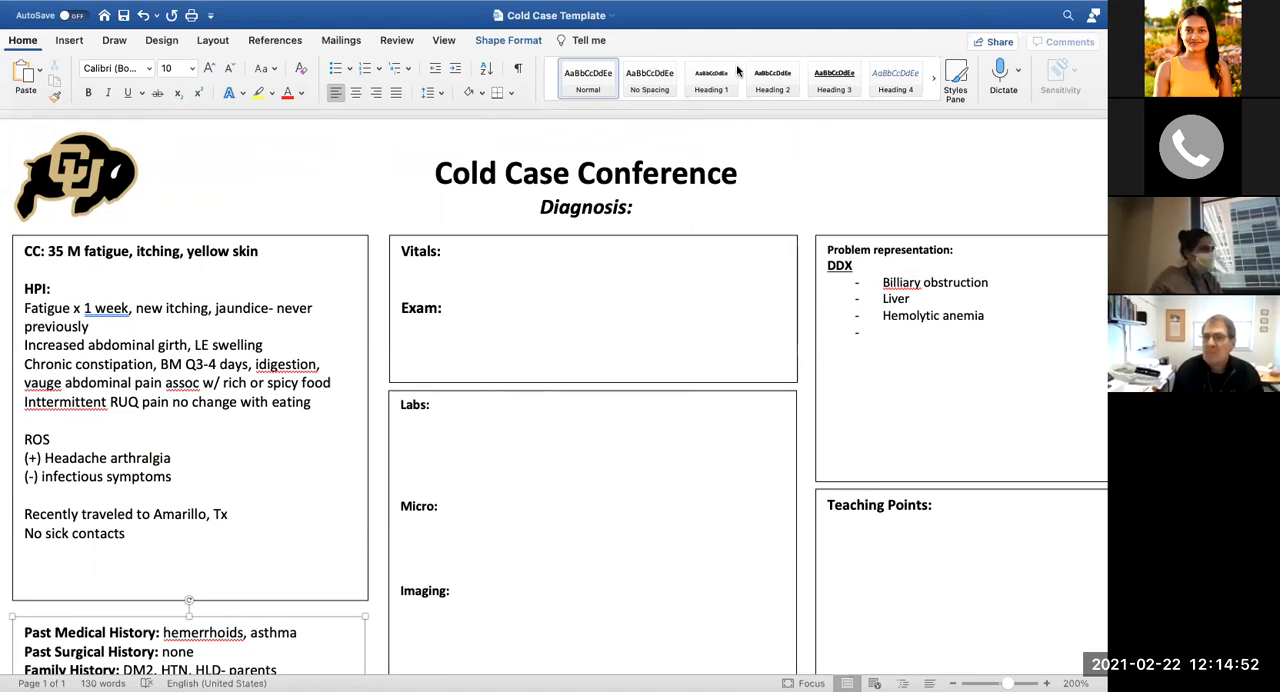
mouse_move(1047, 38)
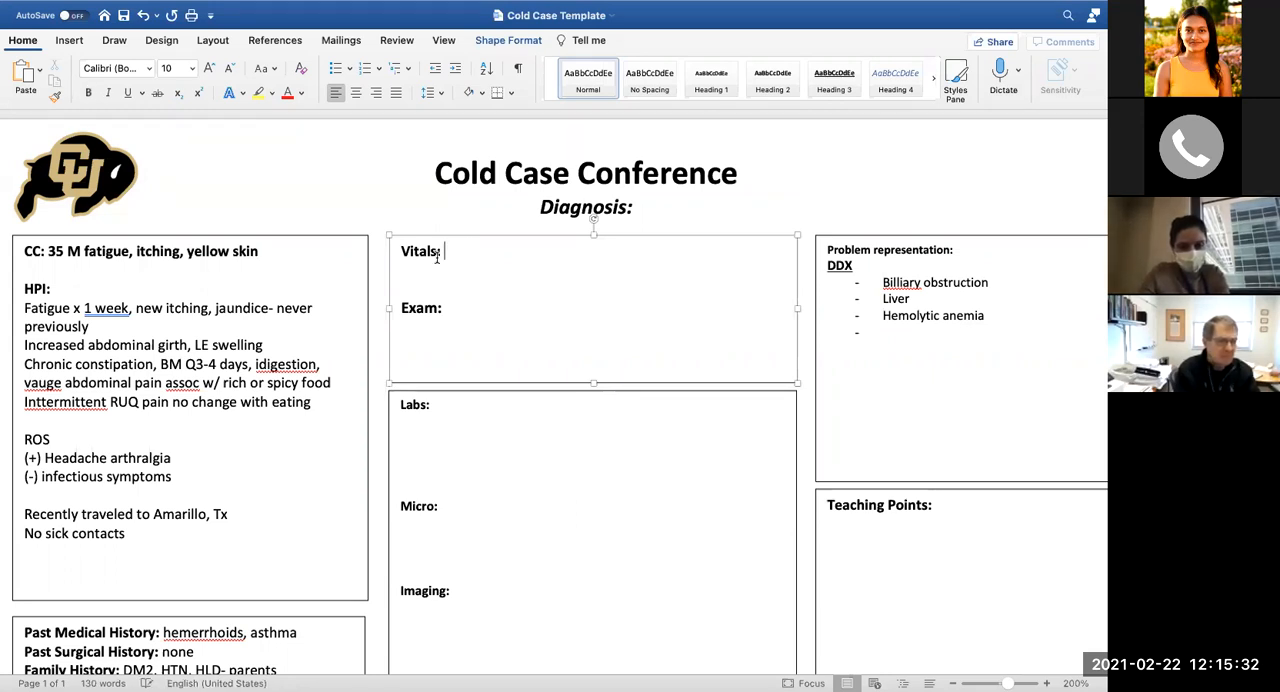
Enter 'WNL' after Vitals and return to the end of that entry
text(WNL)
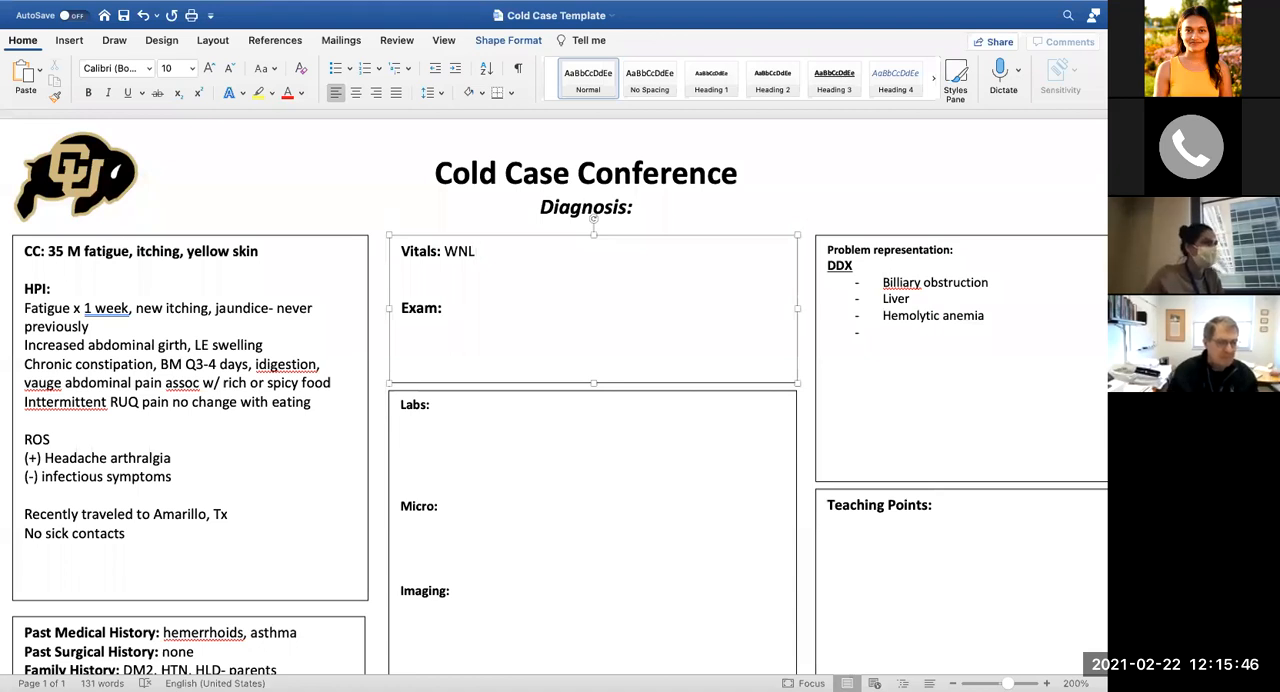
click(477, 251)
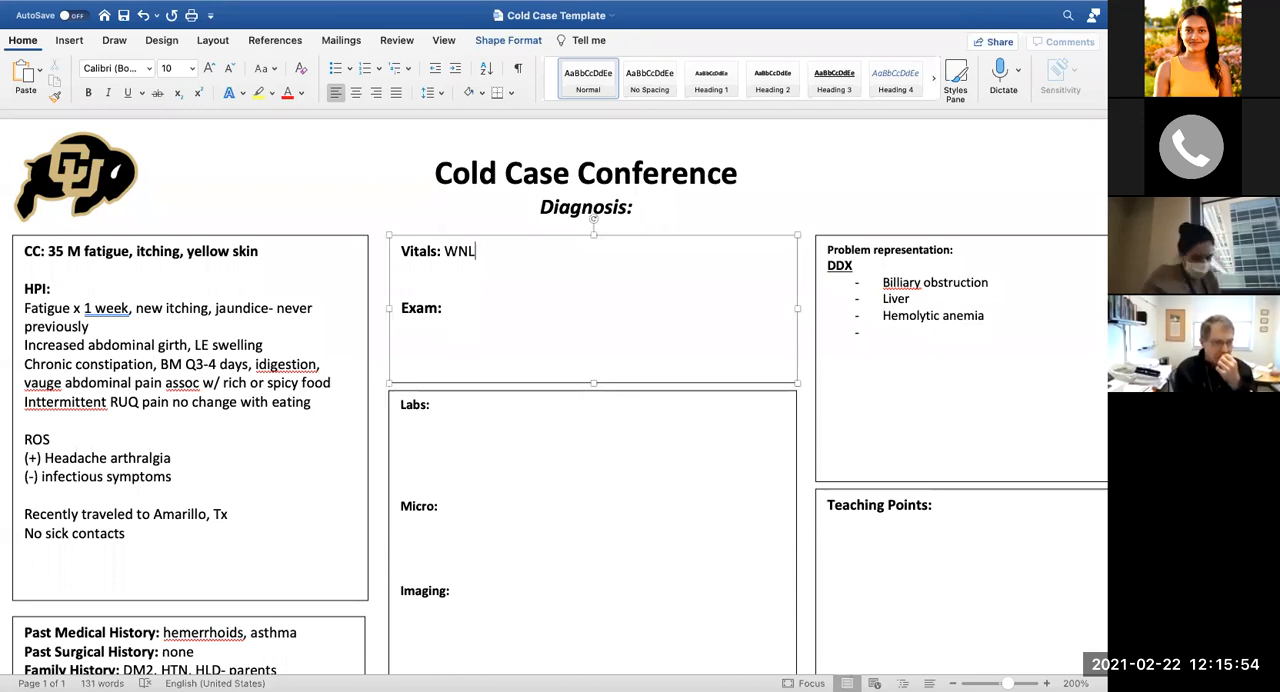
scroll(up, 3)
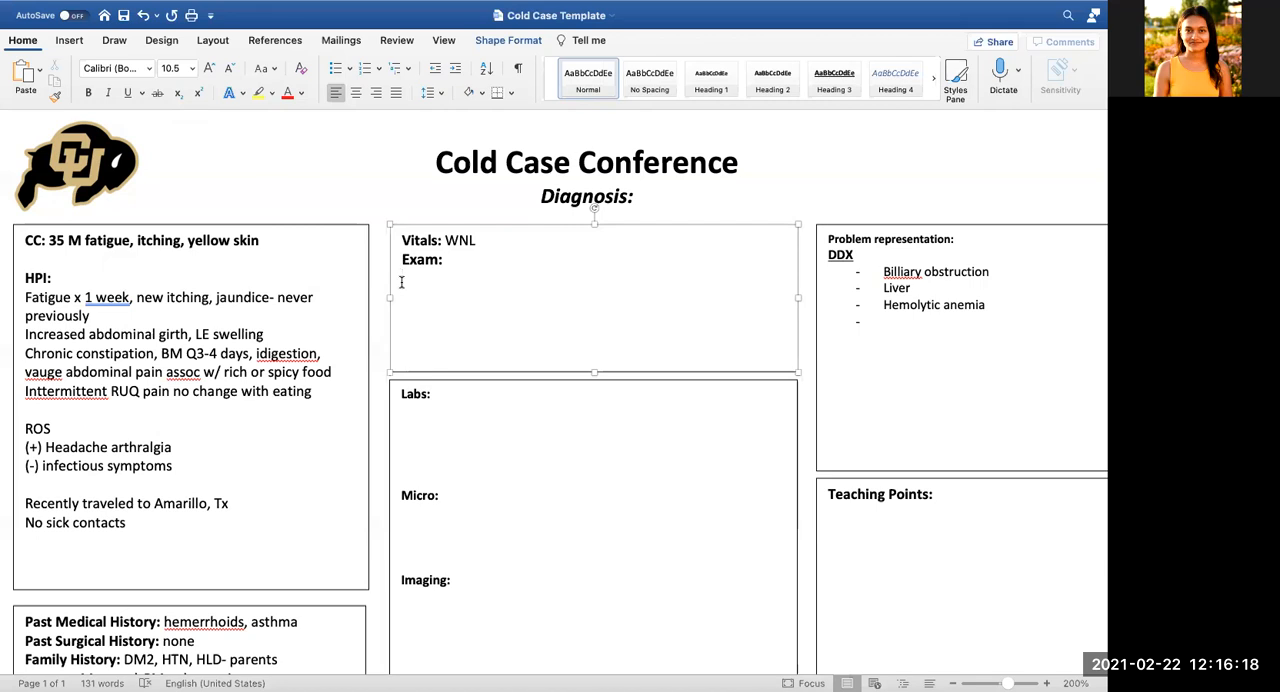
Add jaundice and scleral icterus, then a Pulm line noting bibasilar crackles
text(jaun)
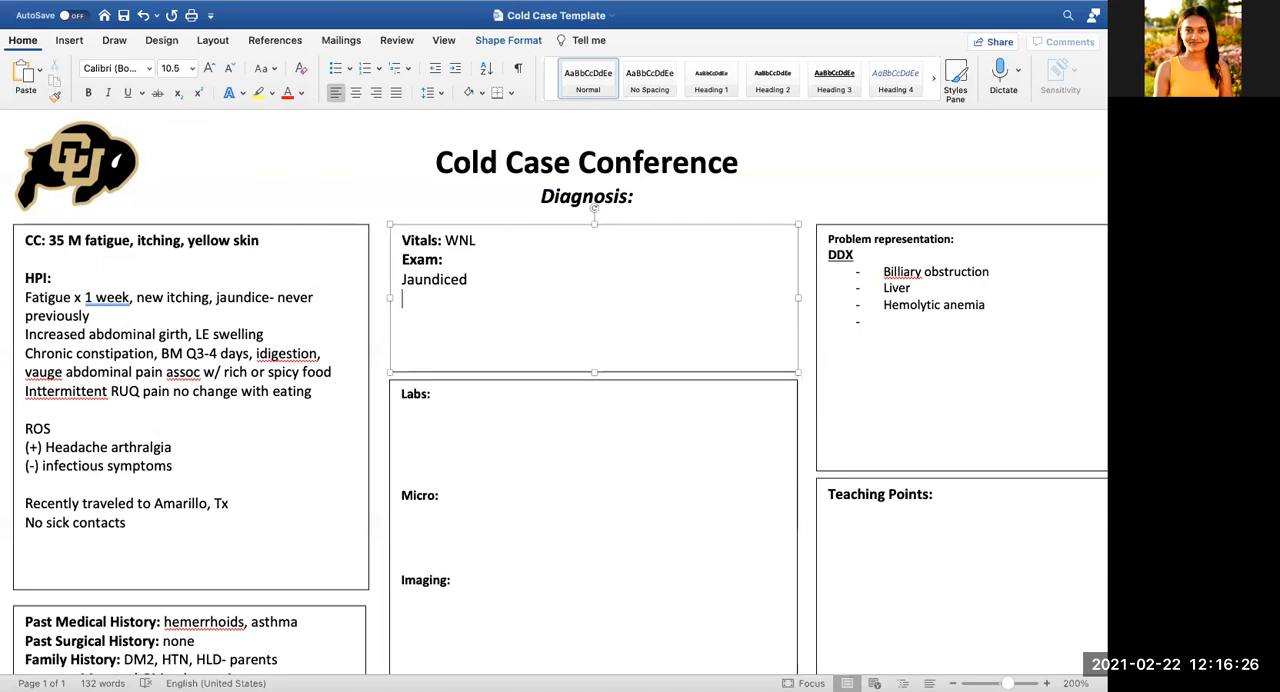
text(, scleral)
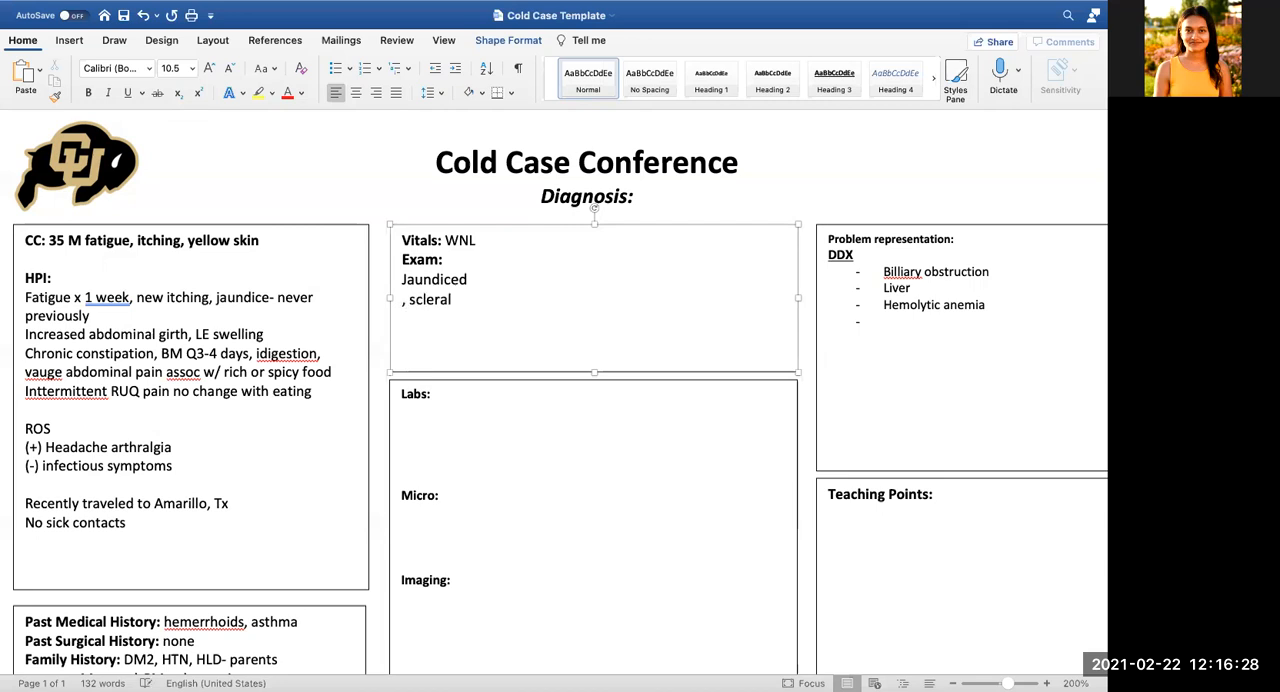
text(ictrues)
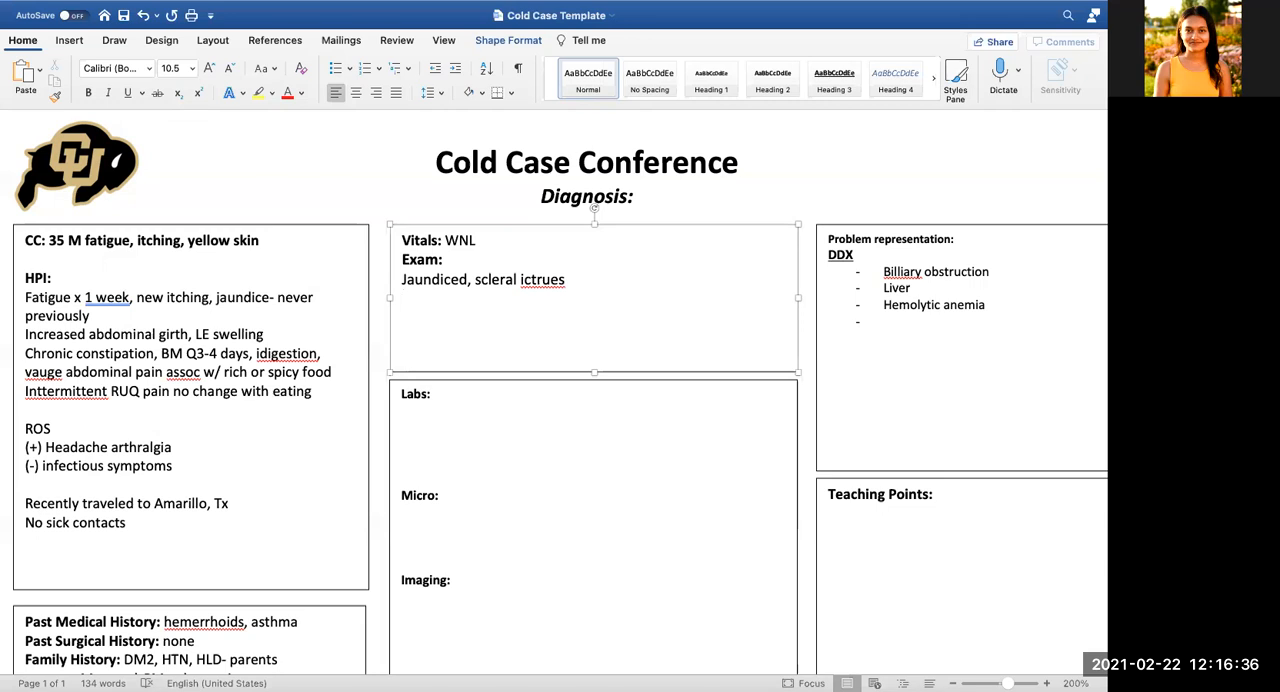
click(402, 298)
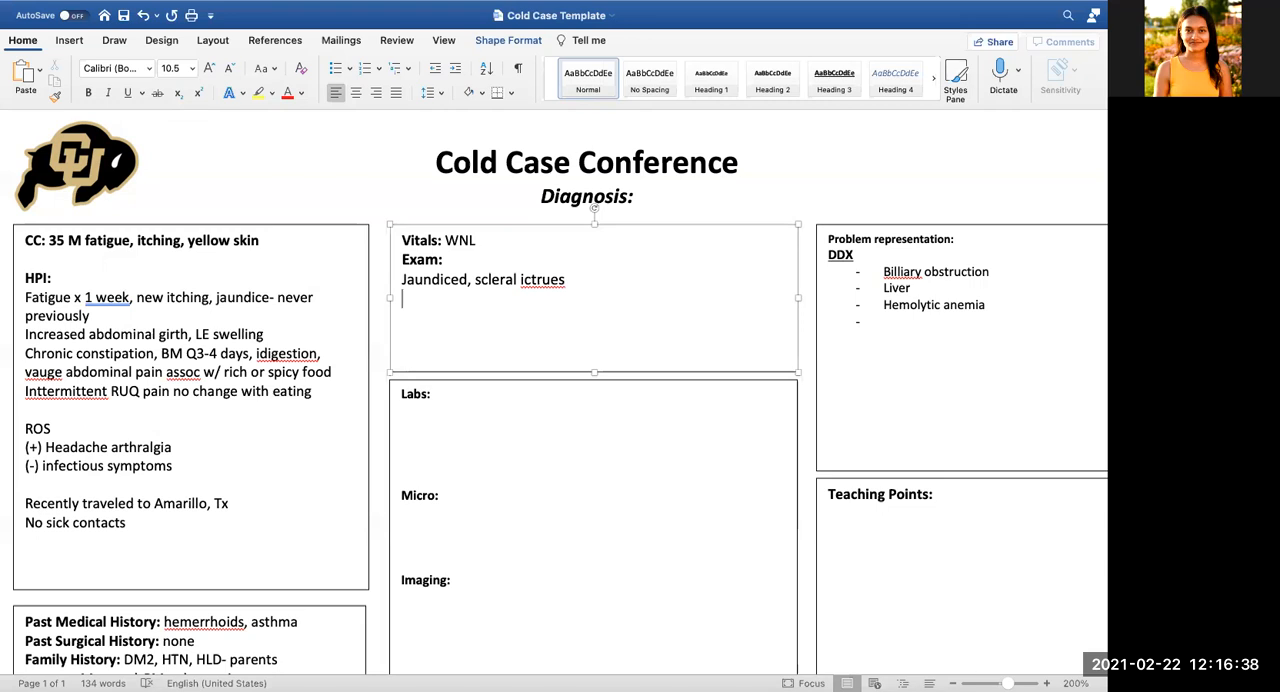
text(P)
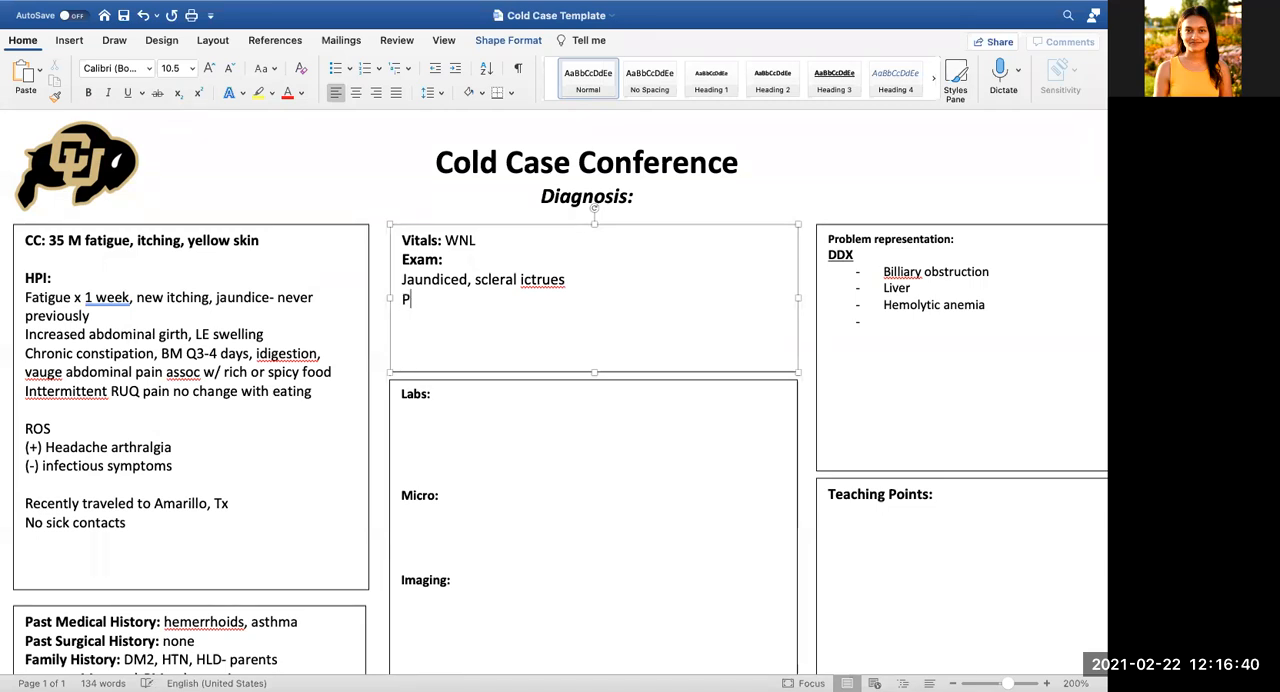
text(ullm: b)
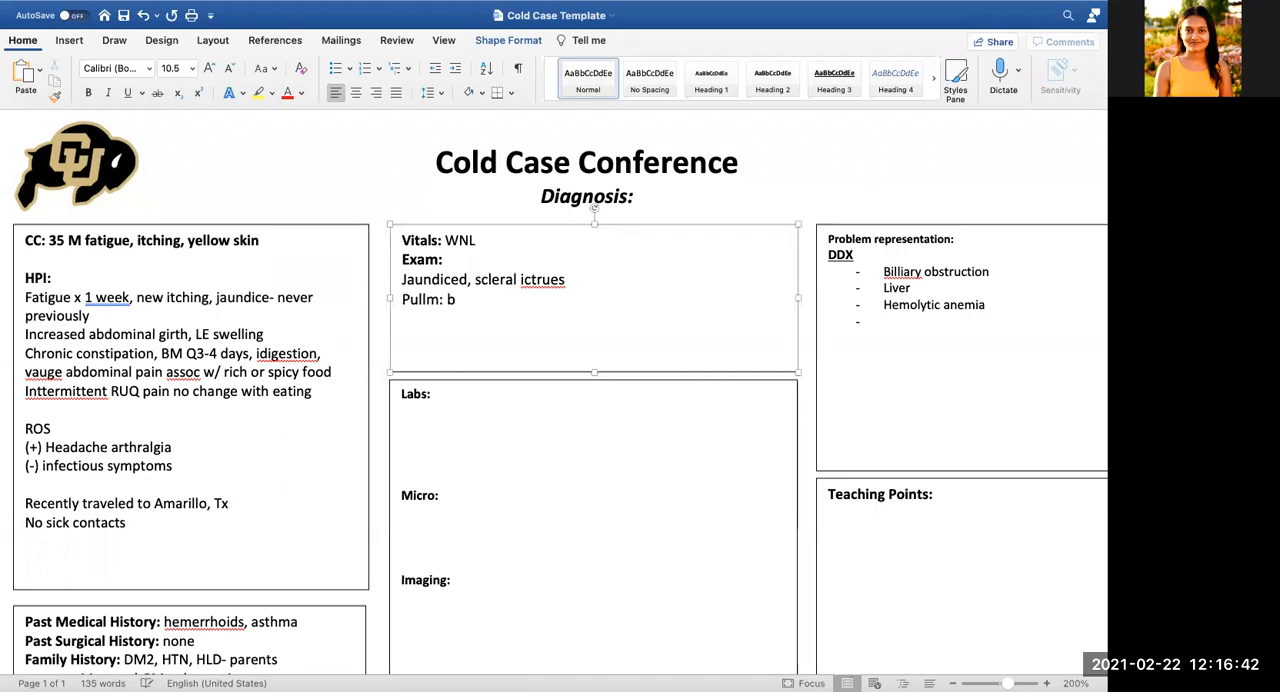
text(ibasilar crackles)
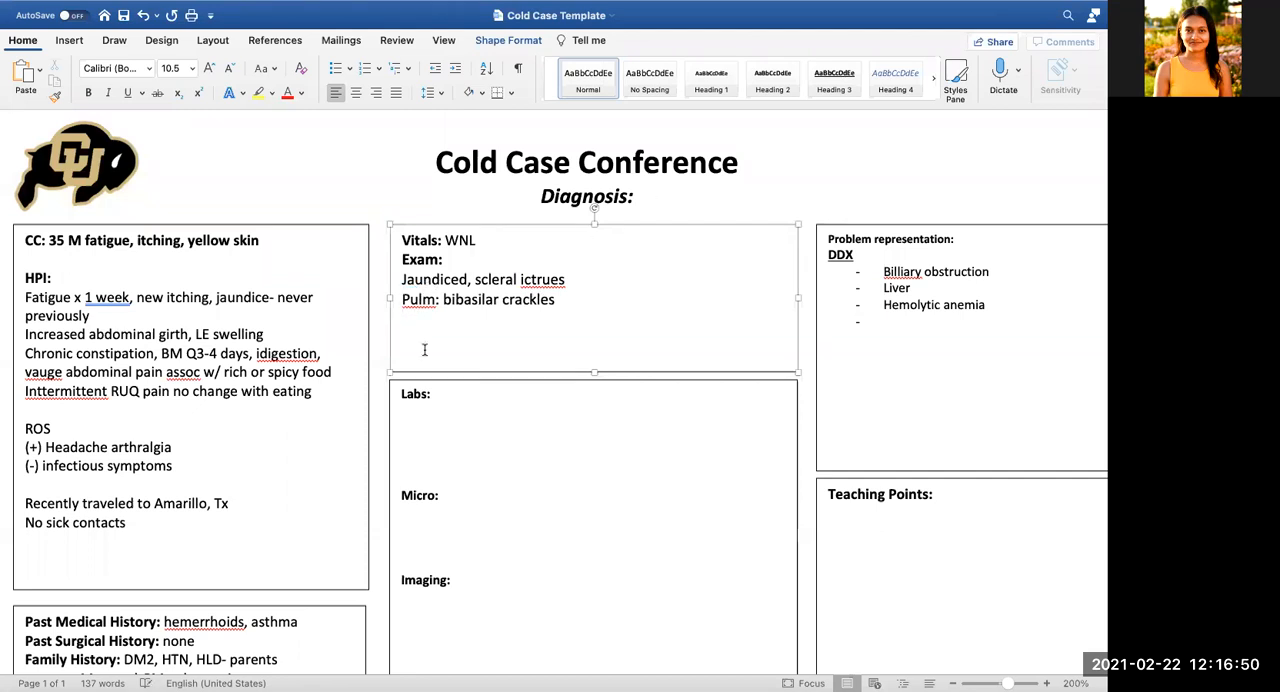
Add an Ext line noting 1+ lower-extremity edema to mid thigh
text(Ext: 1)
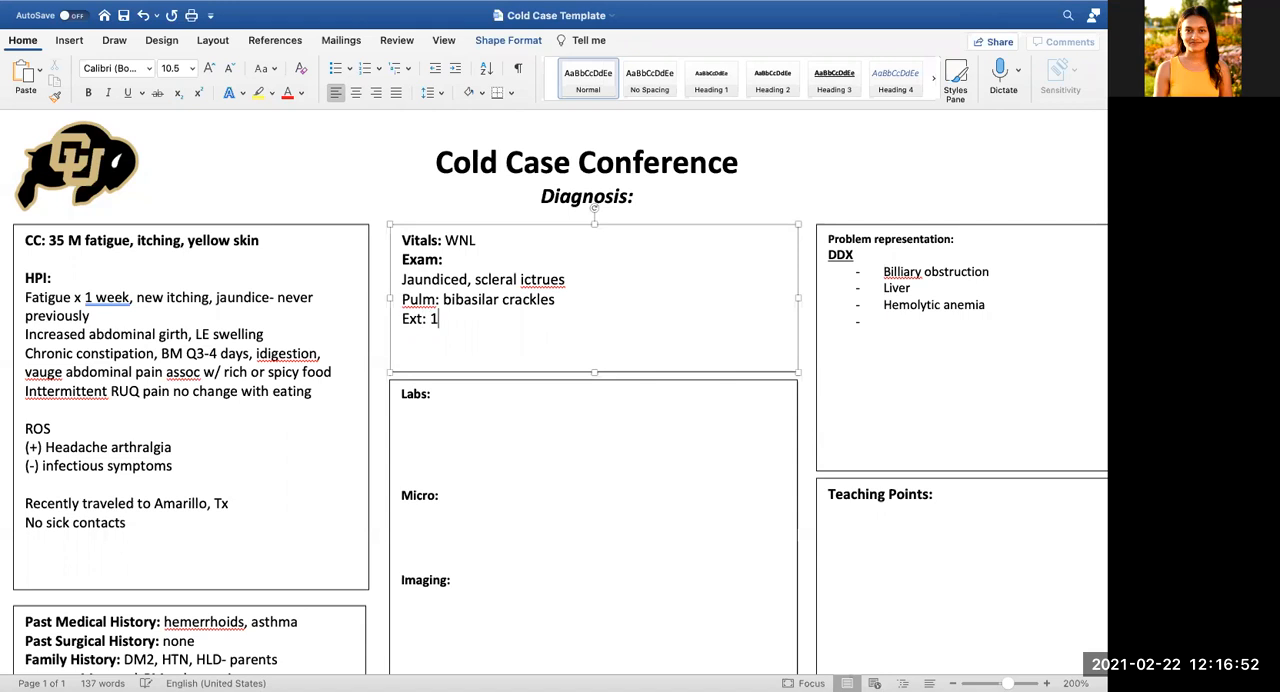
text(+ LE)
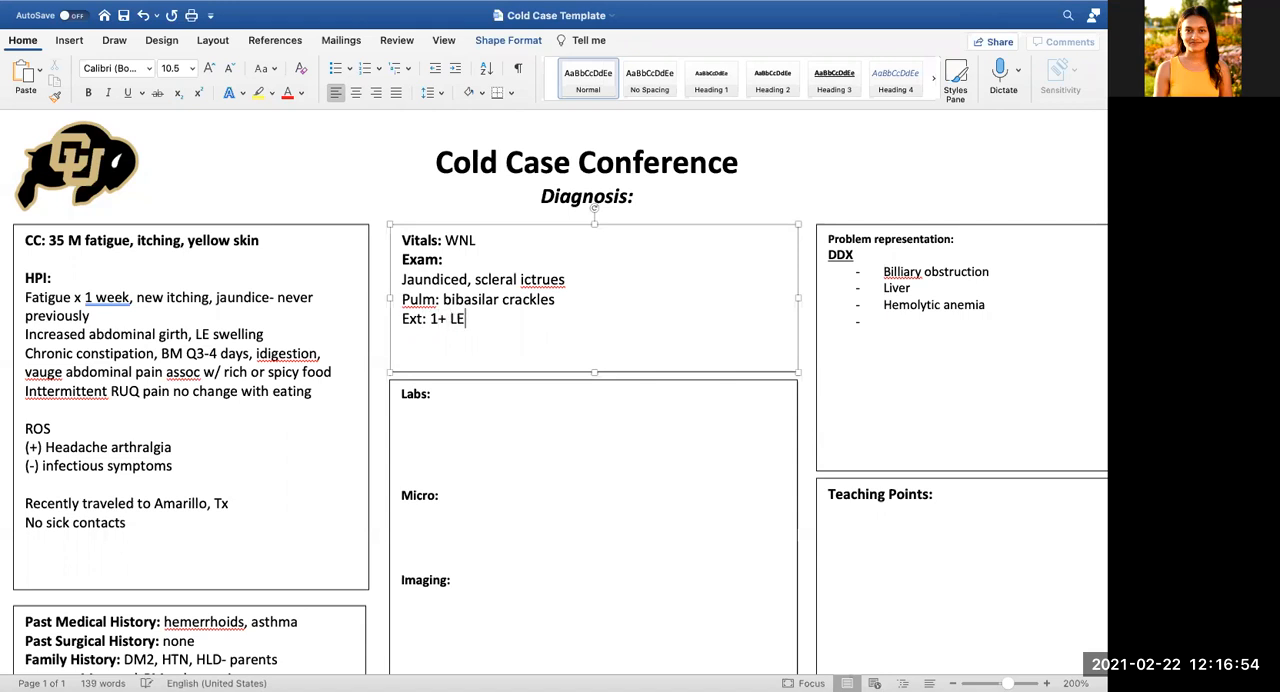
text(dema to misd)
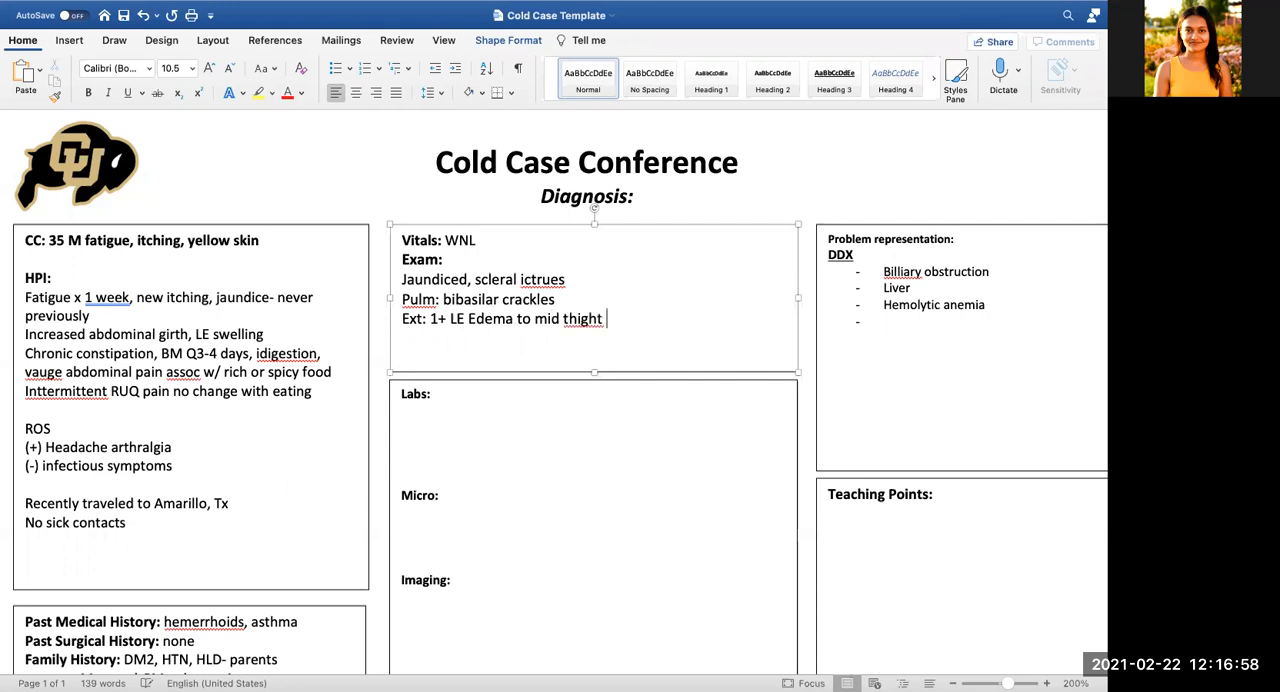
key(enter)
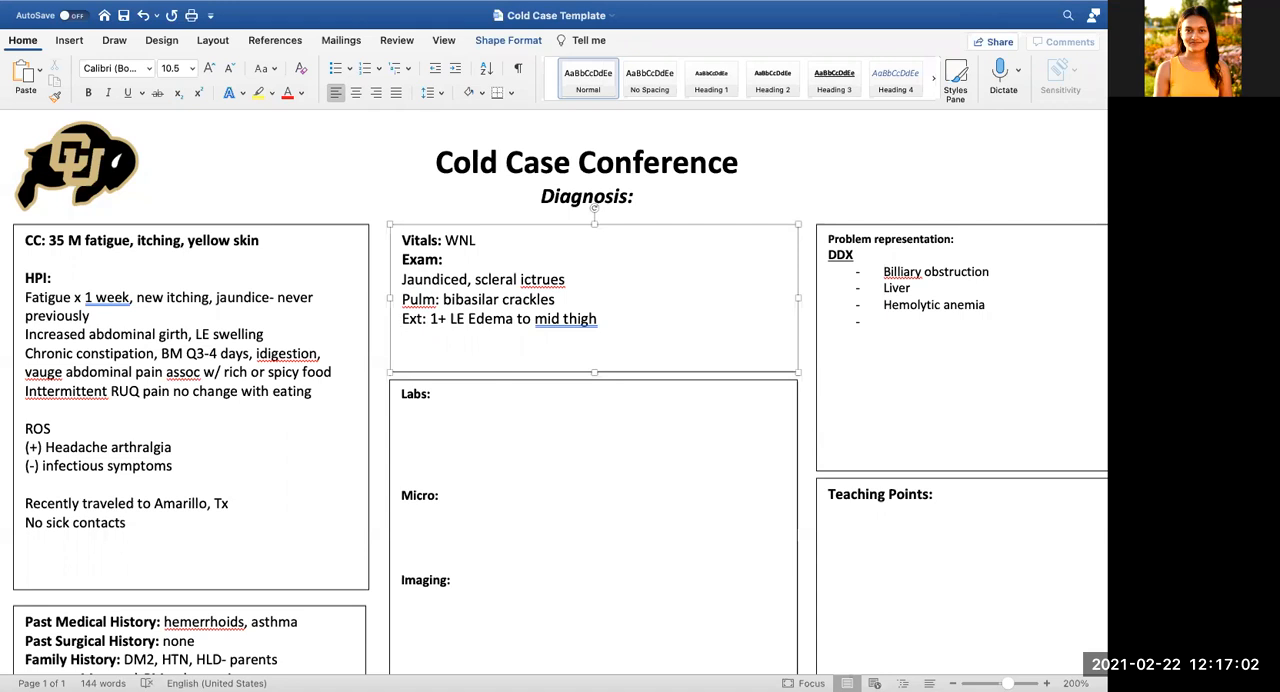
Add a Skin line listing erythema, spider telangiectasias and caput medusa
text(SKin)
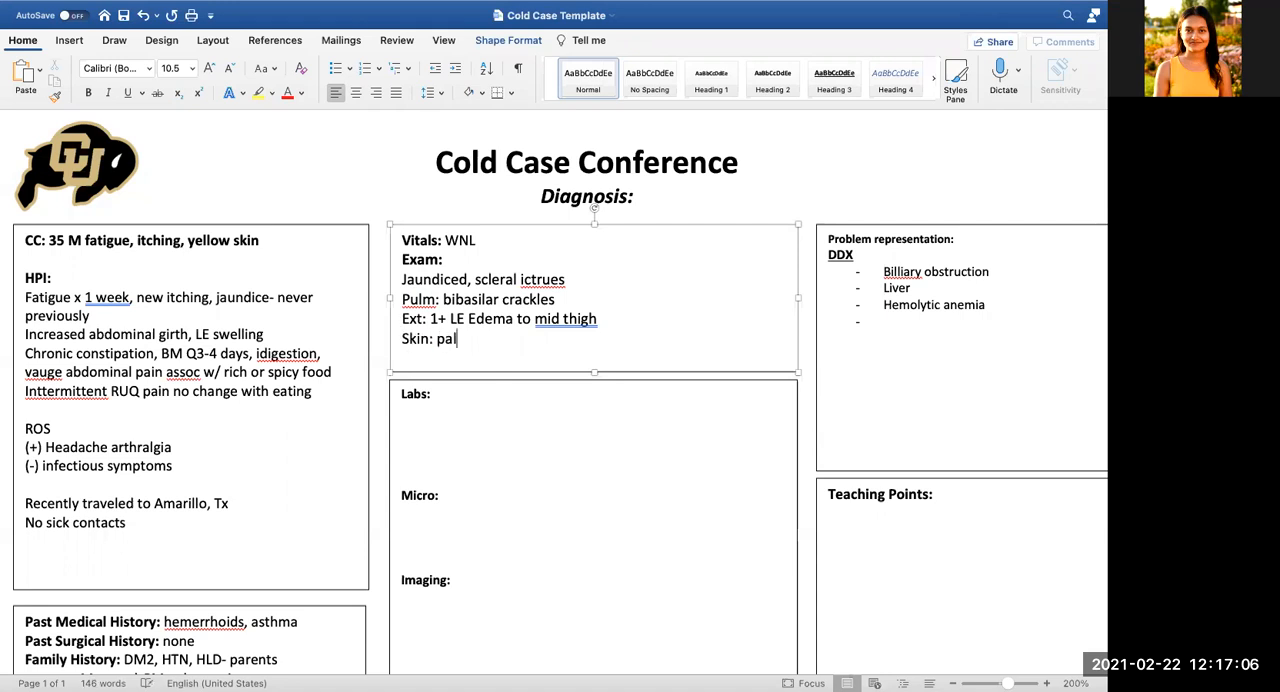
text(mer)
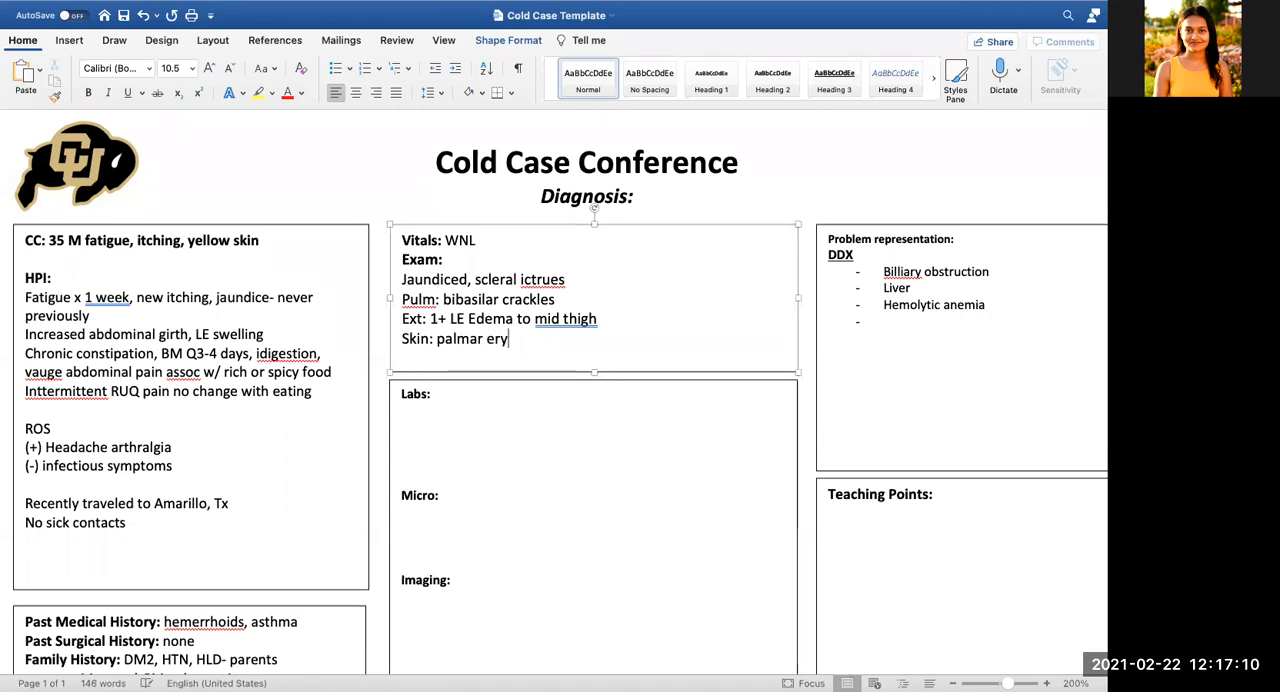
text(thema,)
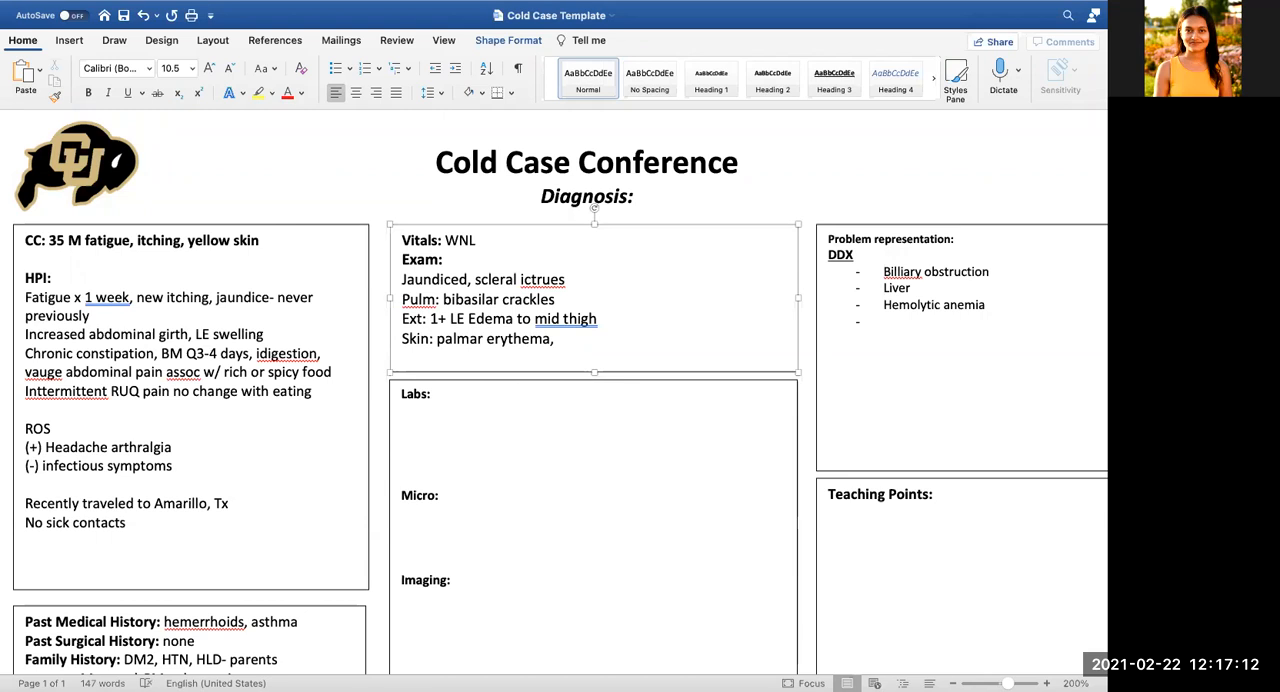
text(spider)
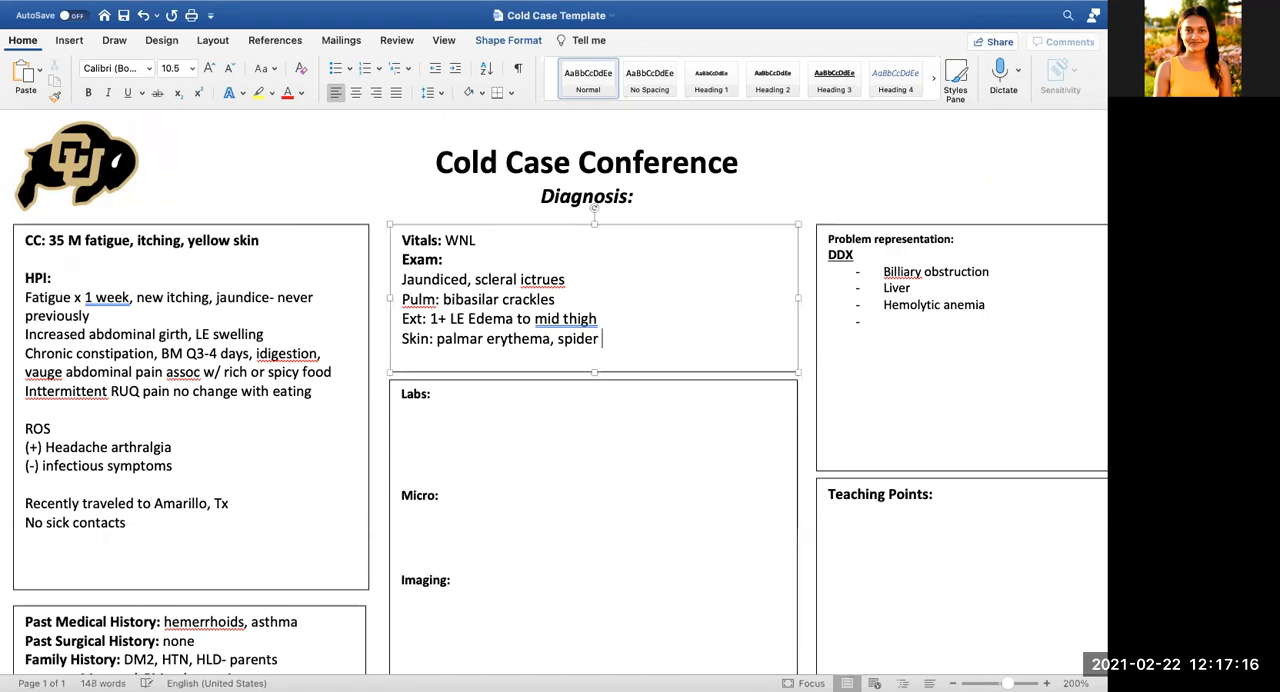
text(tela)
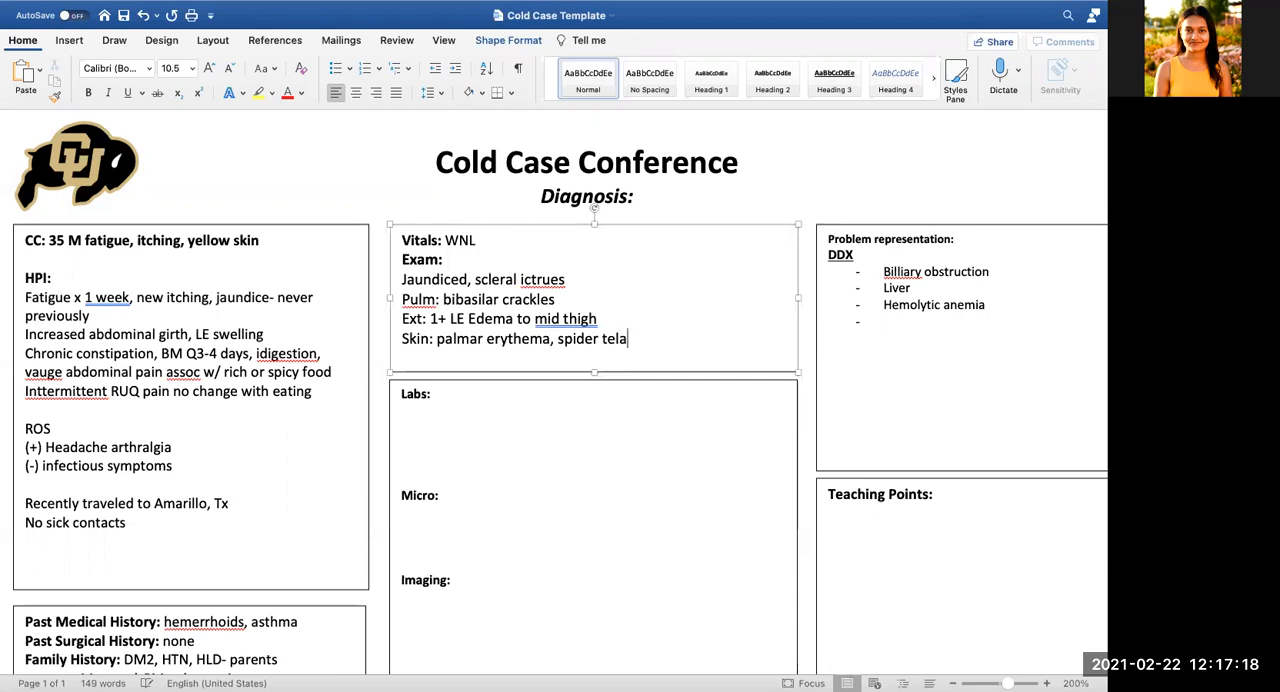
text(gtectasias)
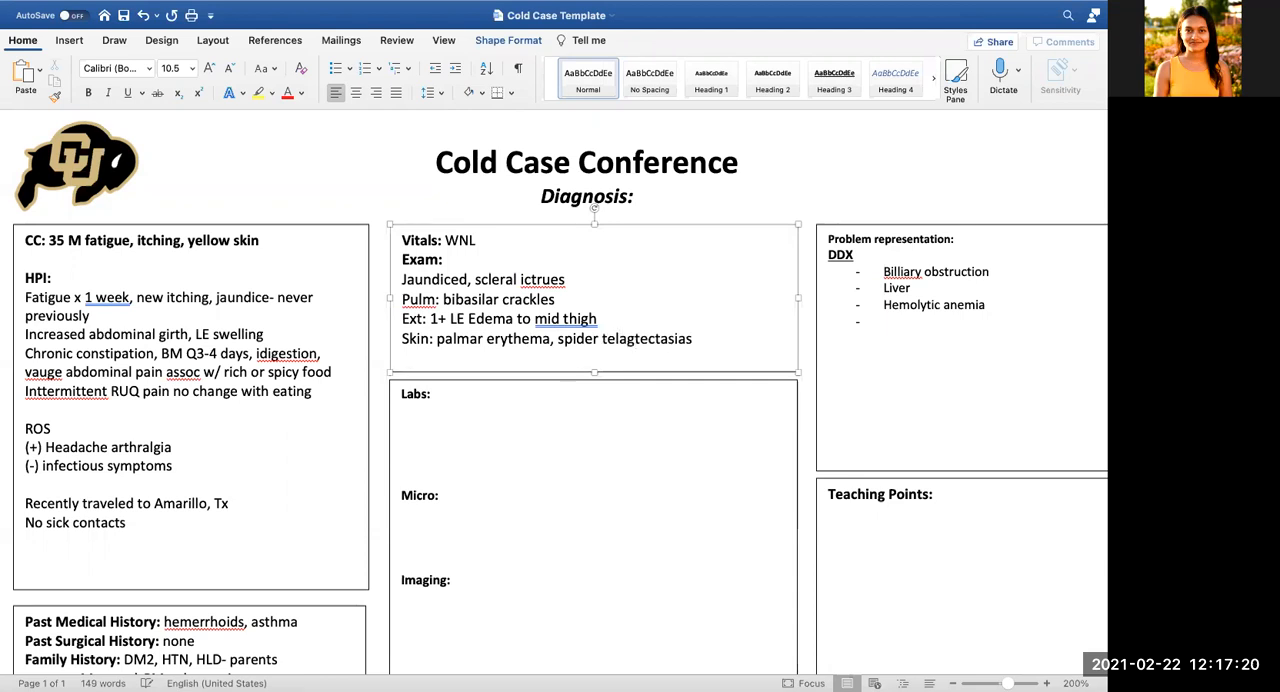
text(, caput med)
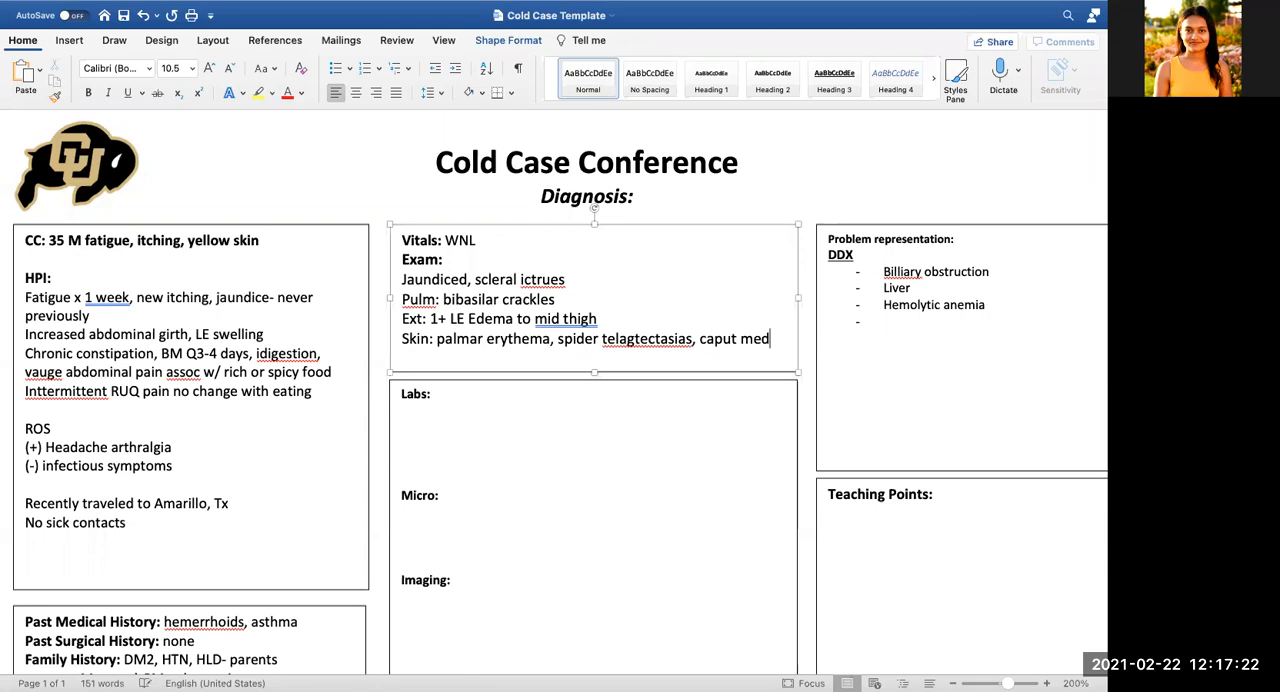
text(us)
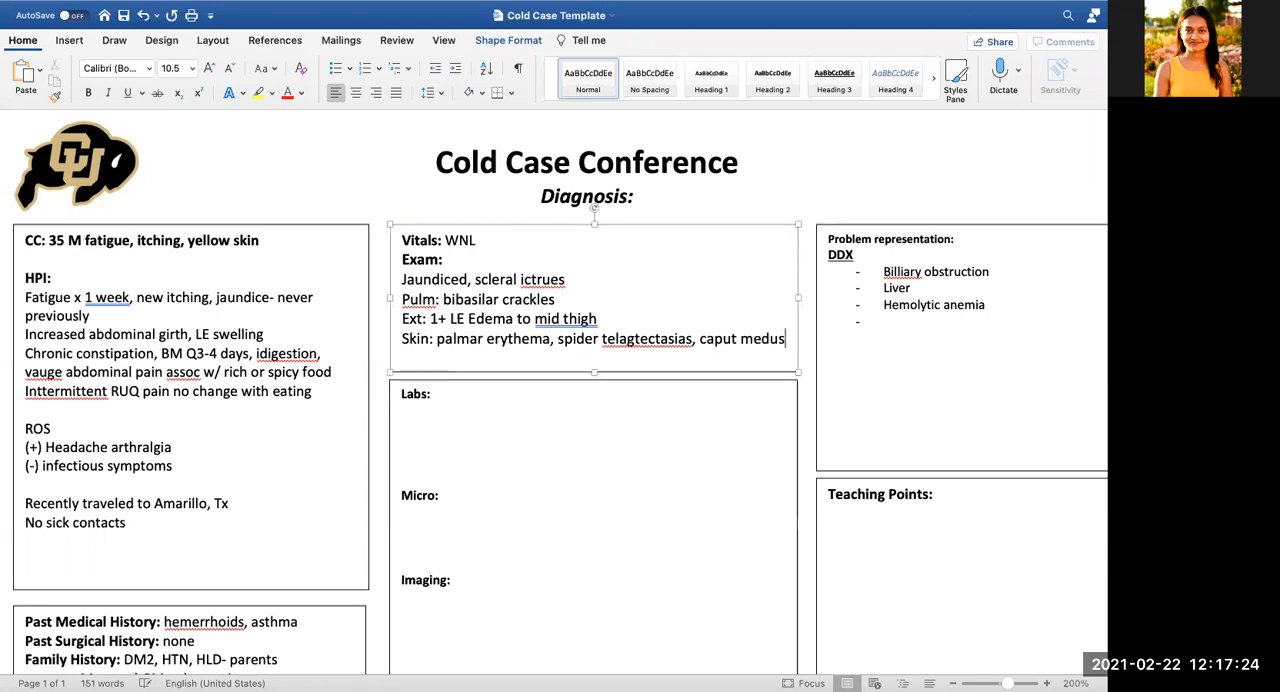
text(a)
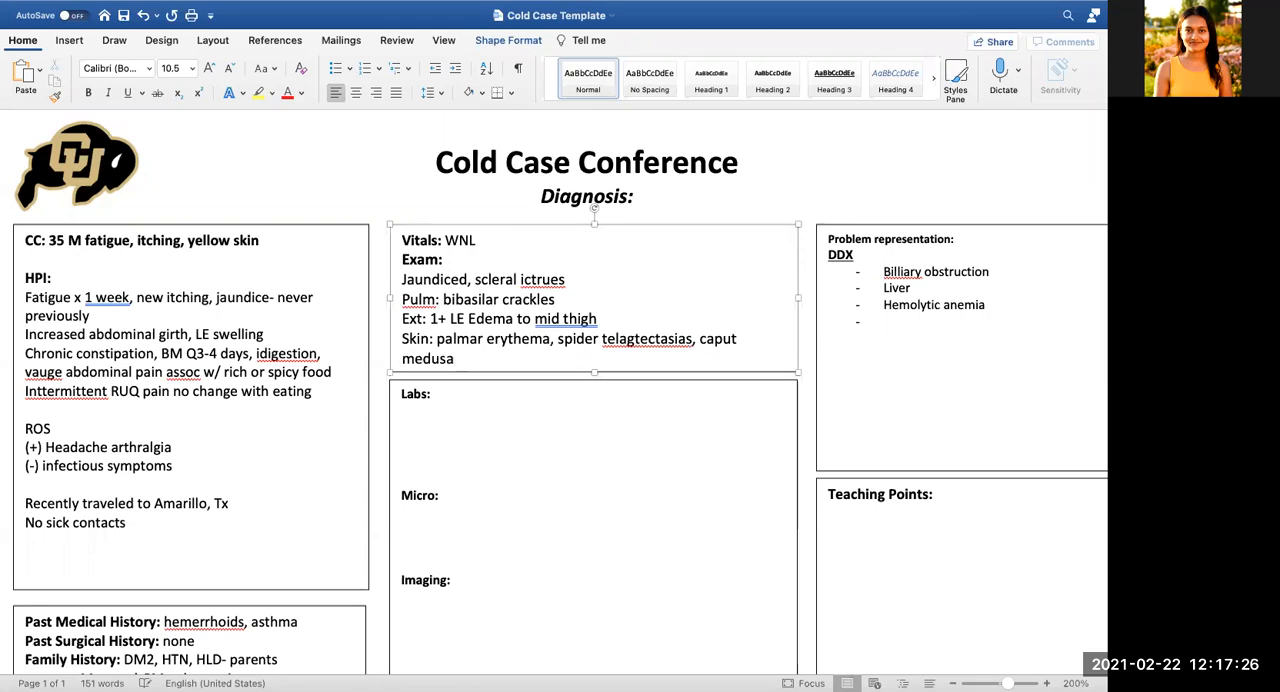
Append ', no asterixis, A&O x 4' to the end of the Skin line
click(457, 358)
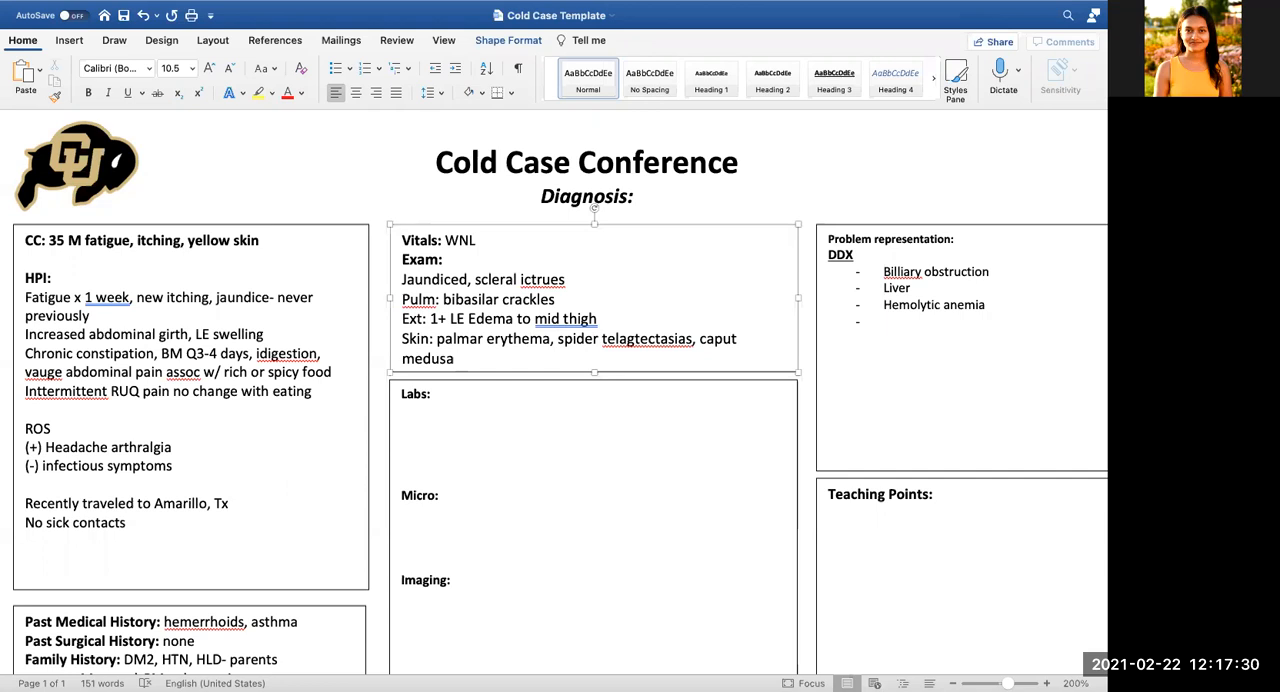
click(457, 358)
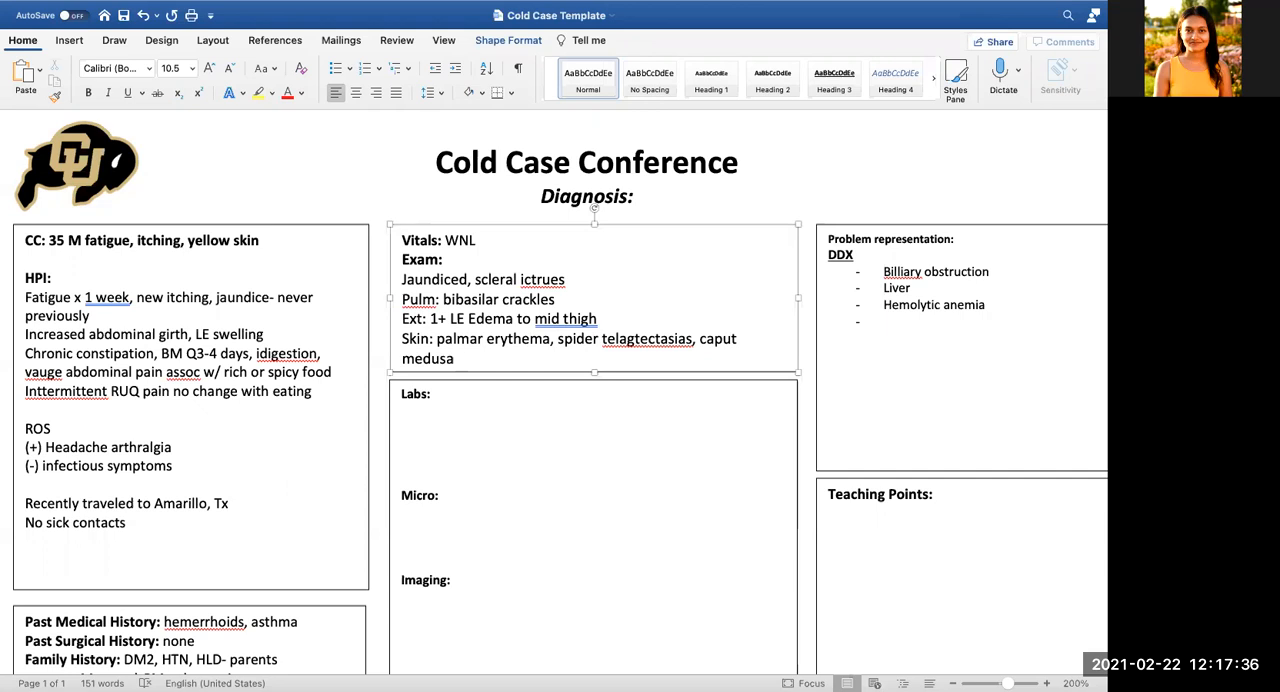
click(457, 358)
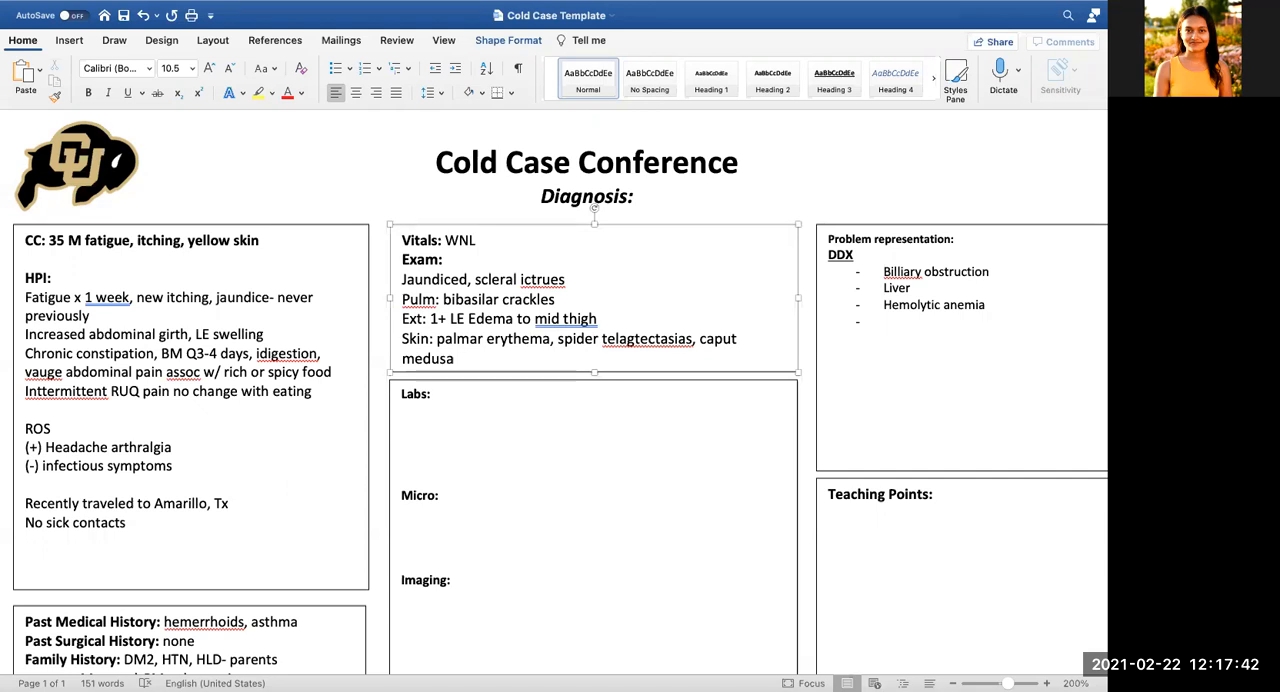
click(457, 358)
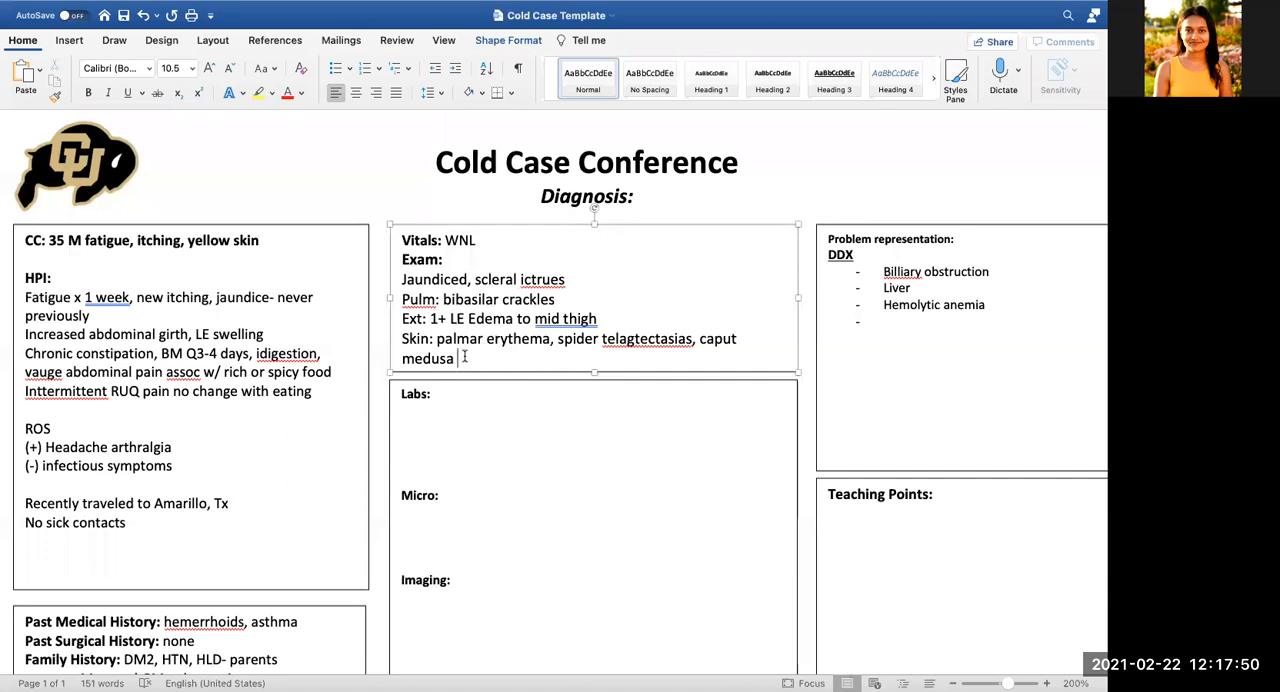
text(, no)
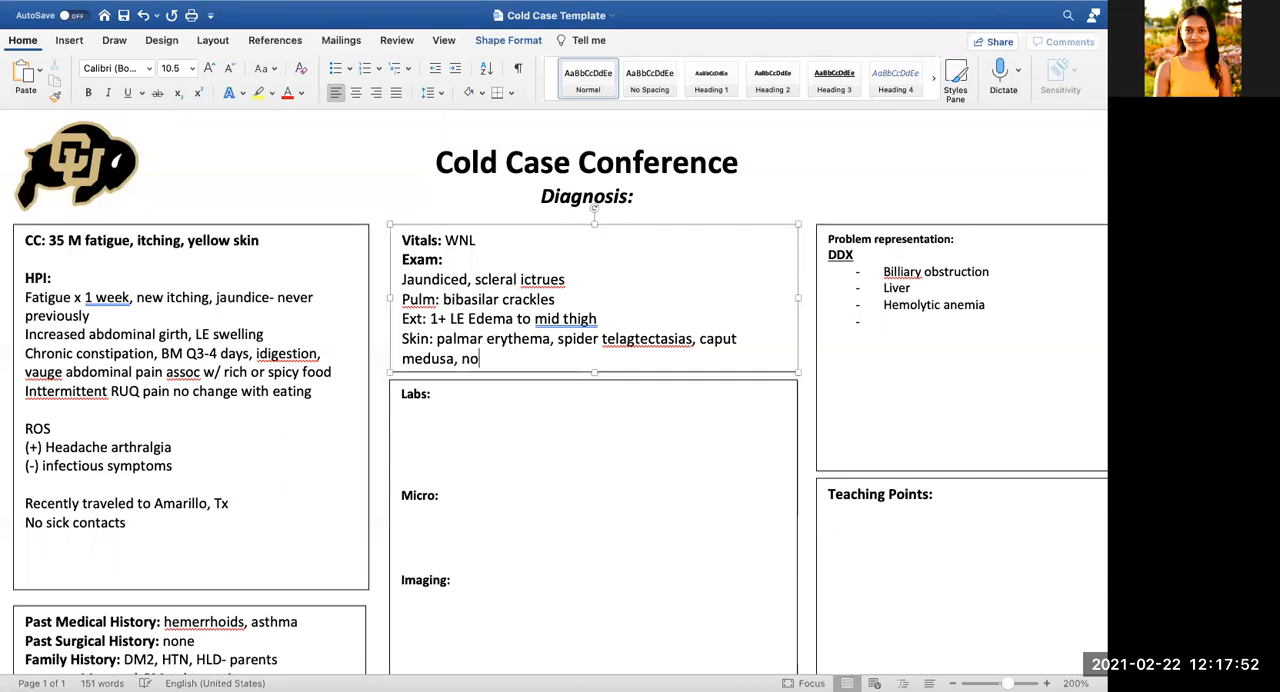
text(asterixi)
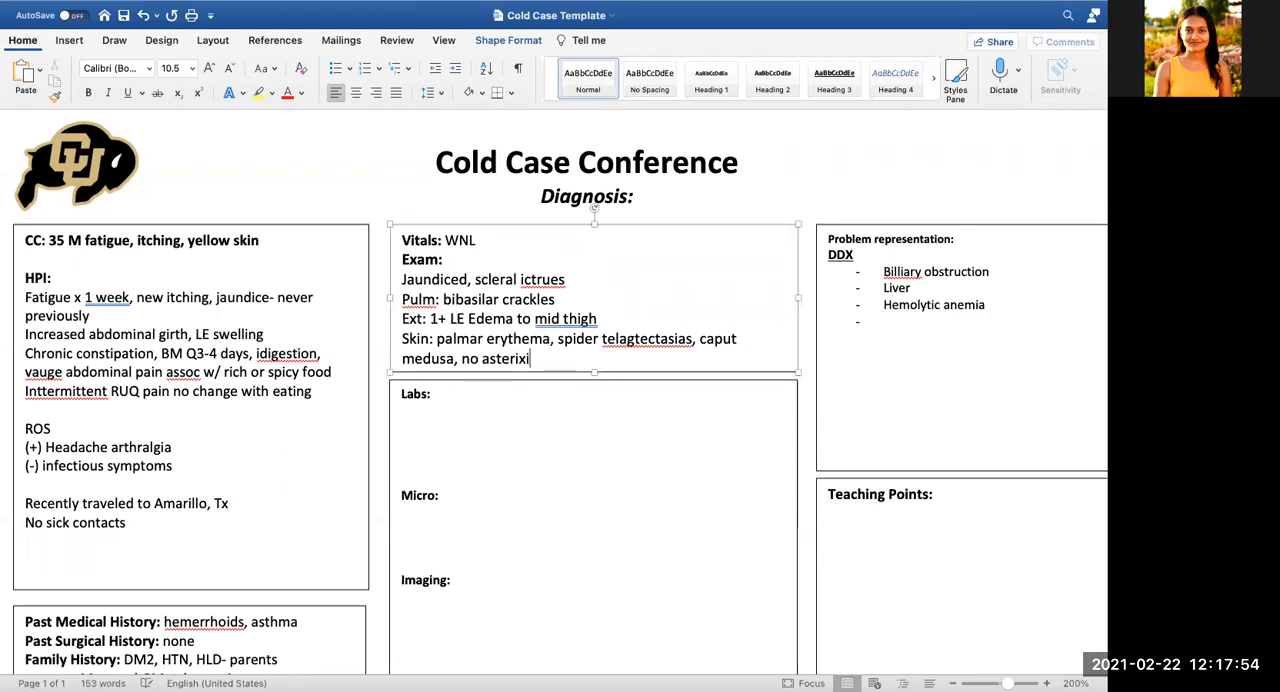
text(s,)
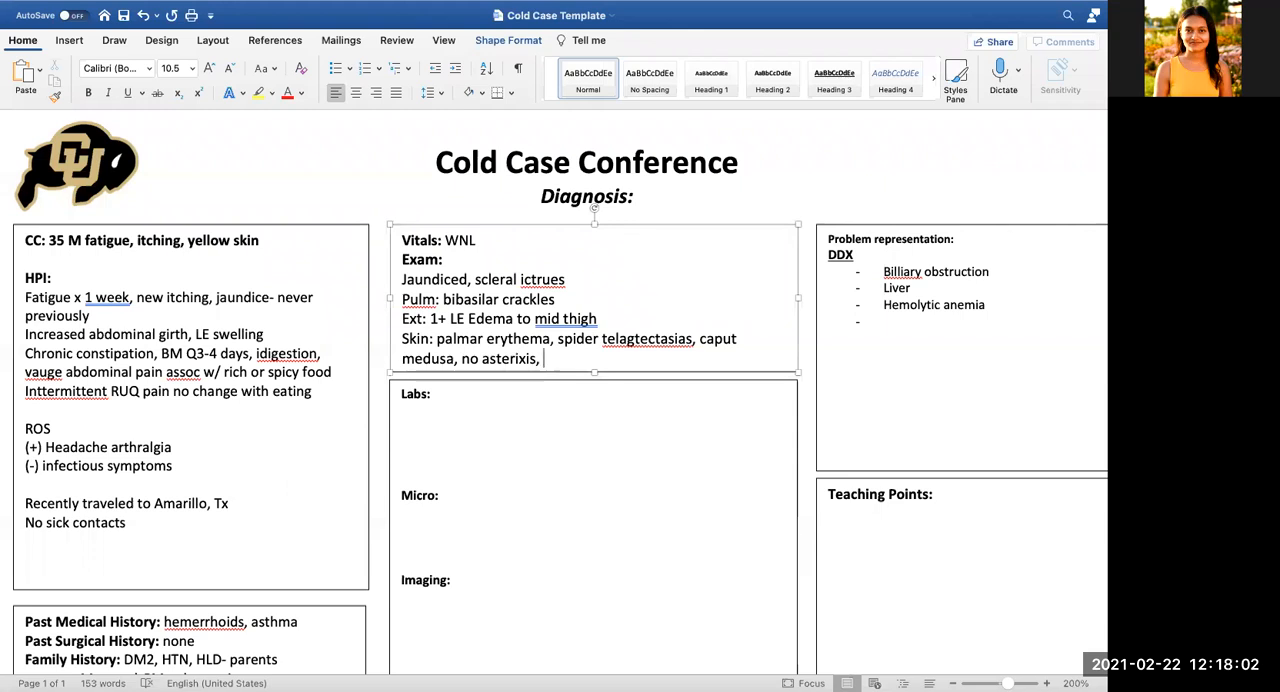
text(A&)
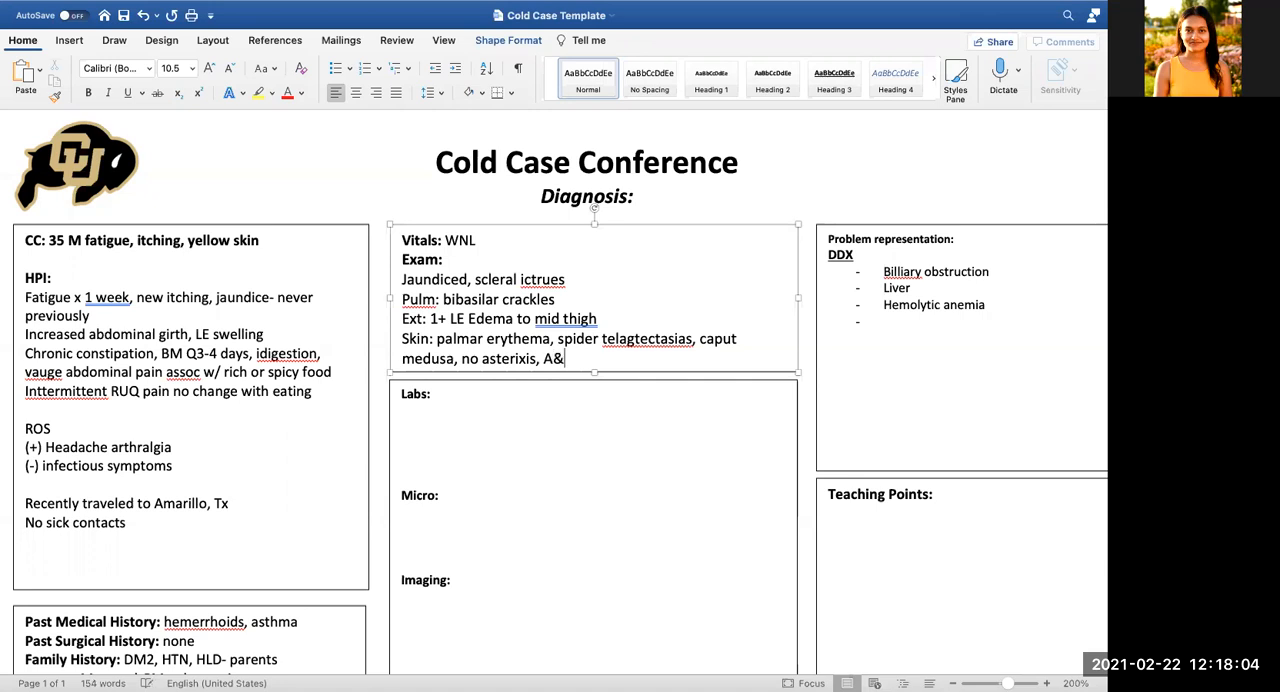
text(O x 4)
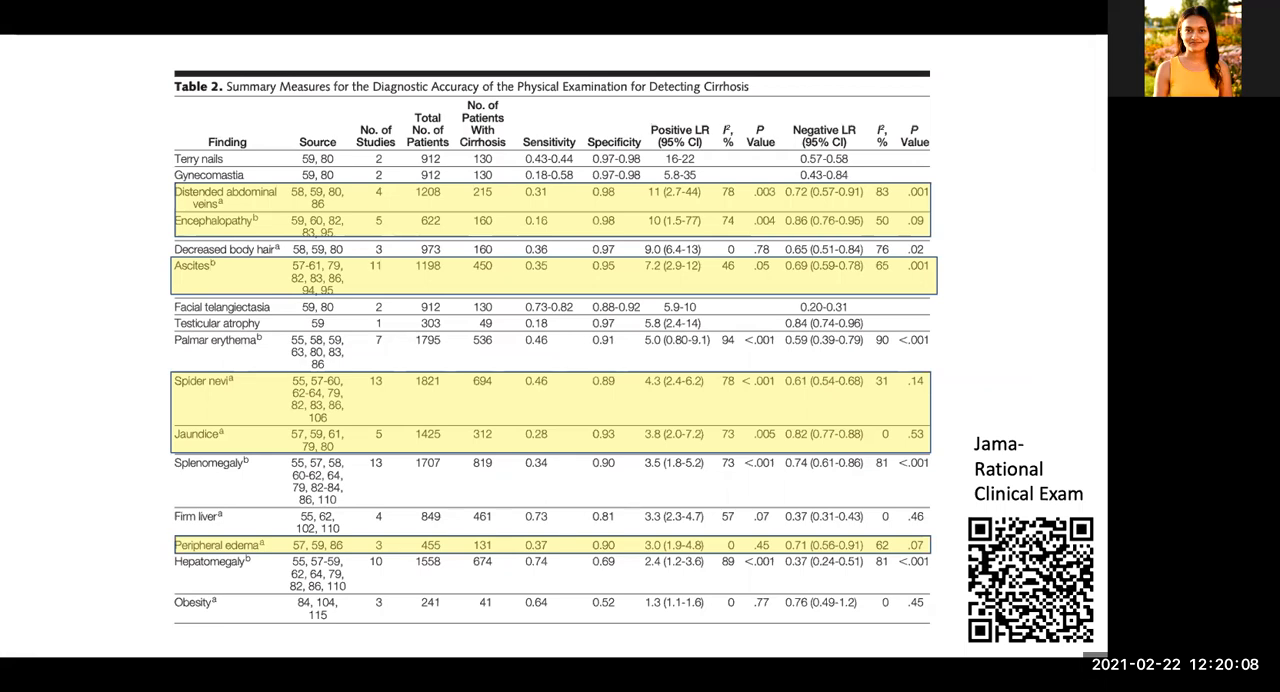
key(Right)
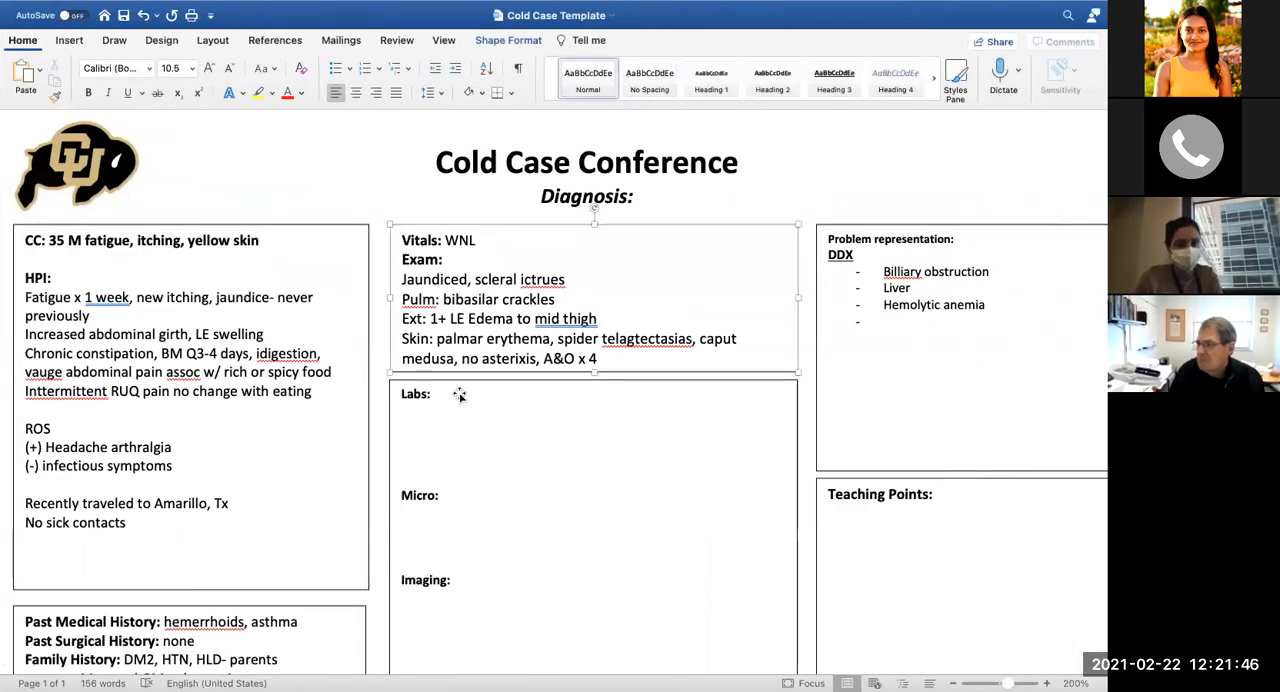
Place the insertion point inside the Labs box below the Labs heading
click(501, 438)
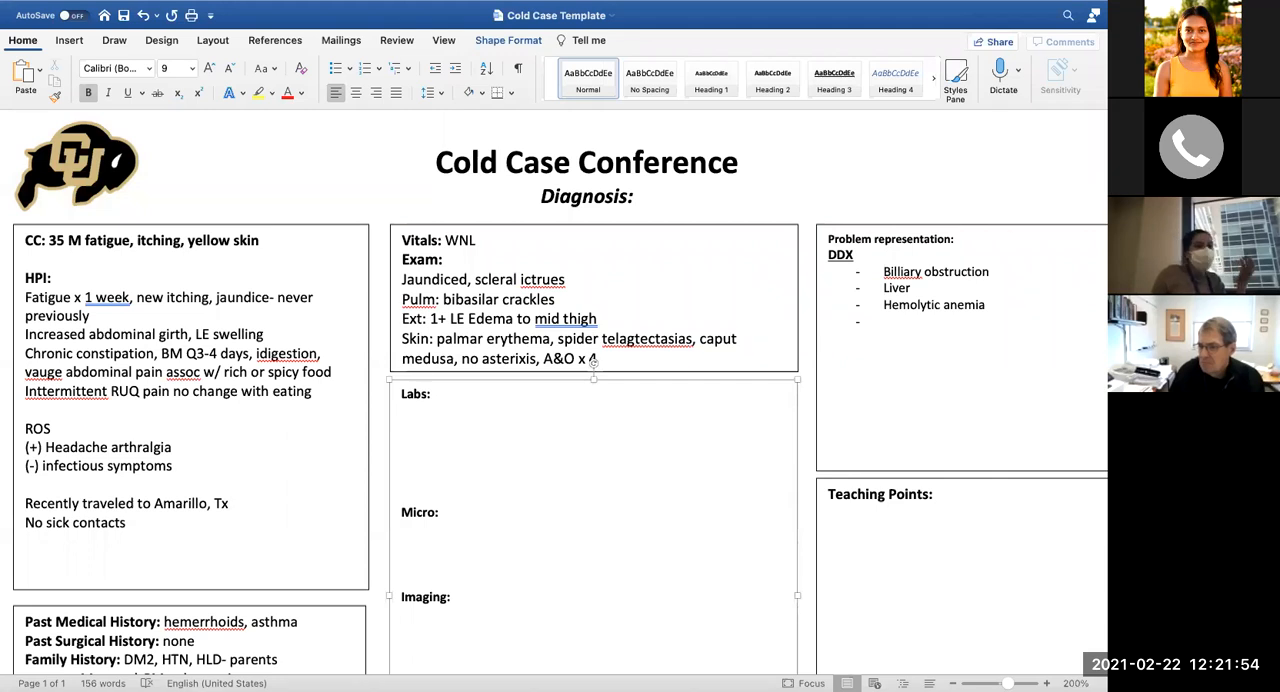
click(402, 410)
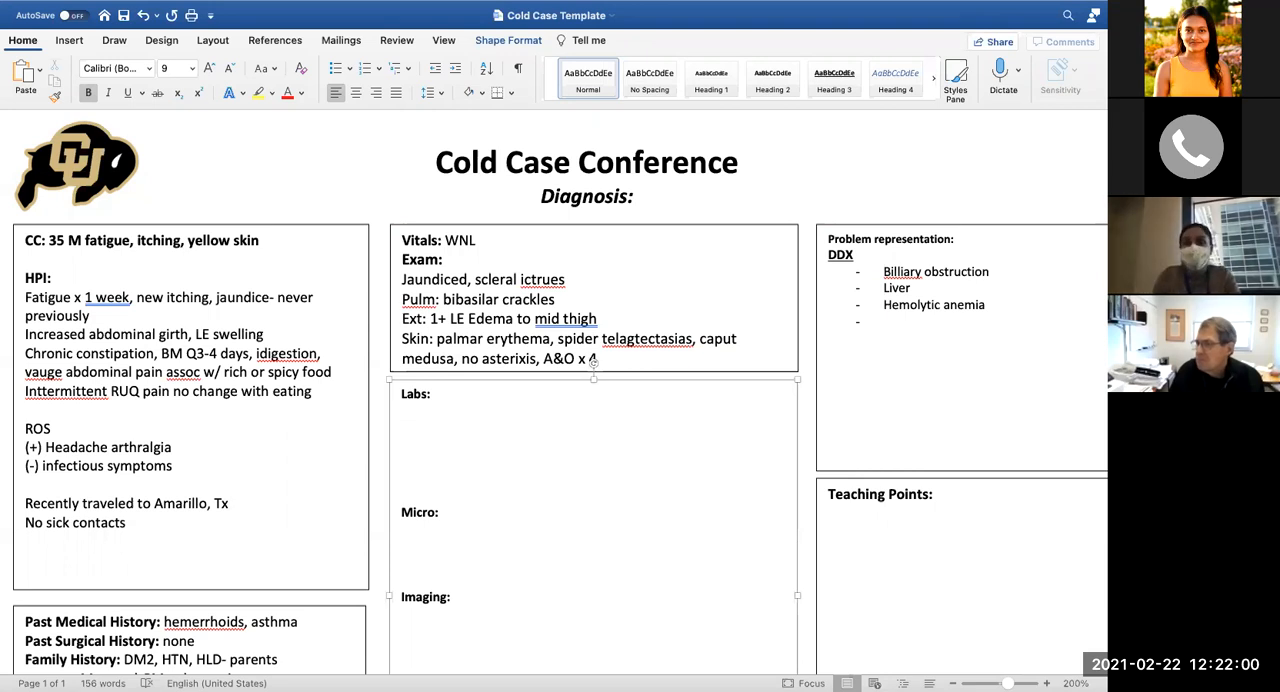
click(403, 411)
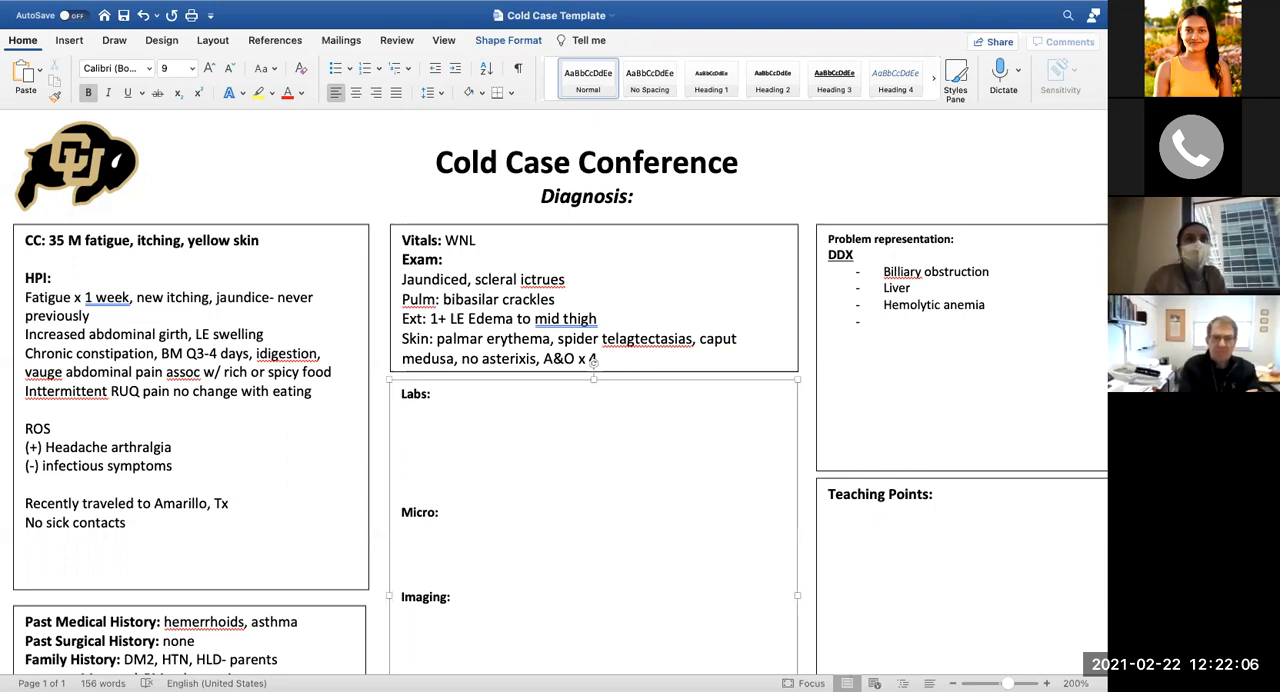
click(405, 410)
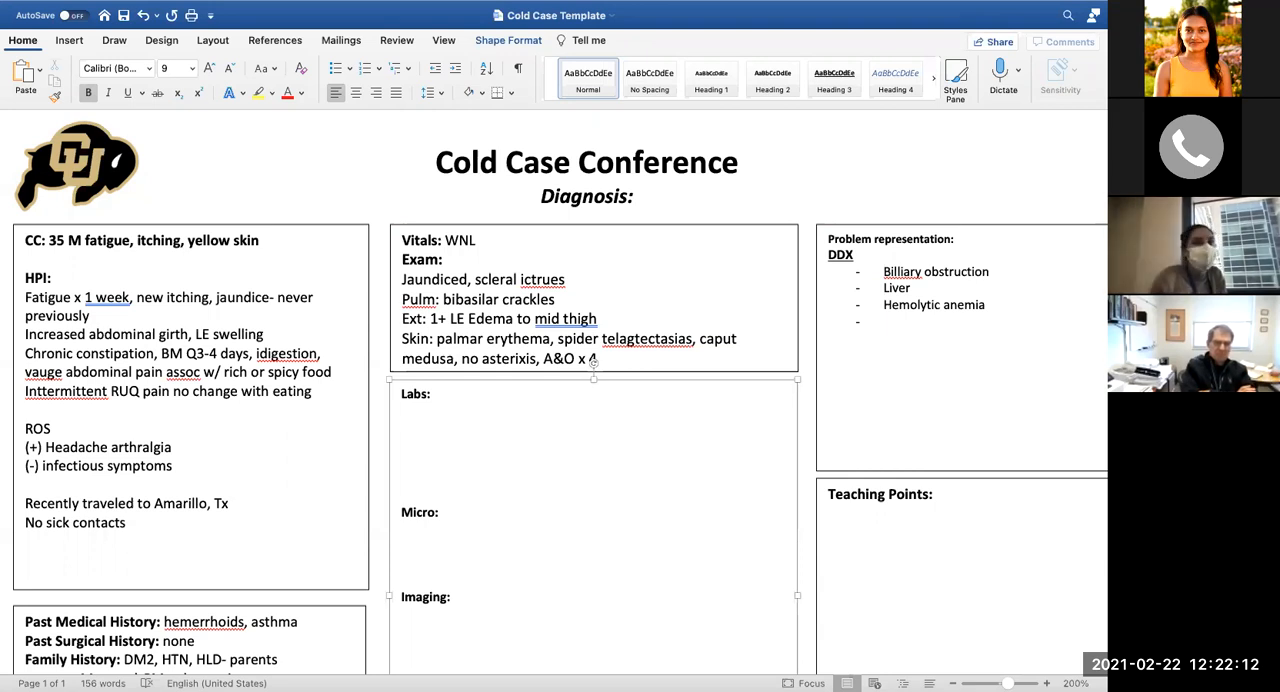
click(402, 410)
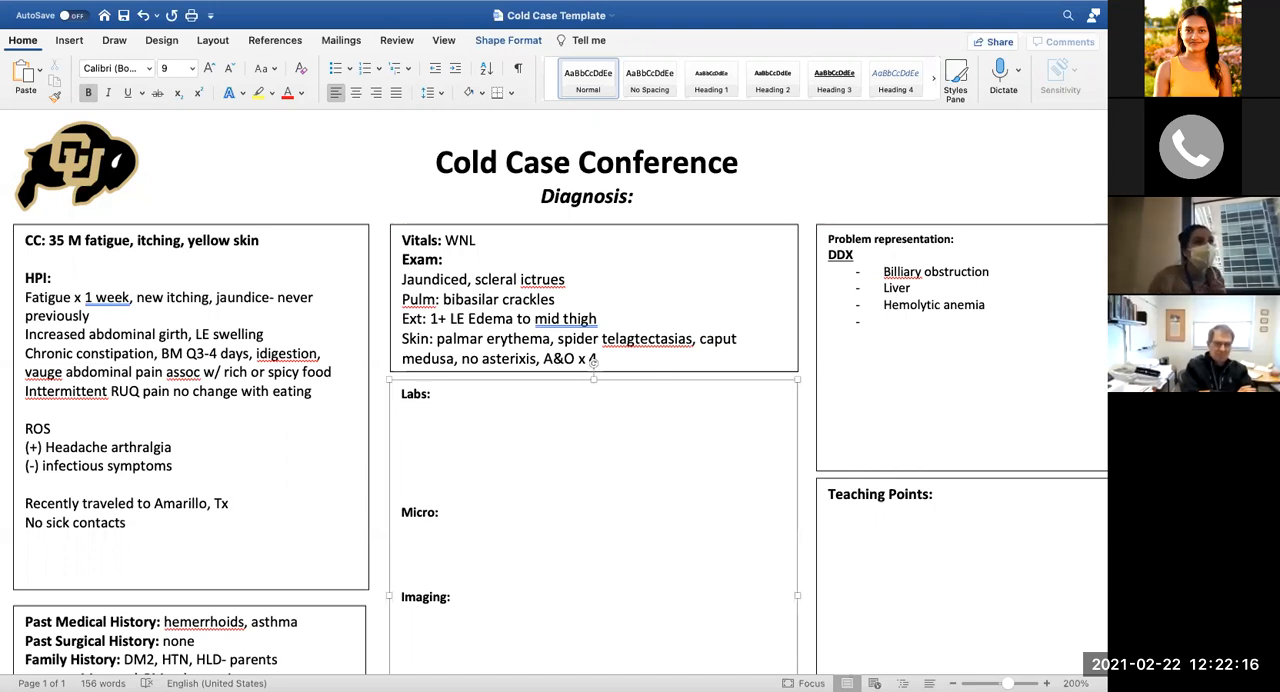
click(401, 410)
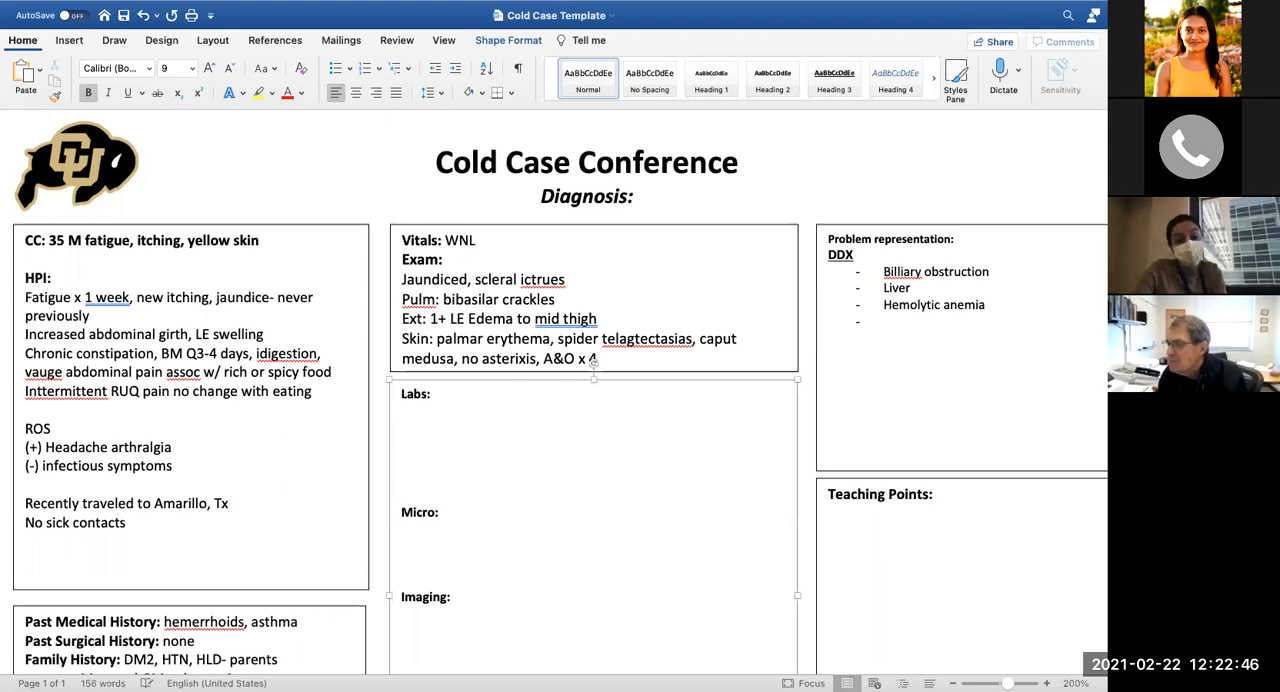
Enter the first chemistry line: Na 120, Cl 90, BUN 63
text(Na)
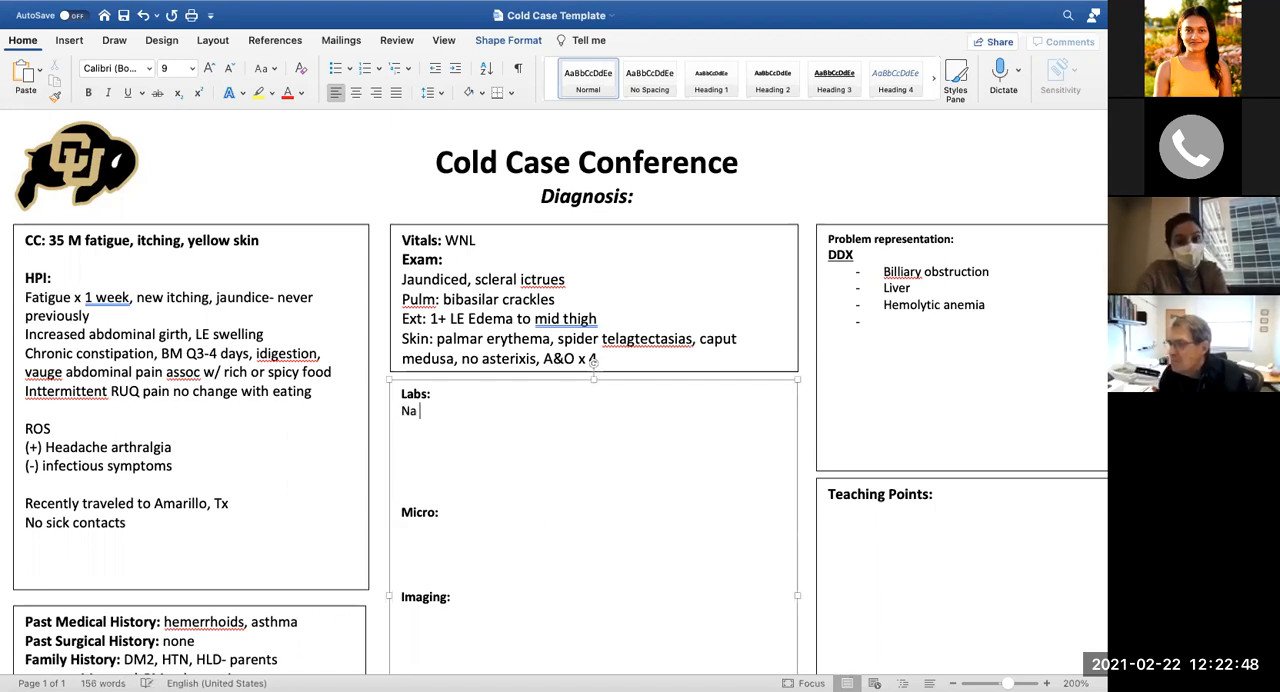
text(120)
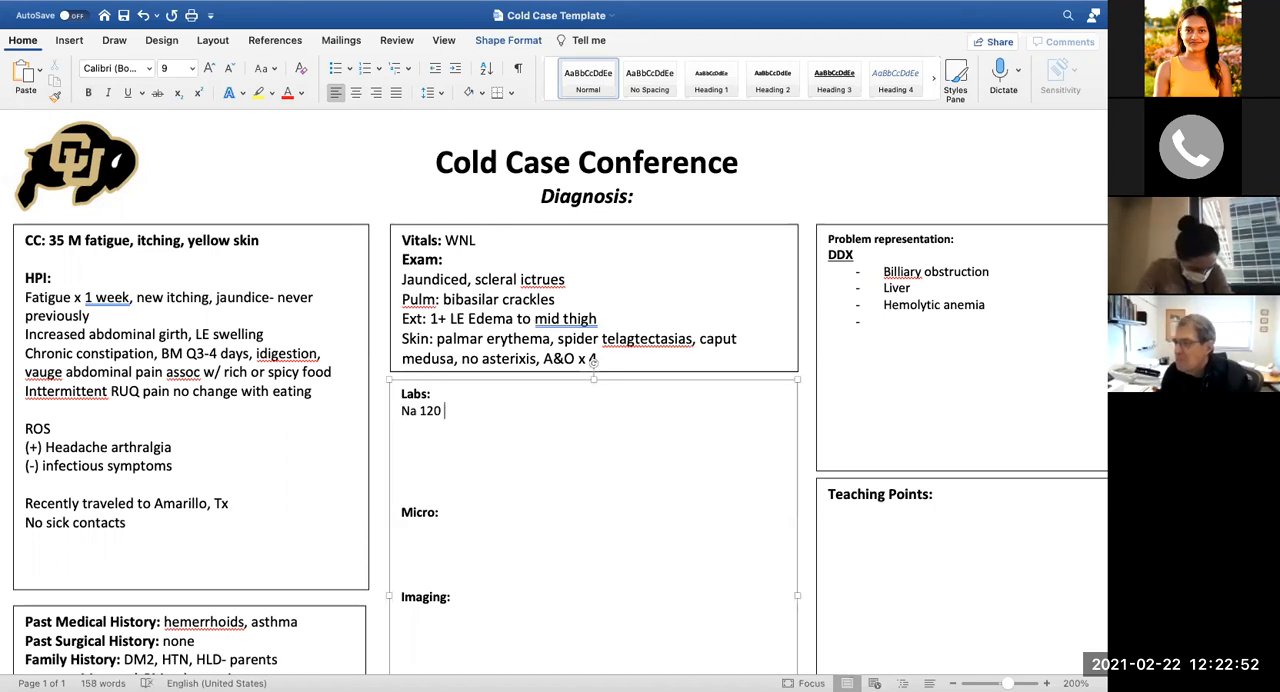
text(Cl)
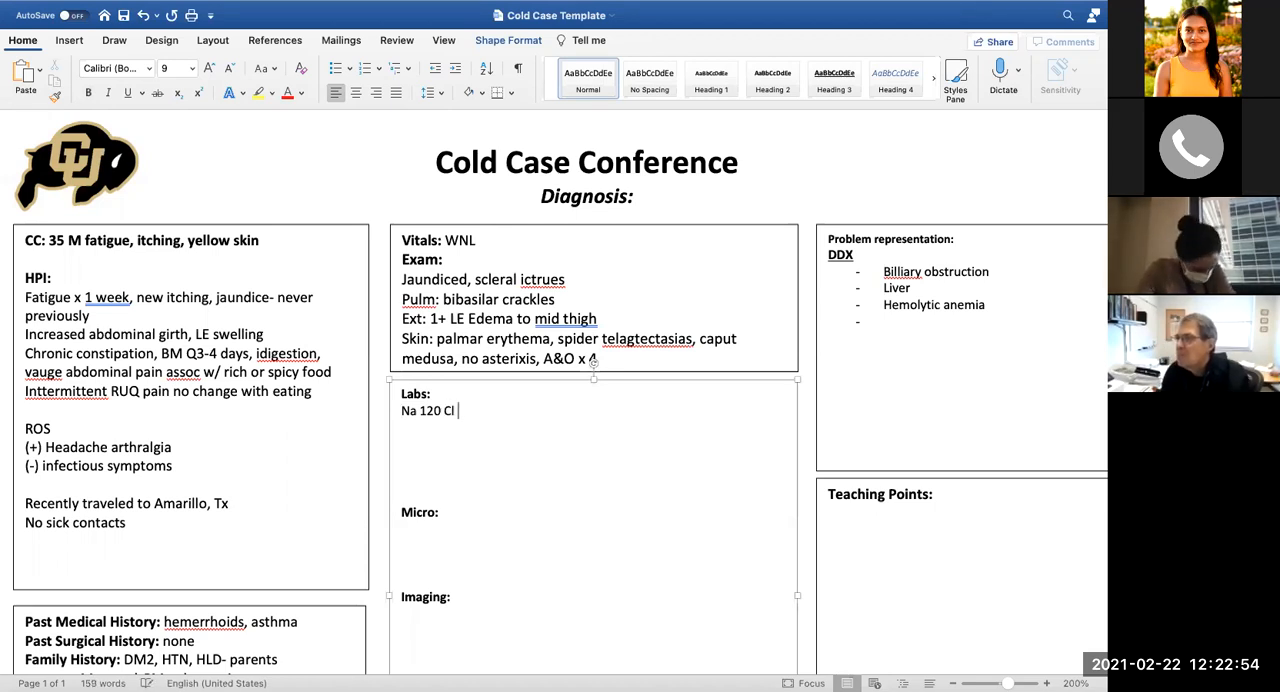
text(90)
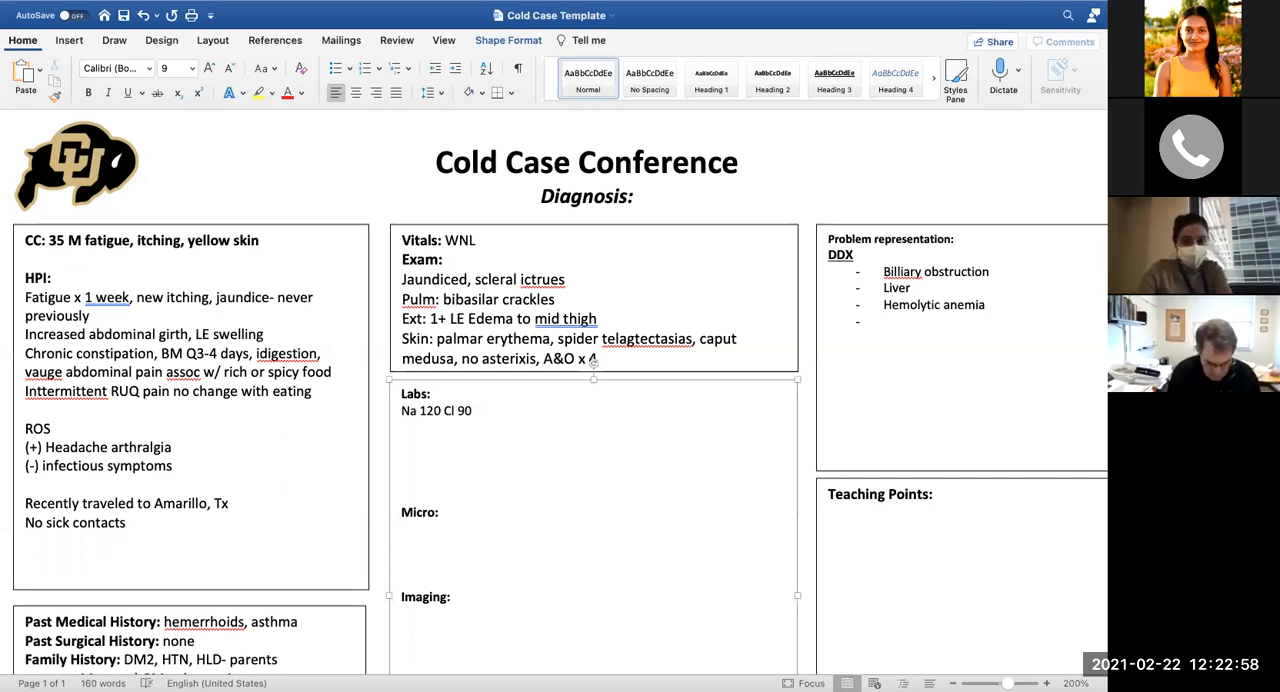
text(BUN)
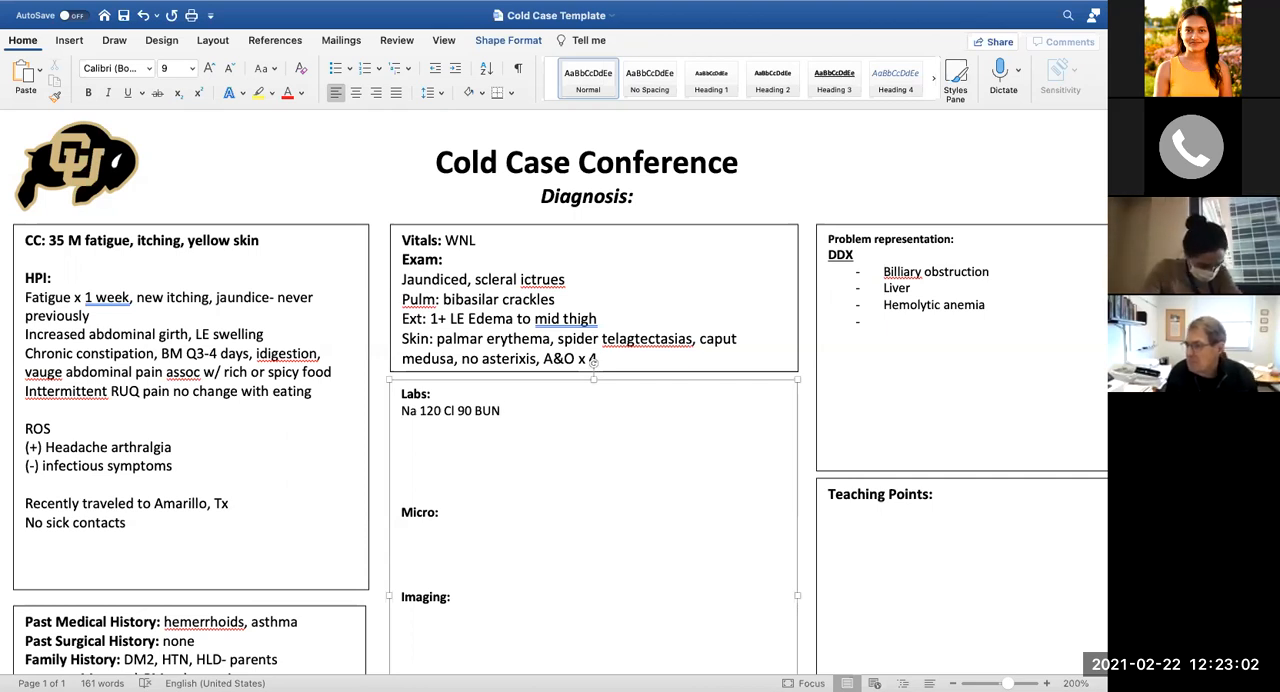
text(63)
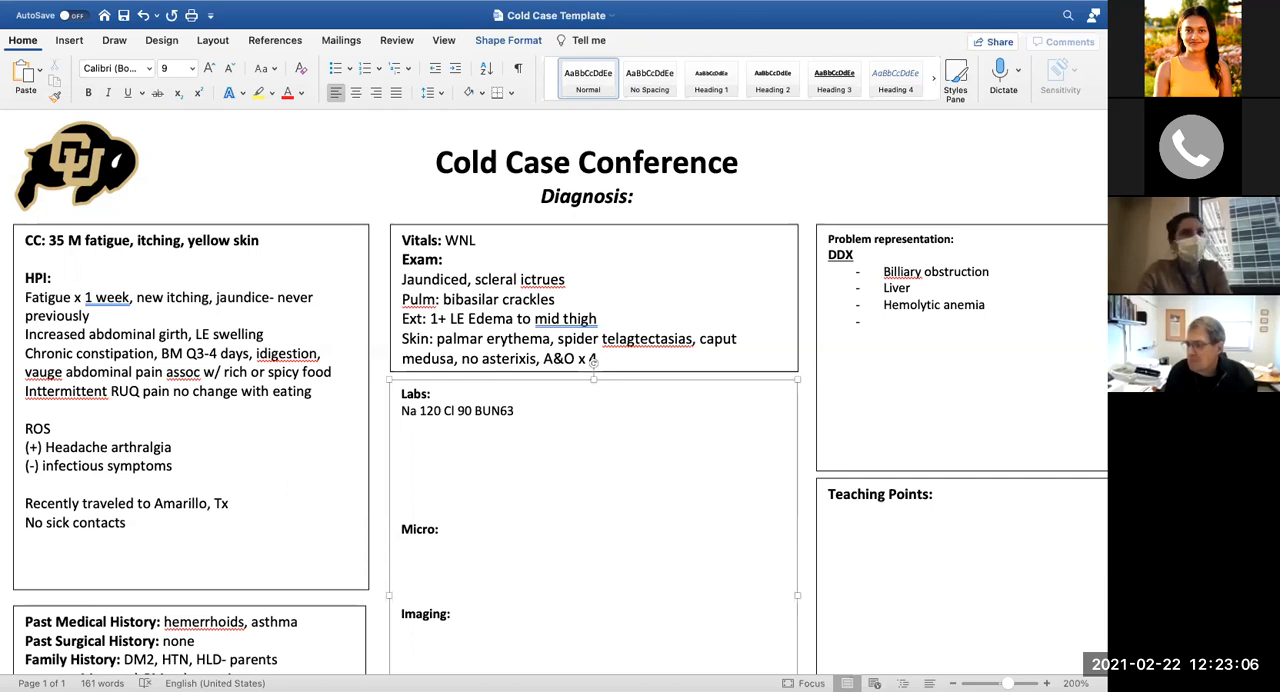
Enter the second chemistry line: K 4.9, HCO3 19, Cr .97, and BG
click(401, 427)
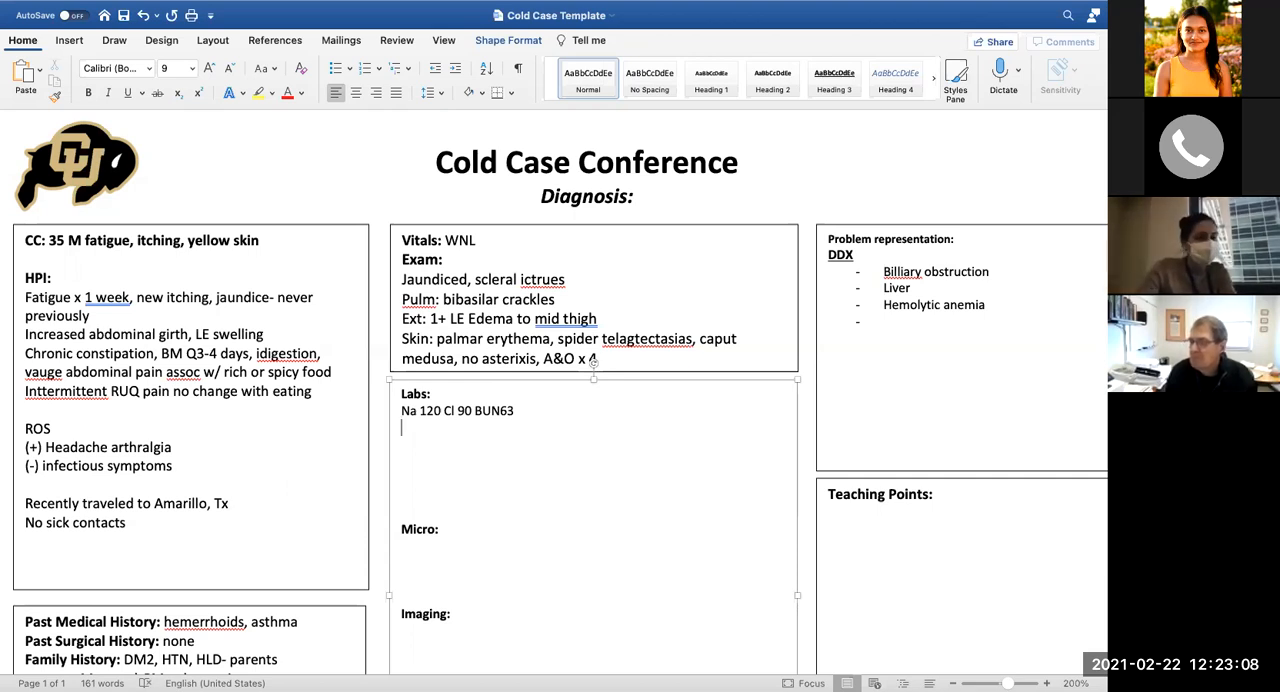
text(K 4)
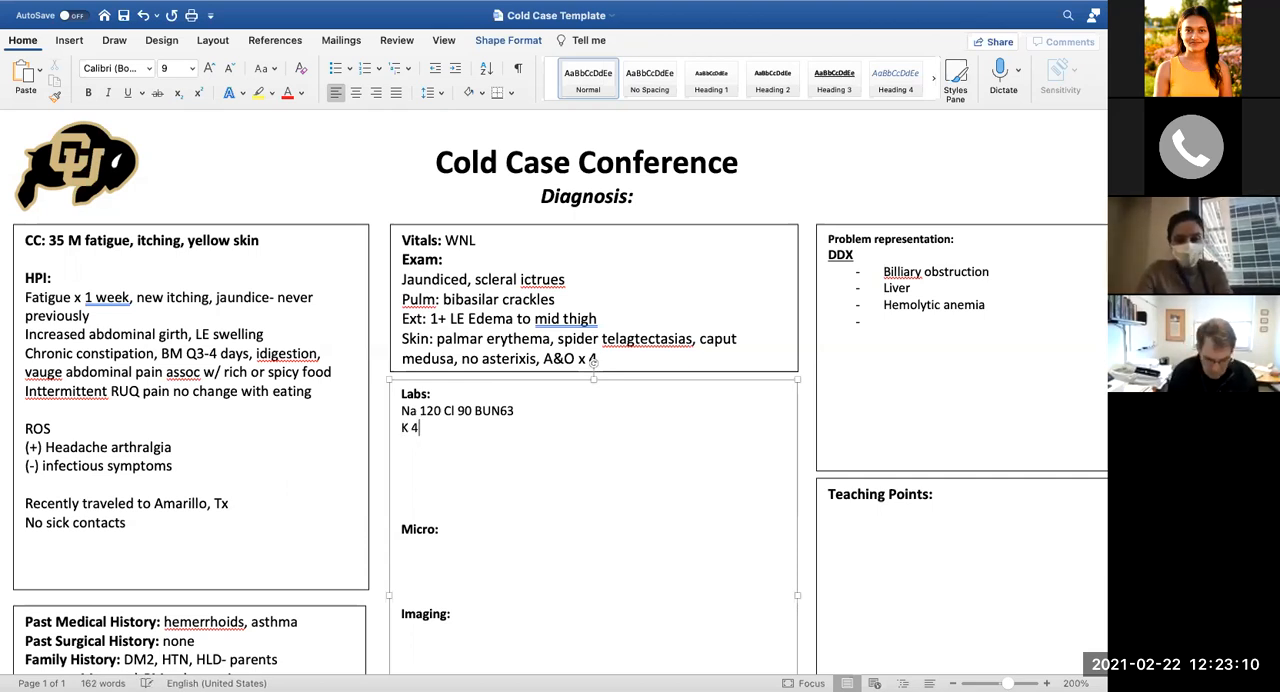
text(.9)
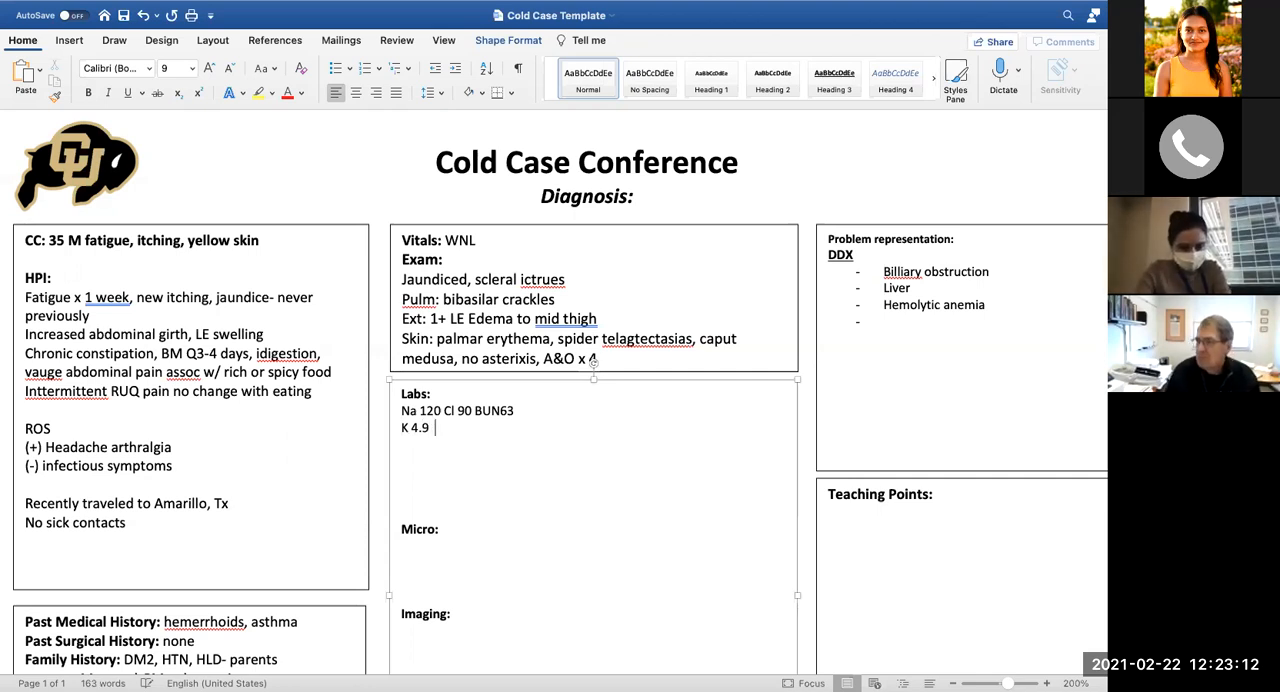
text(HCO3)
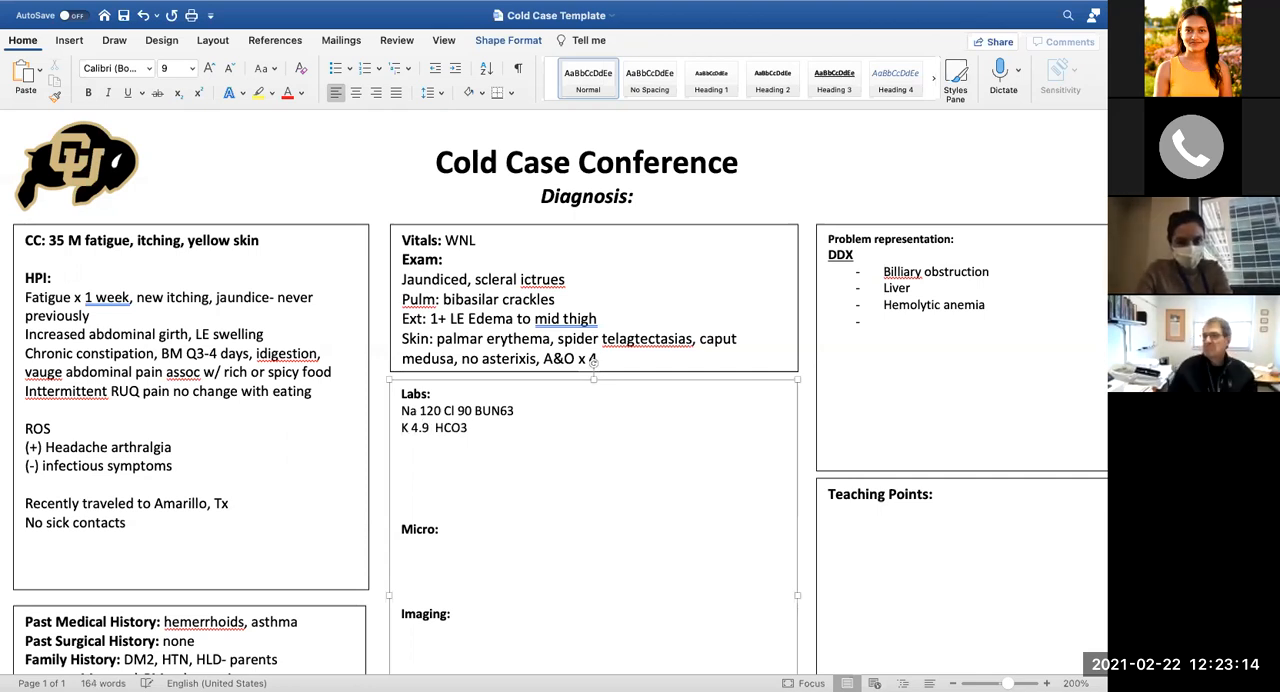
text(19)
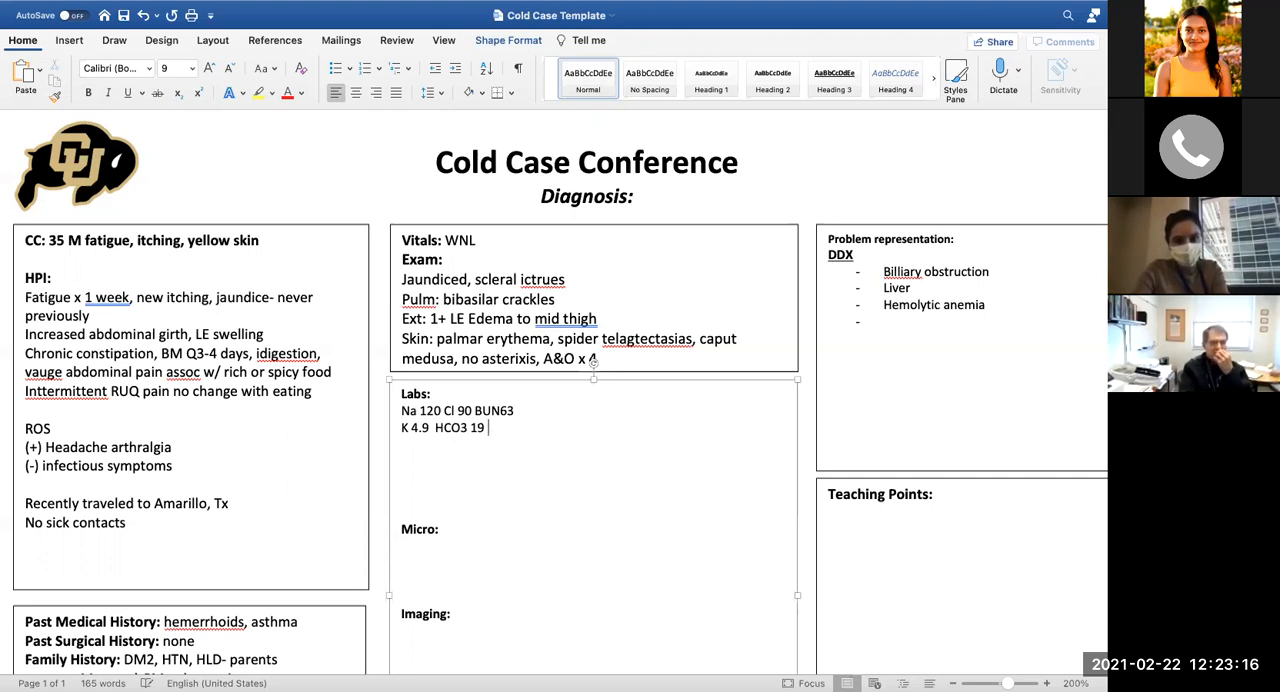
text(Cr 4)
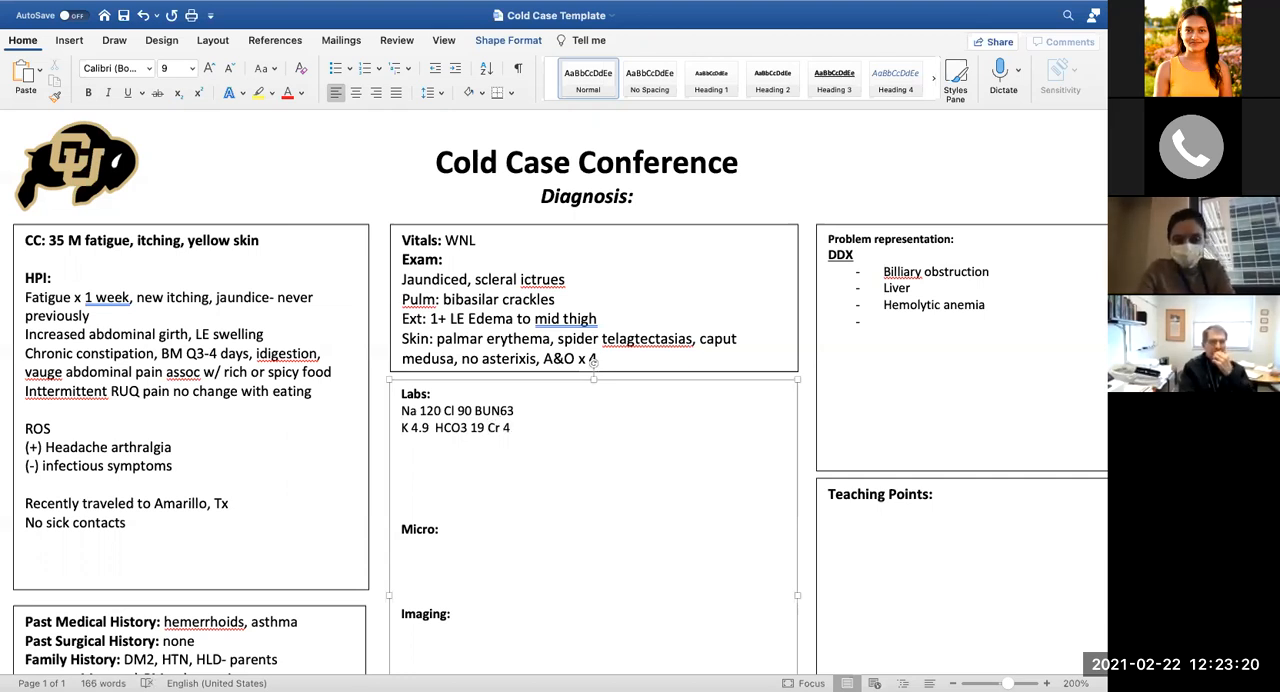
text(.9)
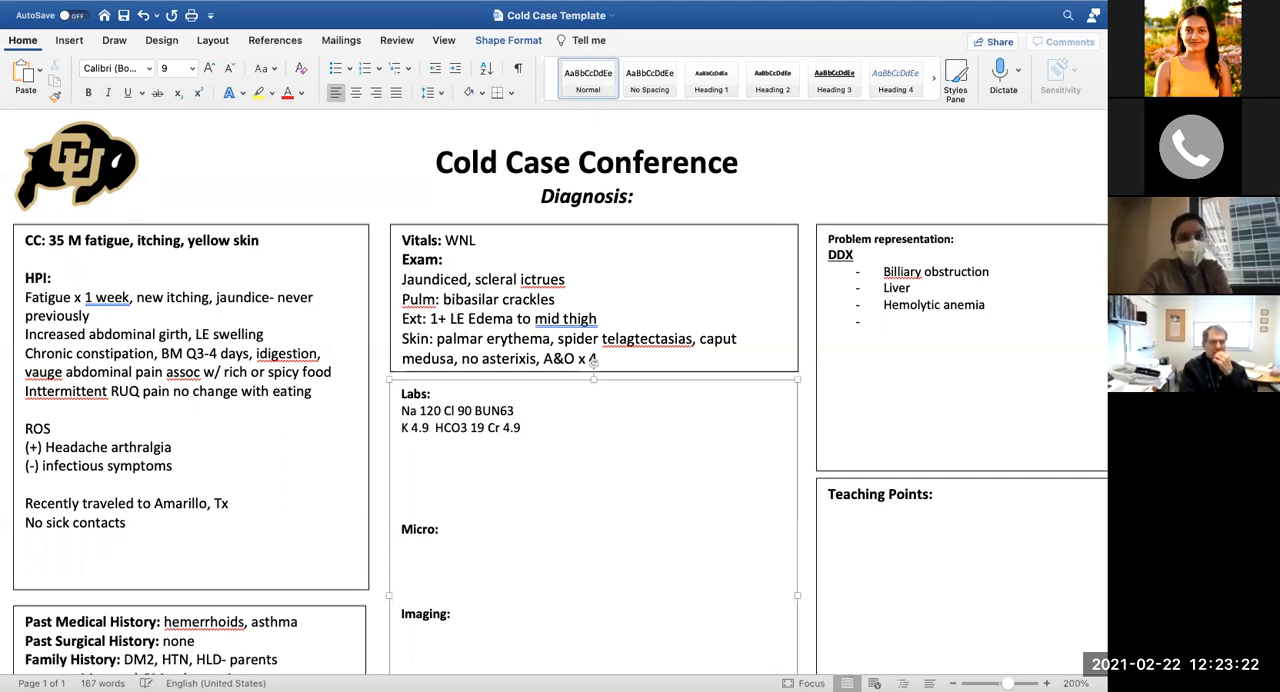
text(7)
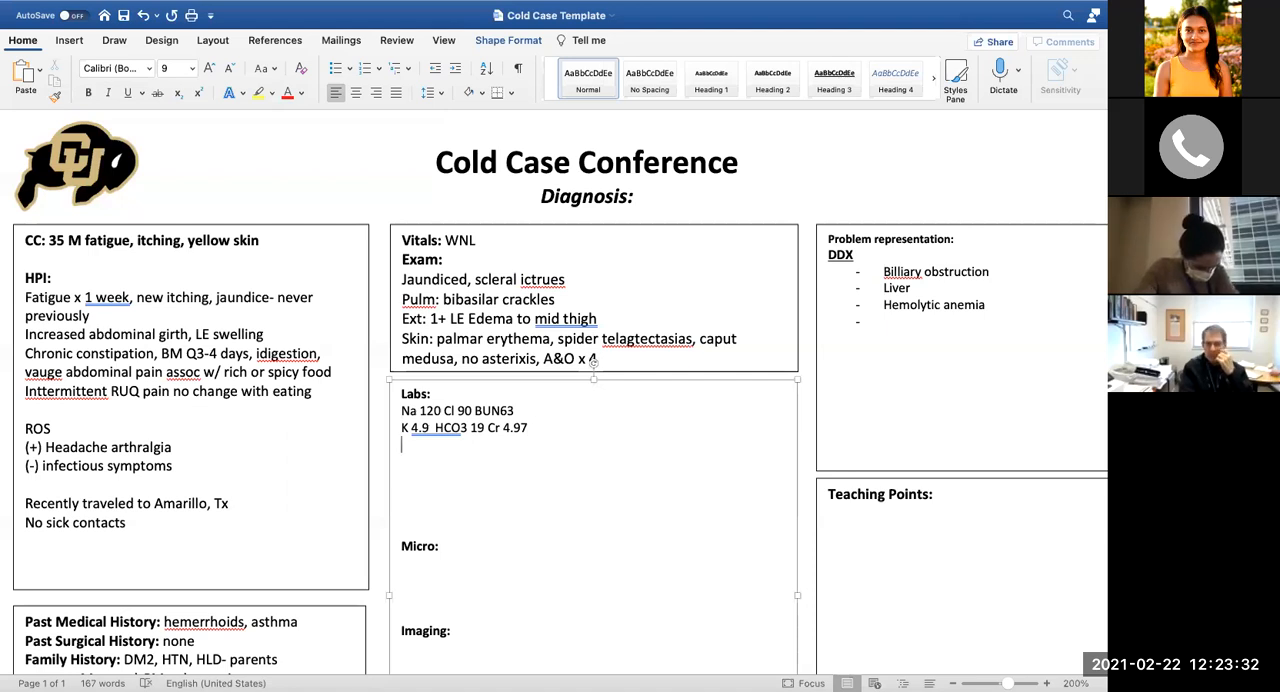
text(BG 7)
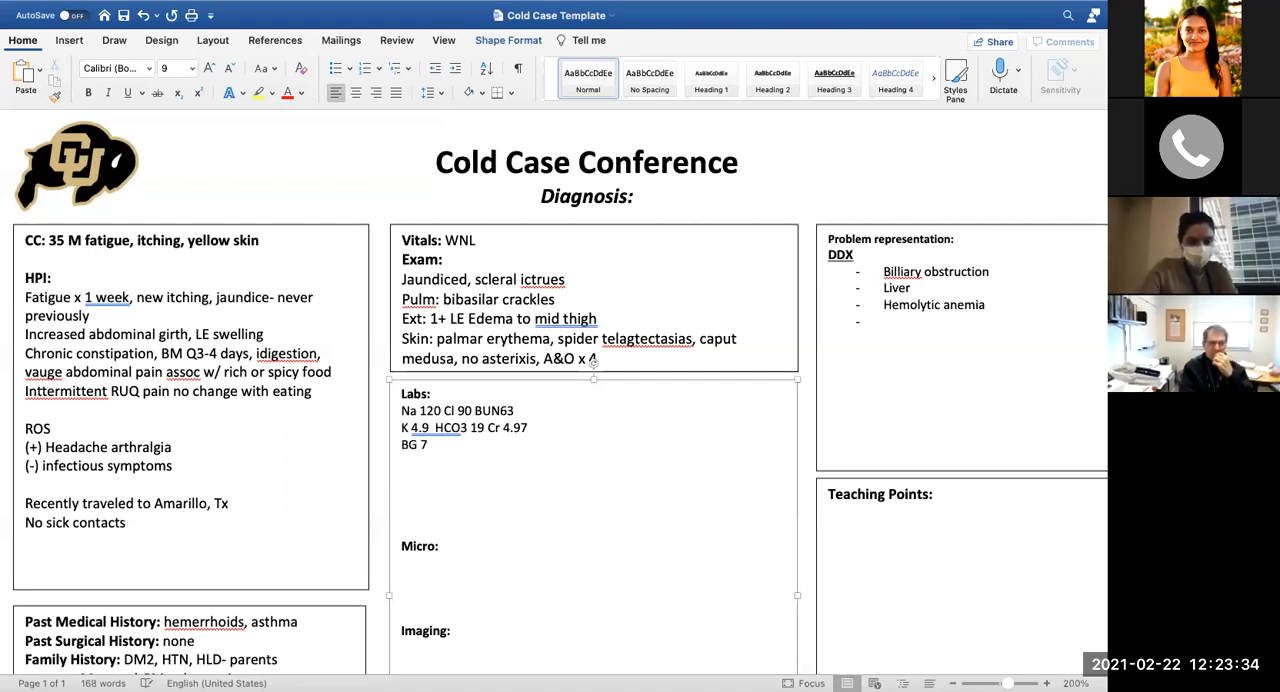
text(9)
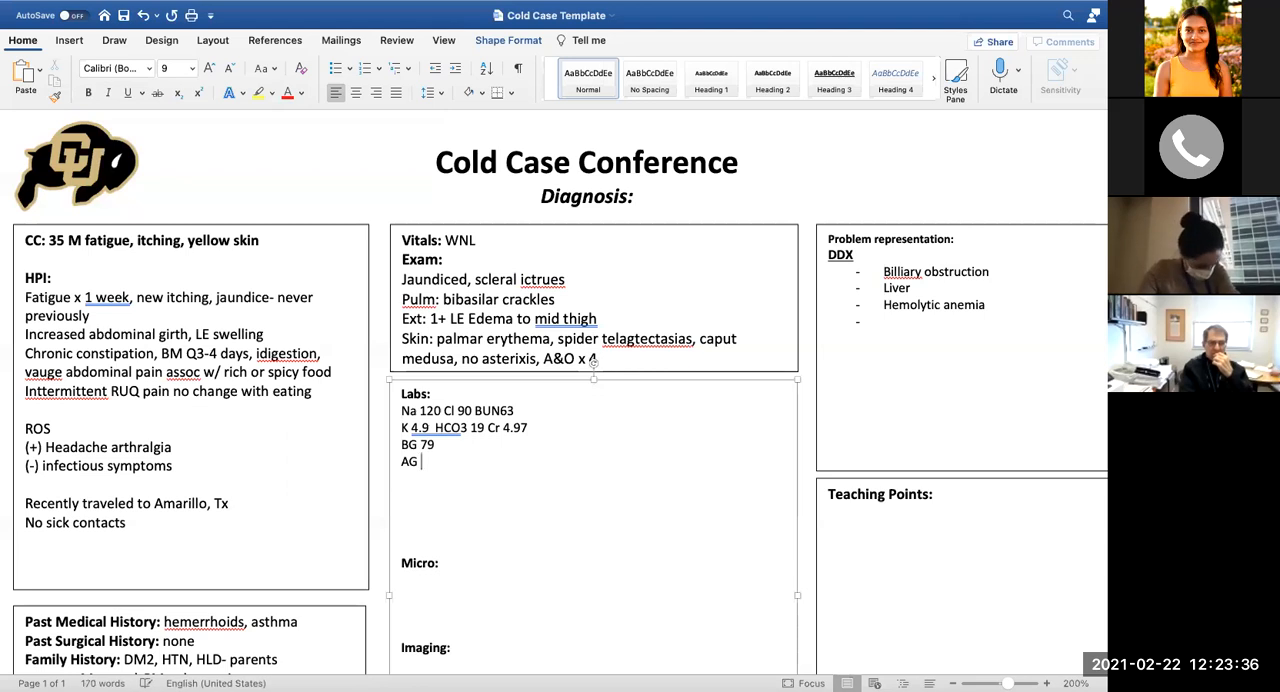
text(11)
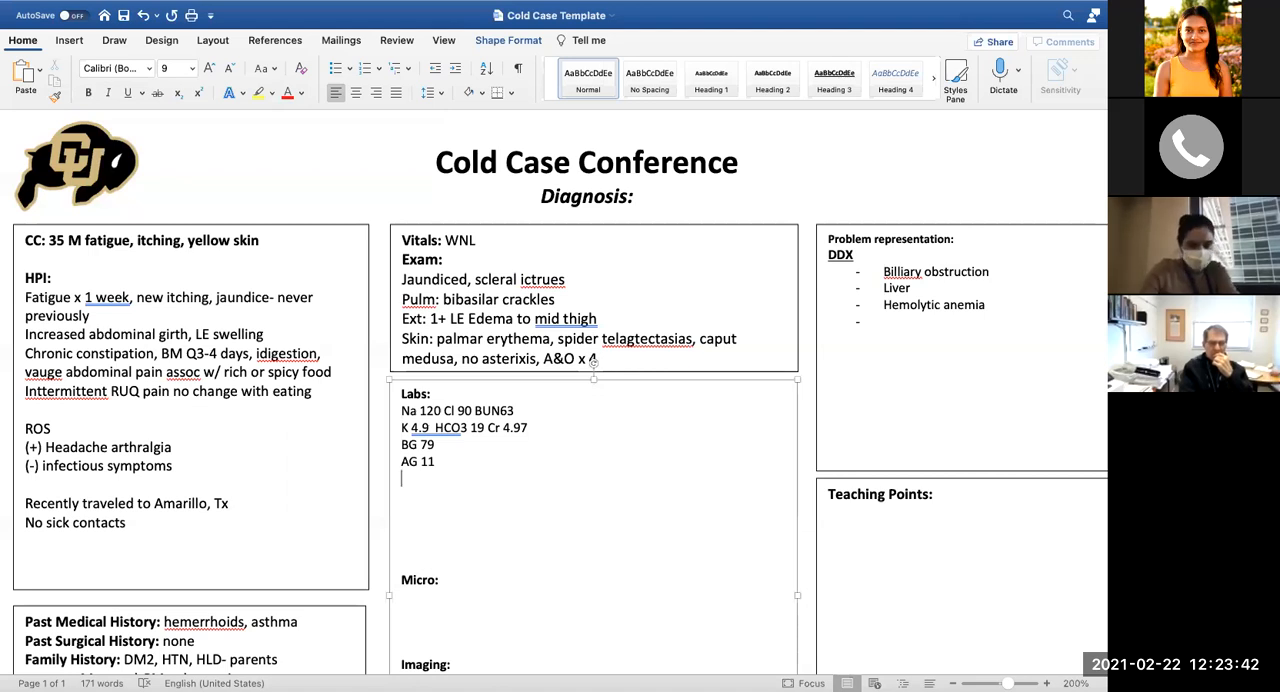
Add the liver panel: T prot 5.4, alb 2.8, Tbili 34, D bili 21, AST/ALT 145/33, Alk phos 51
text(T pr)
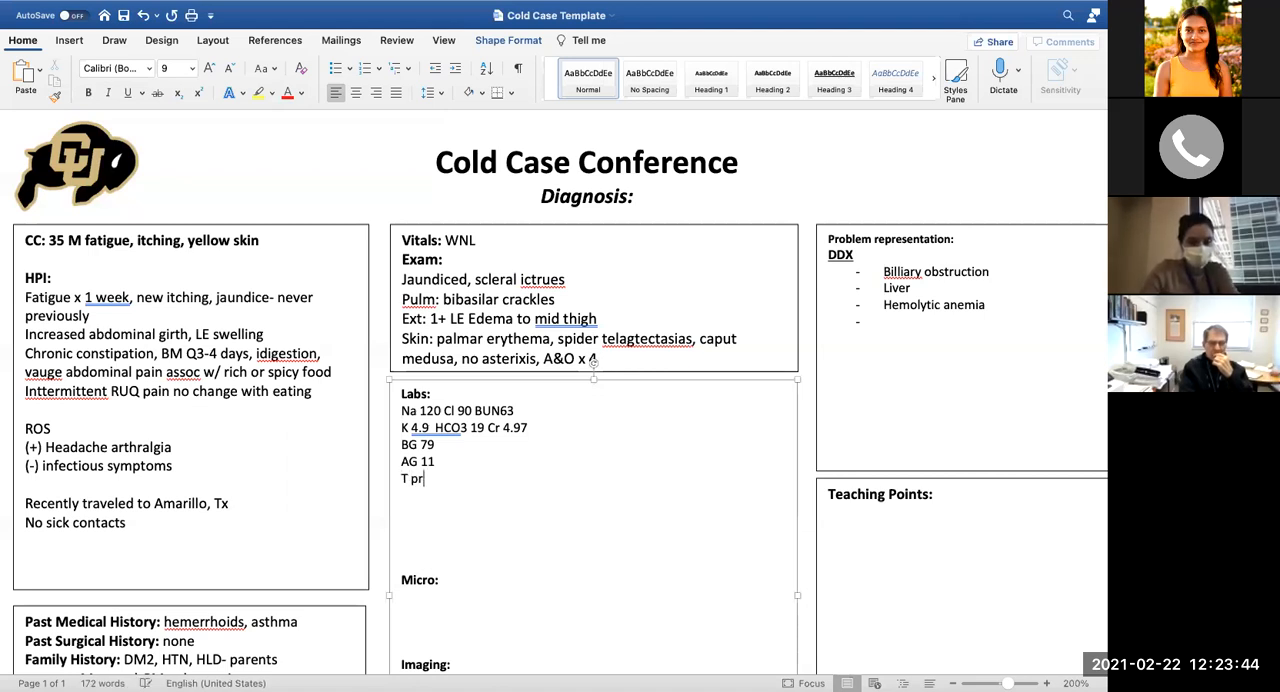
text(ot 5.)
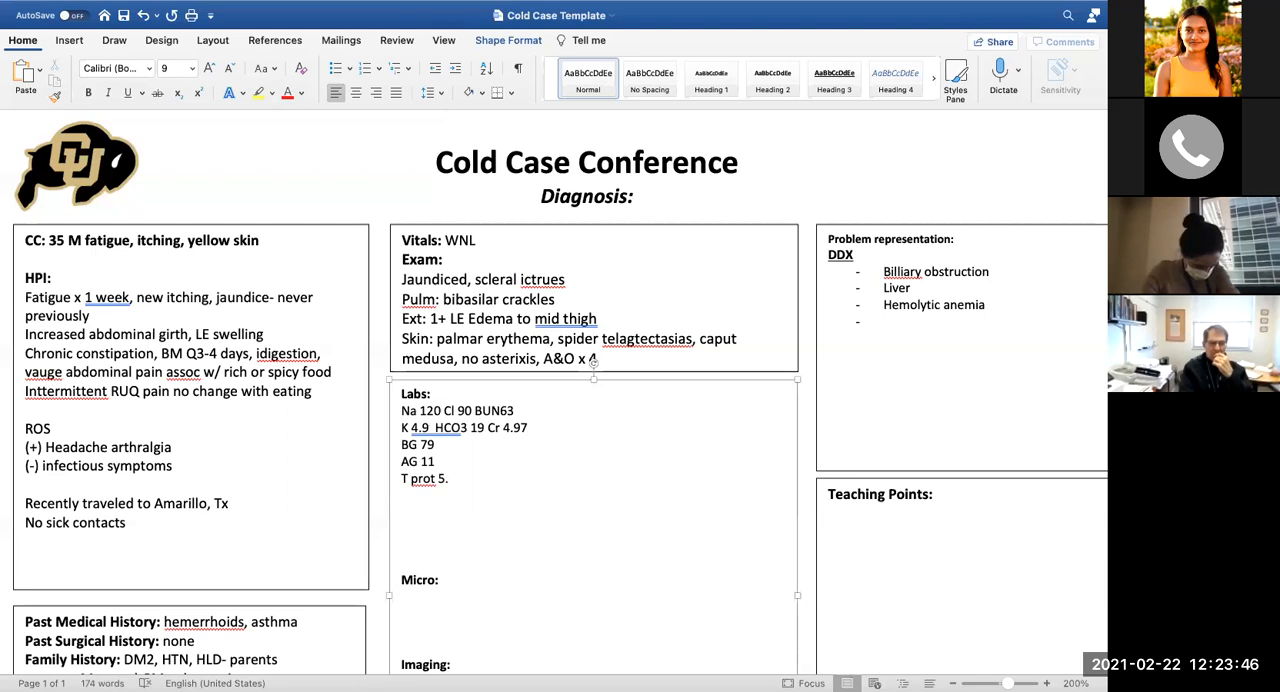
text(4,)
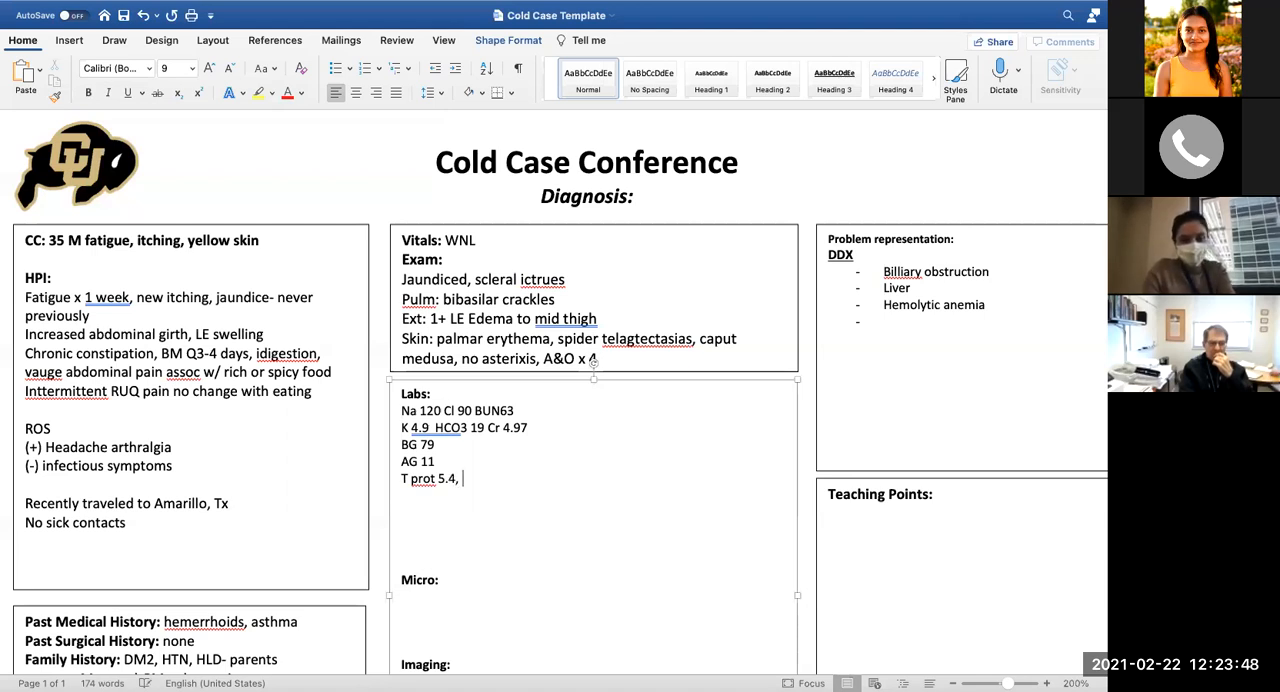
text(alb 2.8)
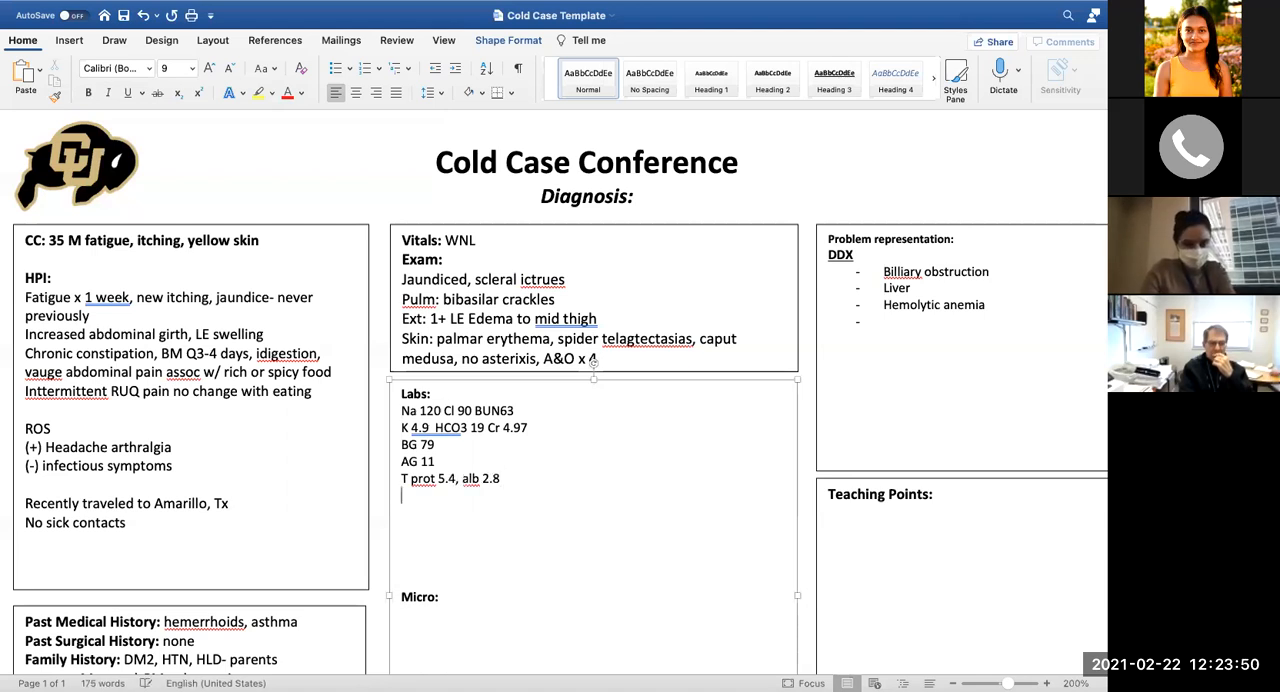
text(Tbili)
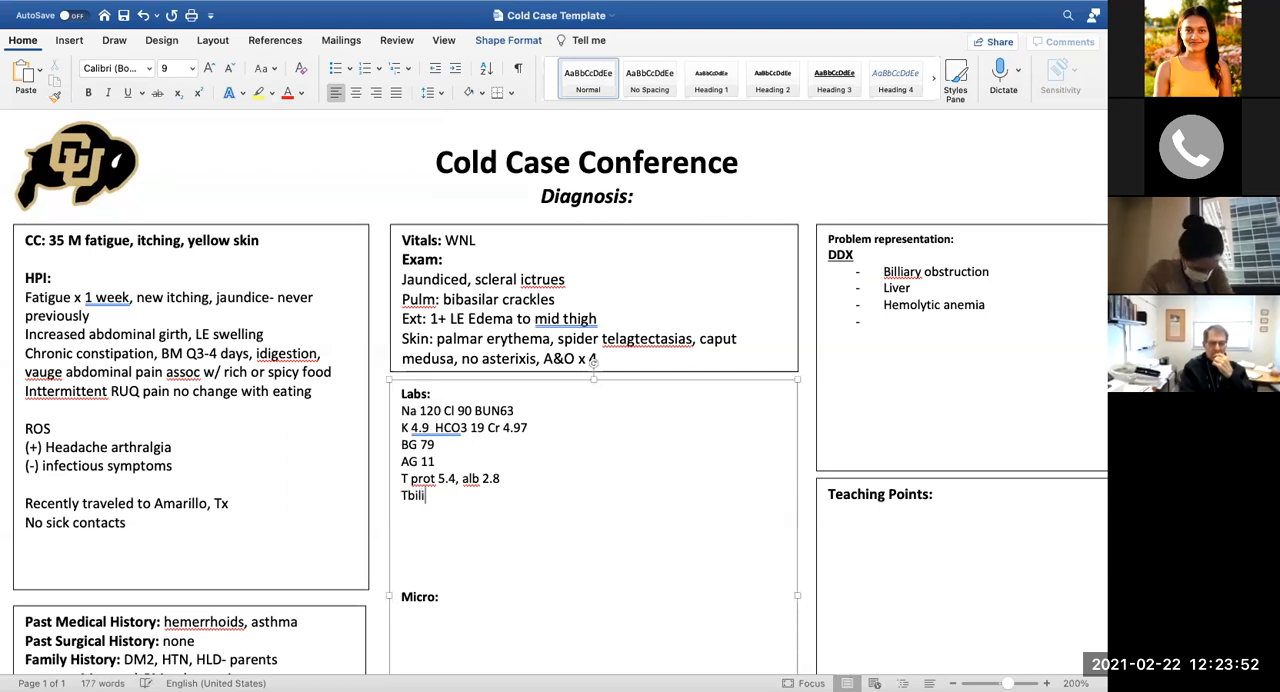
text(3)
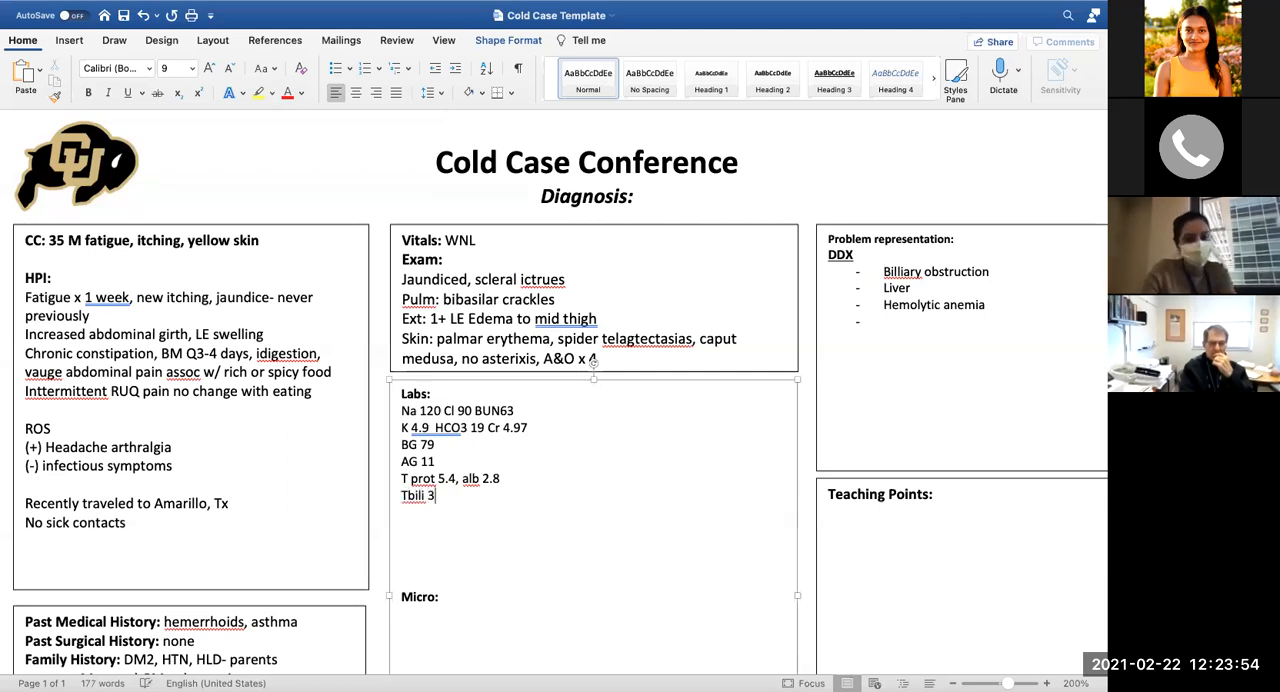
text(4 D b)
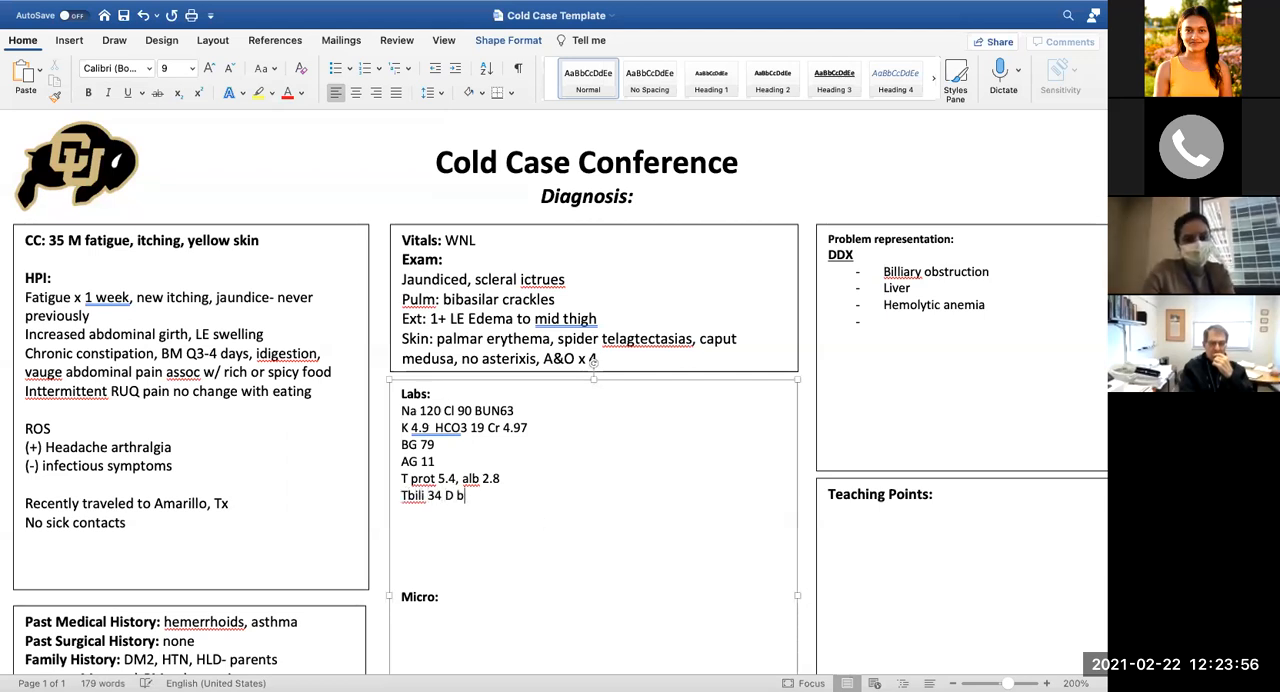
text(ili 21)
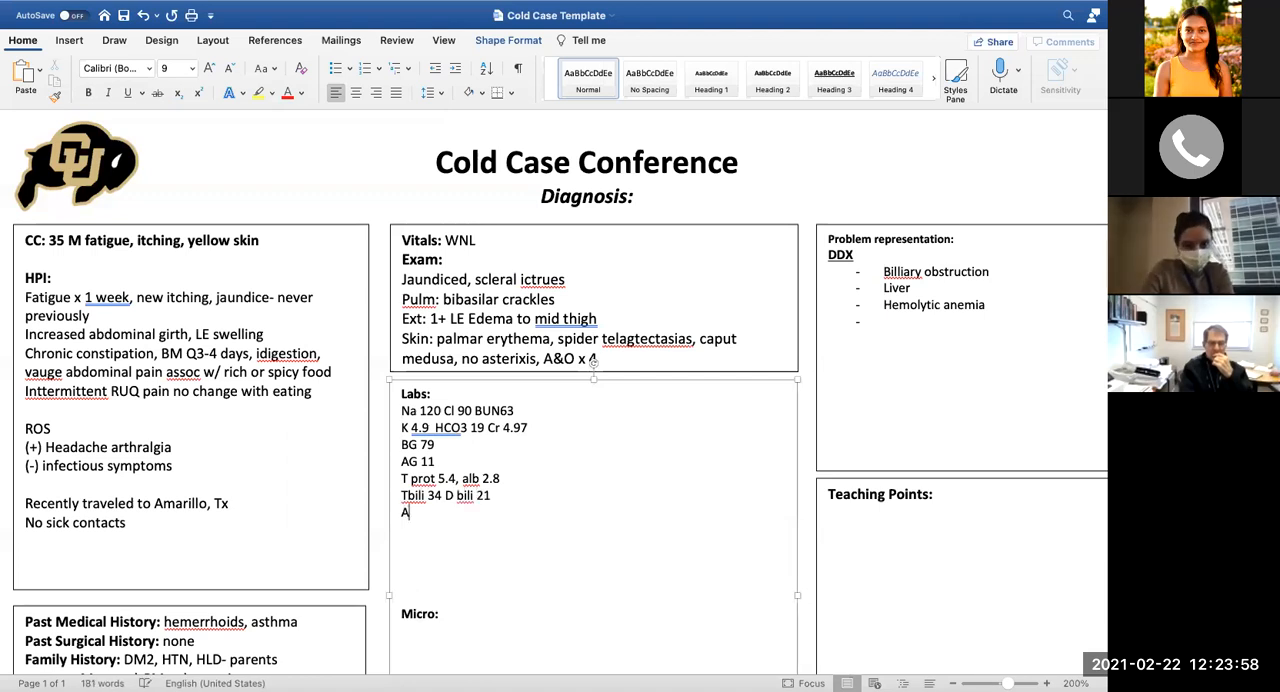
text(ST/ALT)
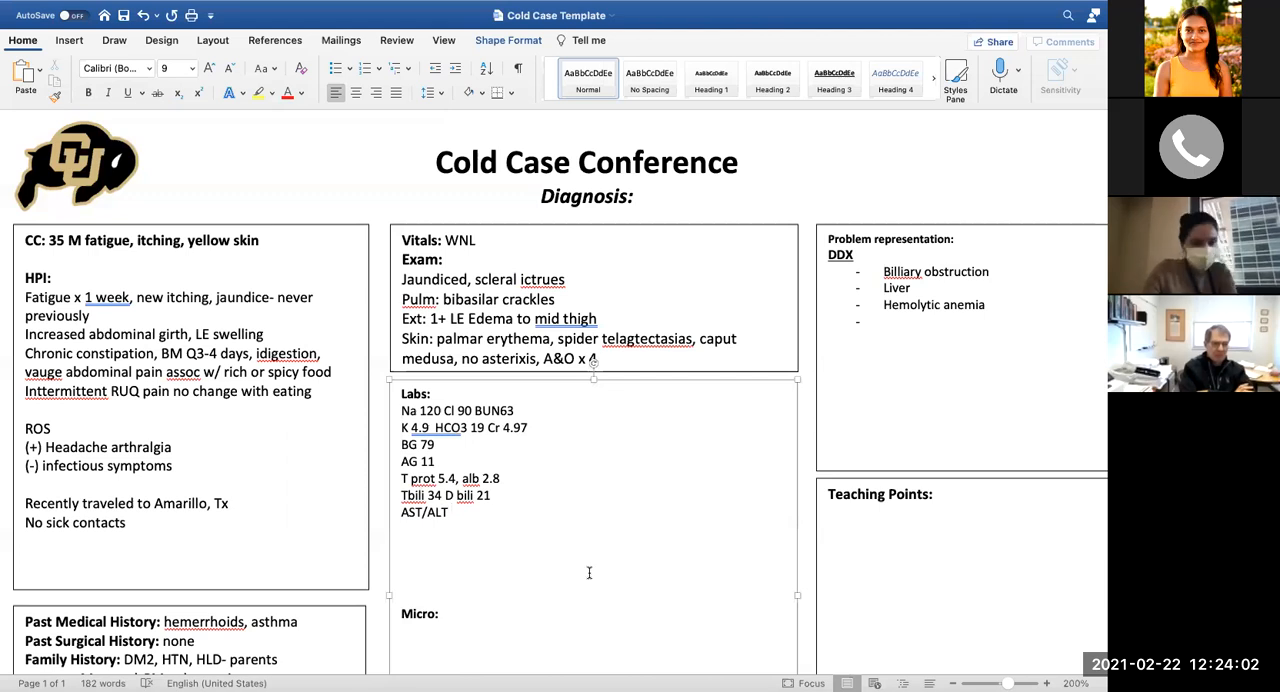
text(145/33)
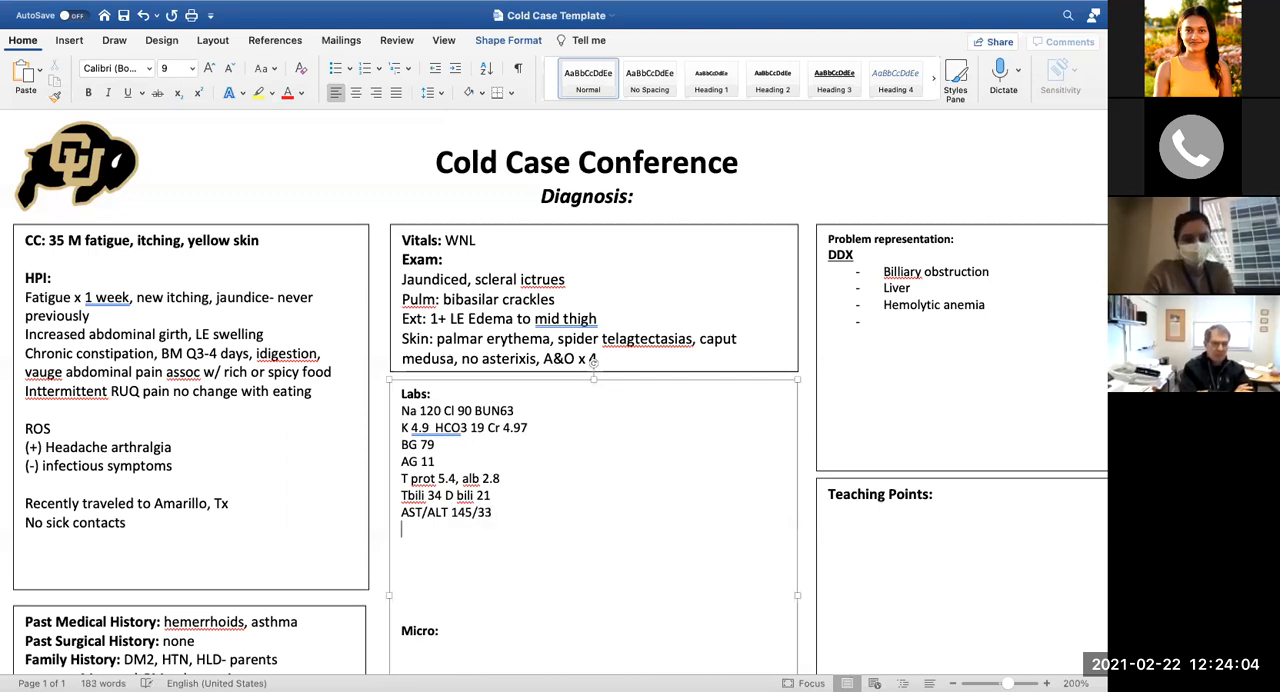
text(Alk ph)
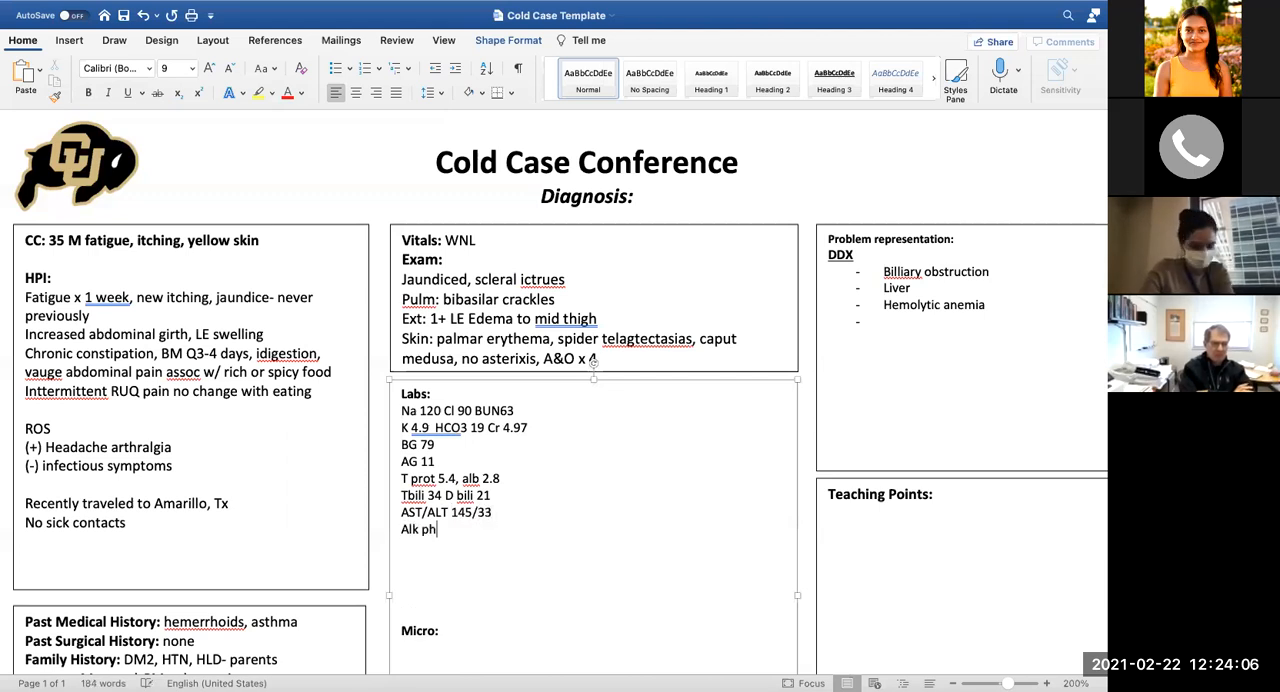
text(os 5)
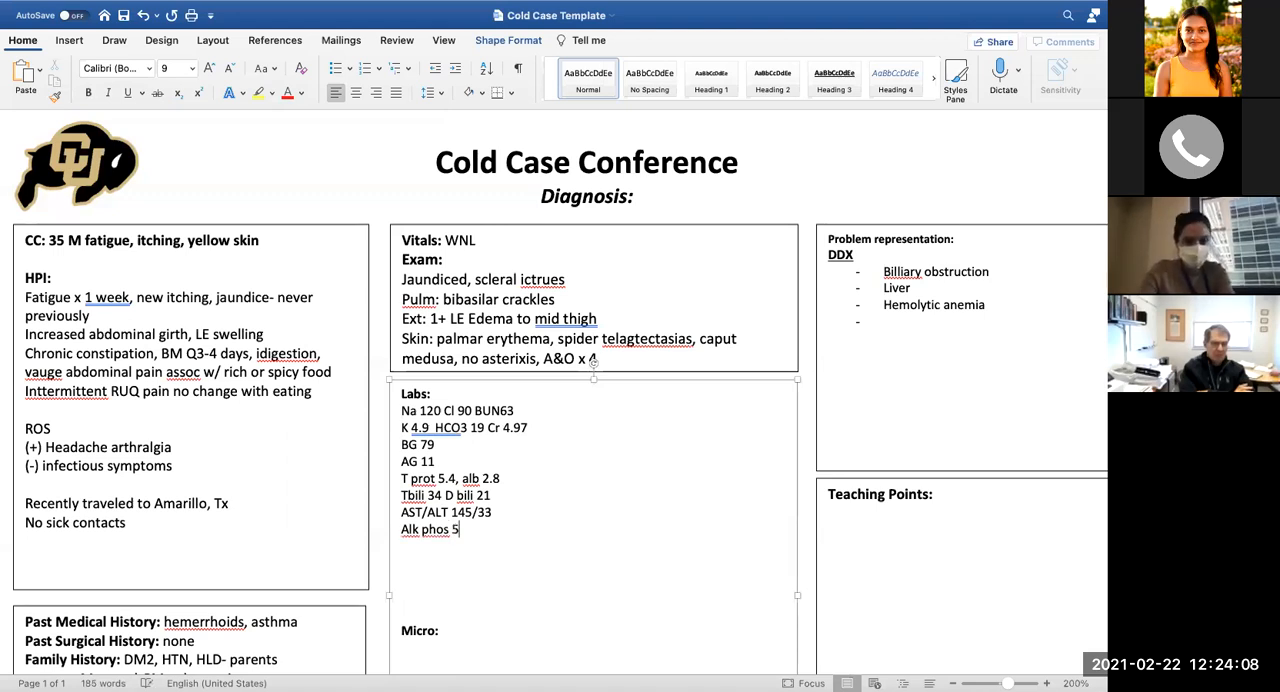
text(1)
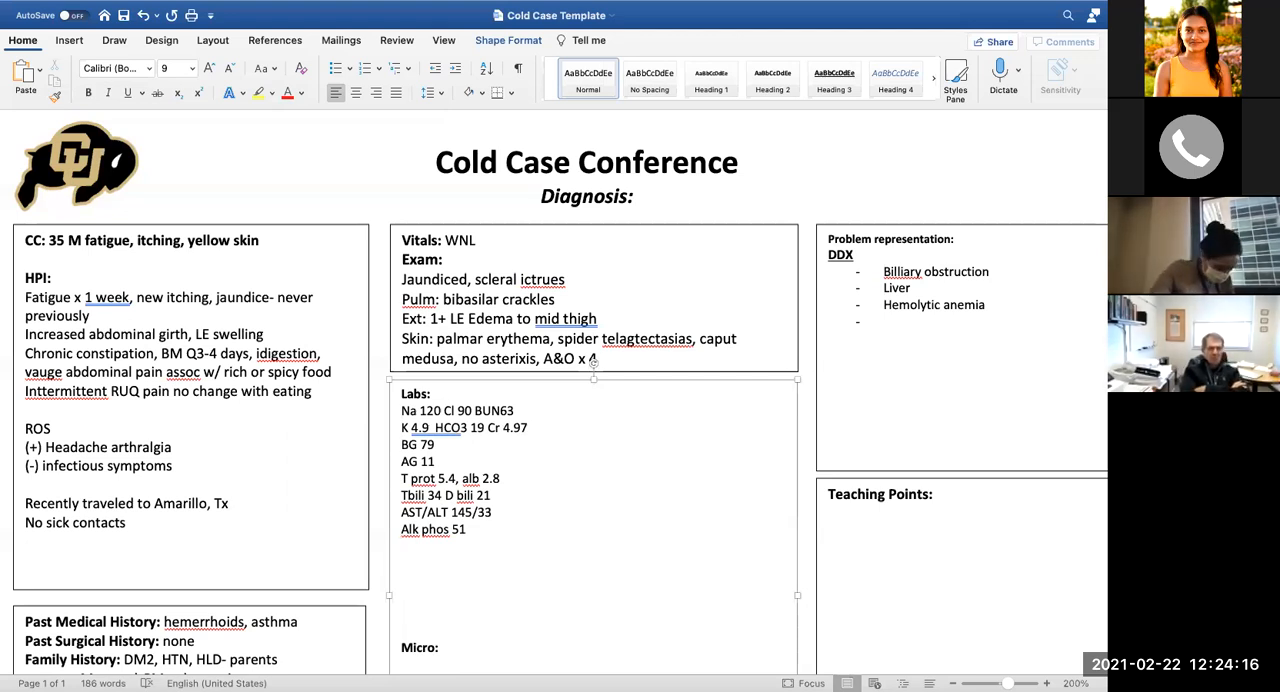
Add CBC and coagulation values: WBC 7, Hgb 8.9, Plt 1434, INR 3.85, PT 31, PTT 53
text(WB)
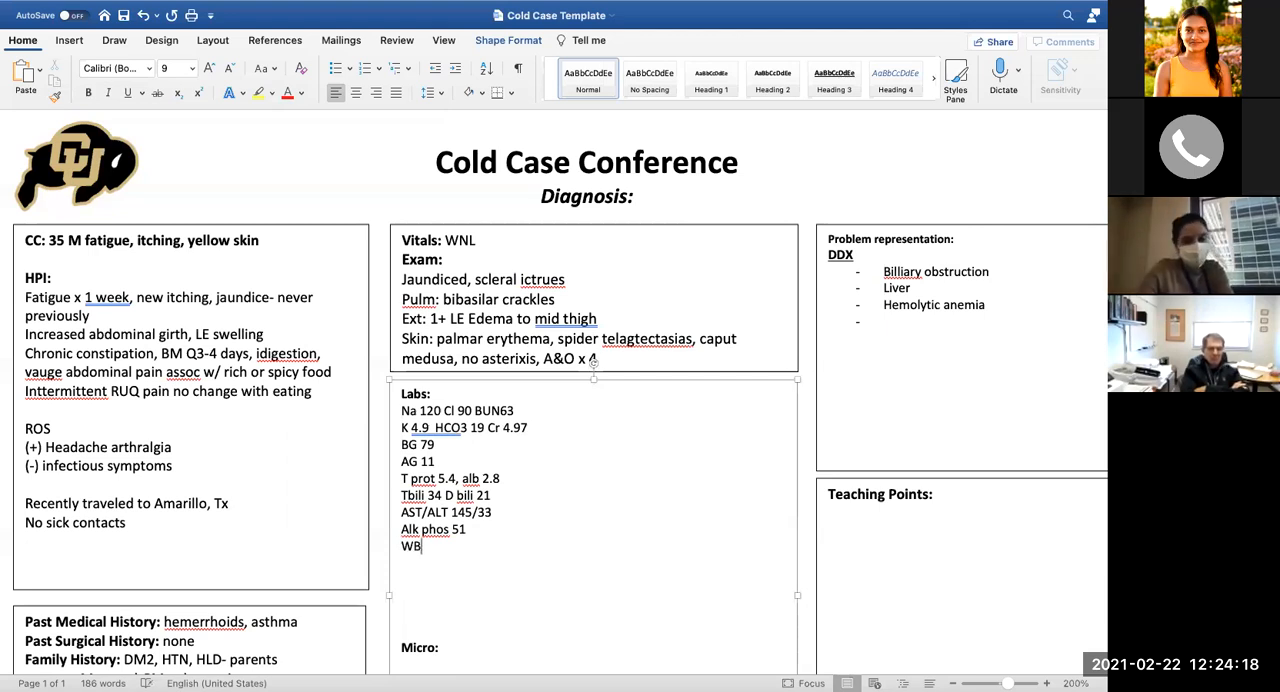
text(C 7)
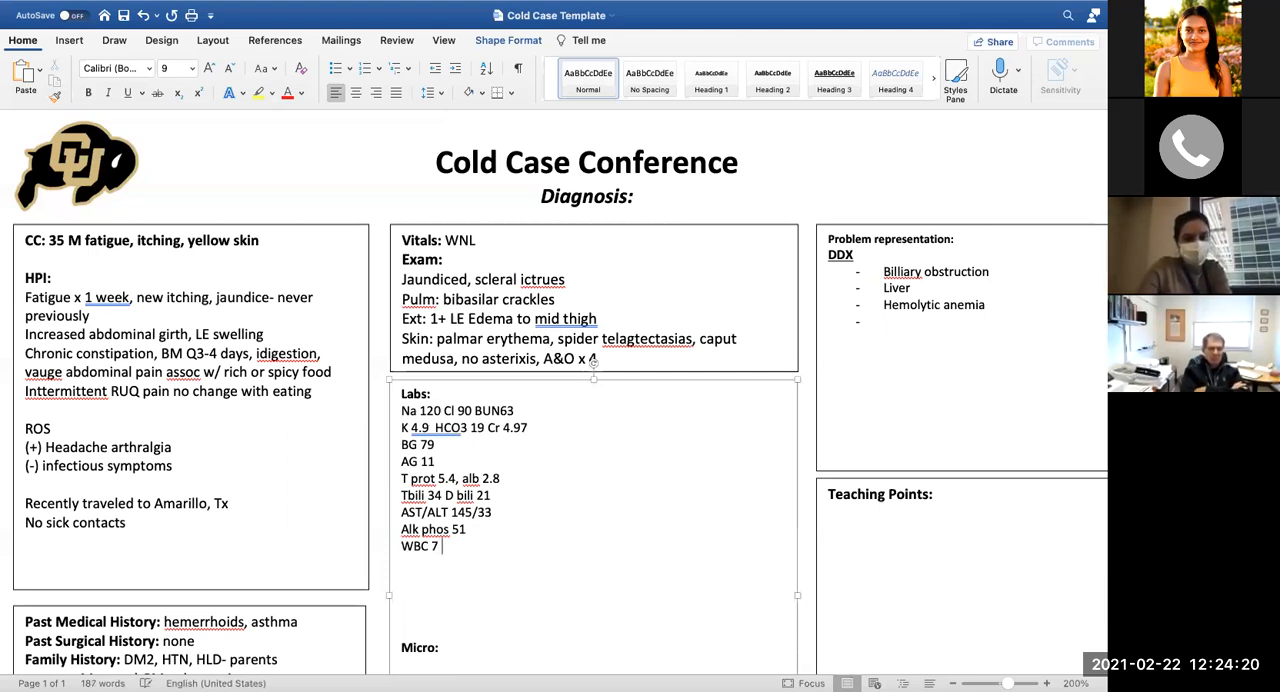
text(HGB)
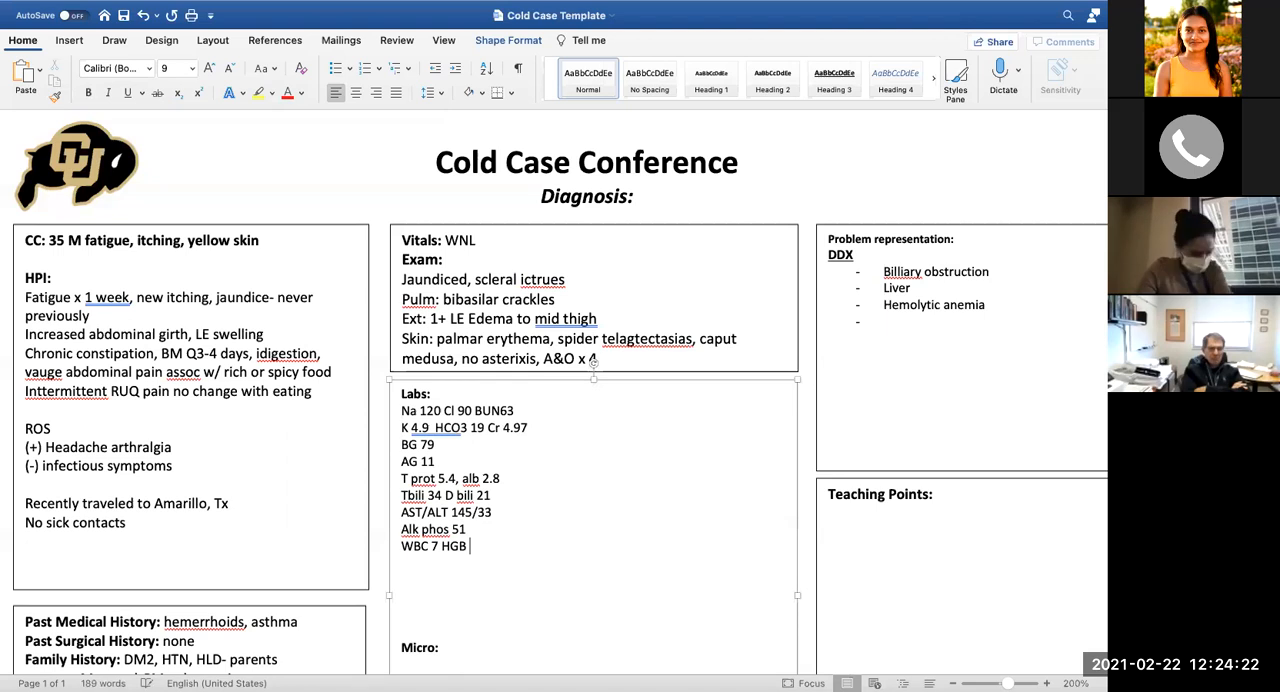
text(Hgb)
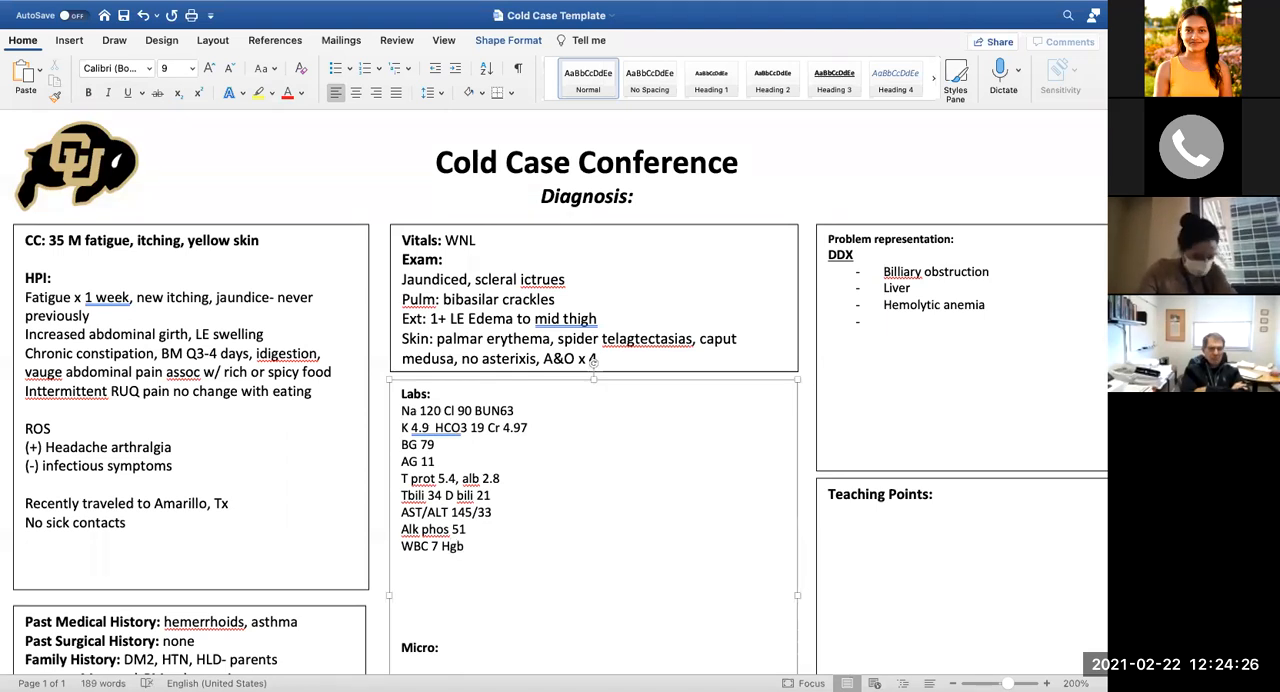
text(8.9)
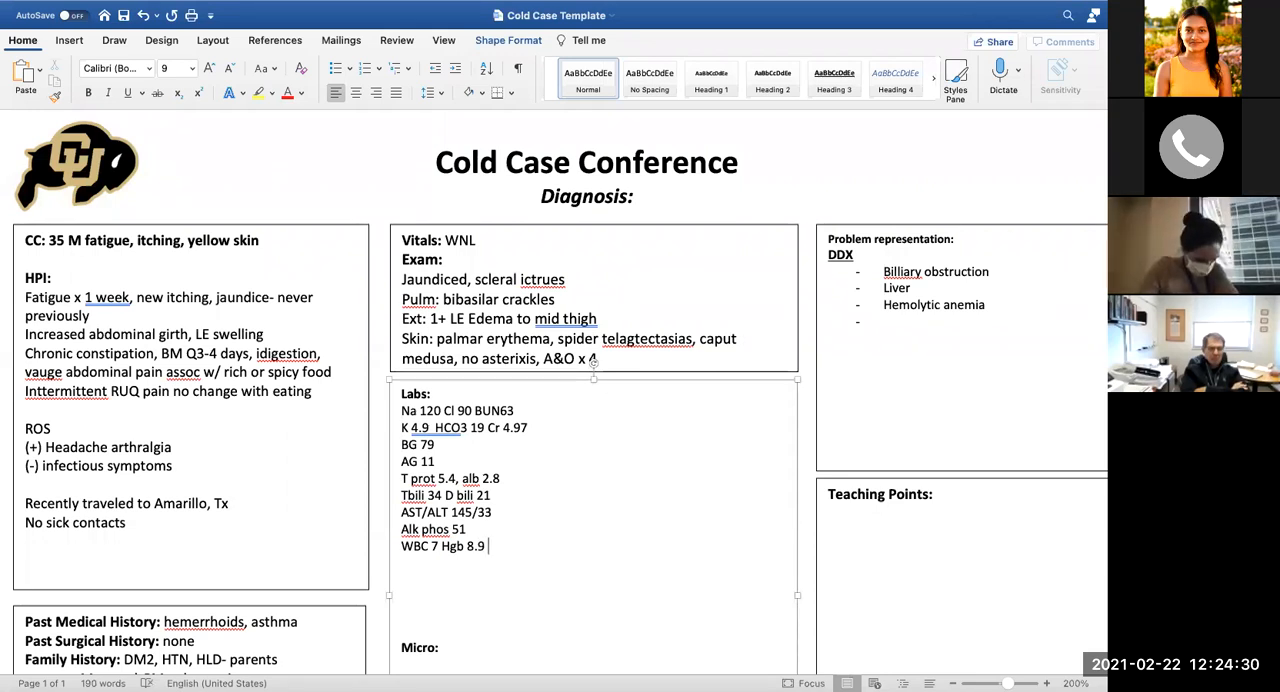
text(Plt 1)
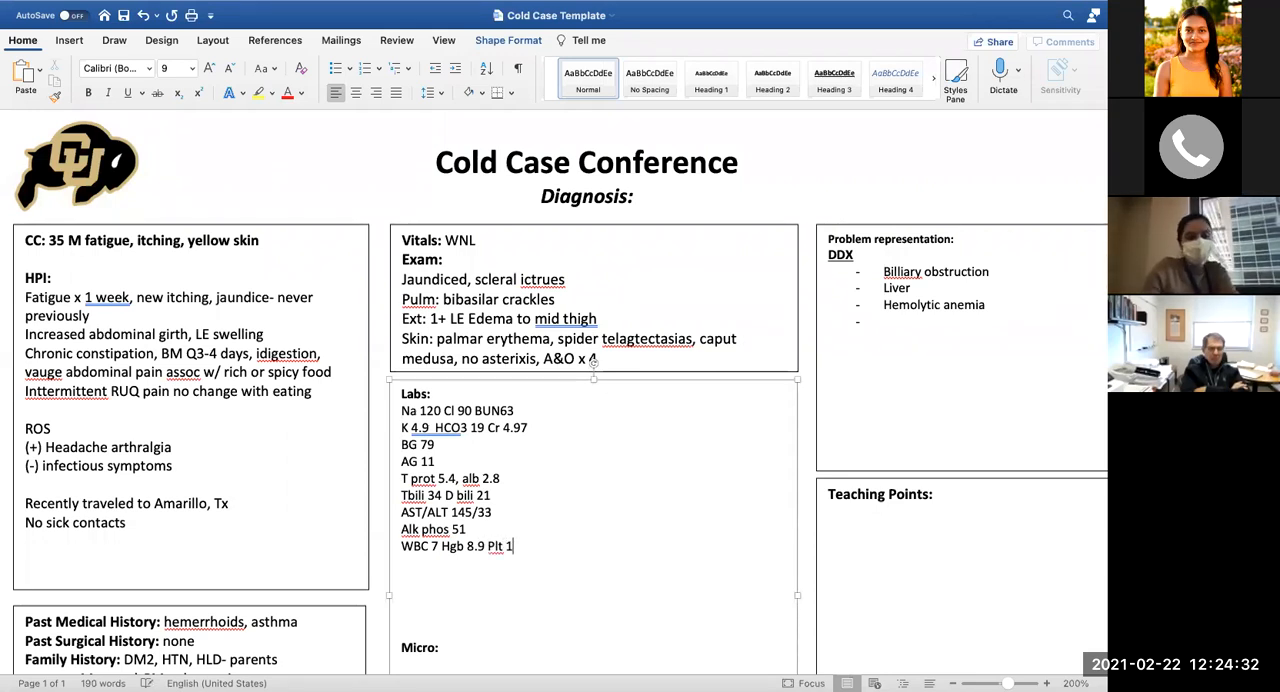
text(434. IN)
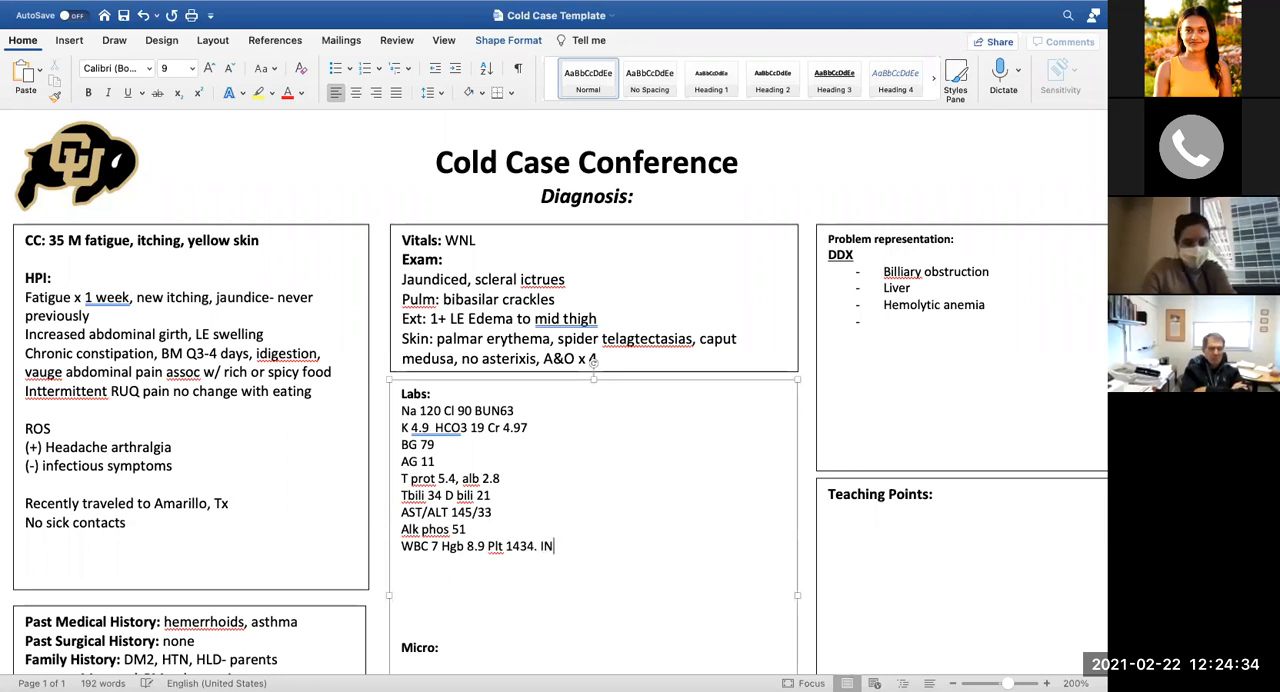
text(R)
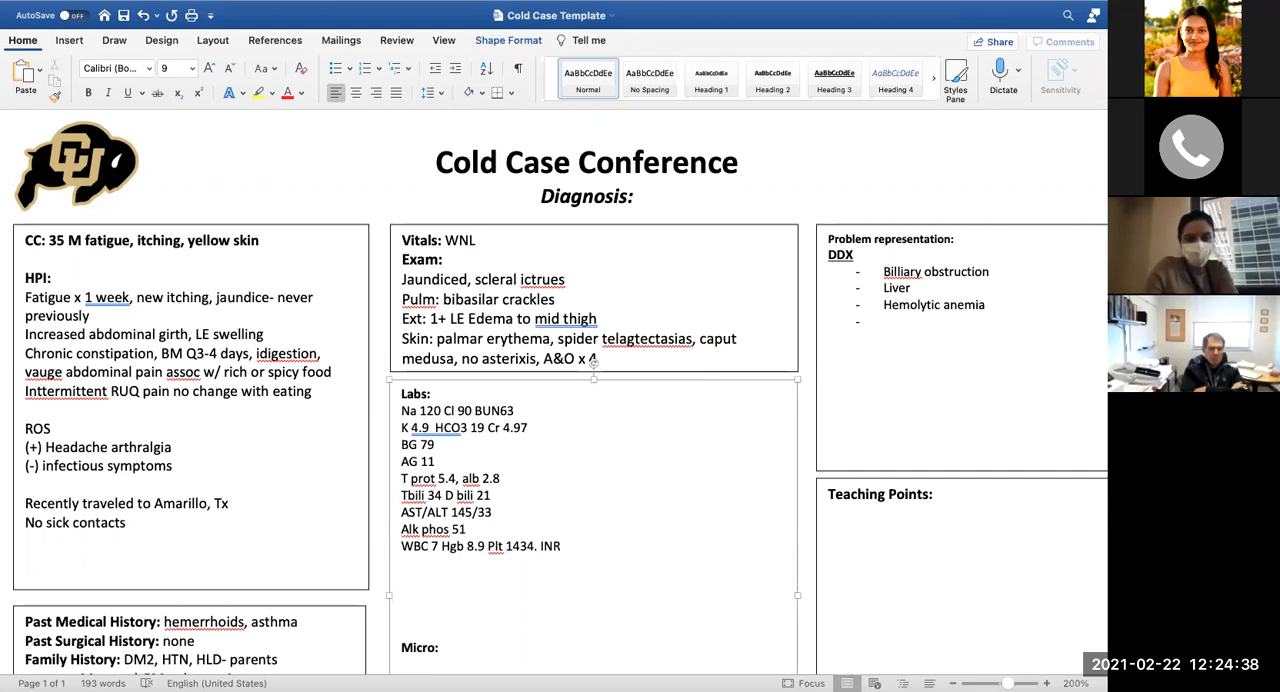
text(3.85)
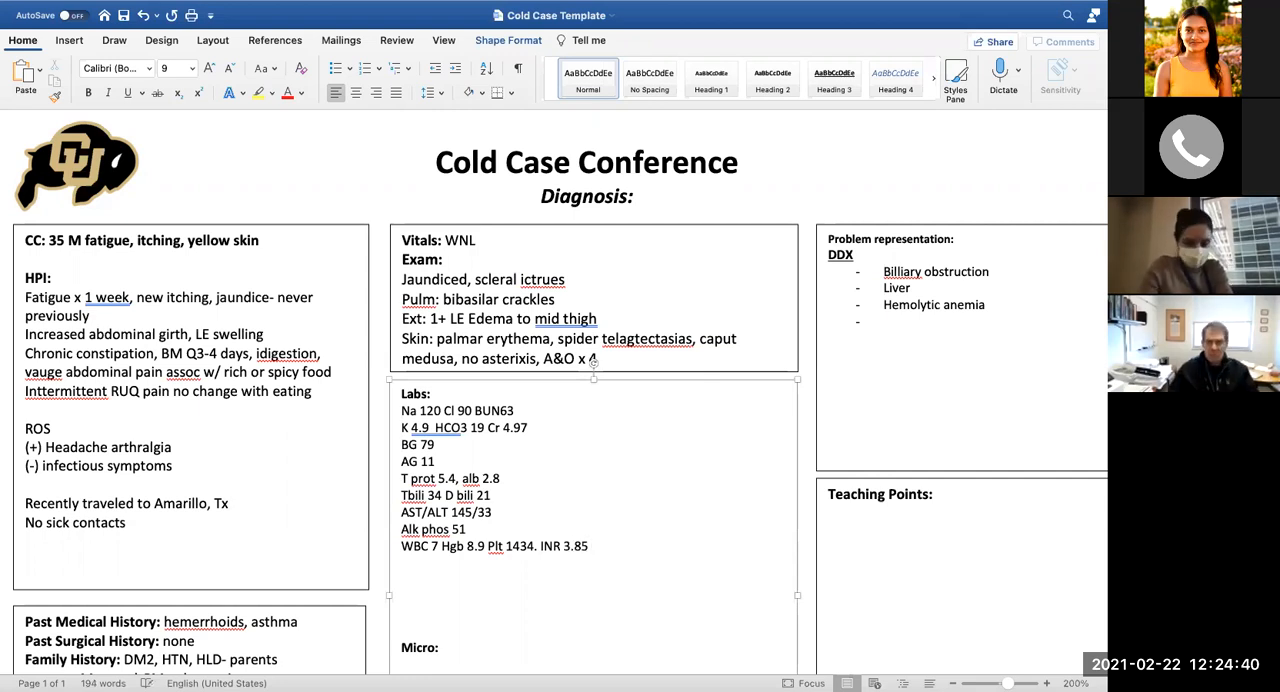
text(PT)
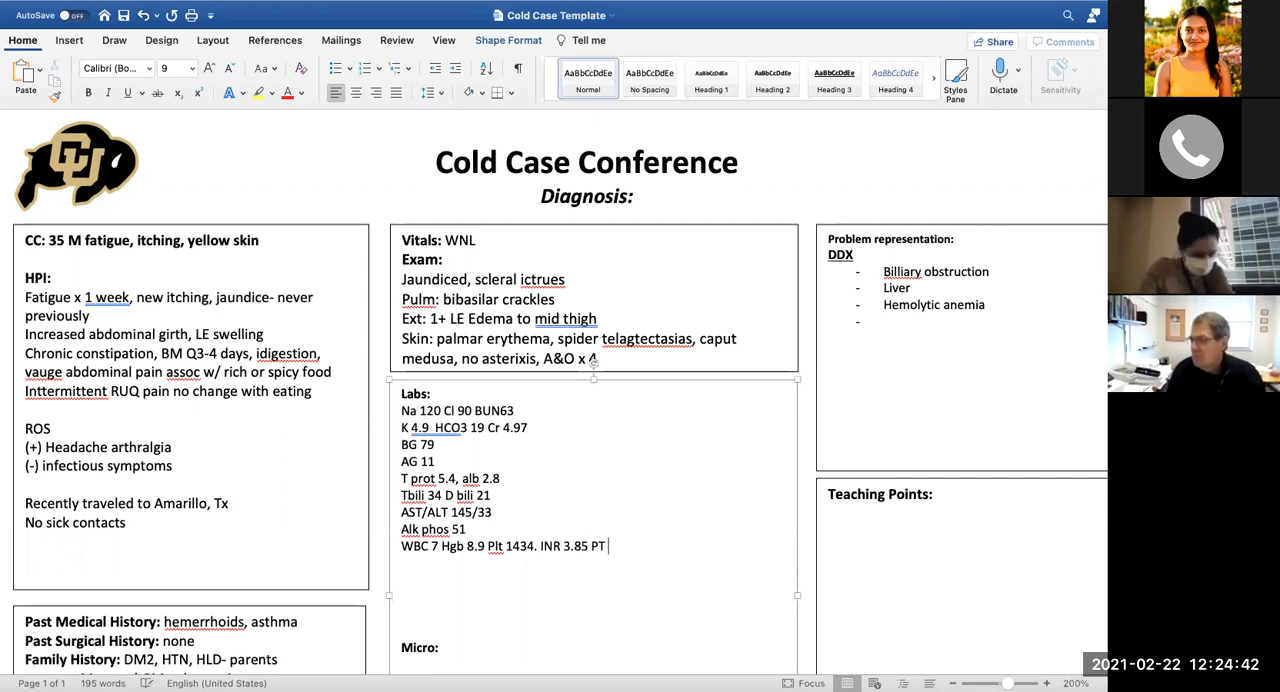
text(31 PTT)
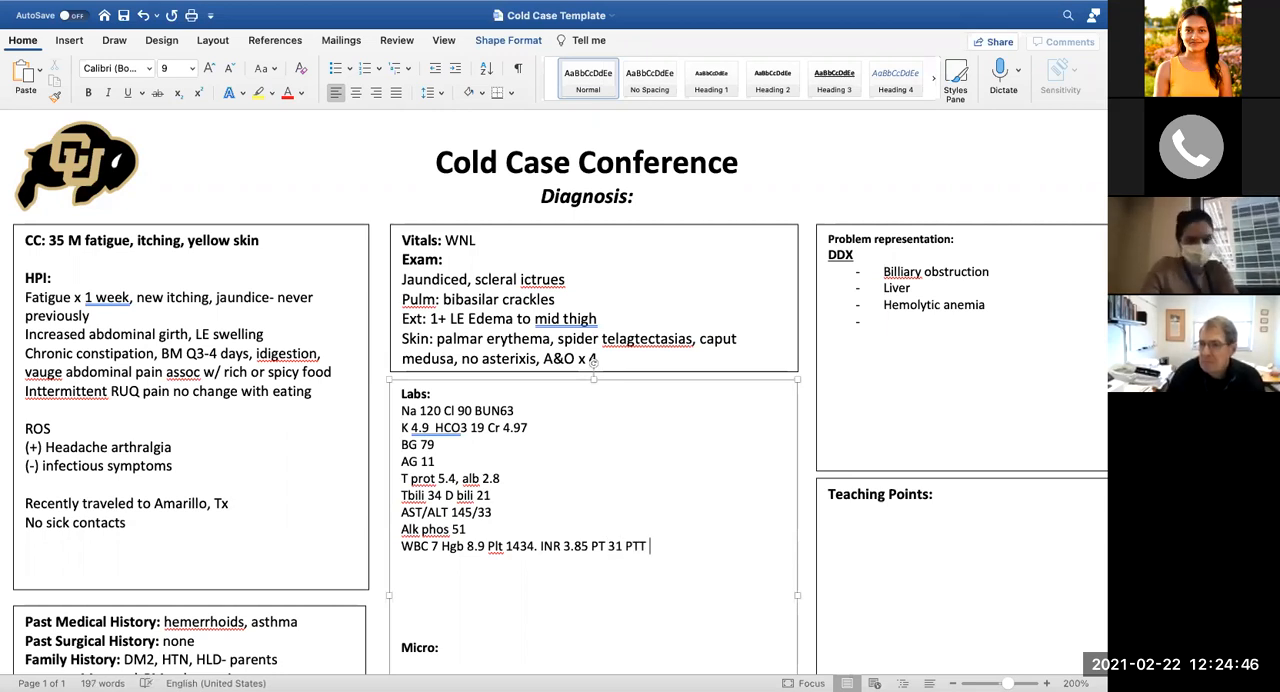
text(52)
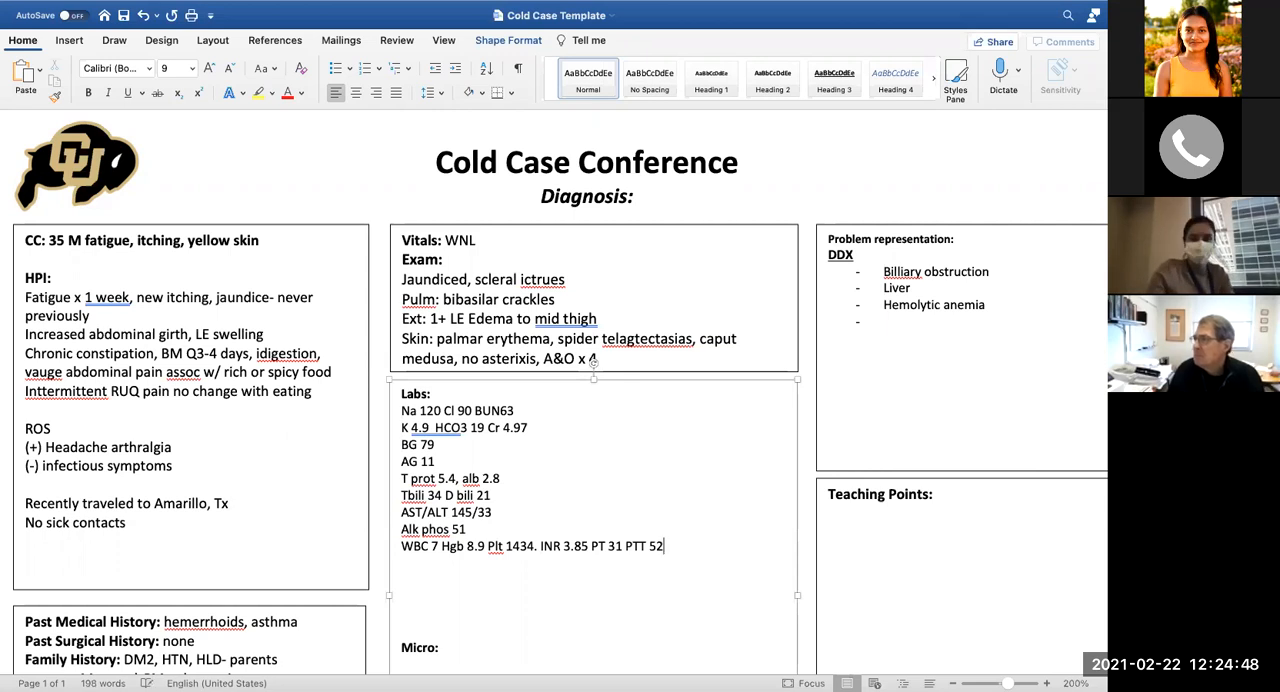
text(3)
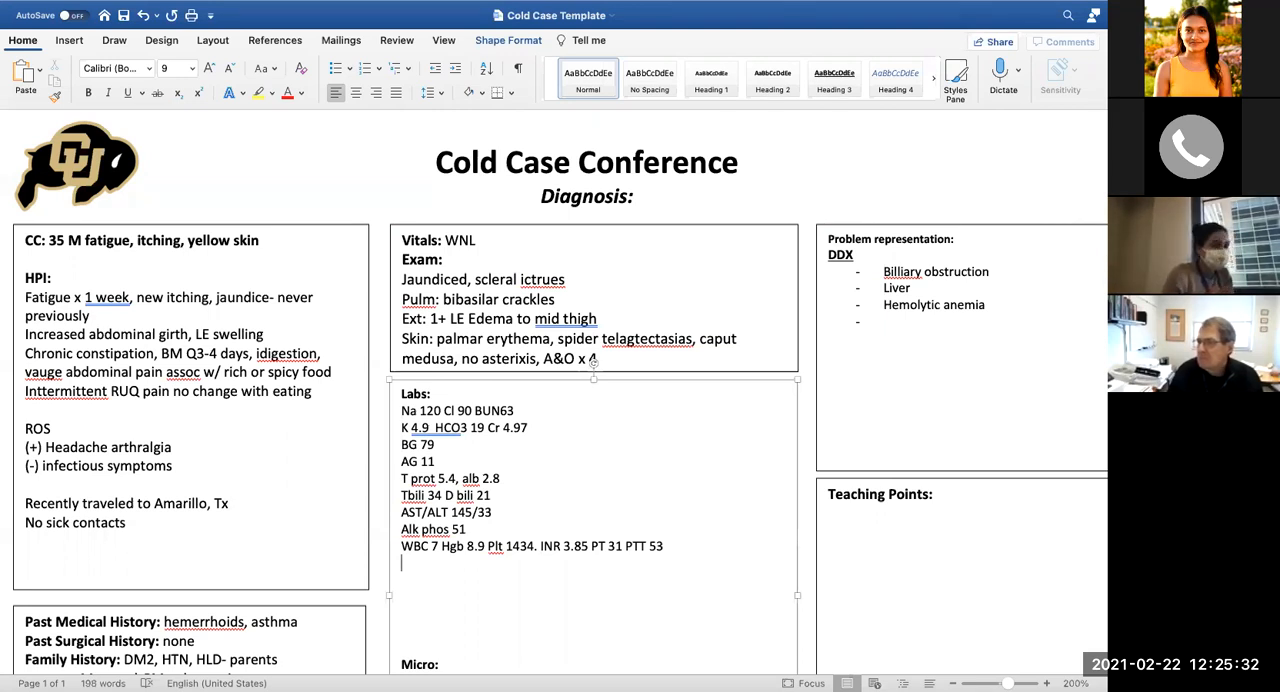
scroll(down, 3)
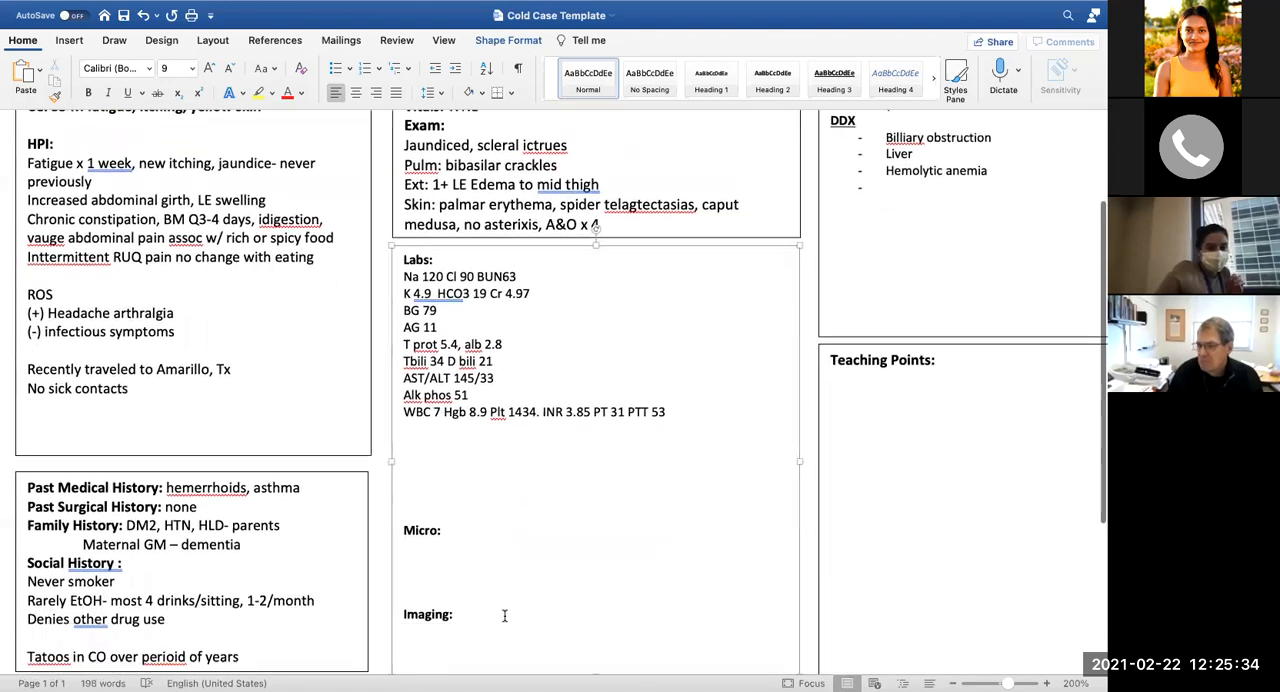
scroll(down, 3)
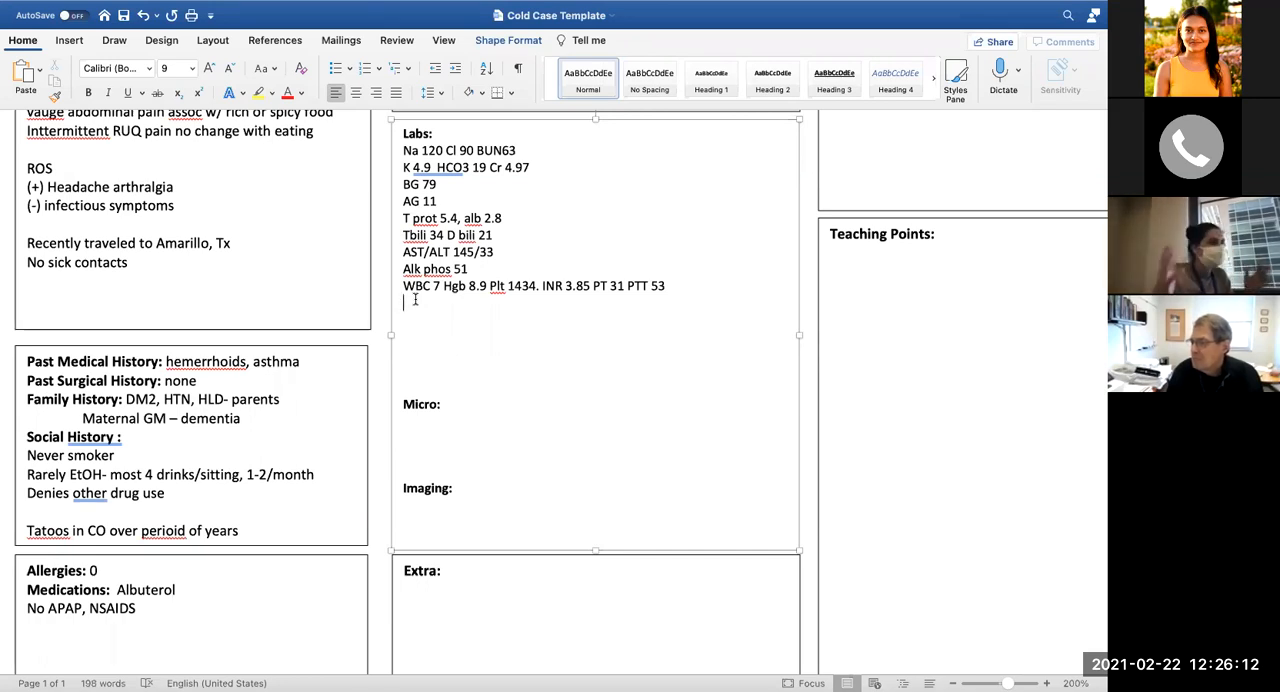
Add lab lines 'HAV, HBV, HCV (-)' and 'Blood Ctx (-)'
text(H)
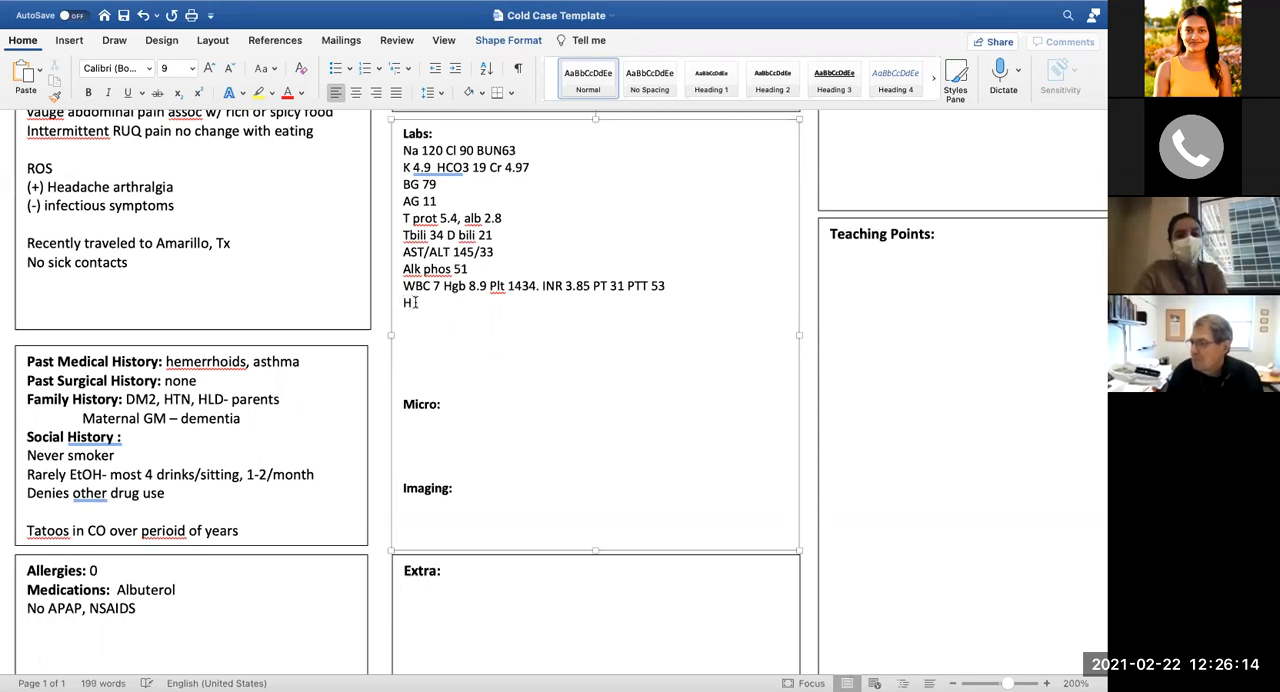
text(AV,)
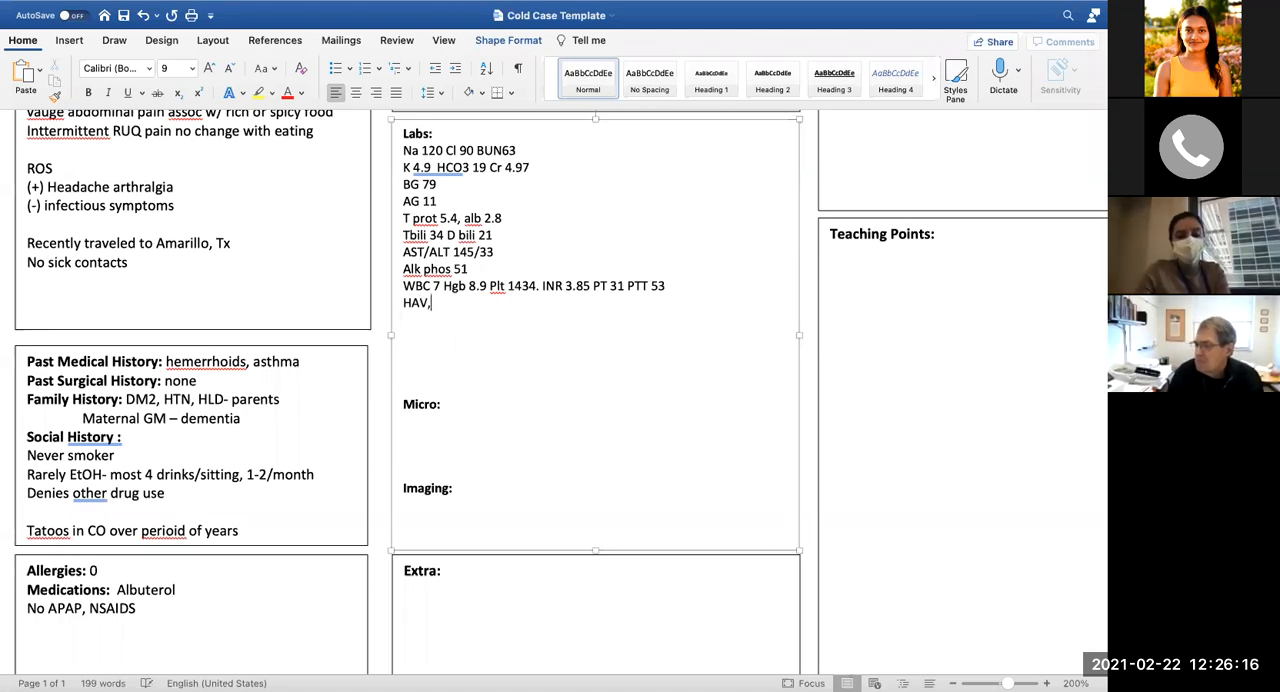
text(HB)
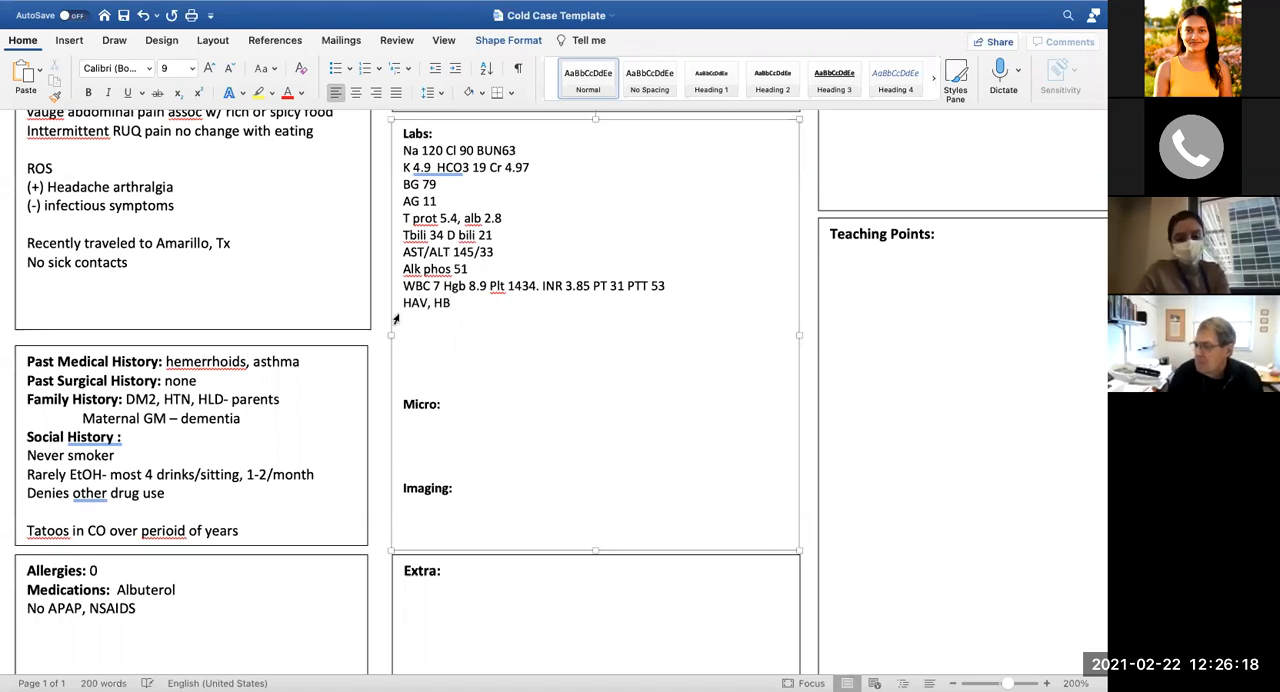
text(V)
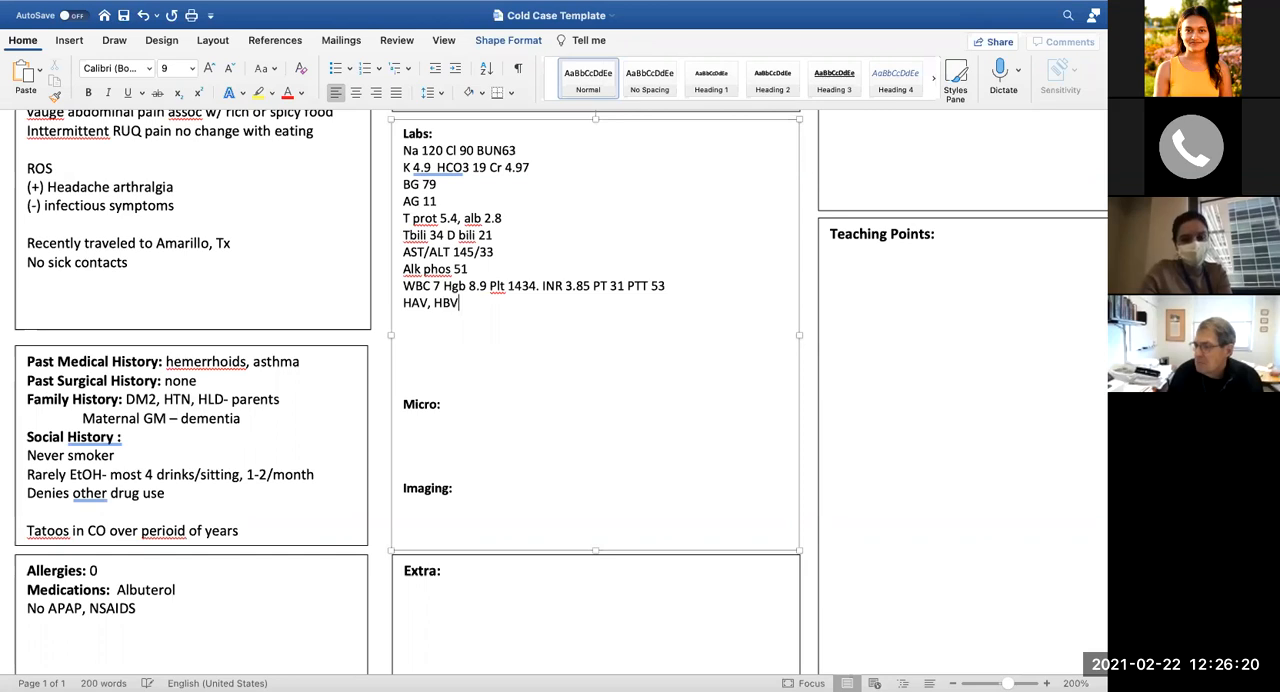
text(,)
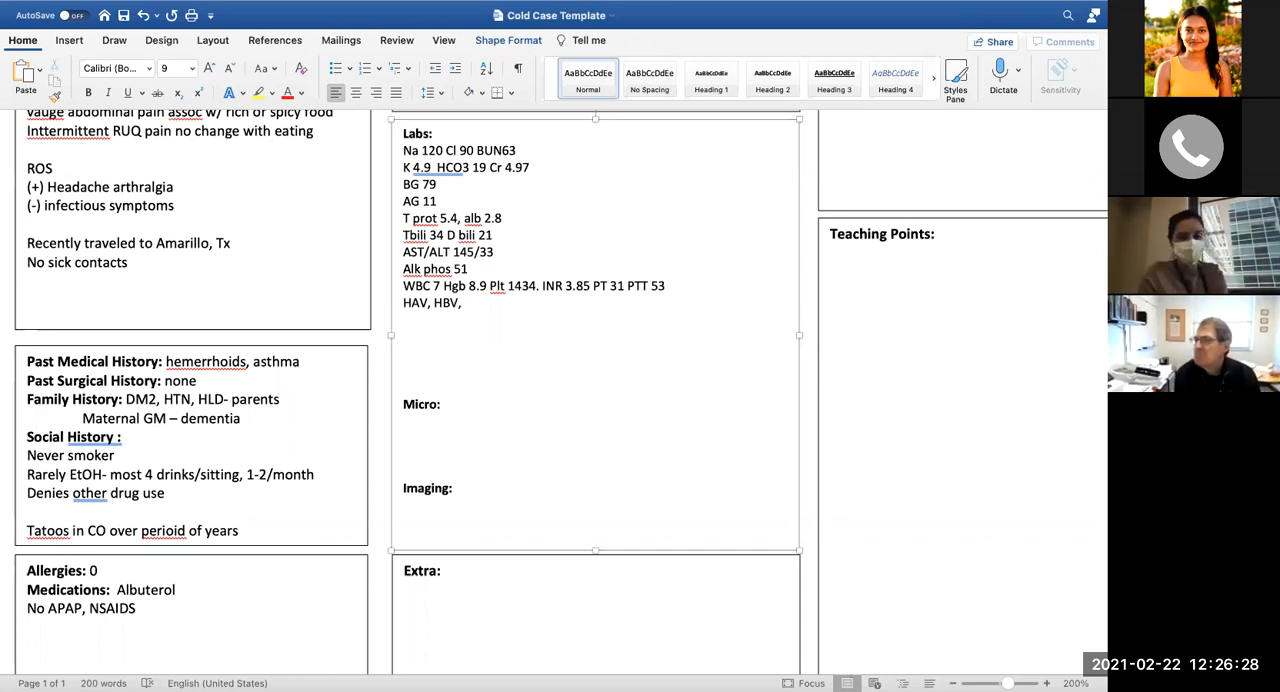
text(HCV (-))
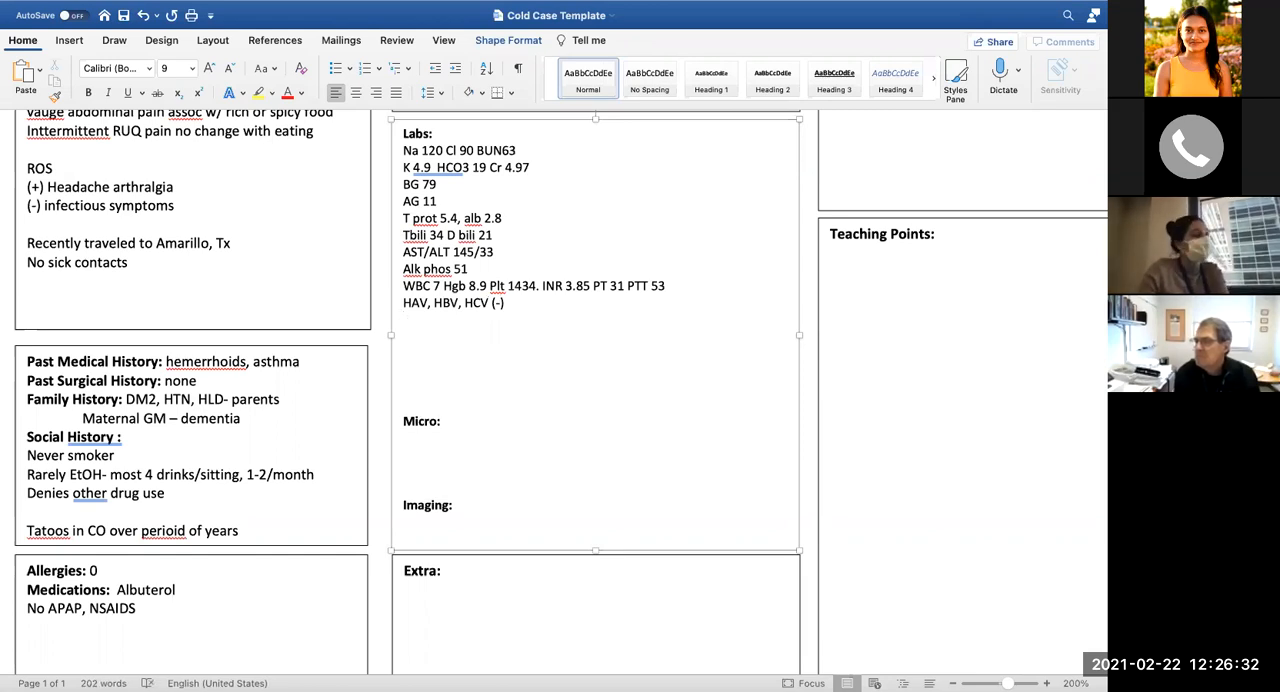
text(B)
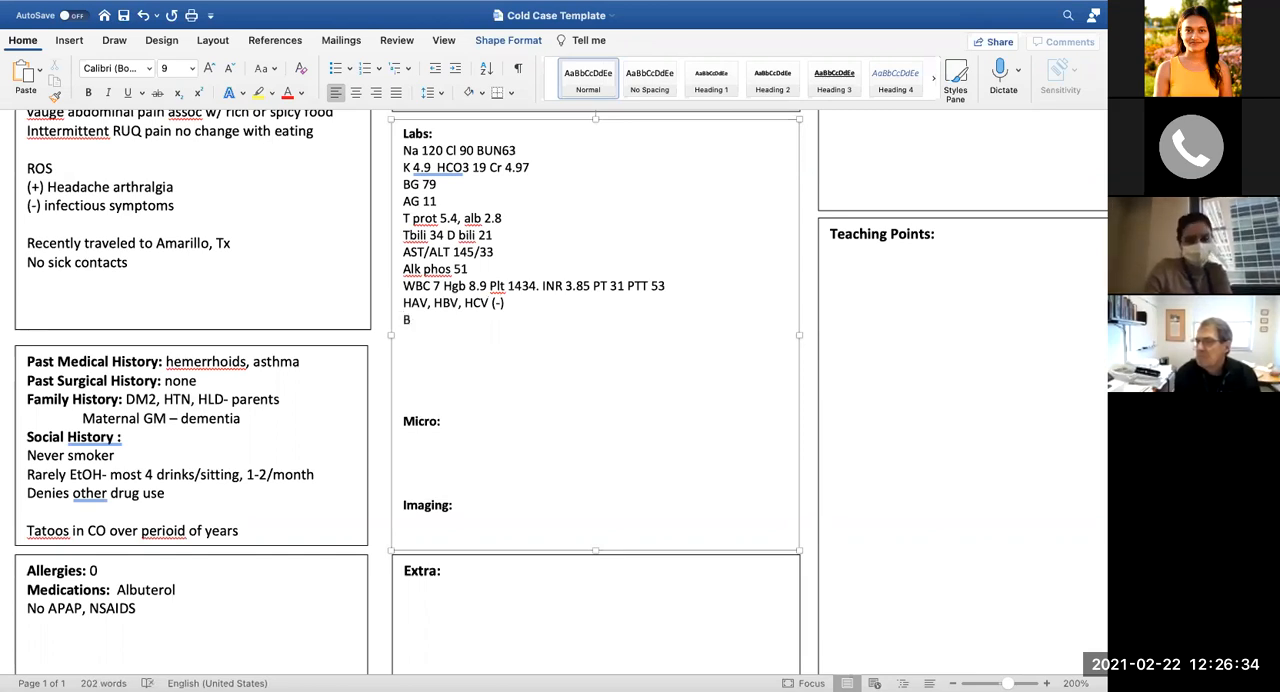
text(lood)
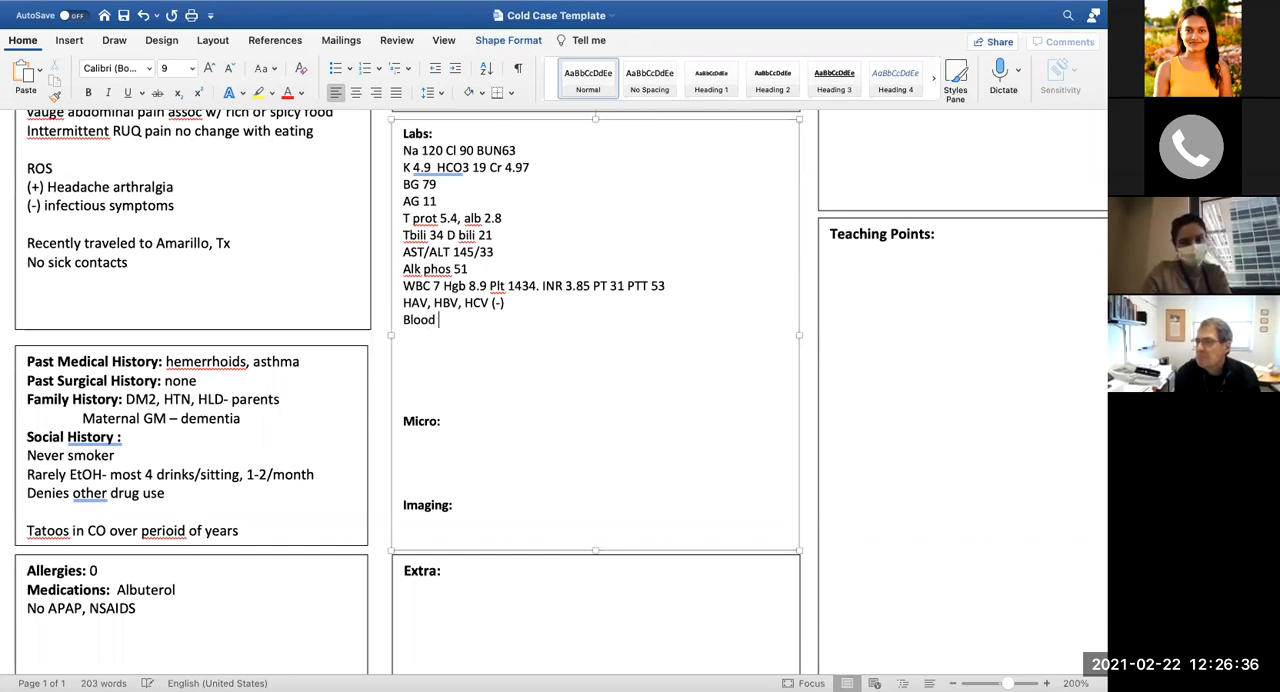
text(Ctx)
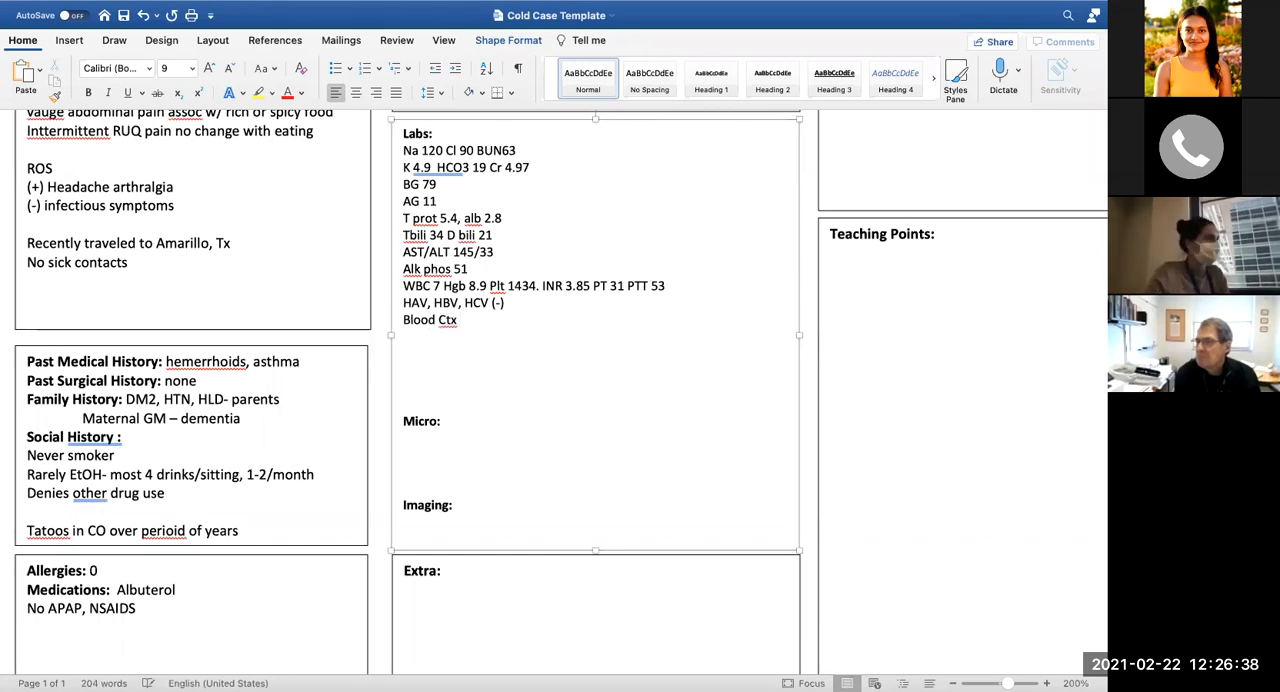
text((-))
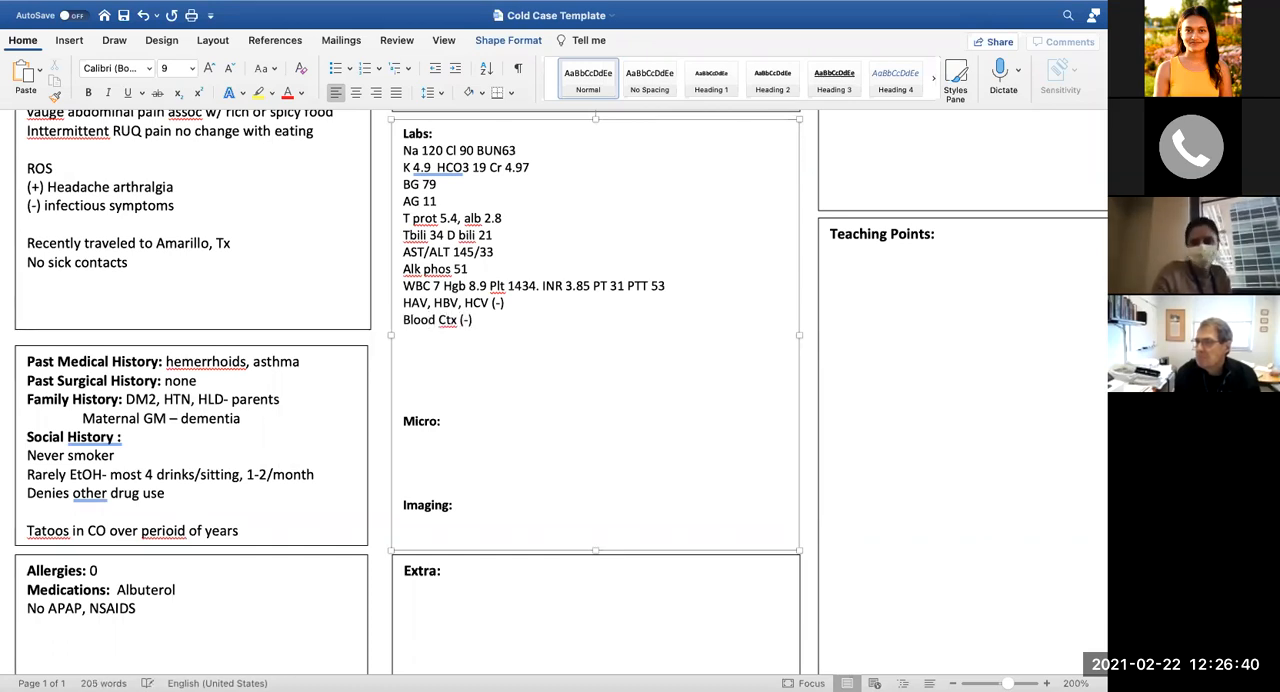
Add the line 'ASA/APAP, EtOH (-)' below the blood culture result
click(475, 320)
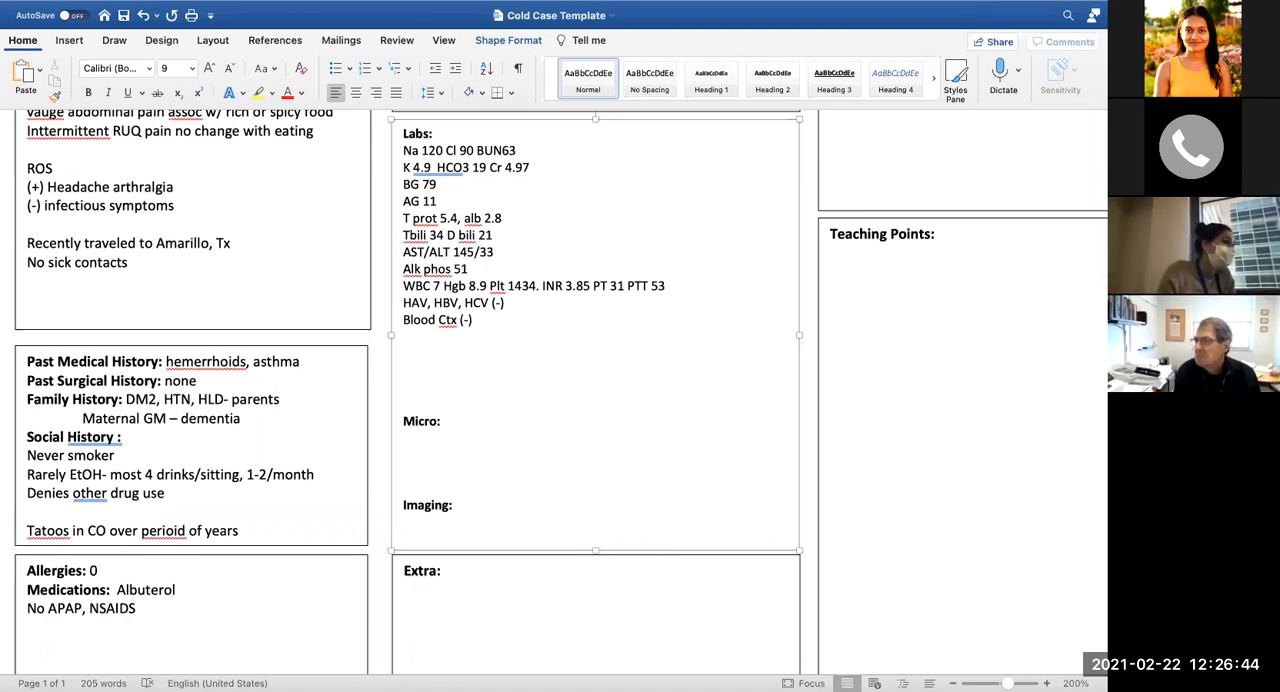
click(472, 319)
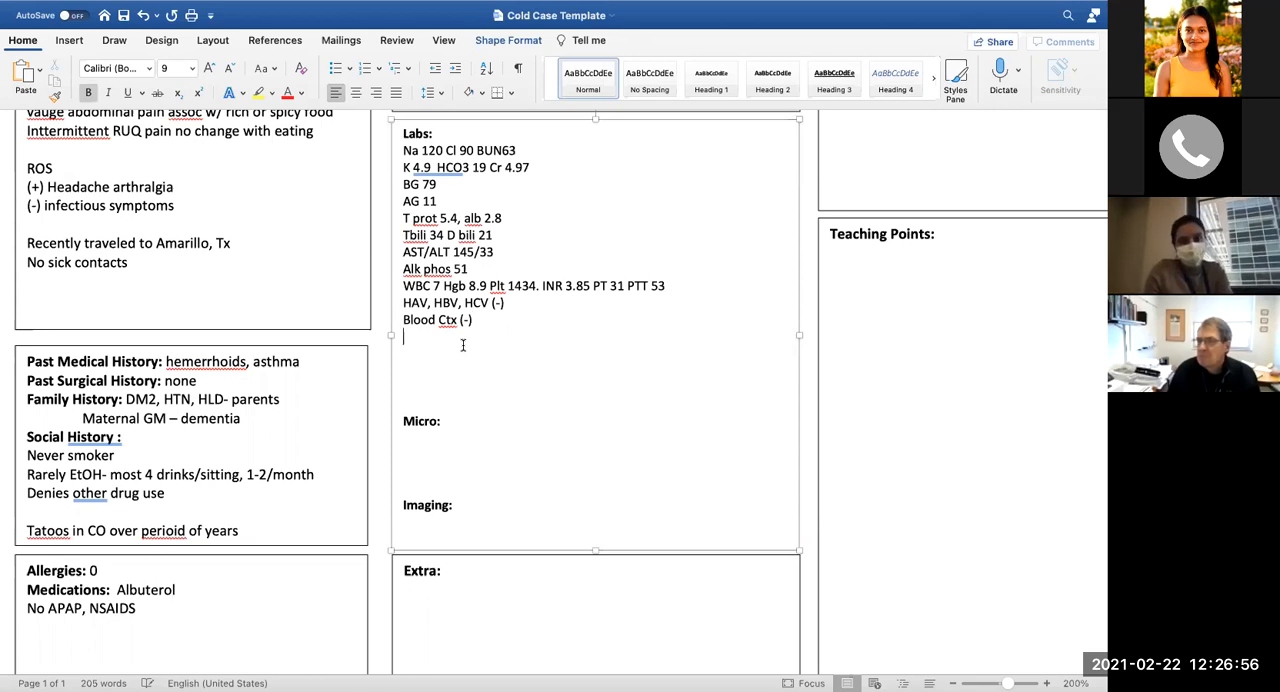
text(ASA/)
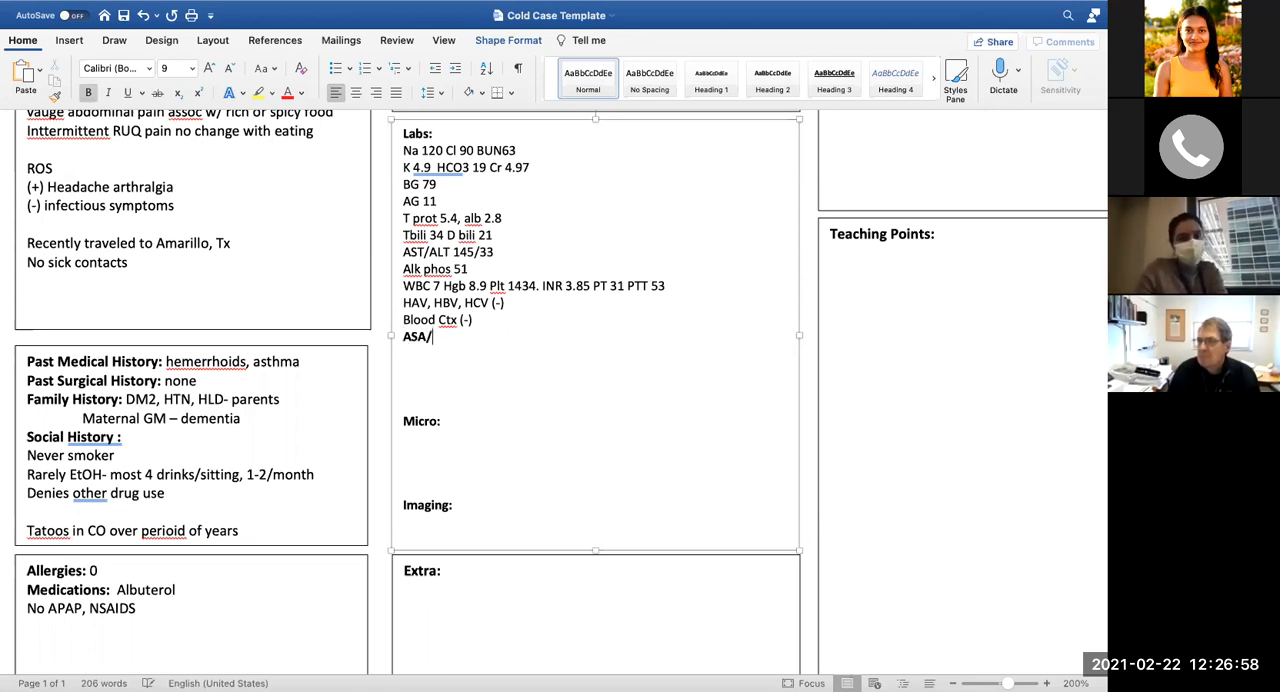
key(backspace)
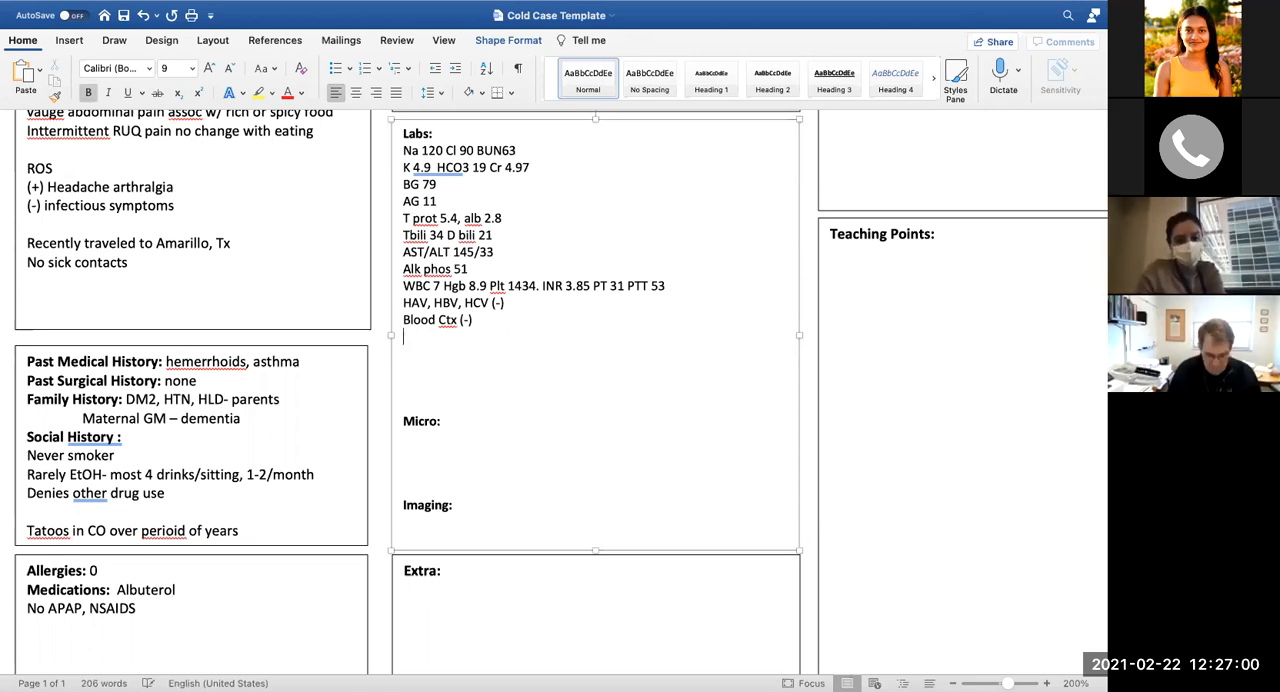
text(ASA/A)
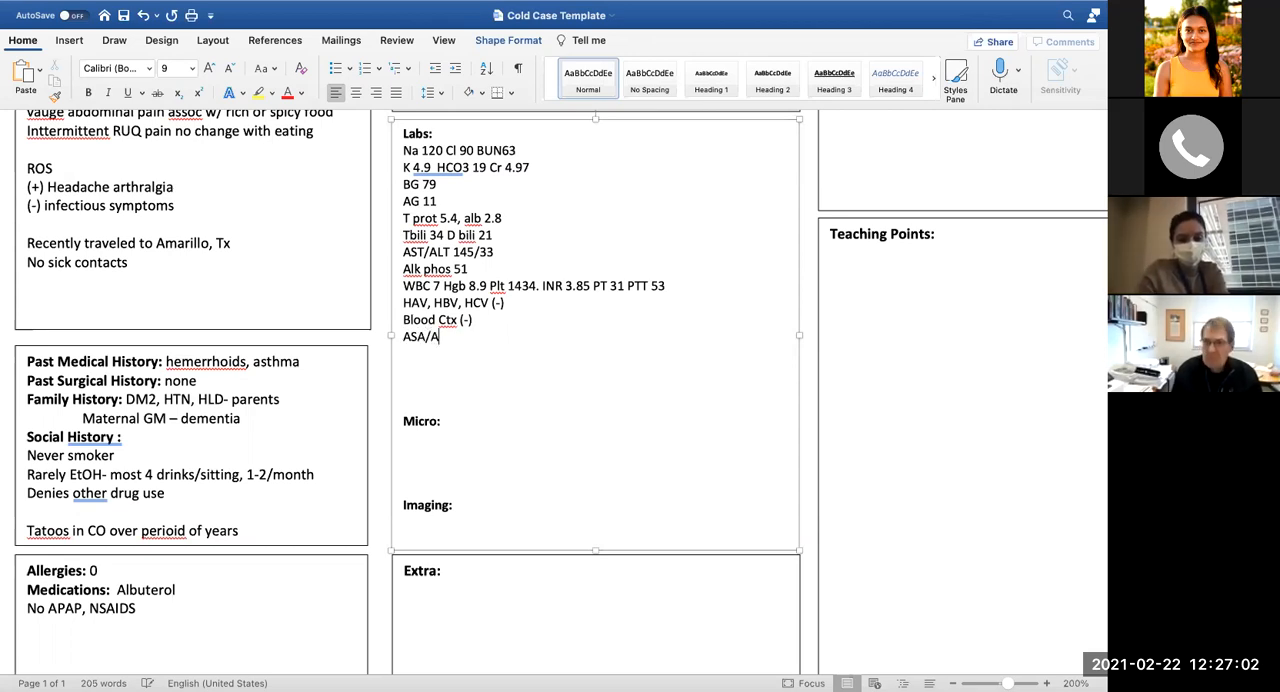
text(PAP,)
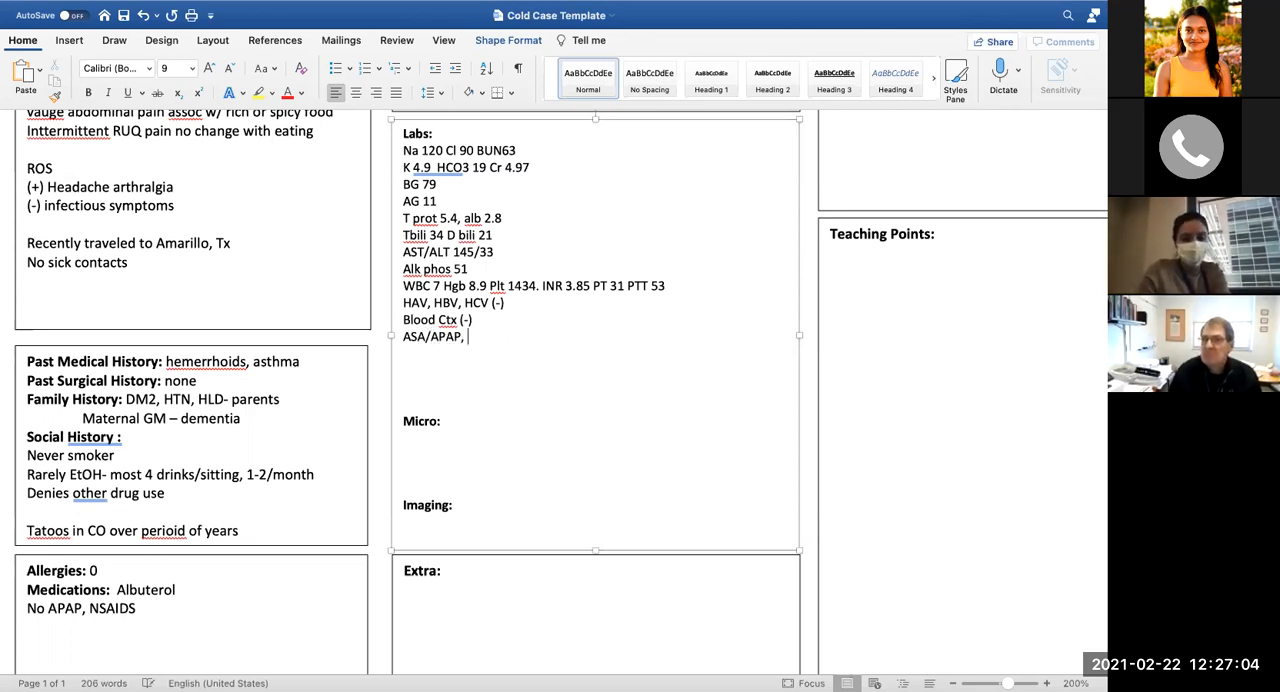
text(EtOH (-)
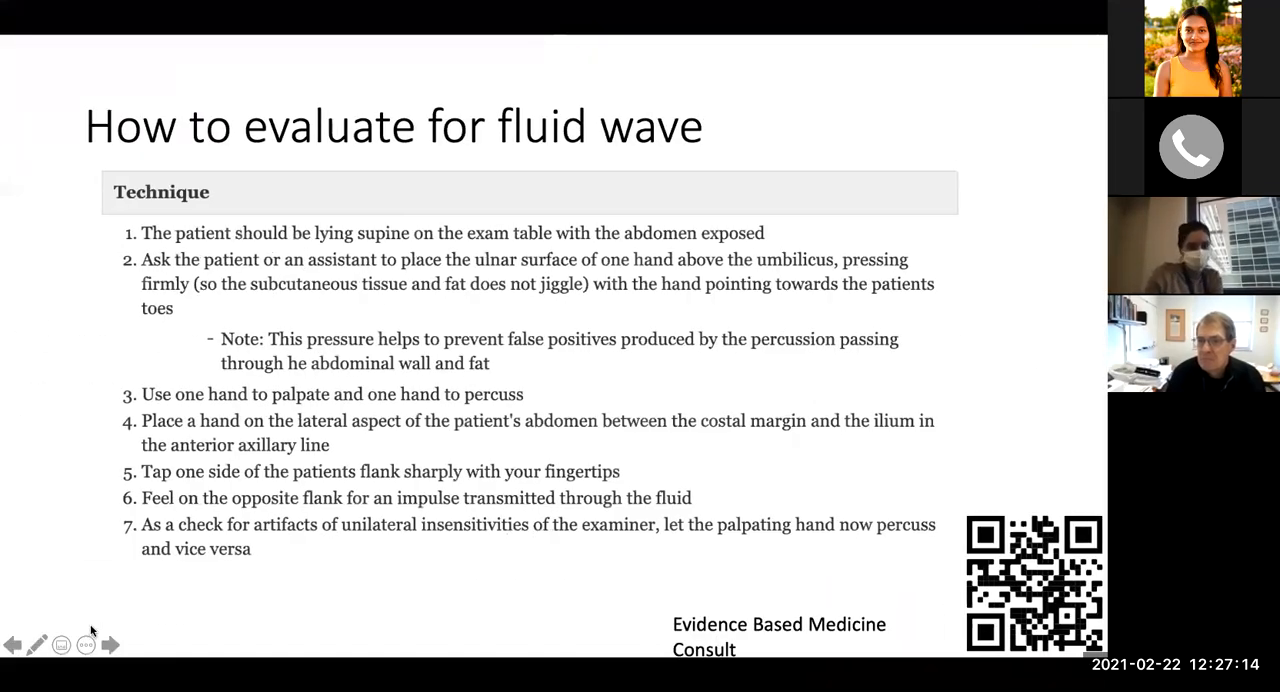
Advance to the Imaging slide and follow the Abd US w/ doppler link
click(110, 644)
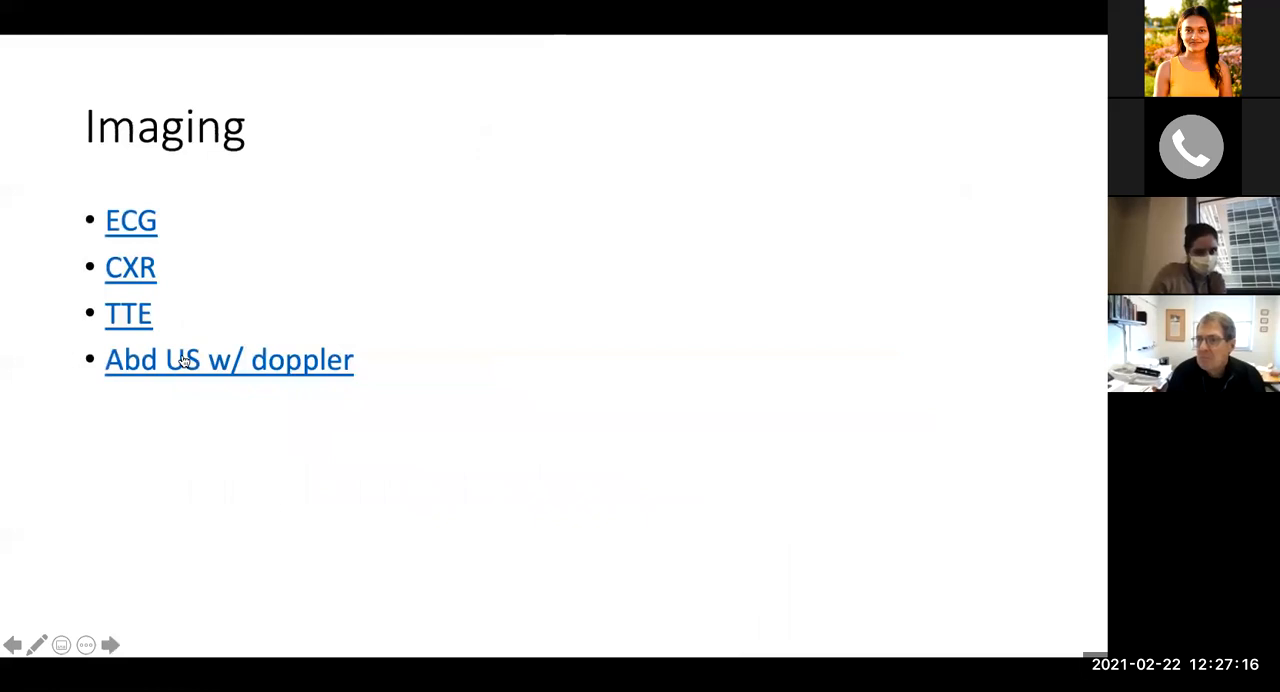
click(228, 360)
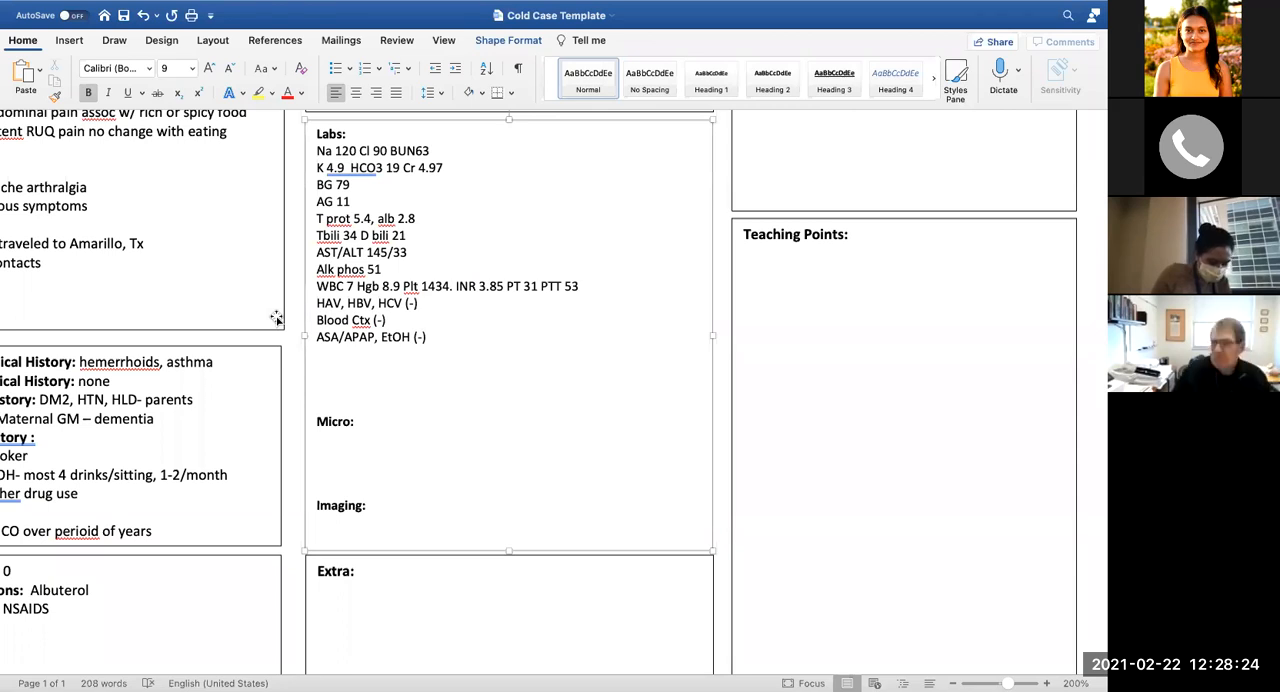
Add 'Ferritin 2539, Fe sat 100' as a new Labs line under the coagulation results
click(318, 521)
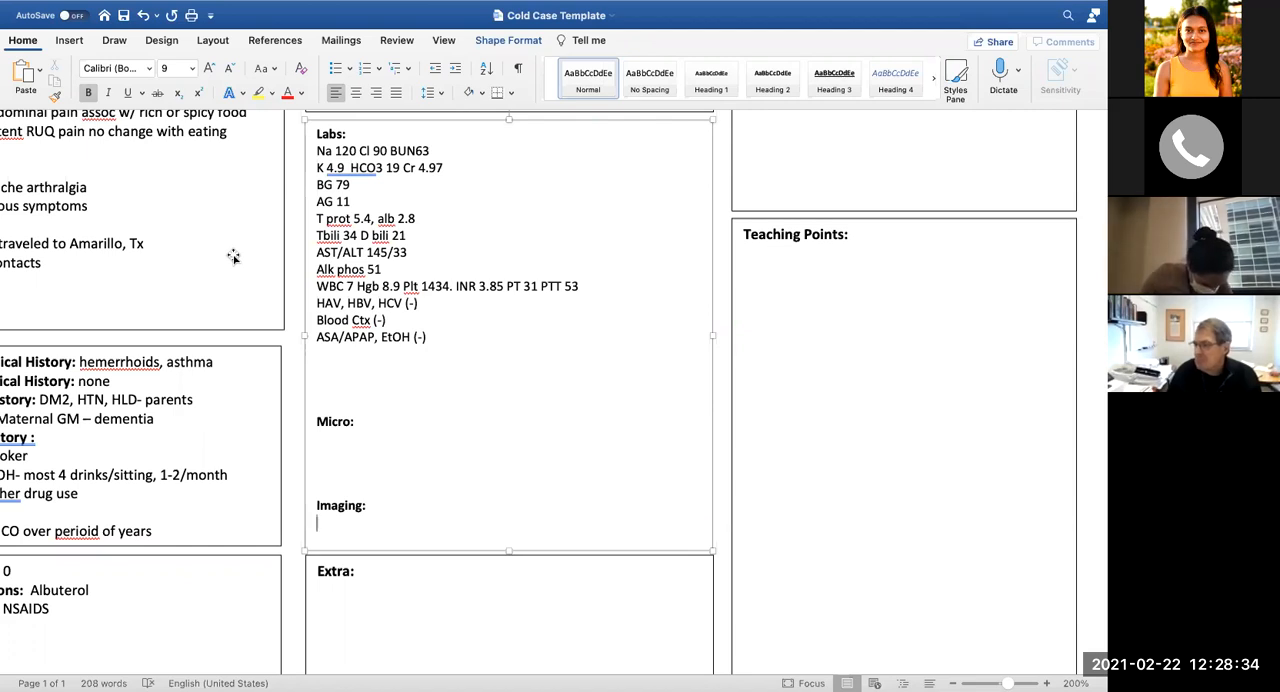
click(320, 355)
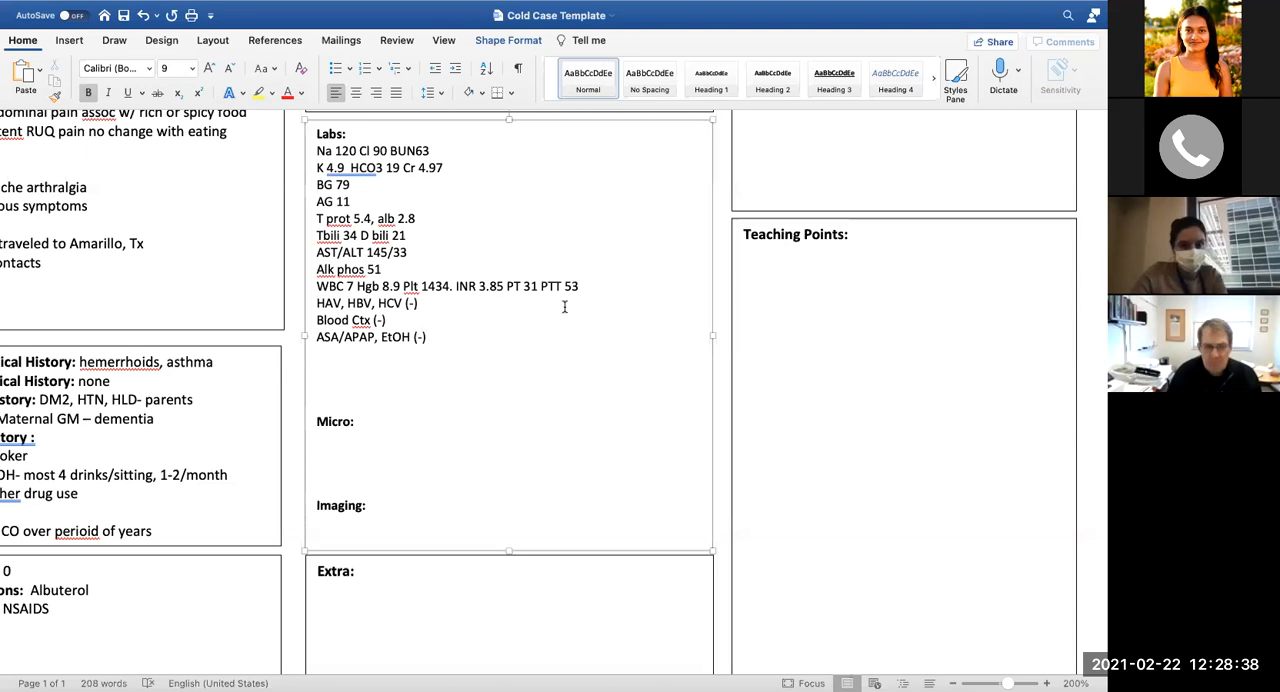
text(F)
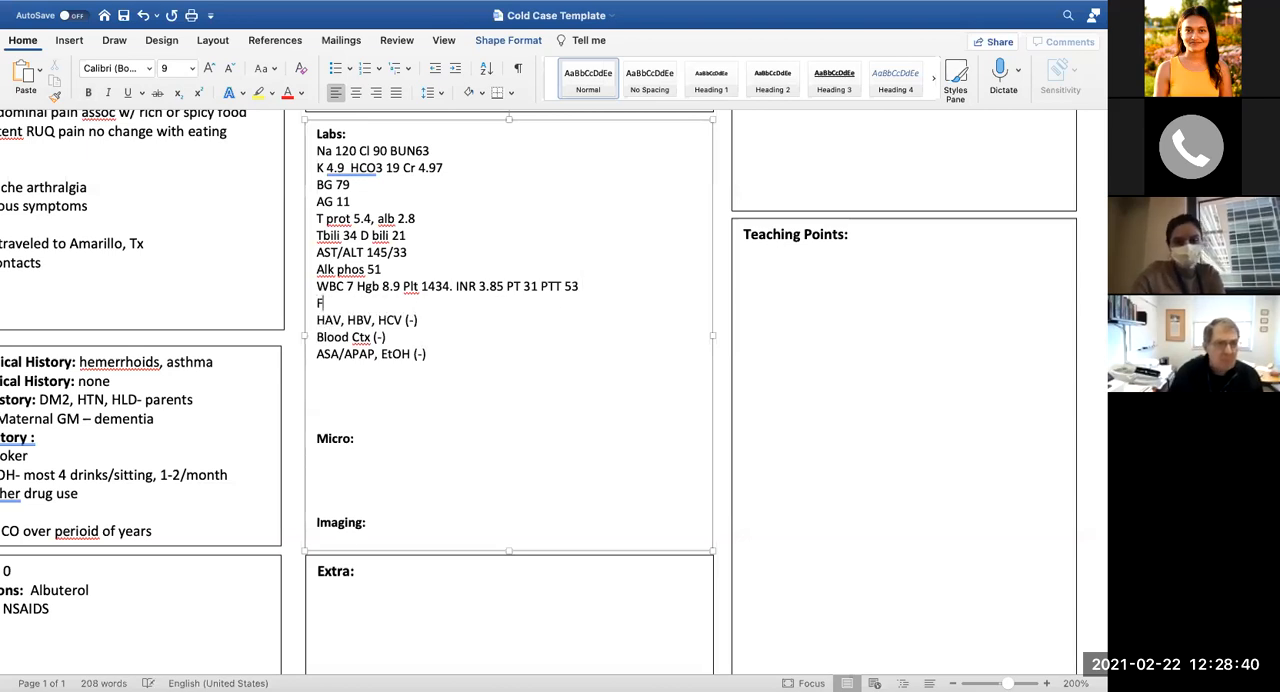
text(erritin)
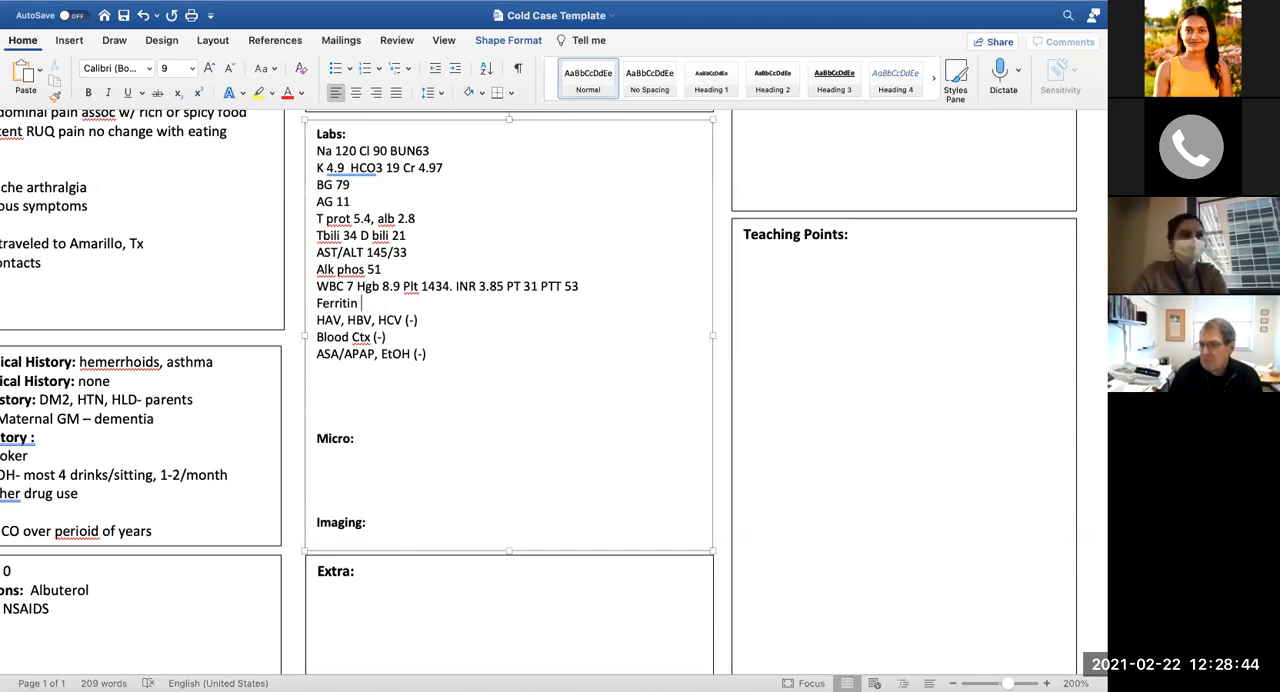
text(2539 ,)
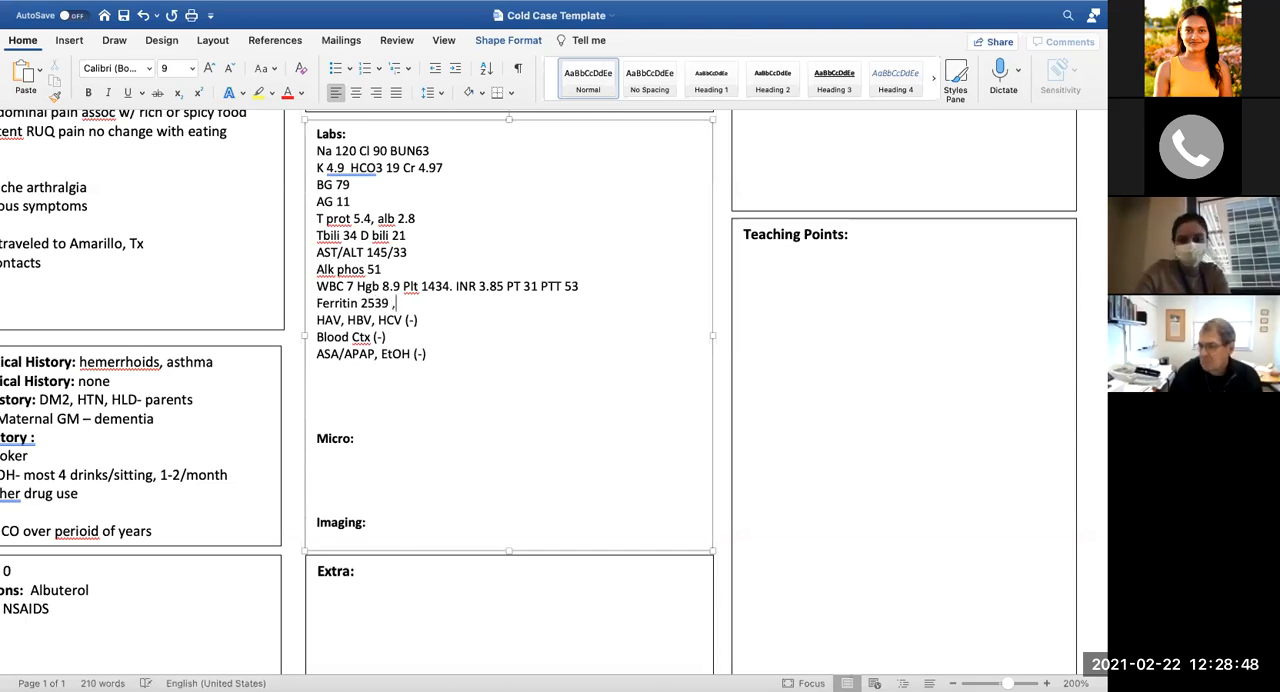
text(Fe)
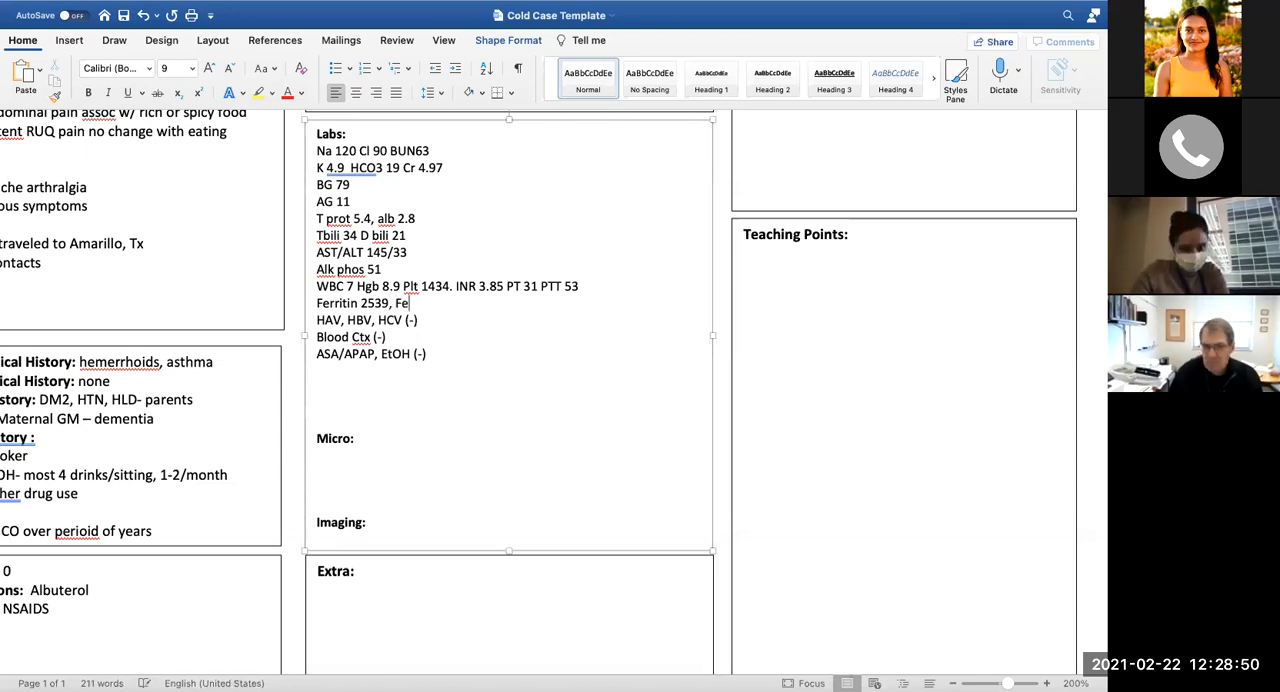
text(sa)
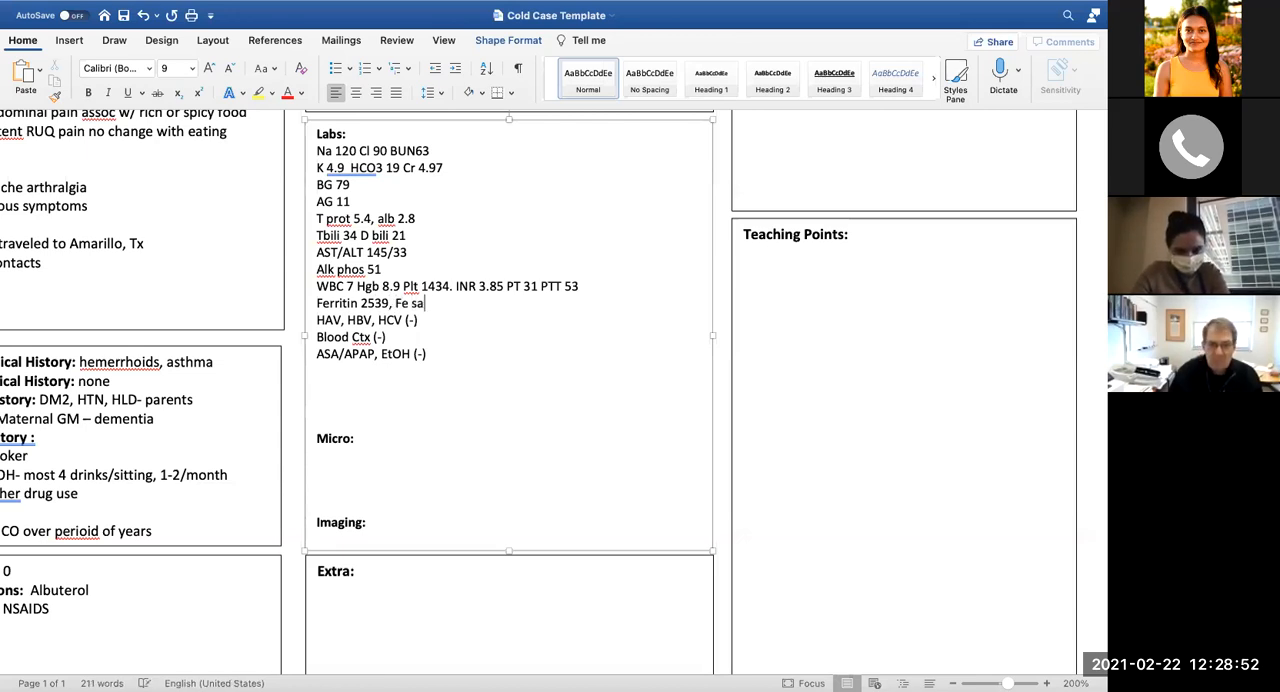
text(t 100)
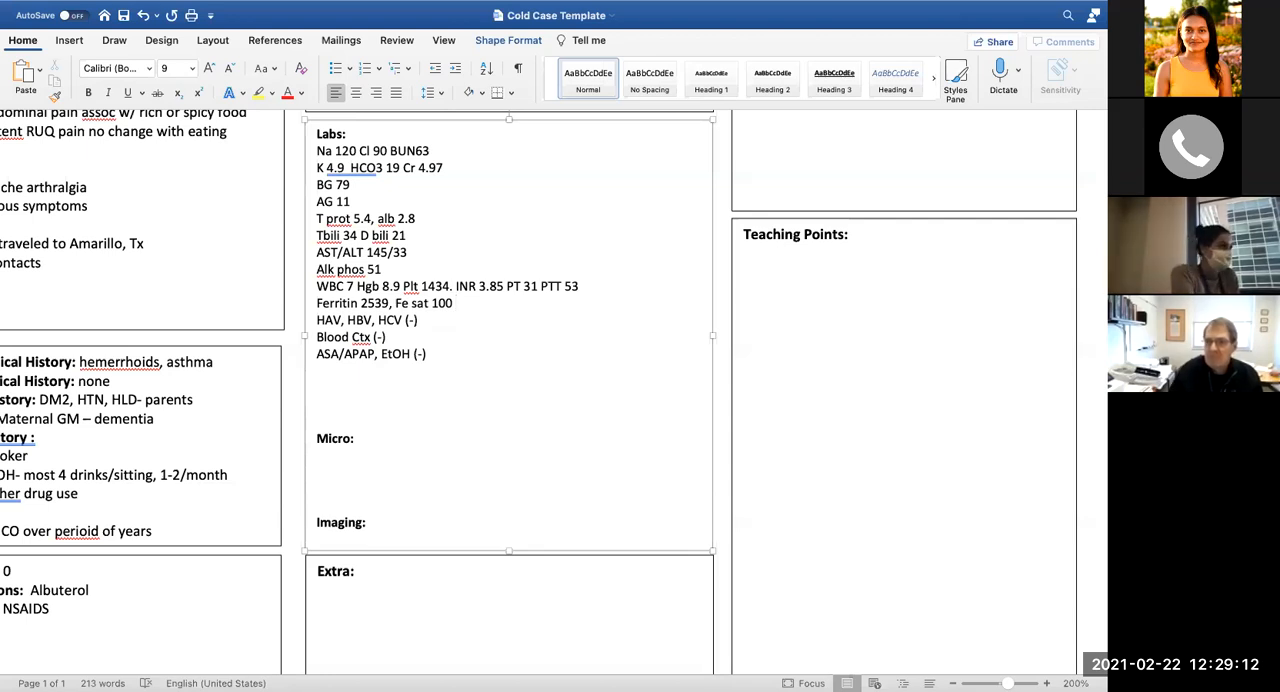
click(455, 303)
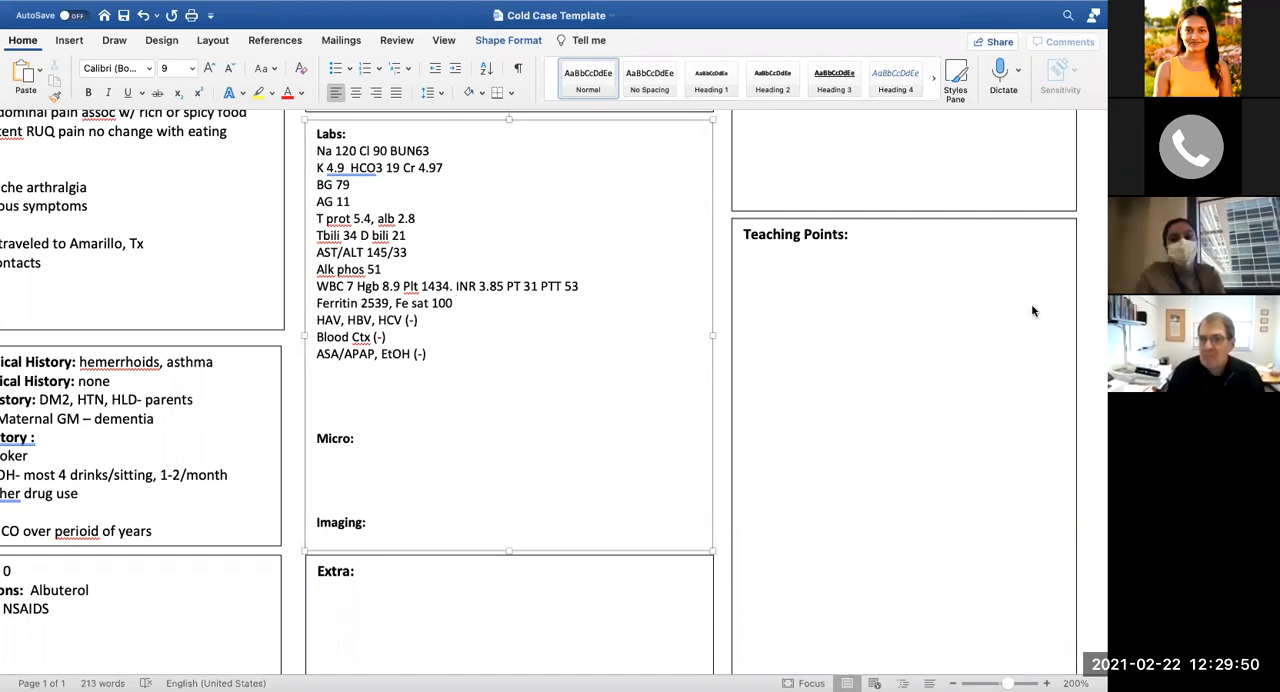
Type 'NAFLD' as the next DDX entry under Hemolytic anemia
scroll(up, 3)
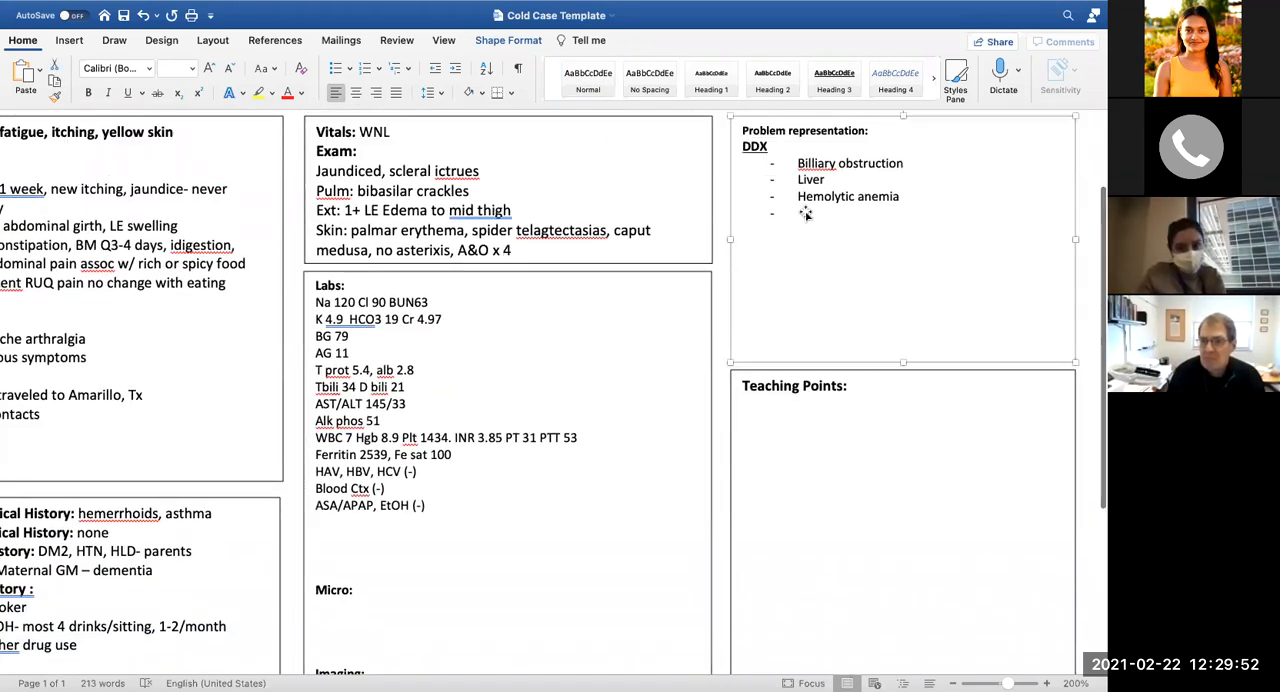
text(NA)
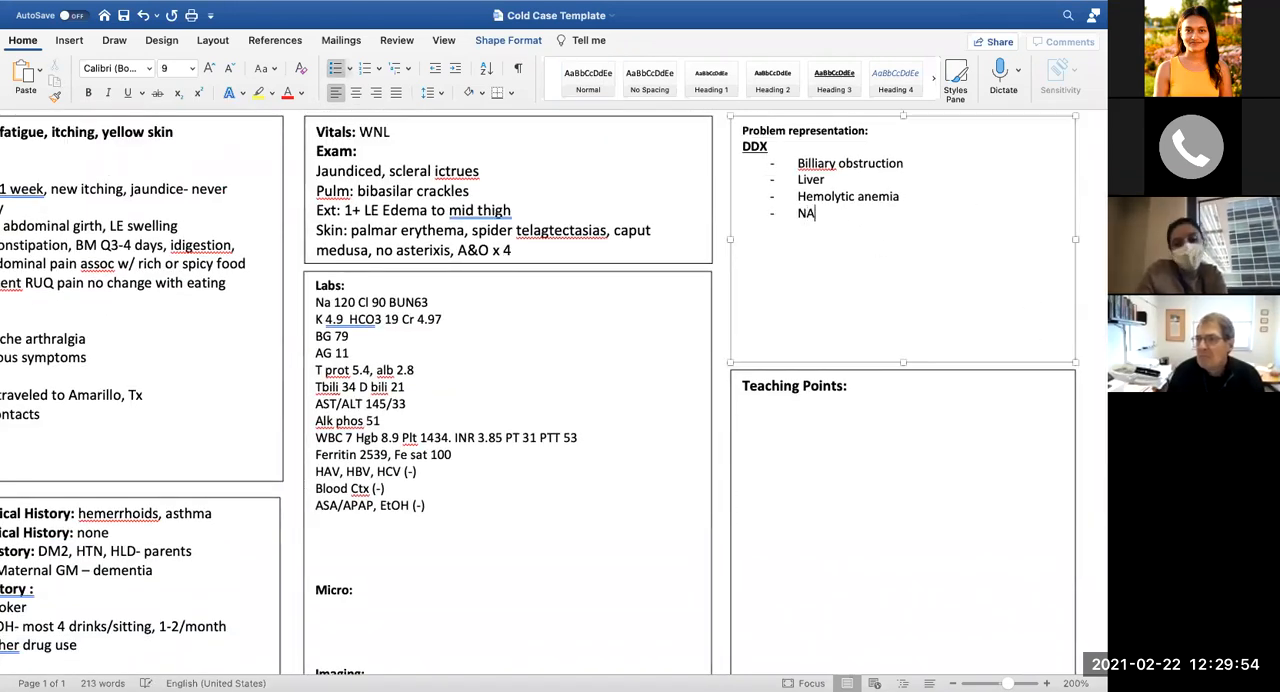
text(FLD)
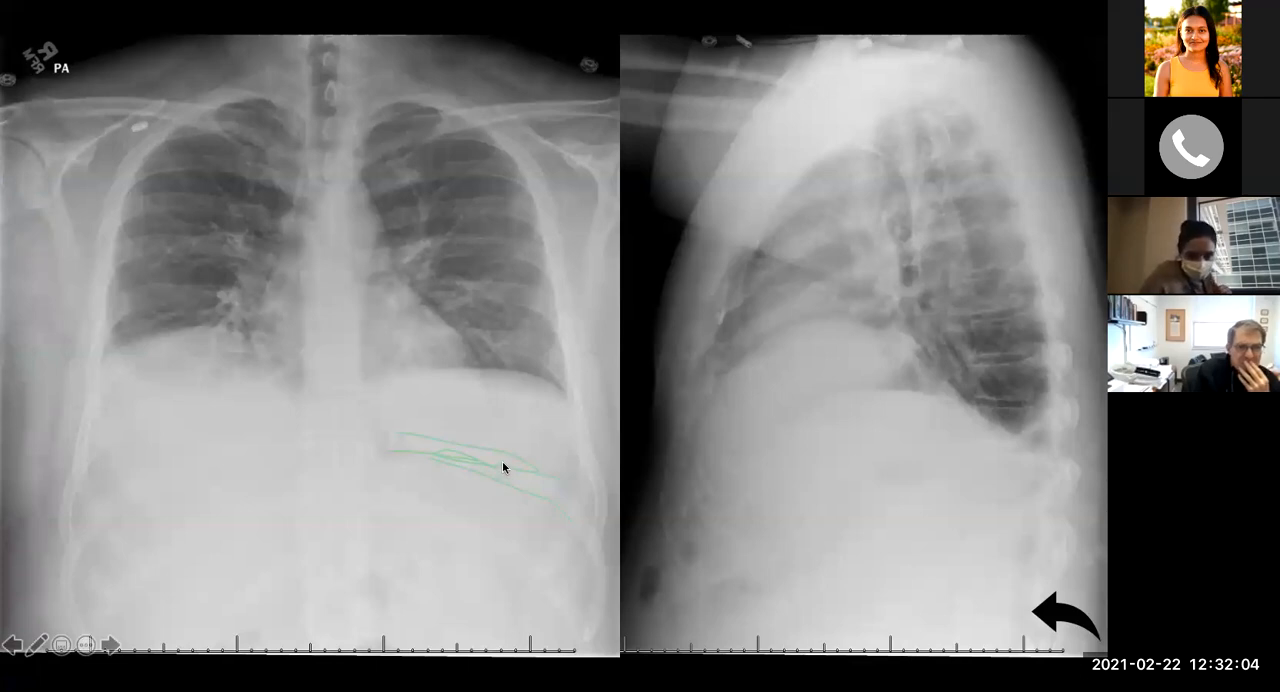
mouse_move(614, 517)
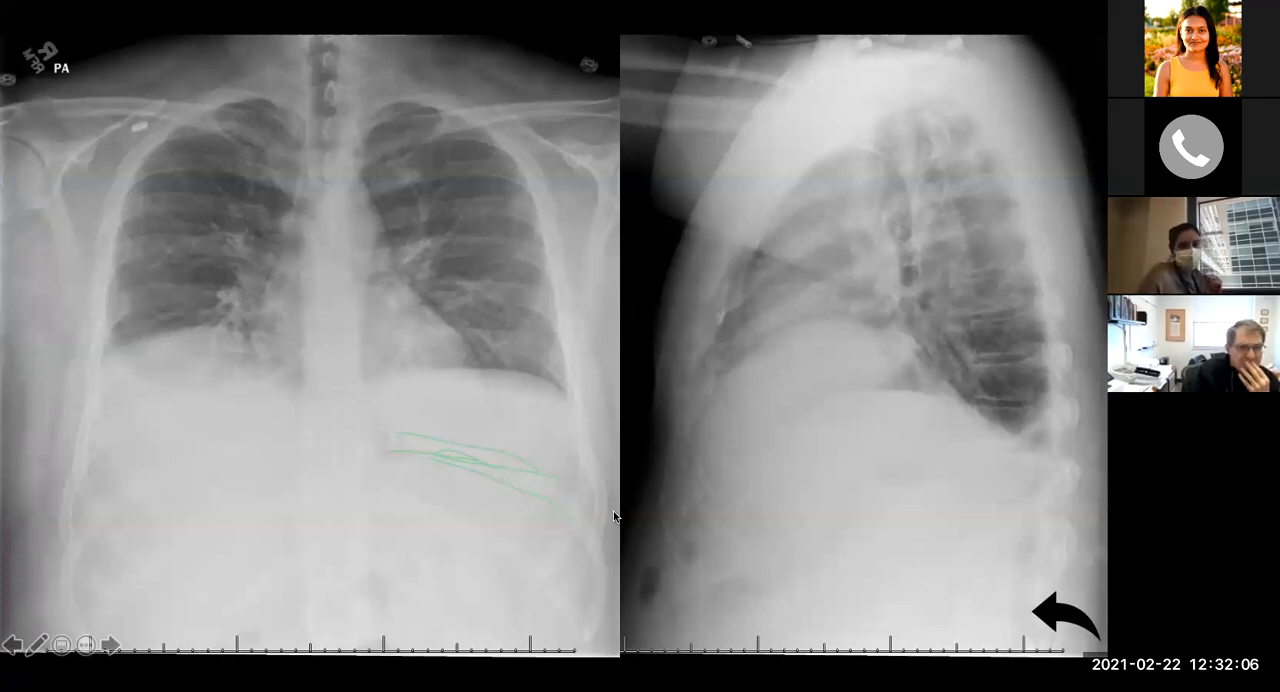
mouse_move(535, 557)
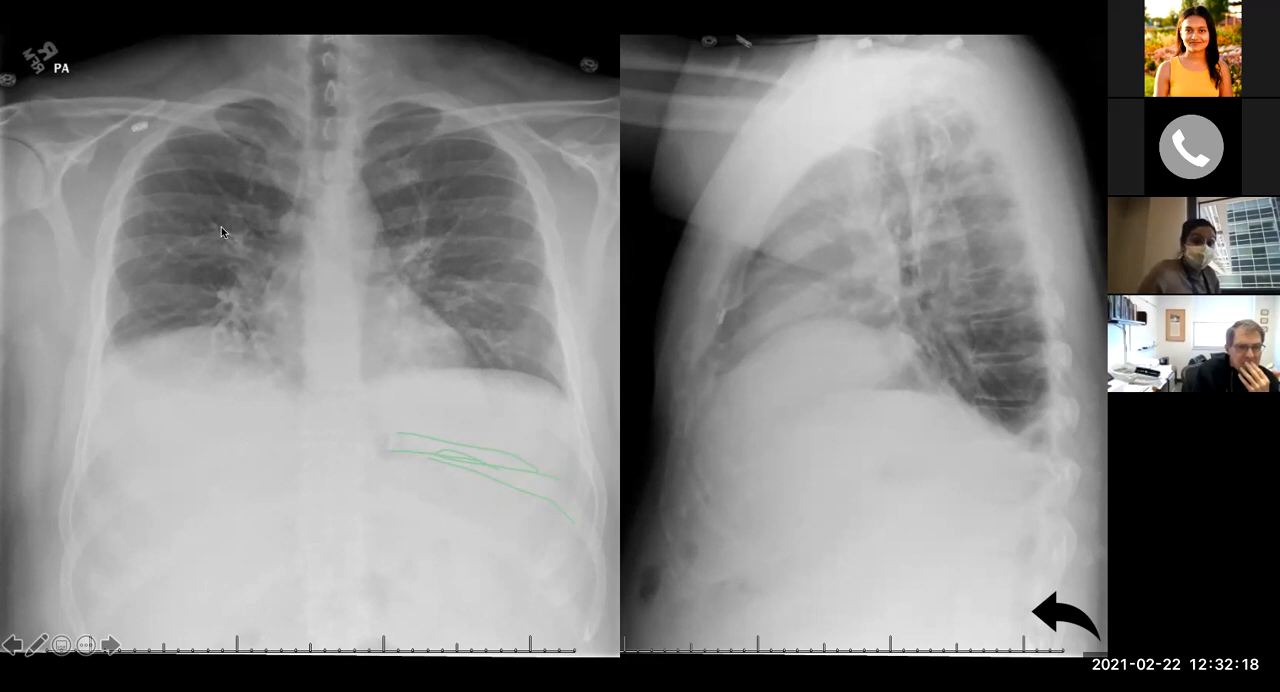
mouse_move(303, 337)
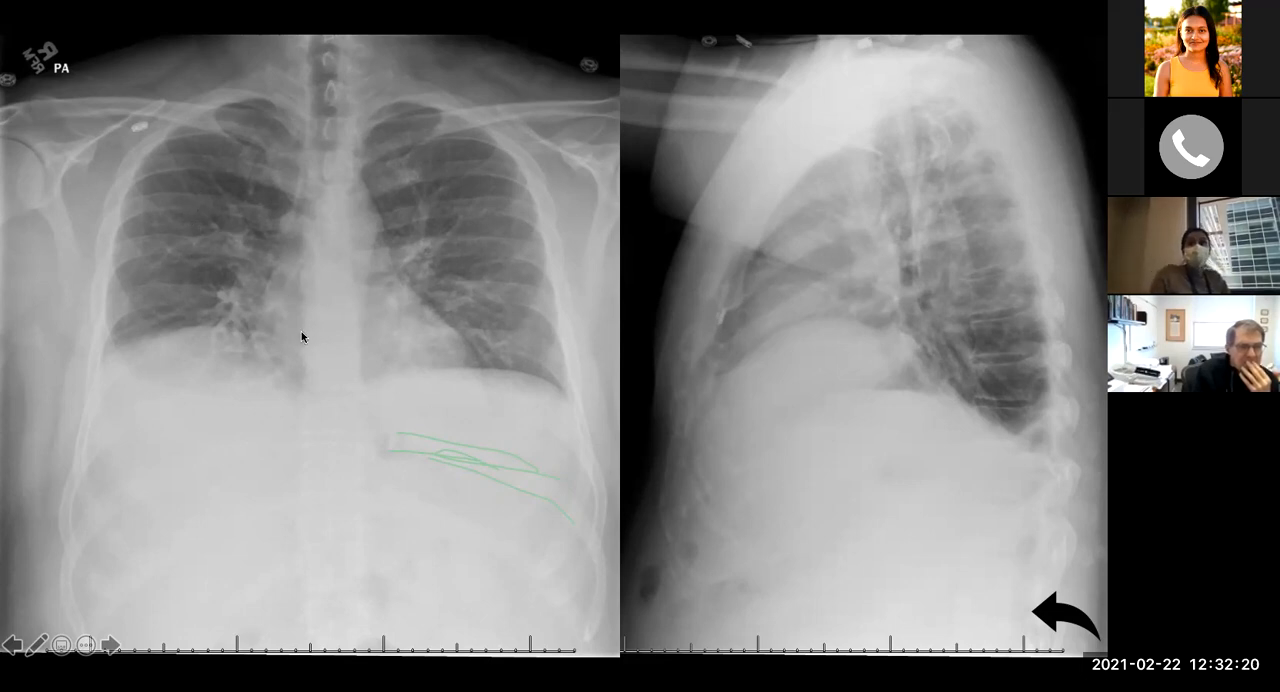
mouse_move(270, 283)
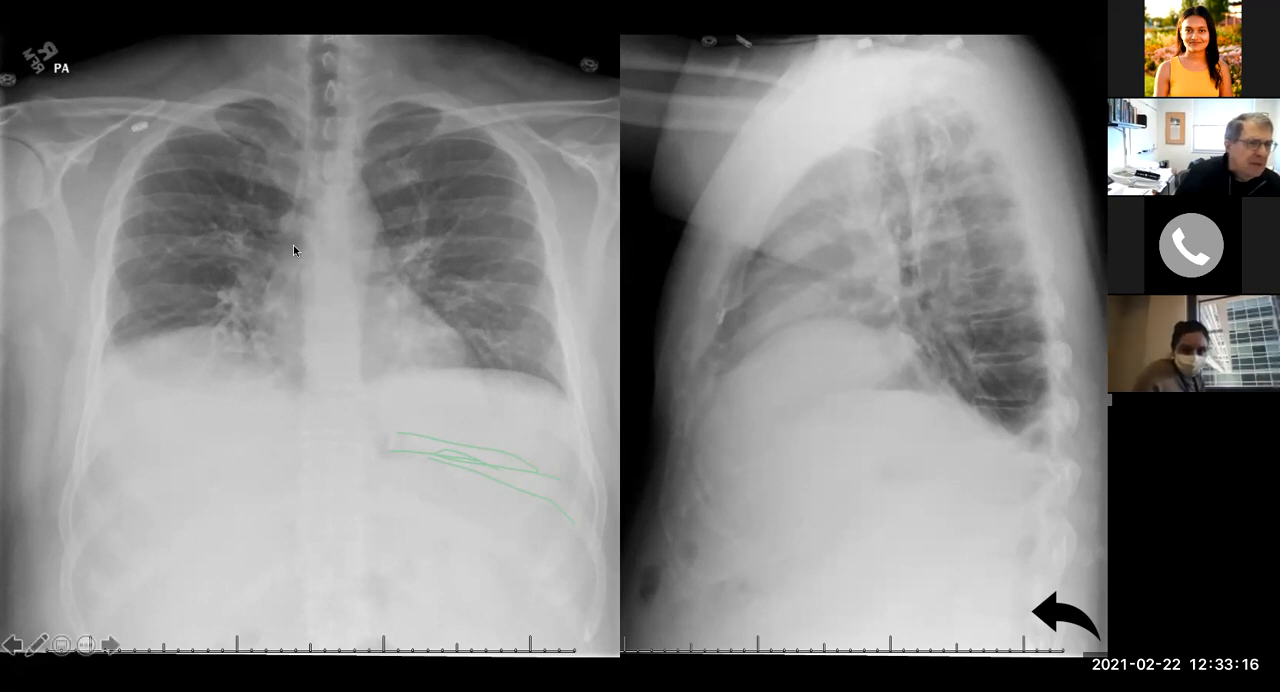
mouse_move(294, 215)
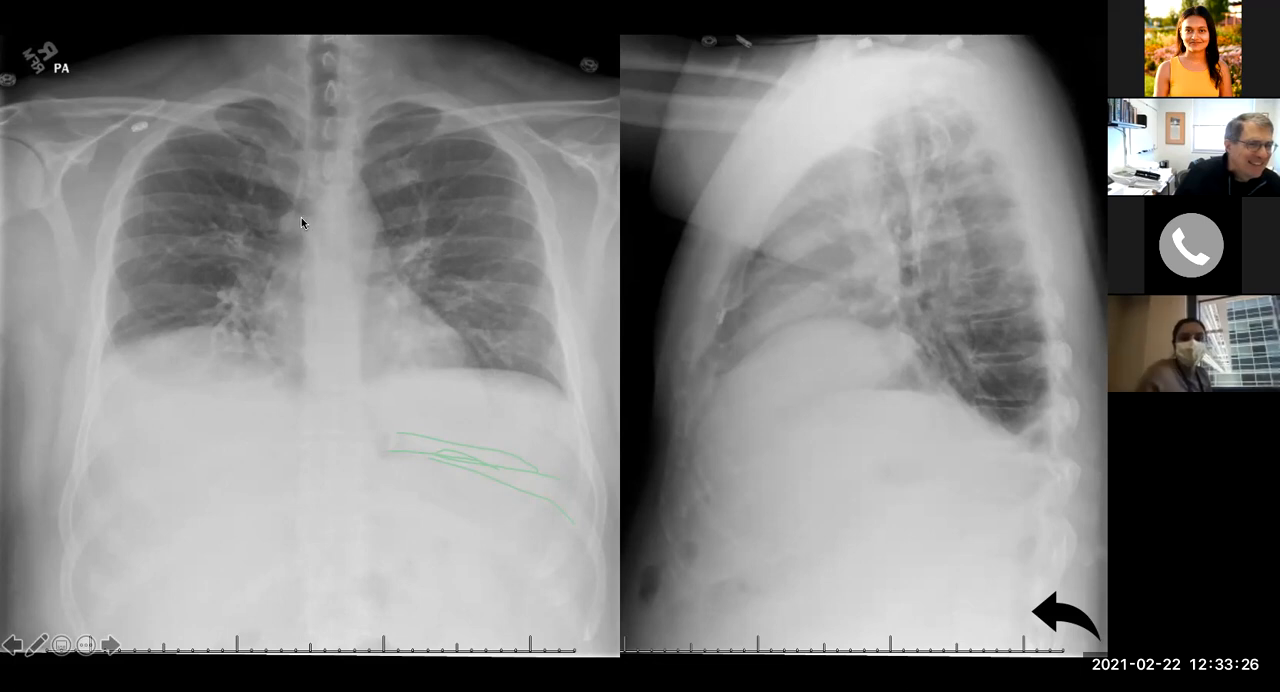
mouse_move(292, 225)
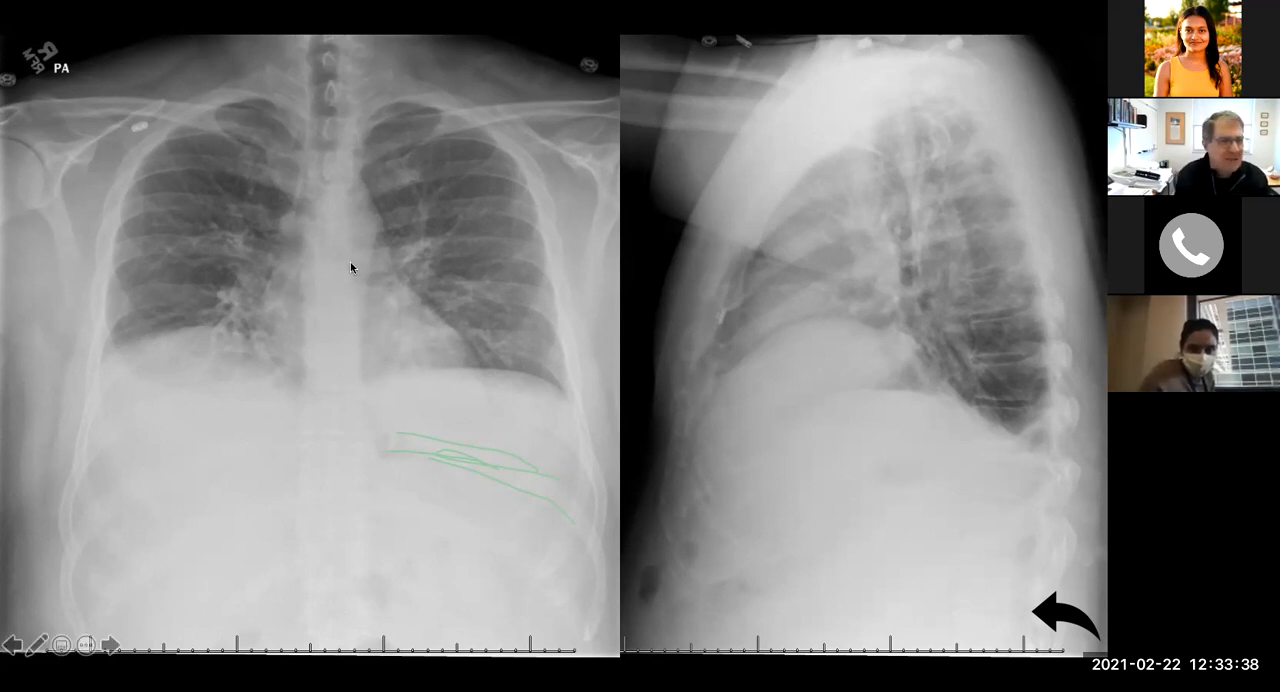
mouse_move(270, 243)
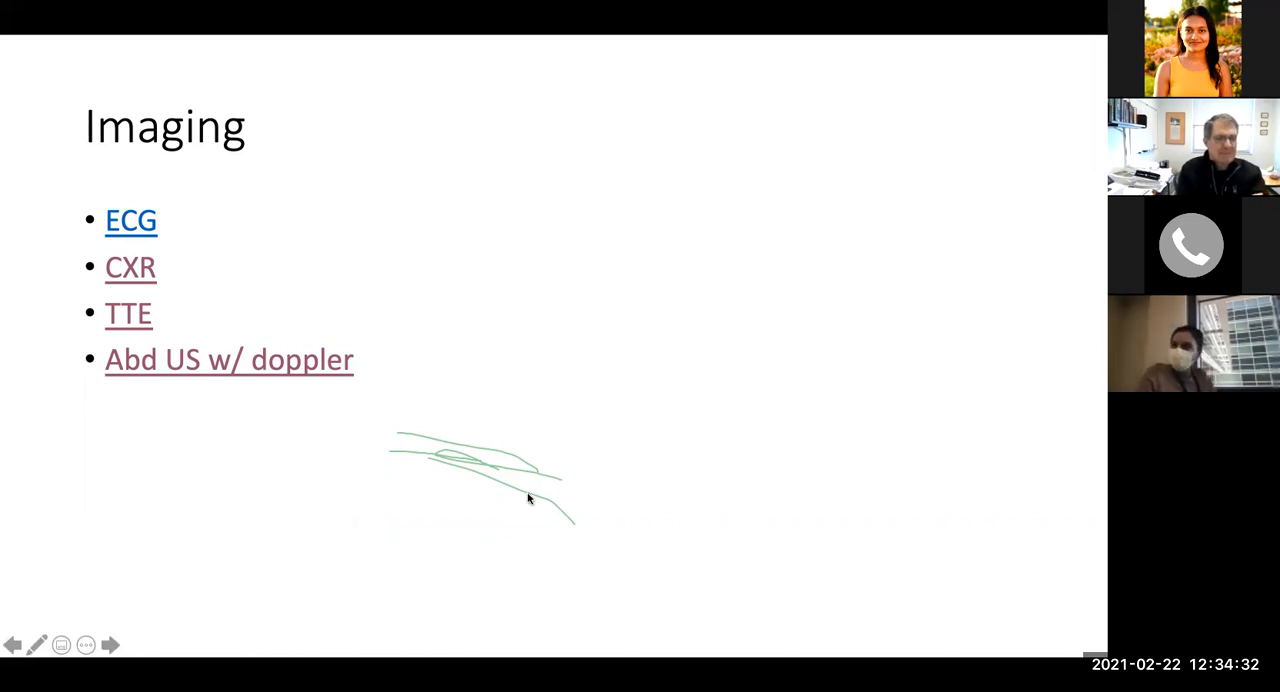
mouse_move(513, 510)
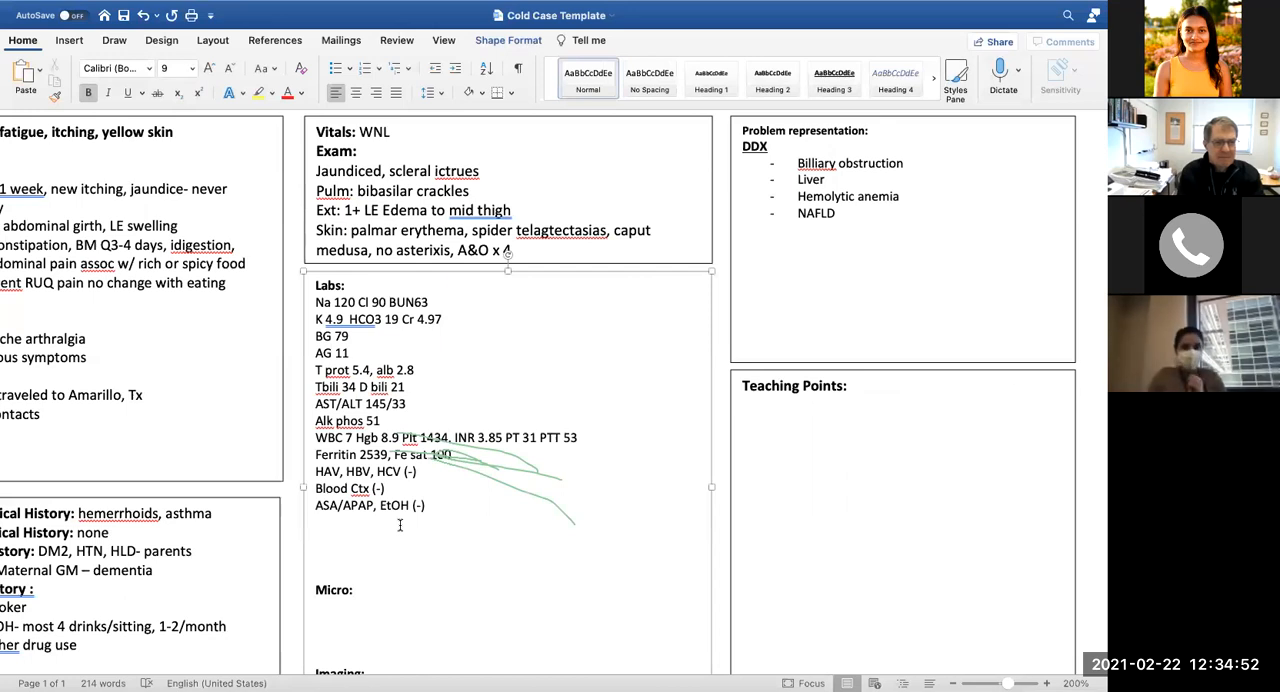
Type 'Ceruloplasmin 18' as the last line in the Labs box, in non-bold text
text(C)
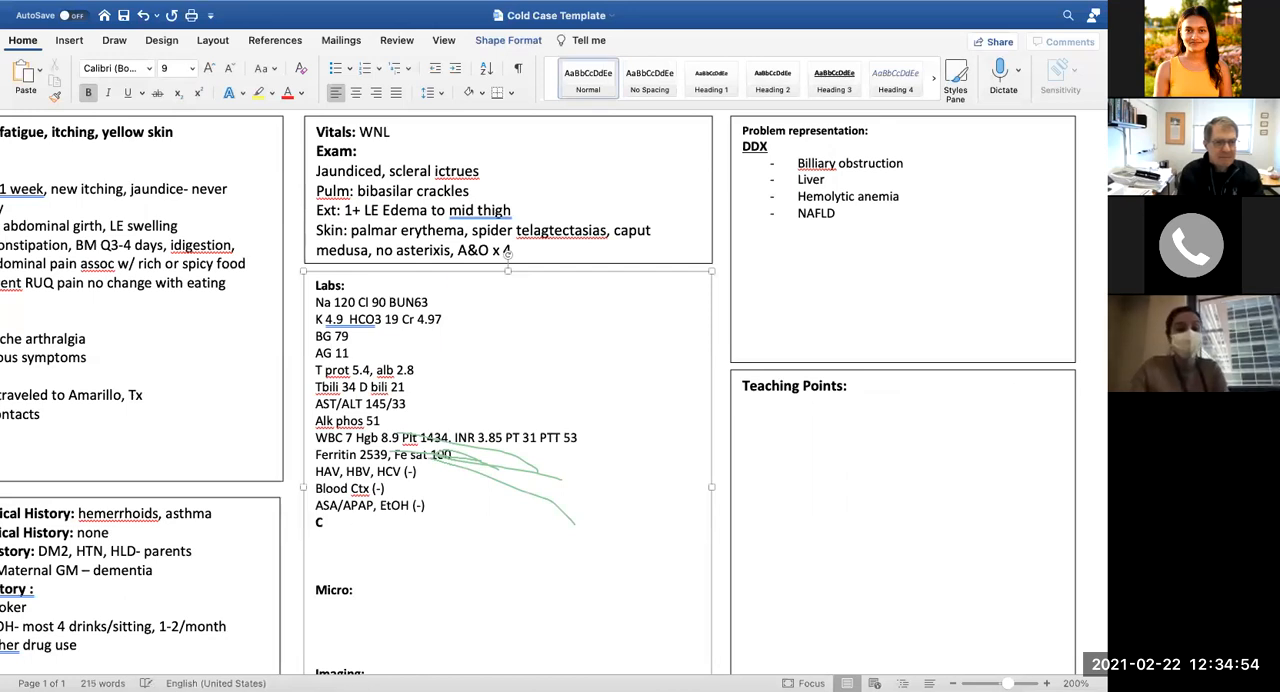
text(er)
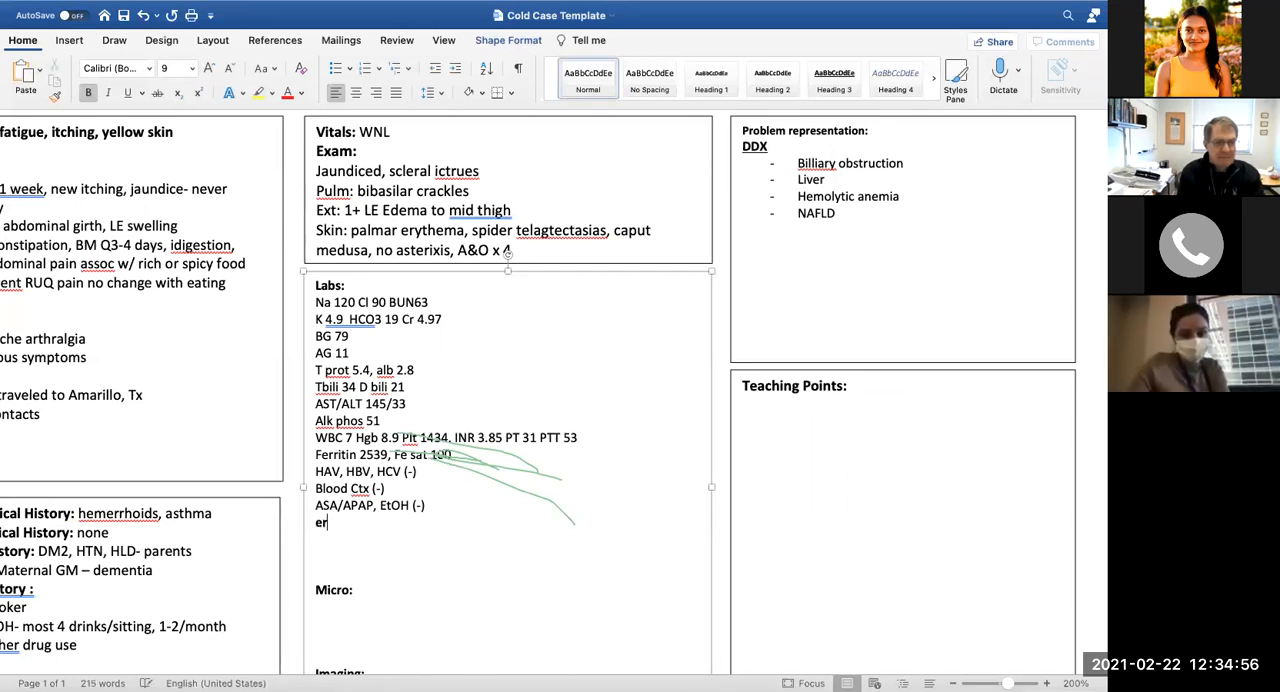
text(Cerulo)
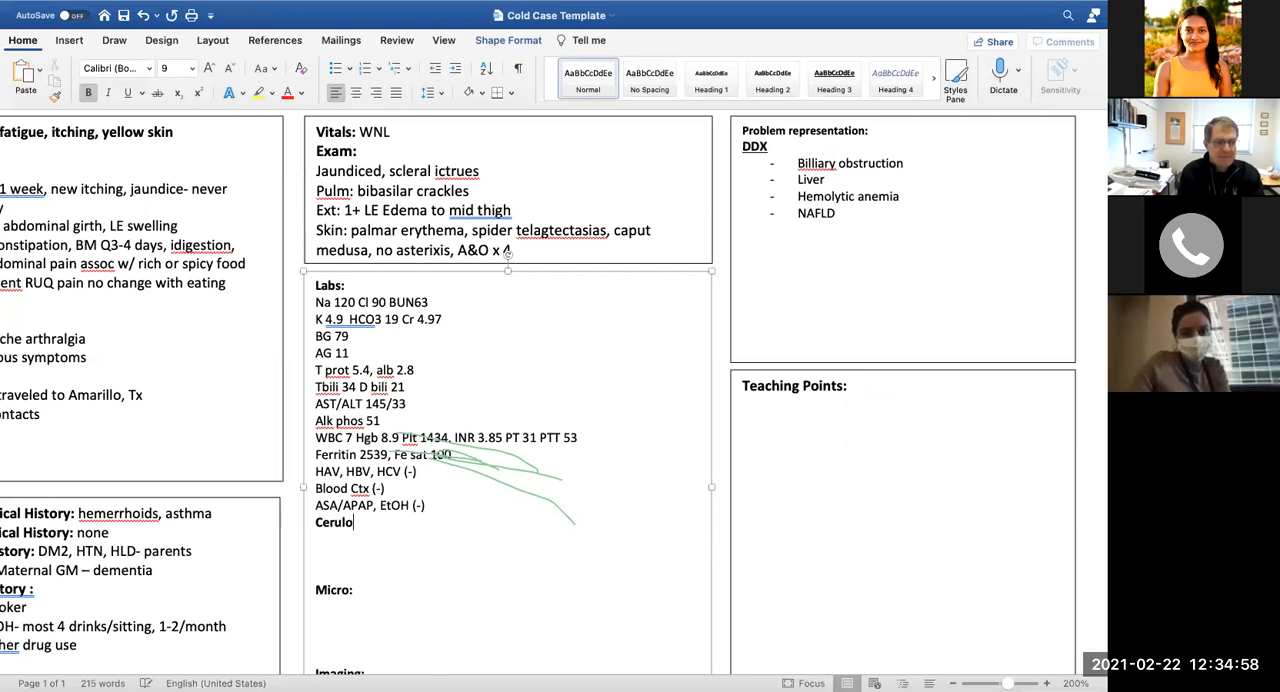
text(p.asmin)
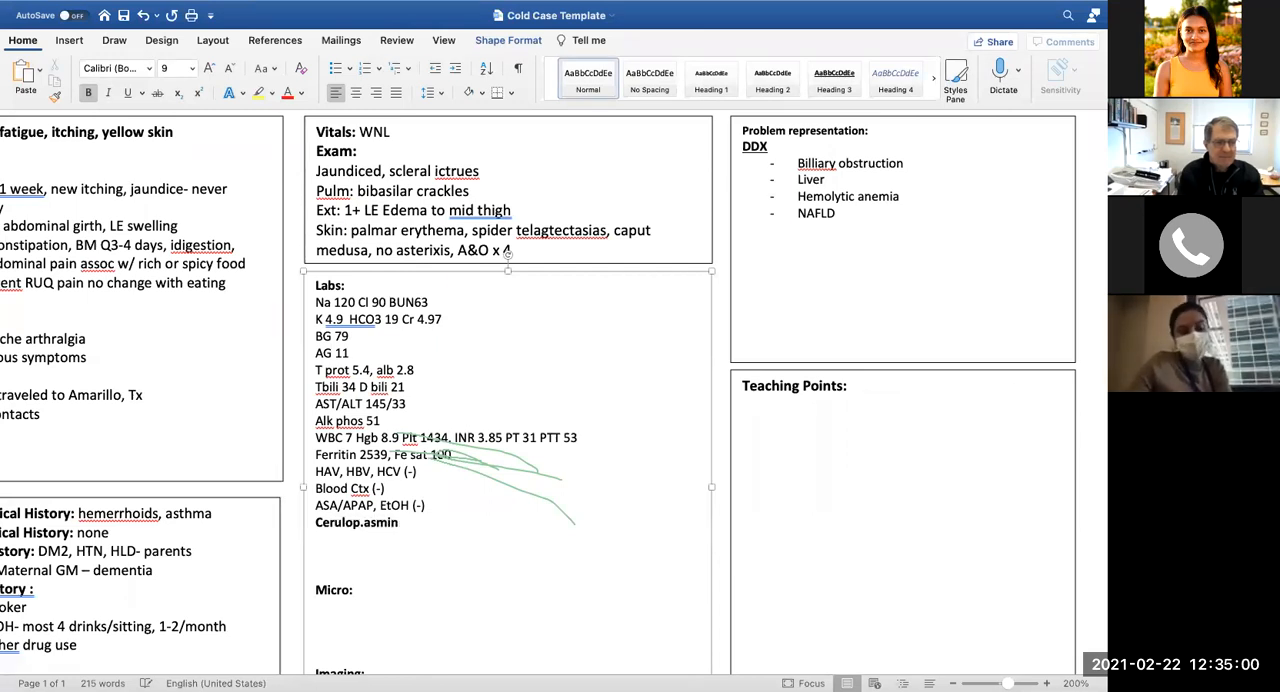
text(18)
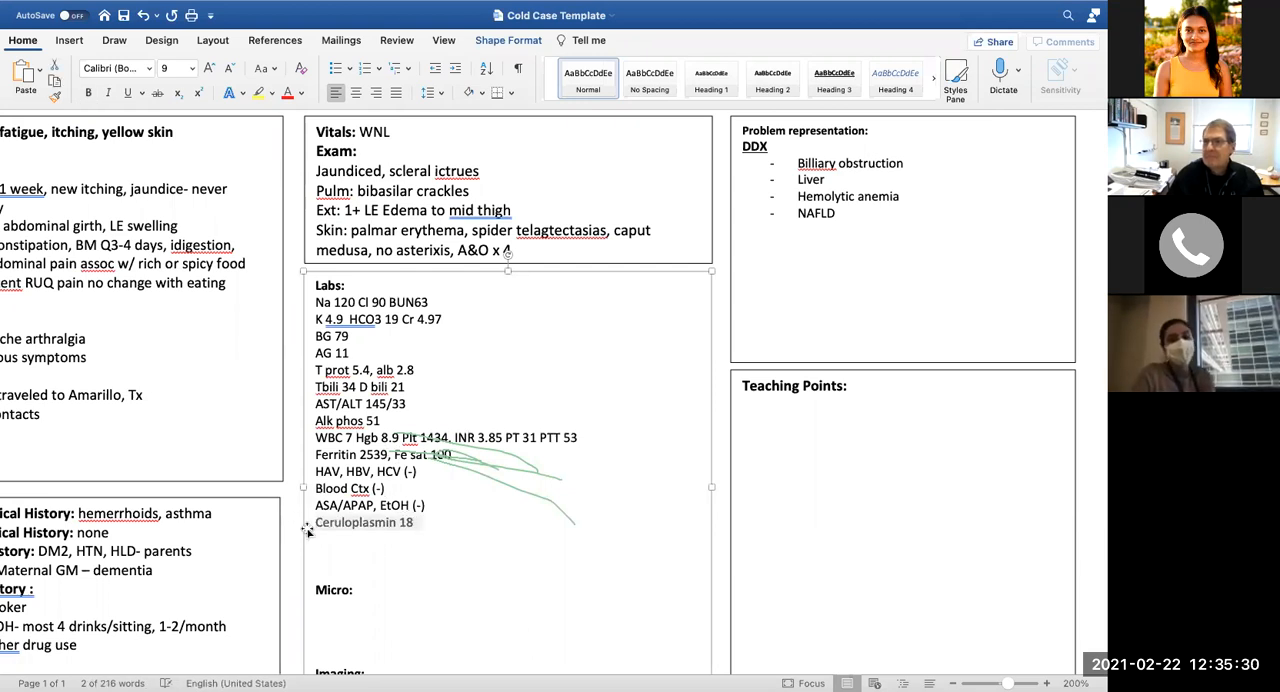
click(550, 488)
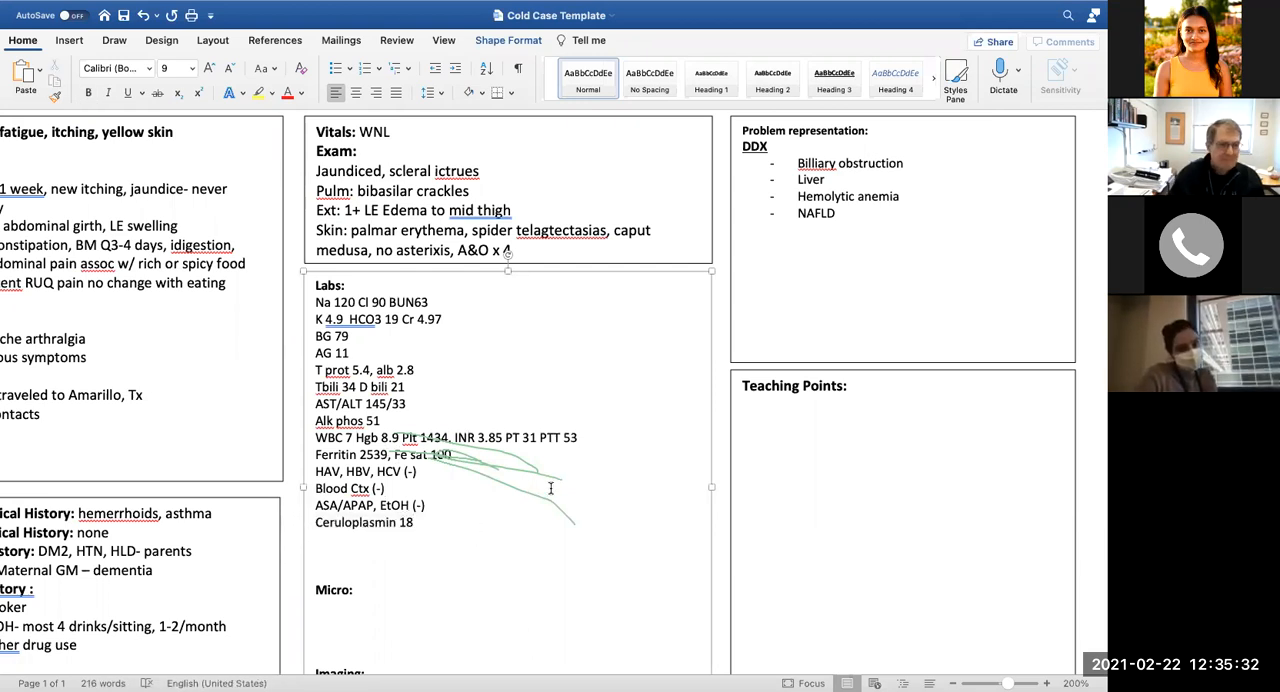